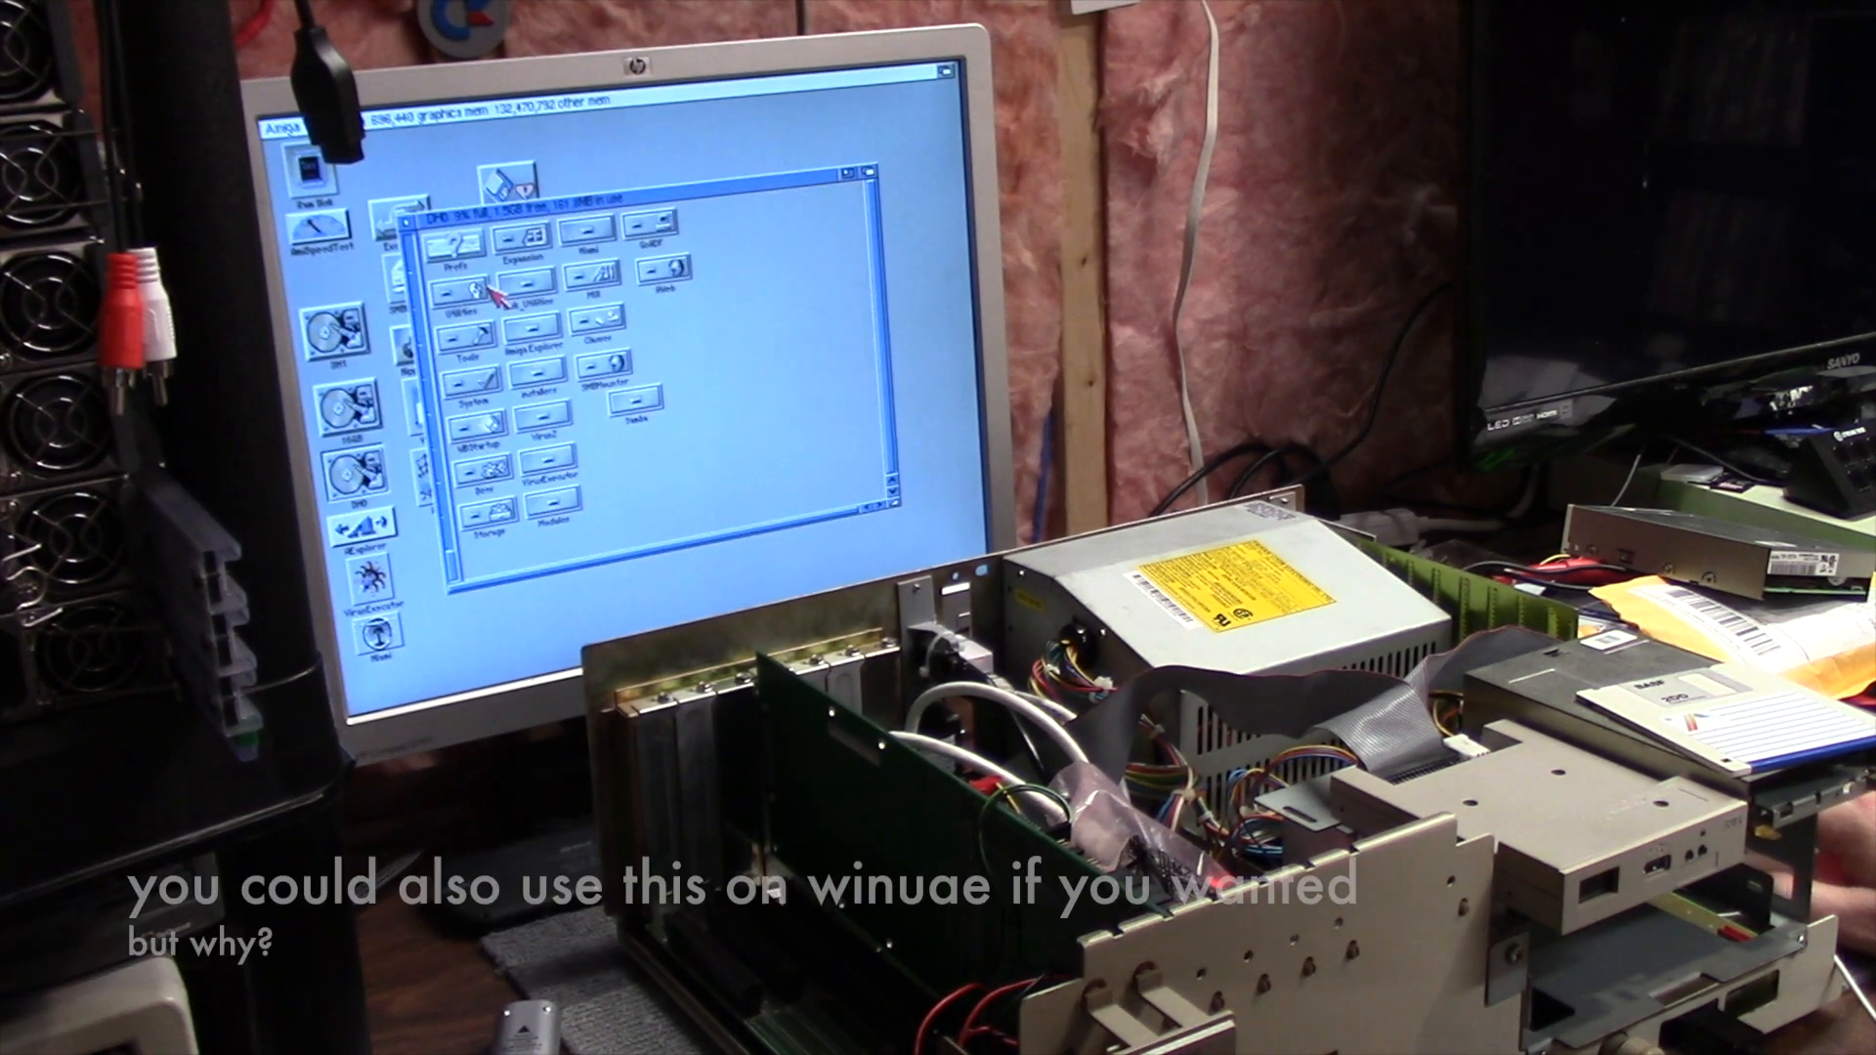
mouse_move(682, 251)
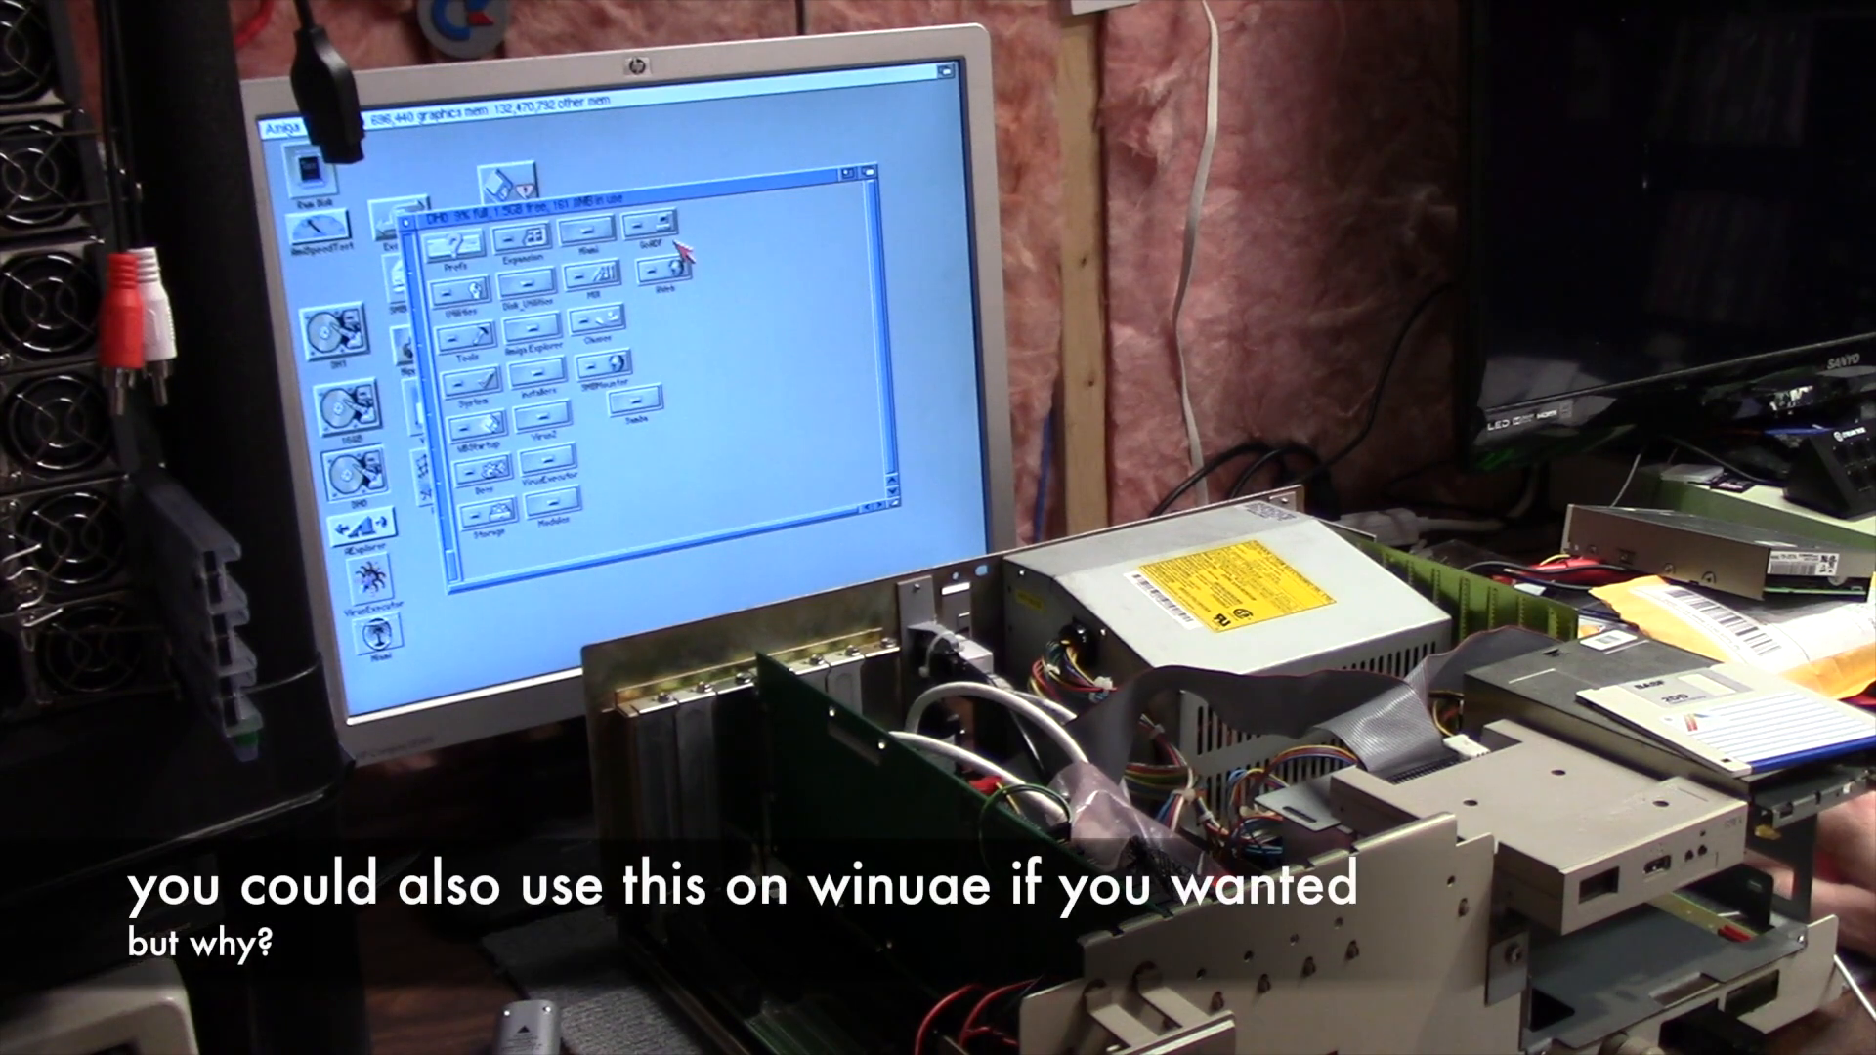
mouse_move(556, 478)
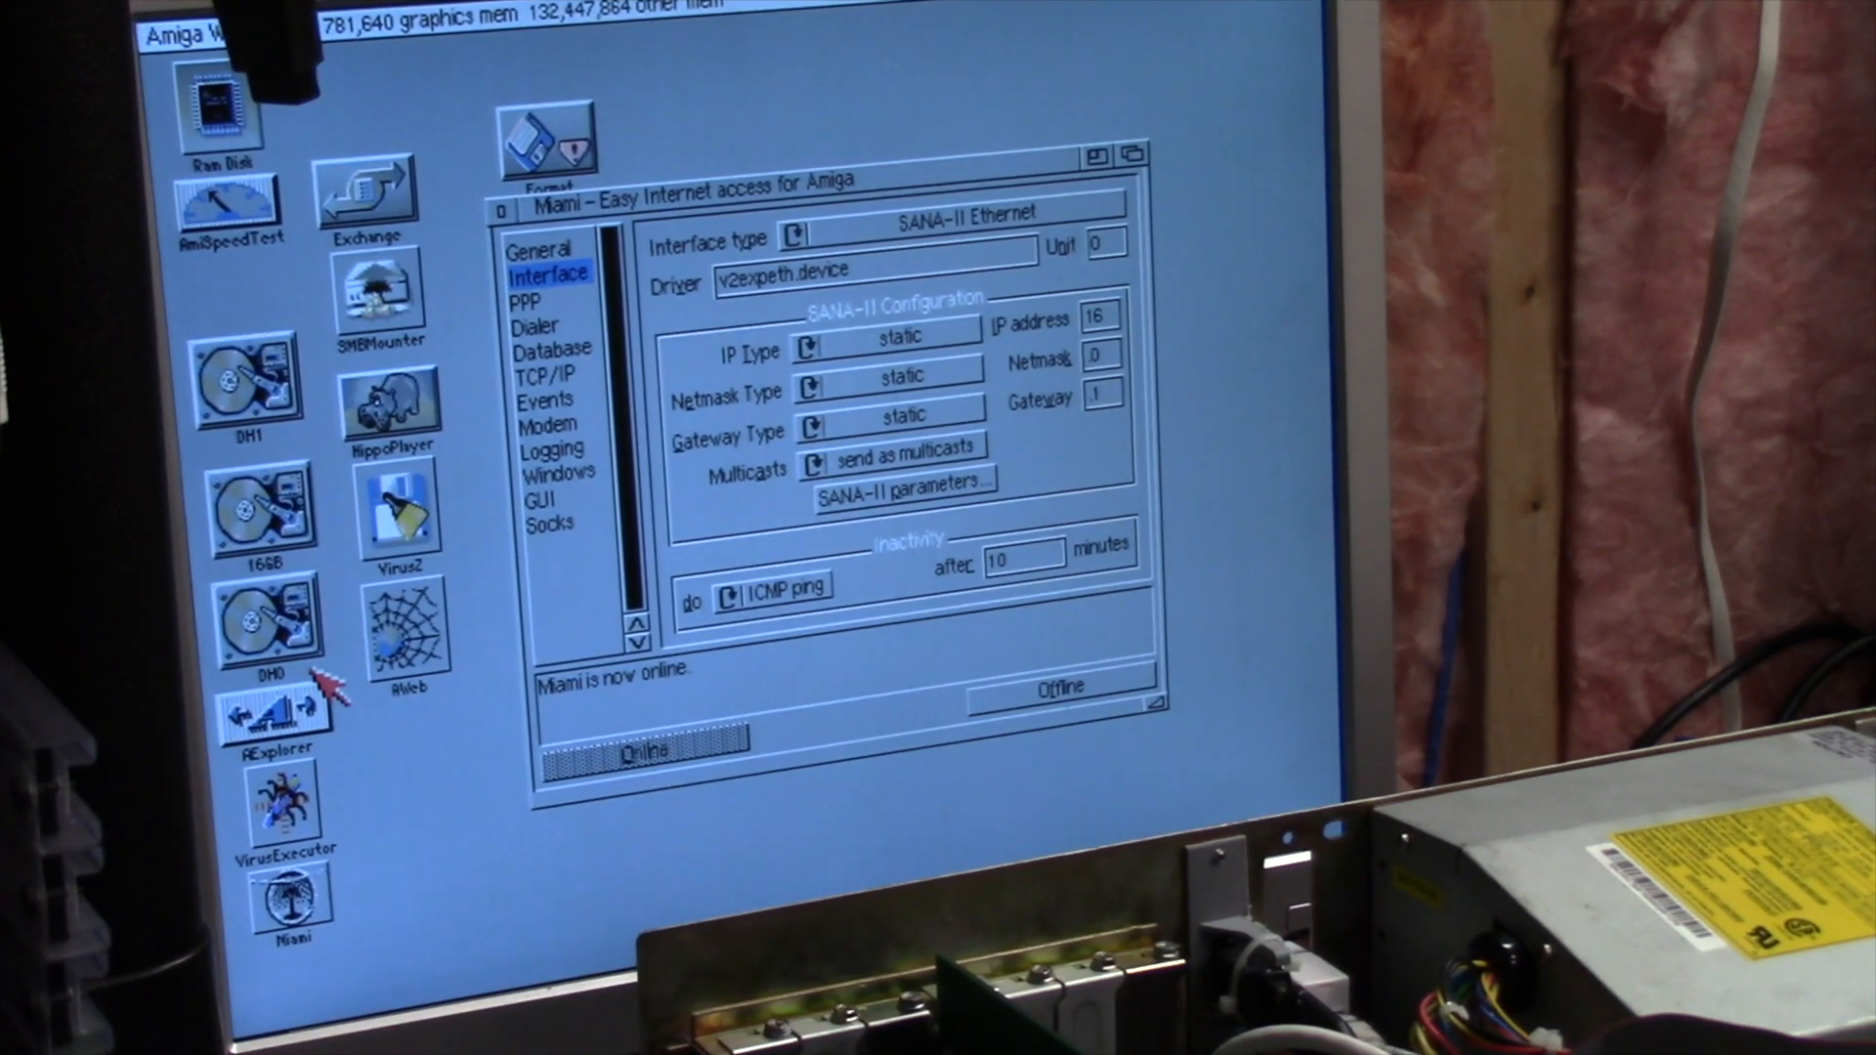
mouse_move(341, 682)
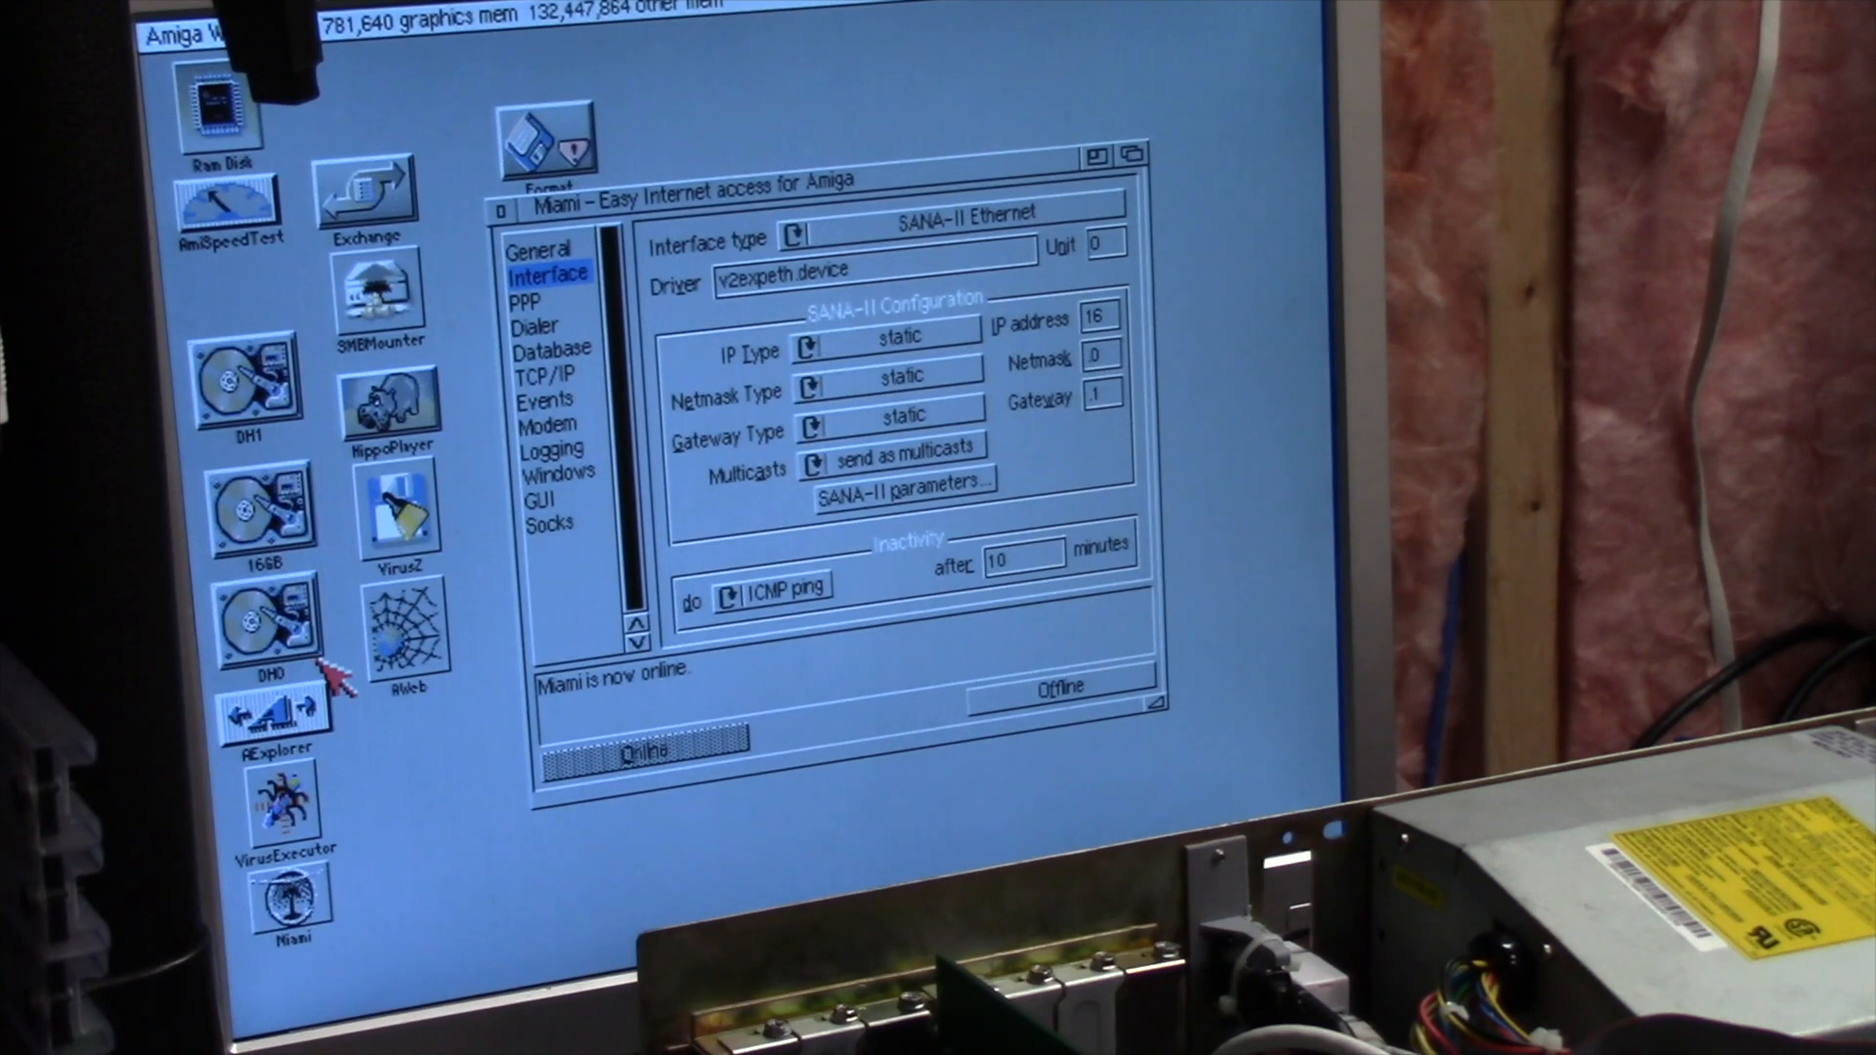
mouse_move(323, 713)
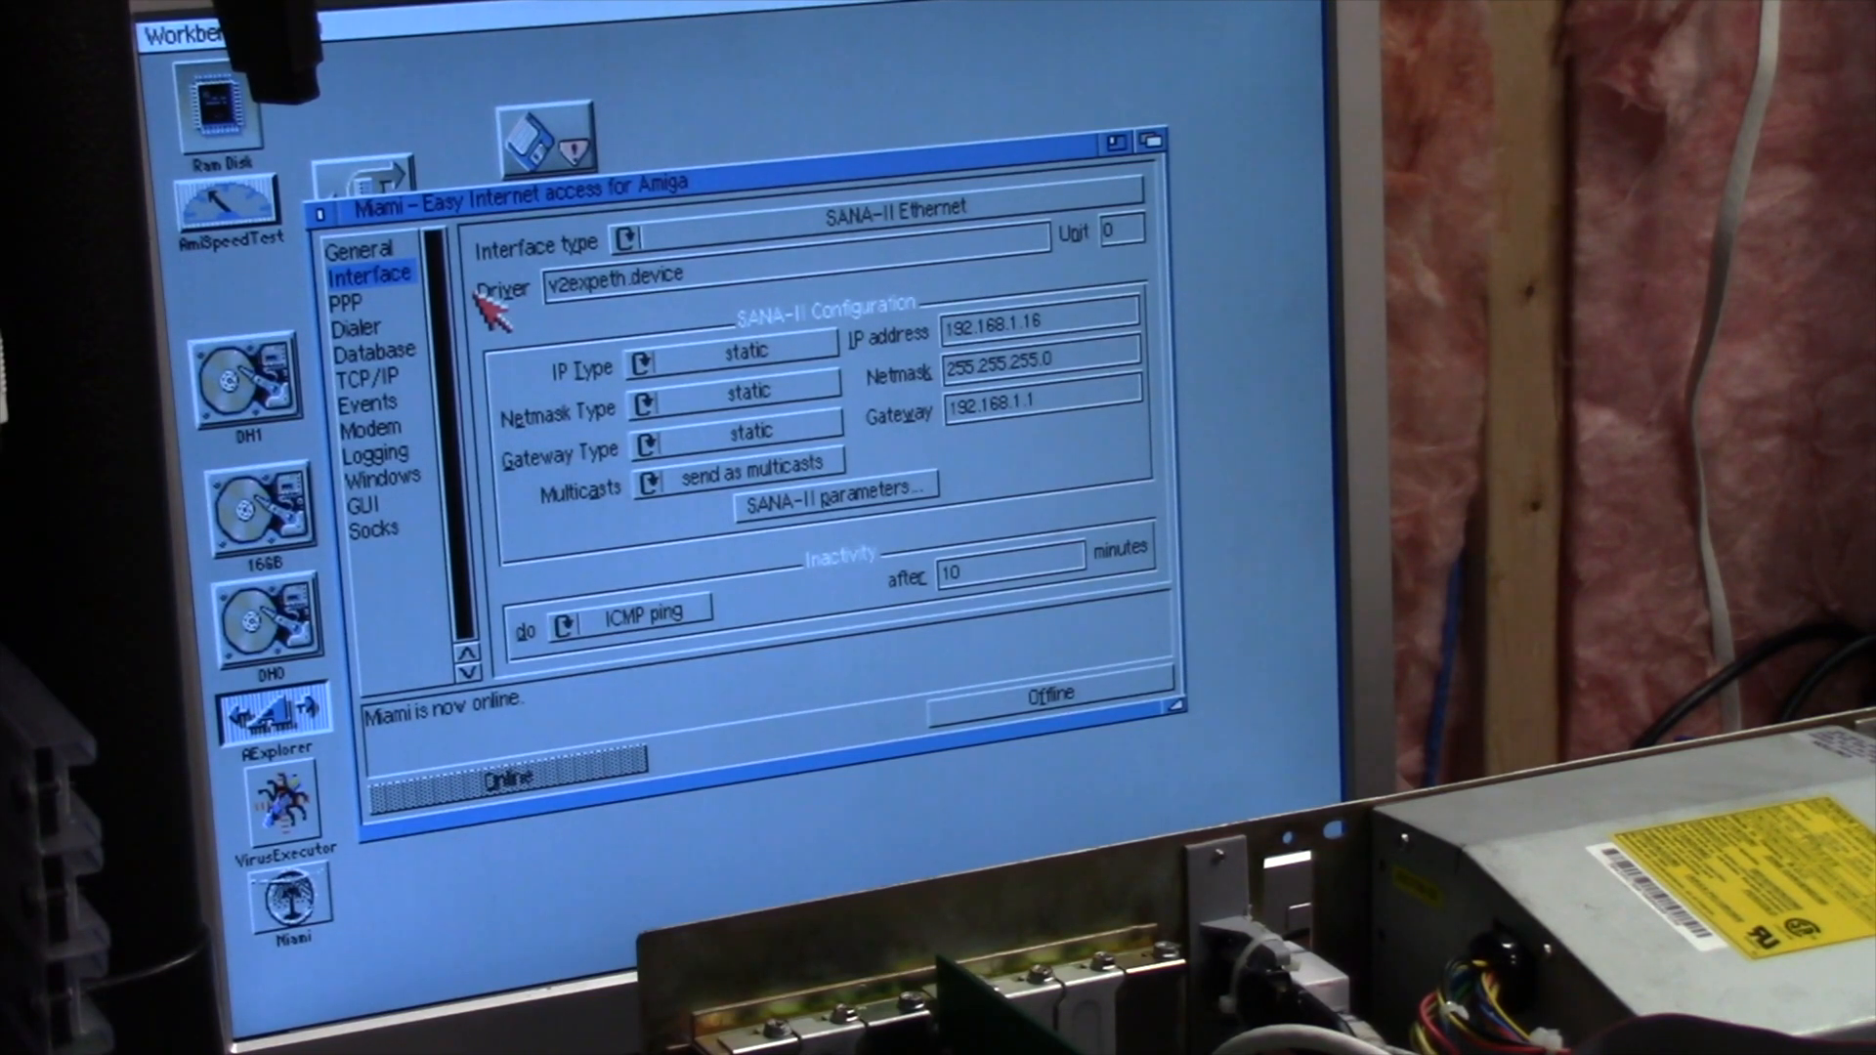
mouse_move(341, 351)
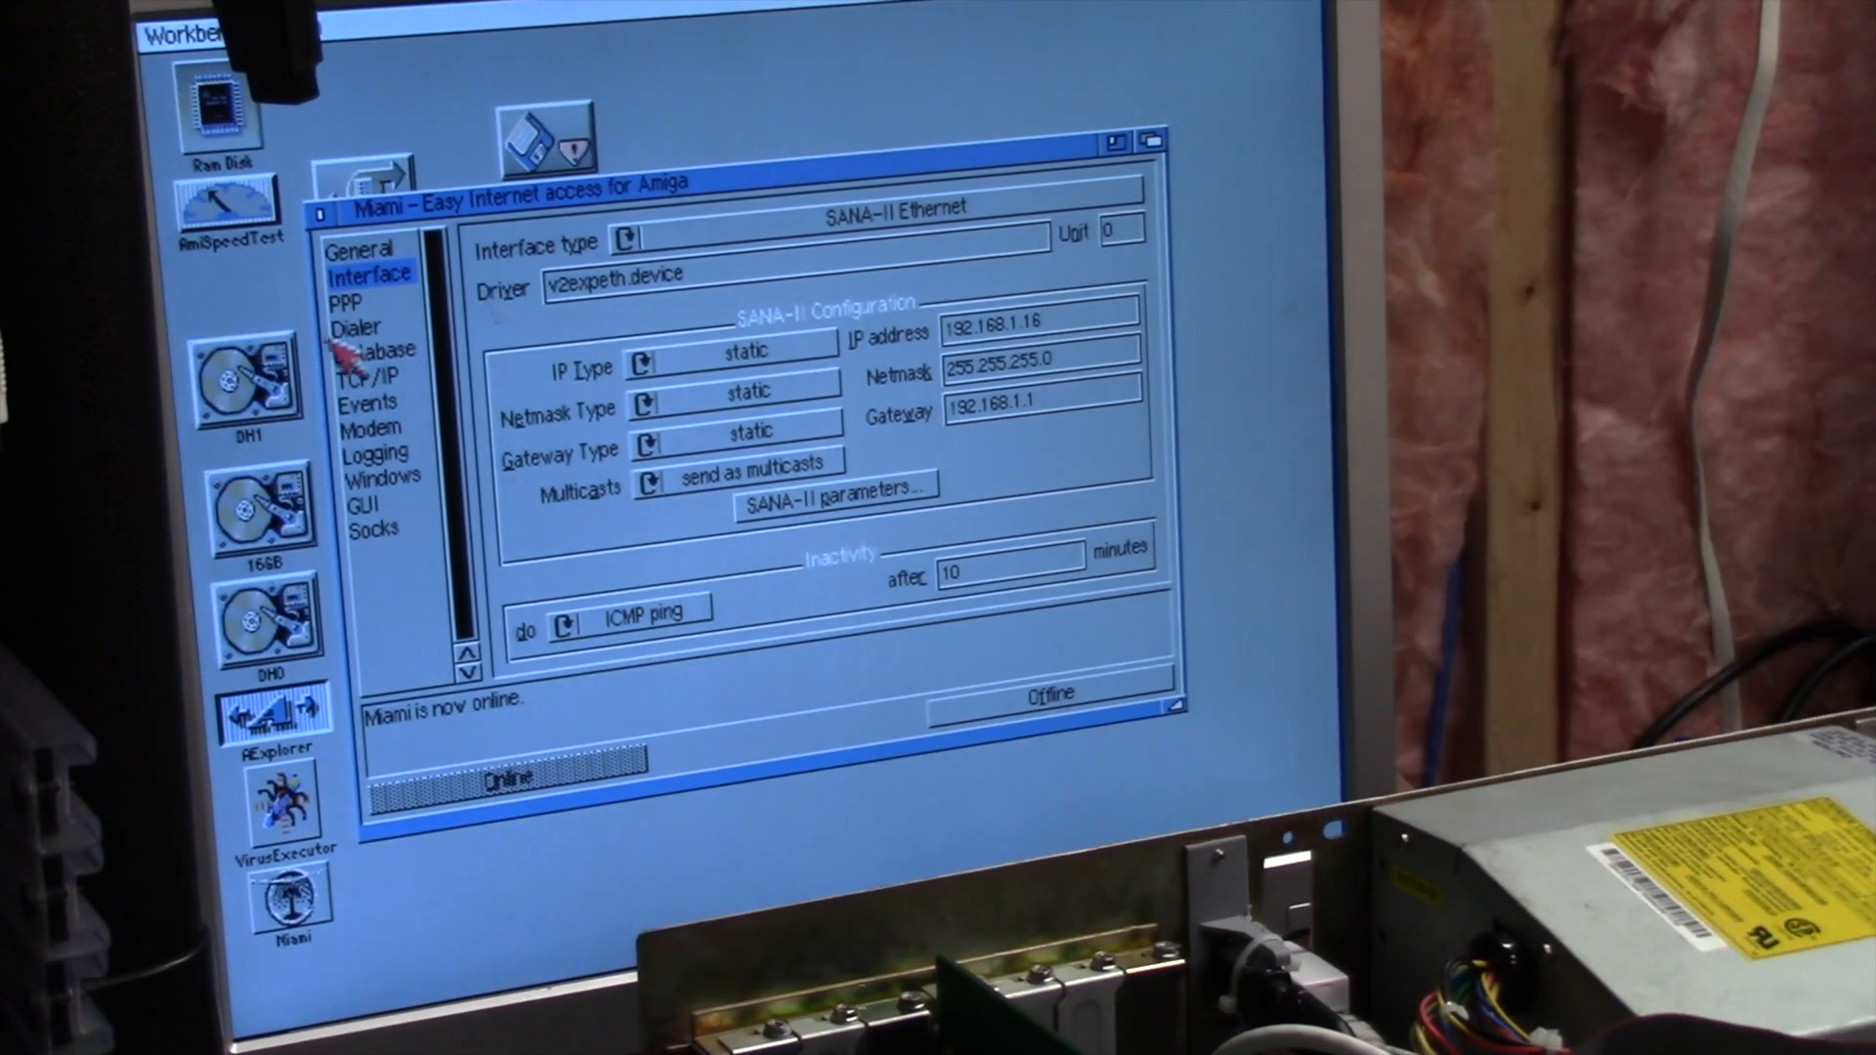
mouse_move(377, 330)
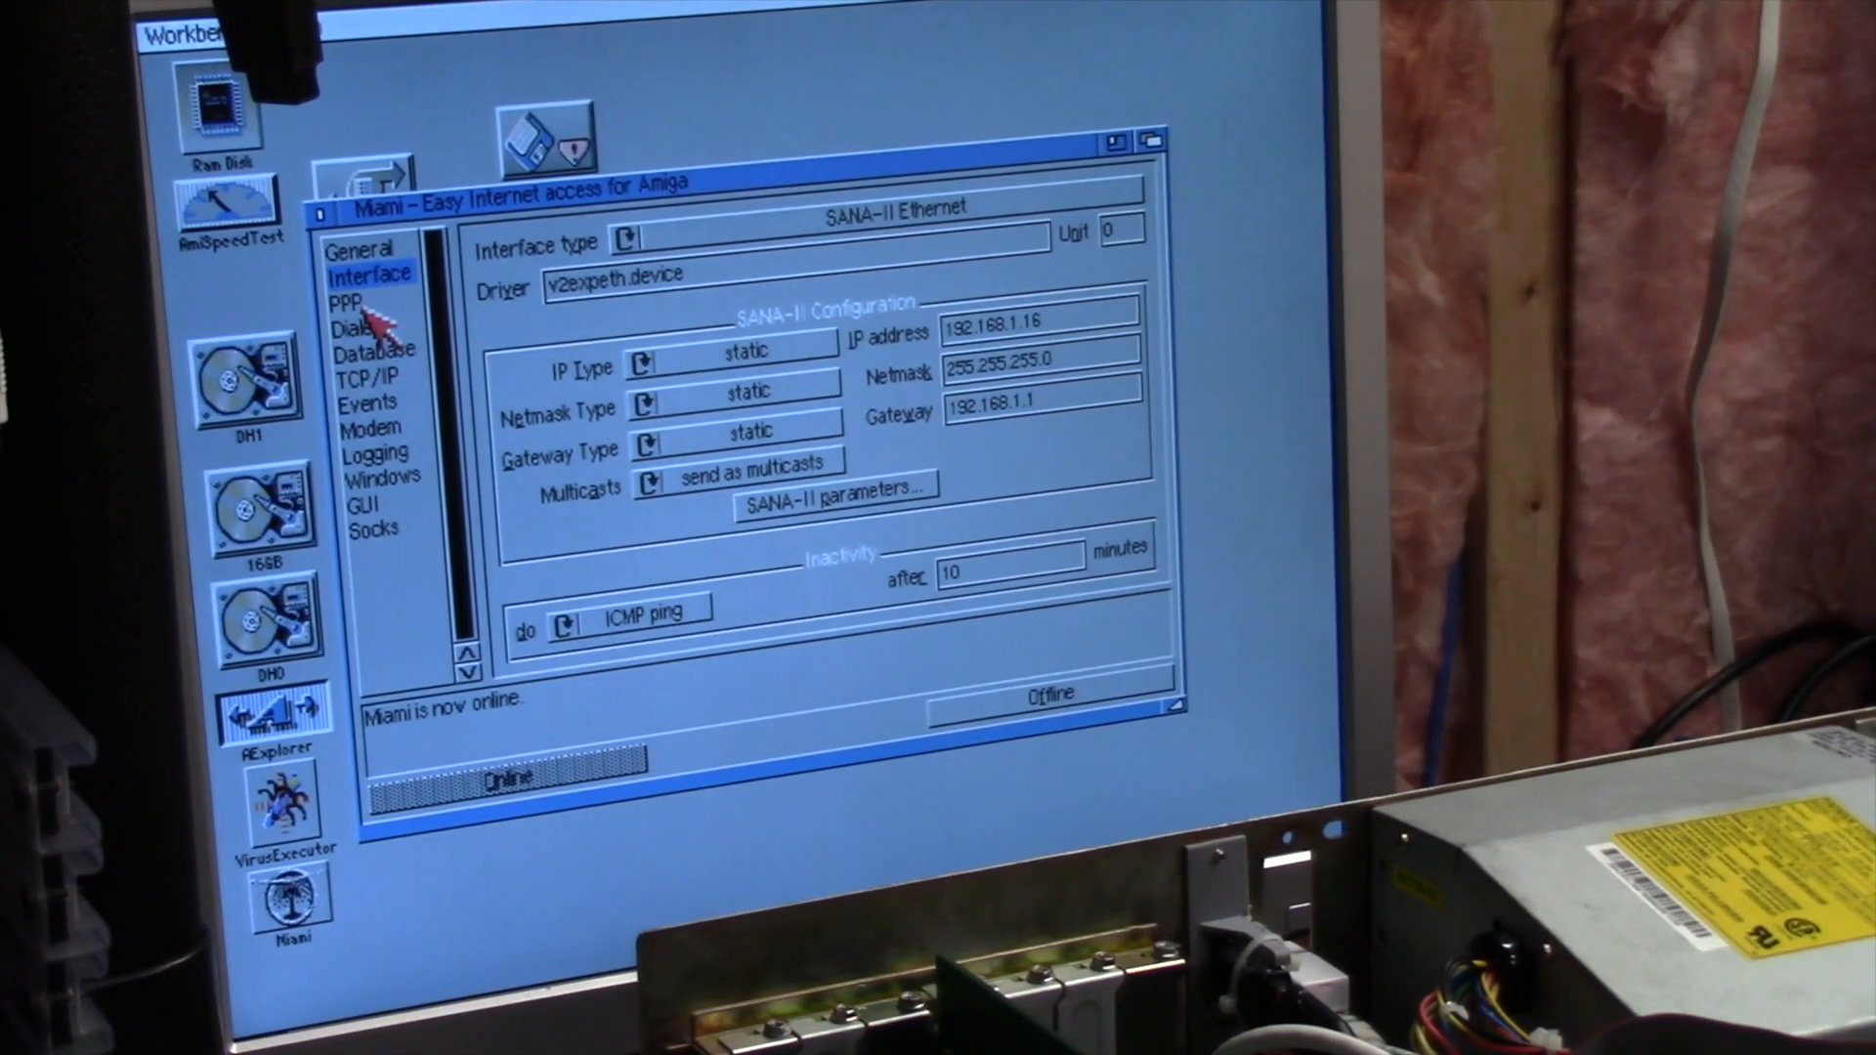
Load the xserv2 host entry (192.168.1.2) from Miami's hosts database
click(375, 351)
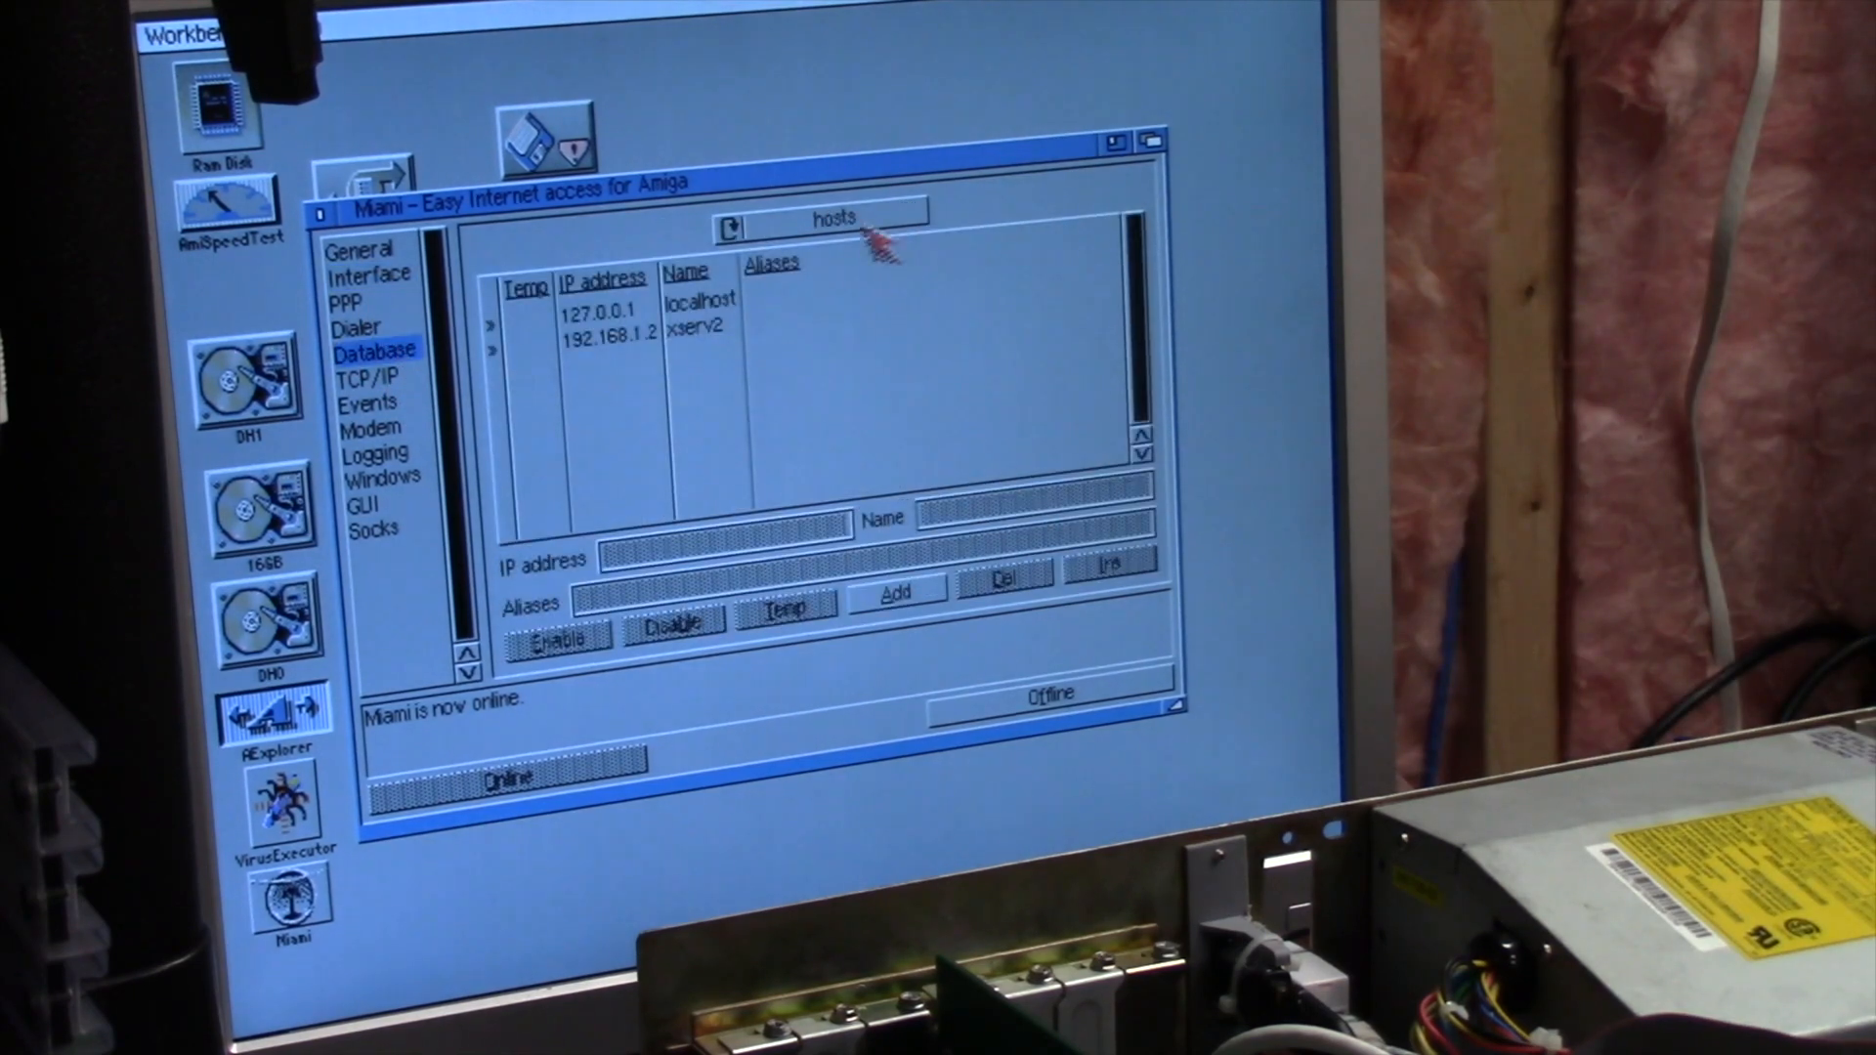
click(834, 220)
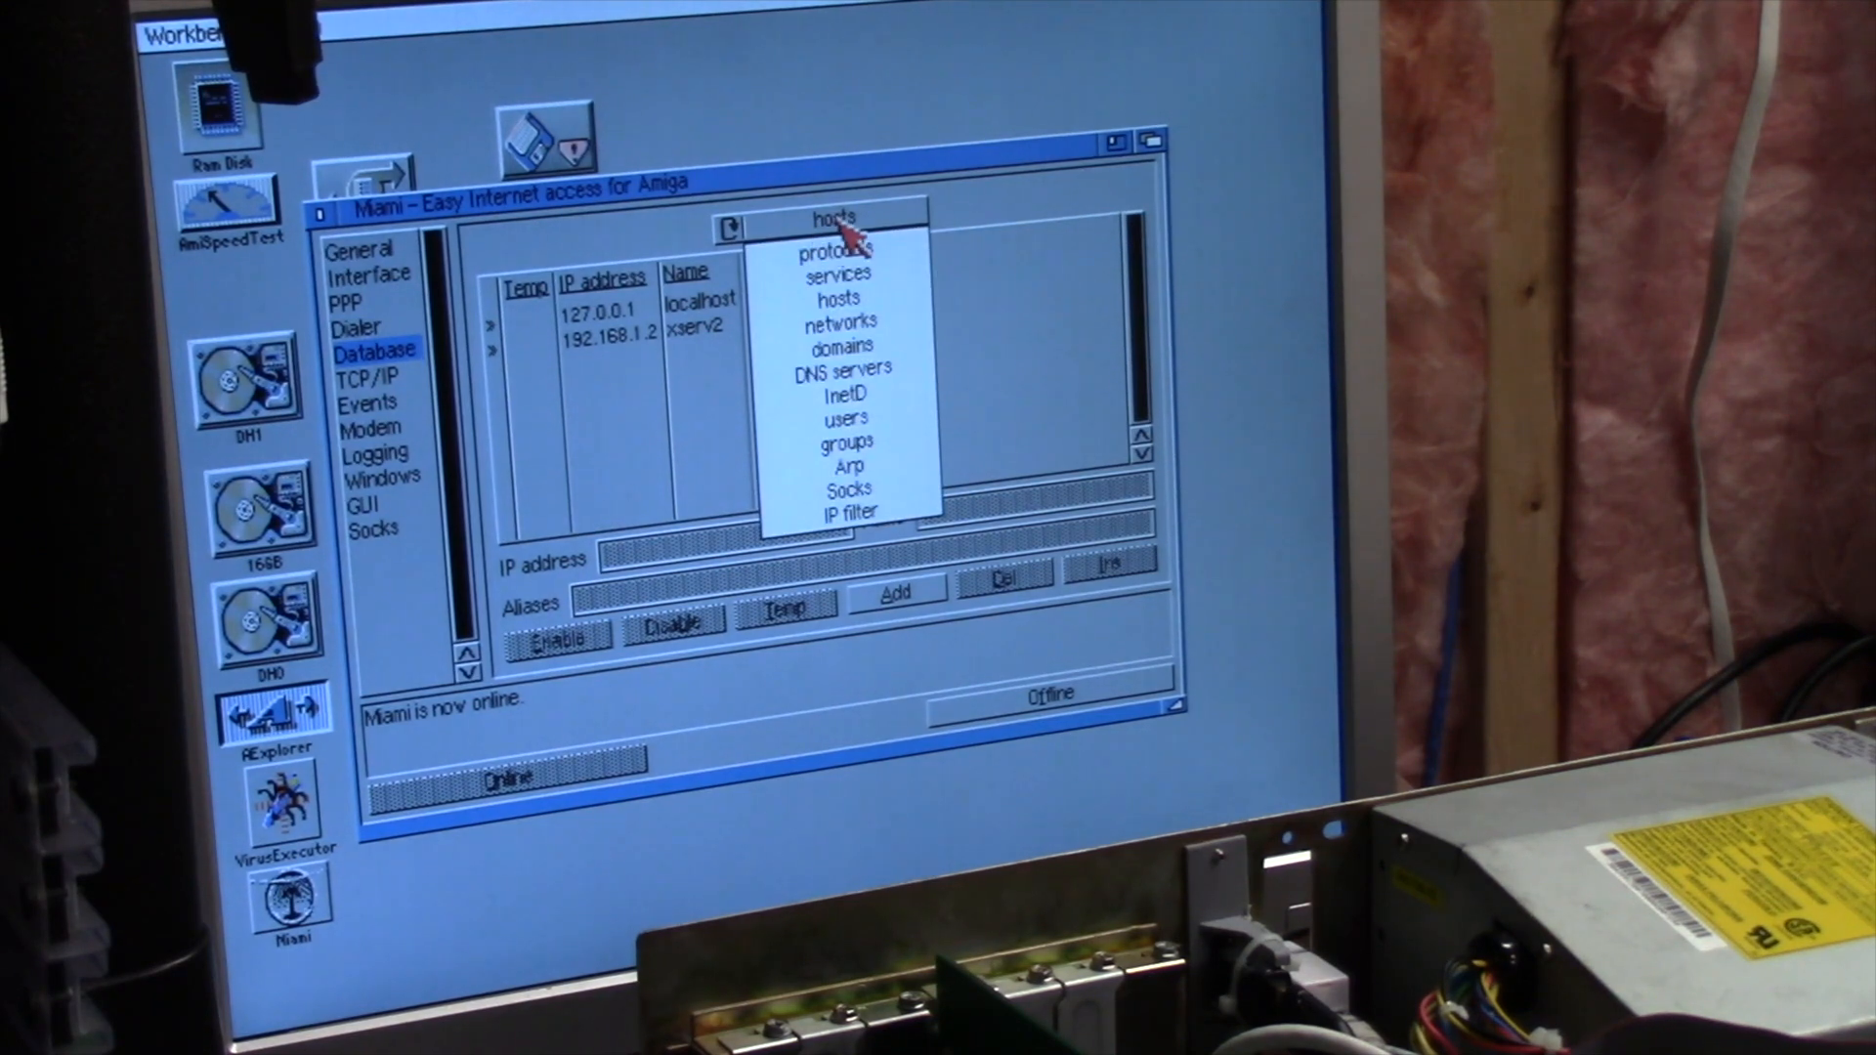
click(836, 298)
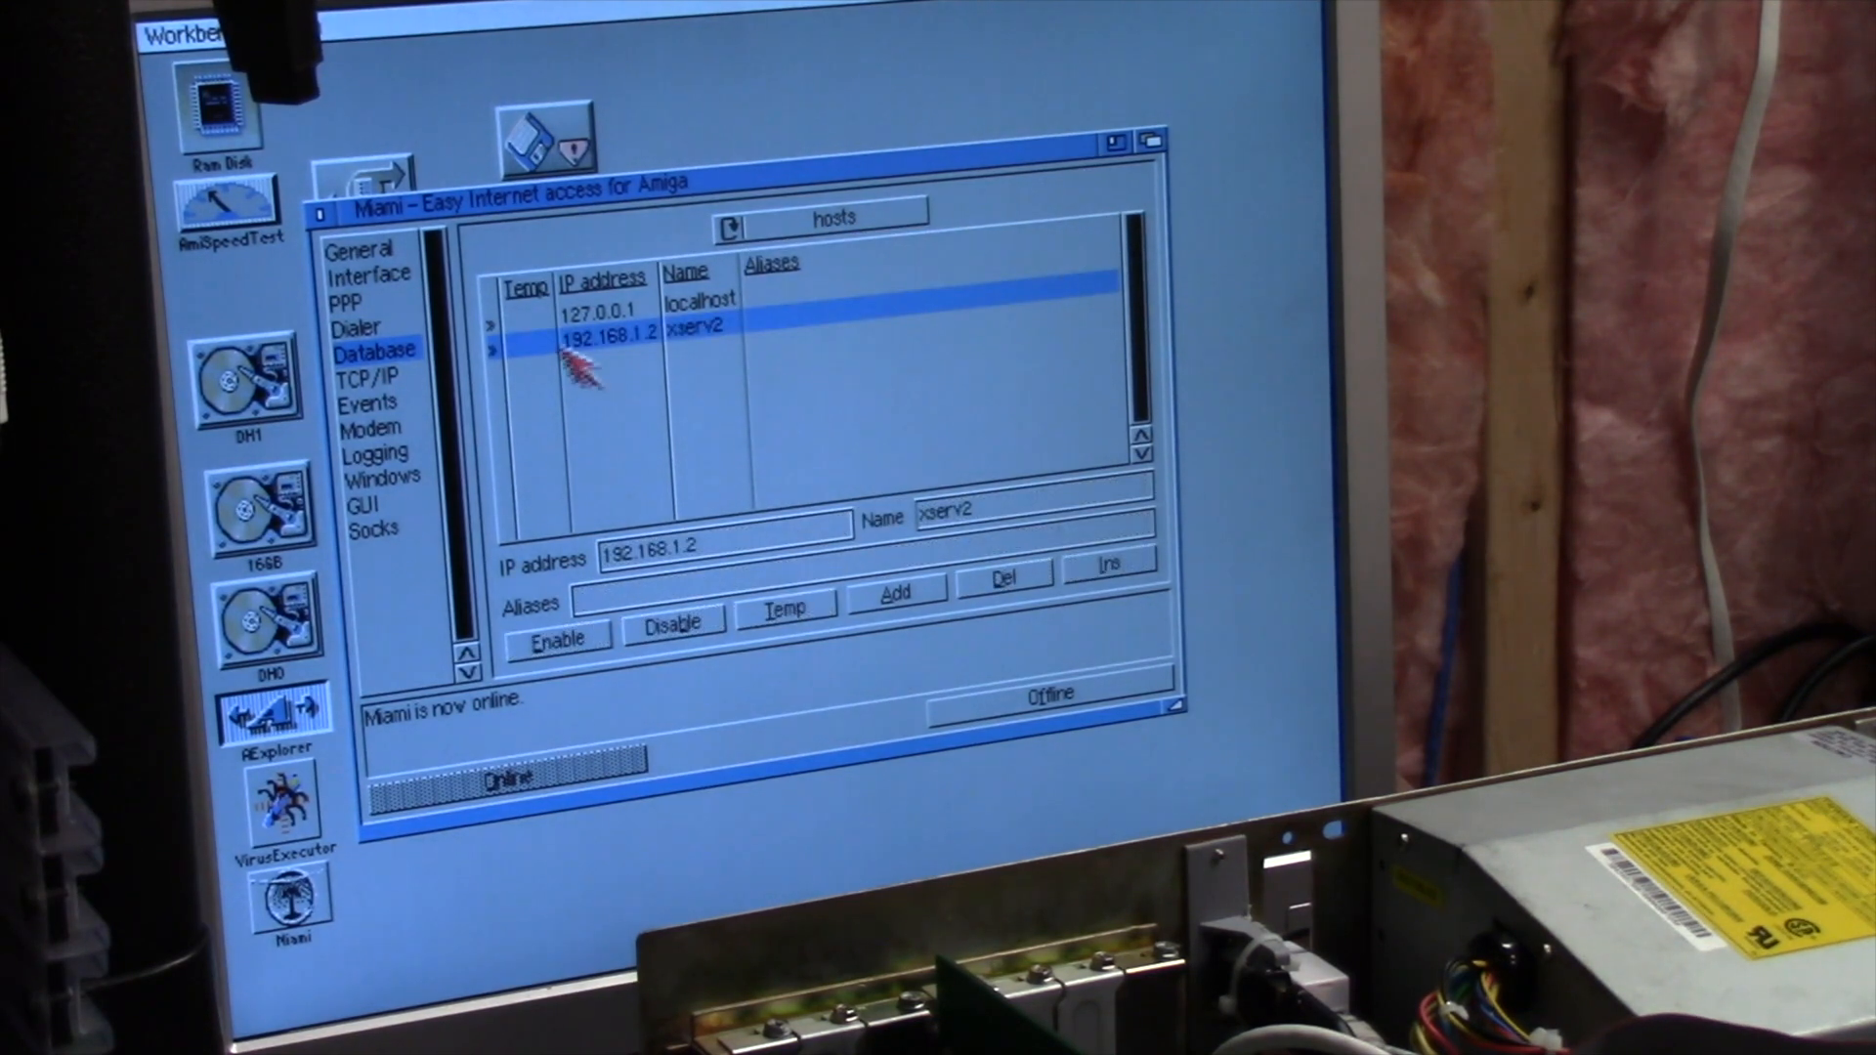
mouse_move(671, 346)
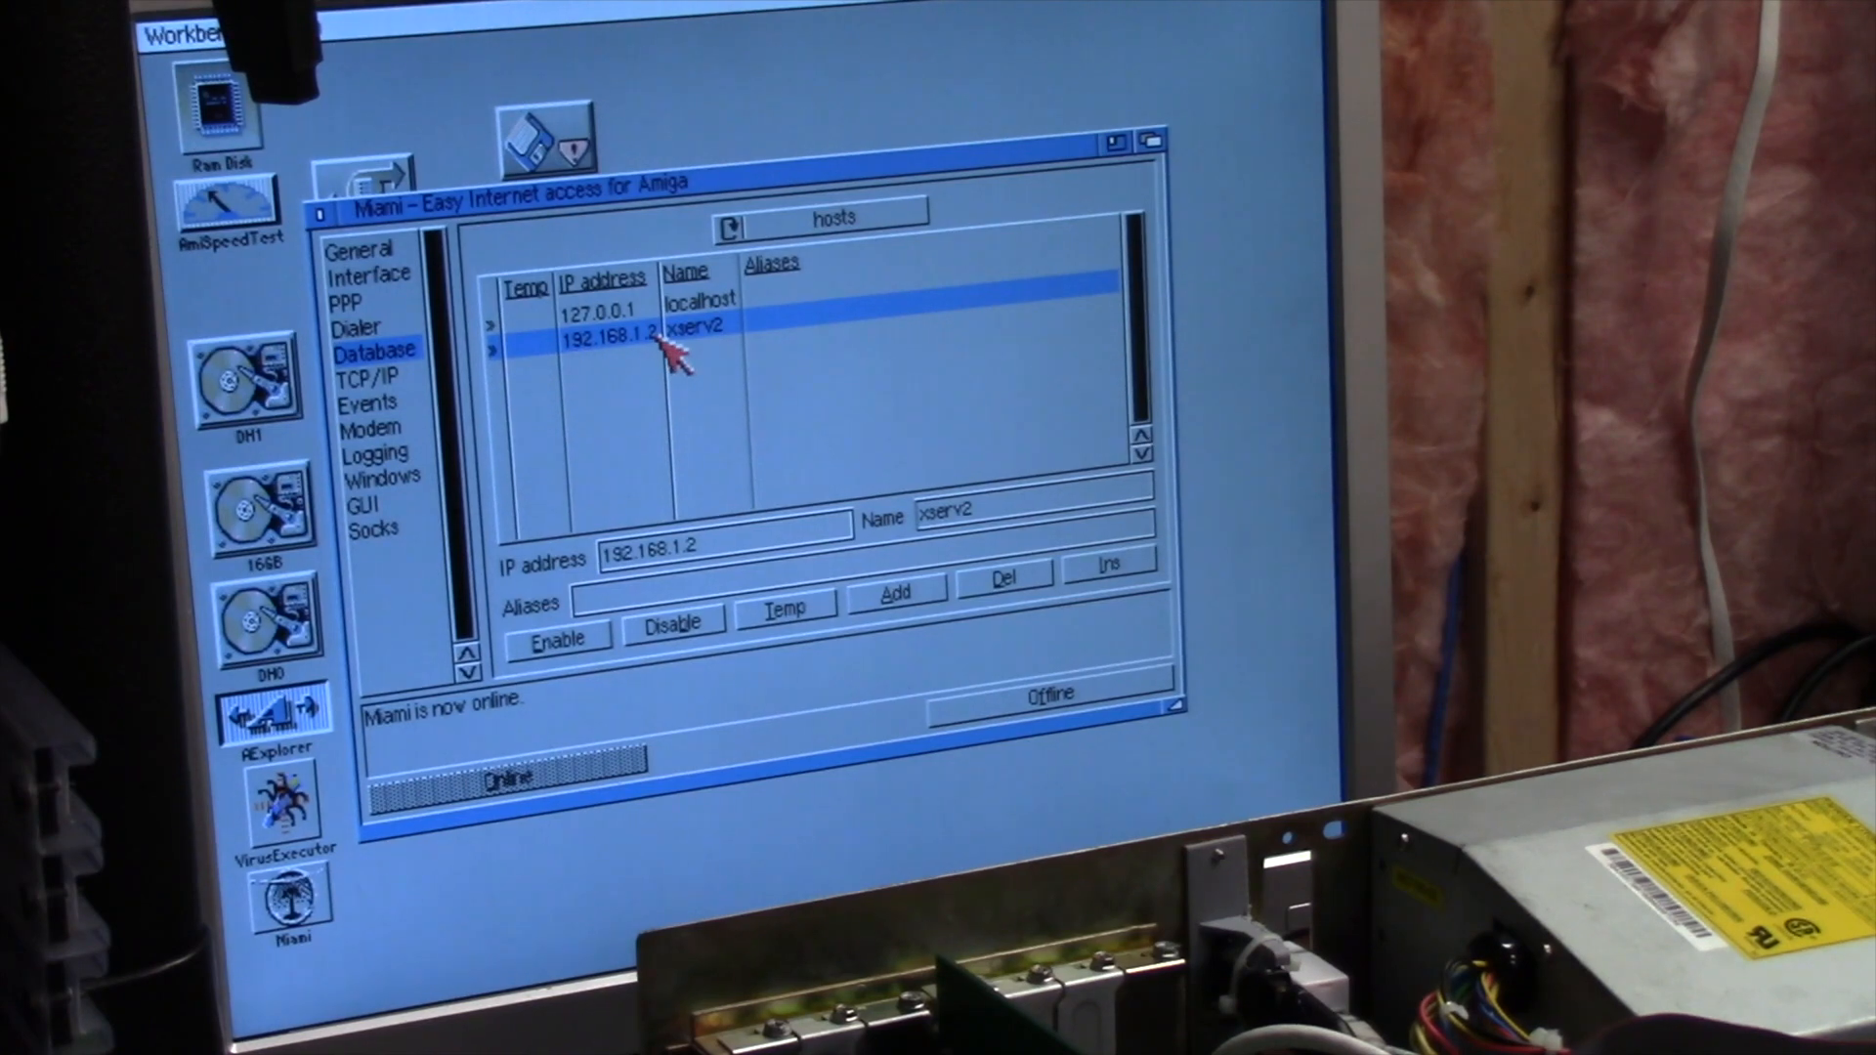
mouse_move(729, 347)
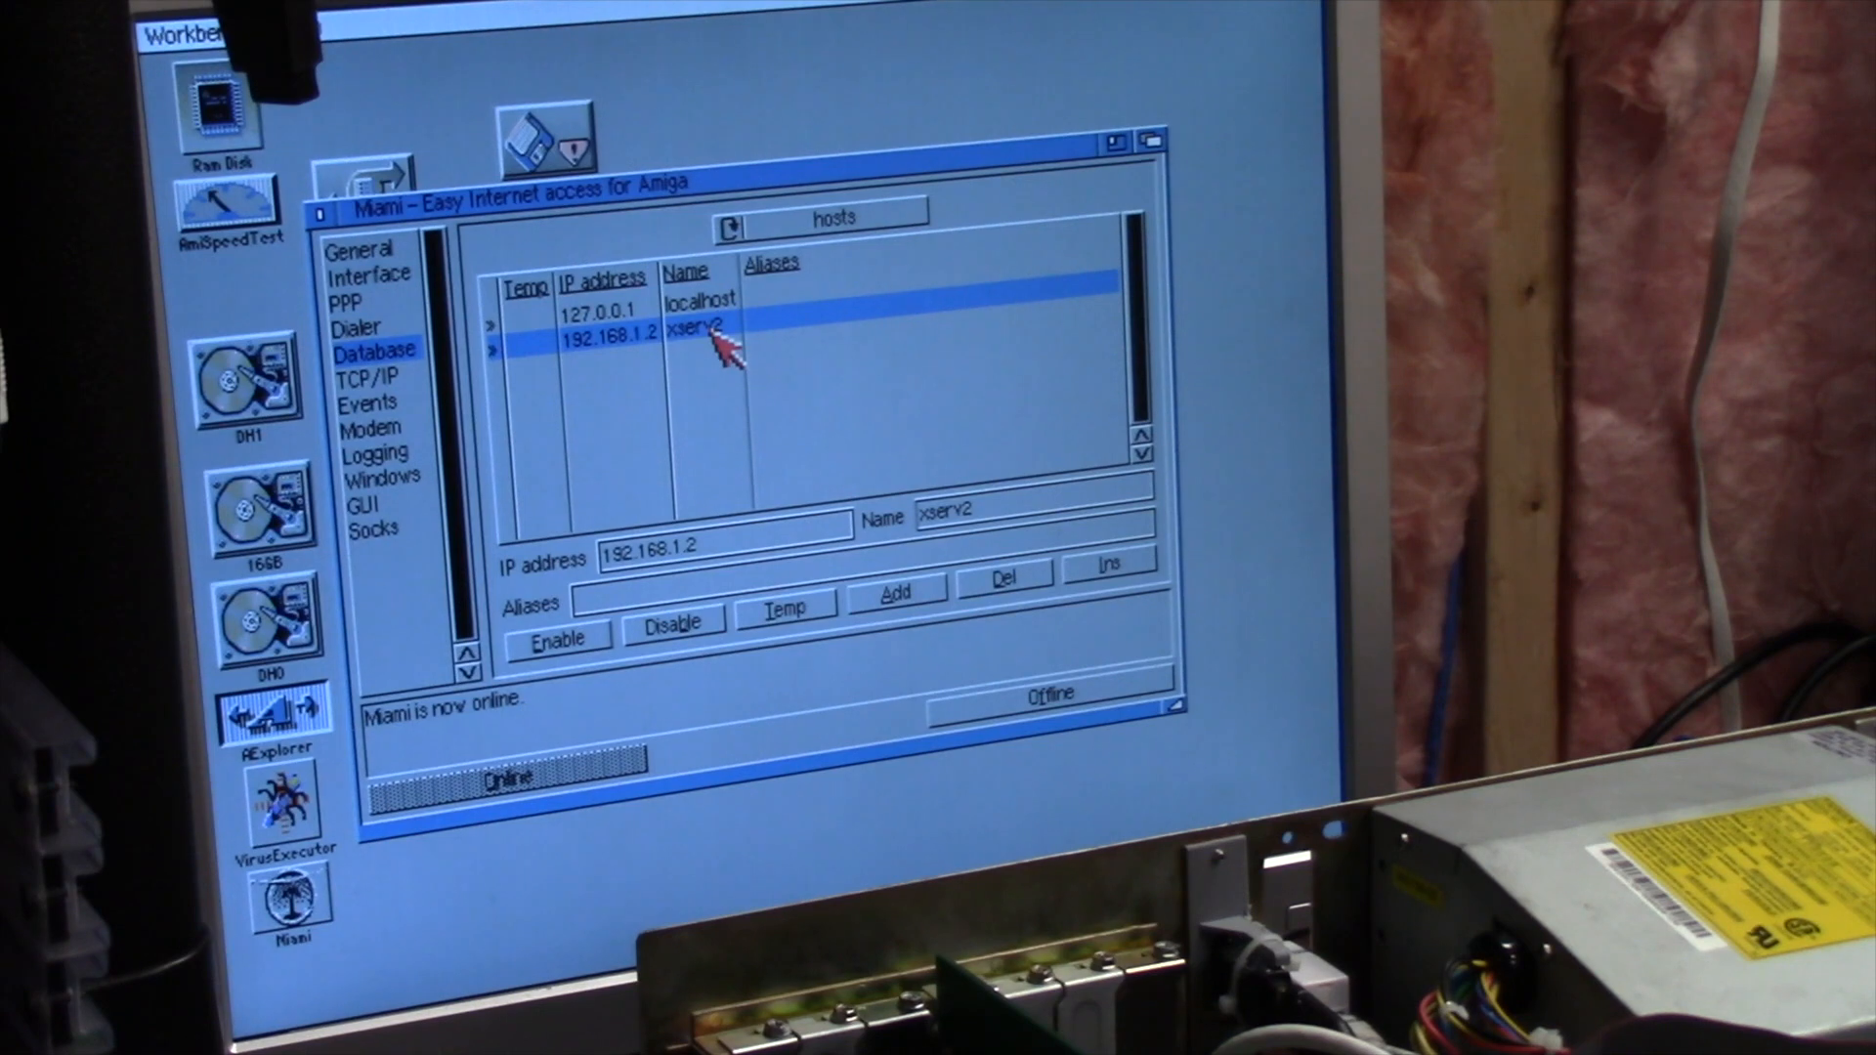
mouse_move(383, 275)
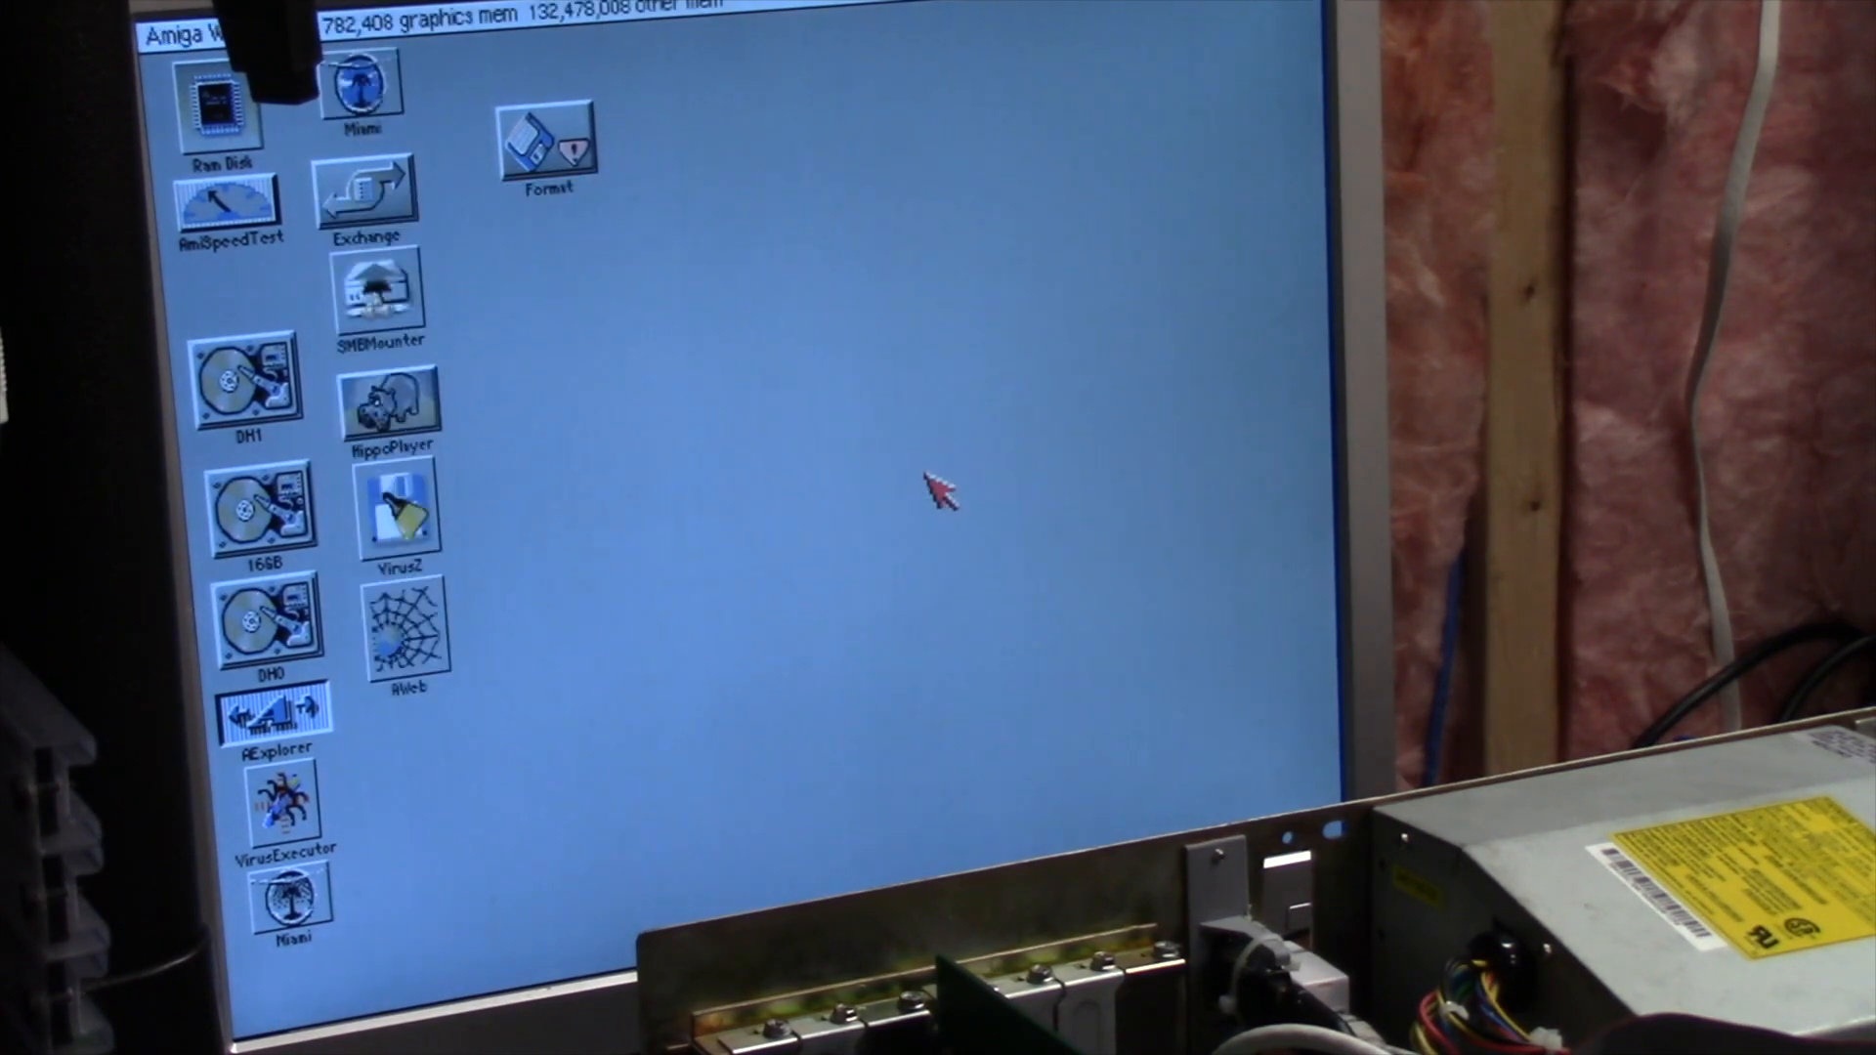
mouse_move(671, 490)
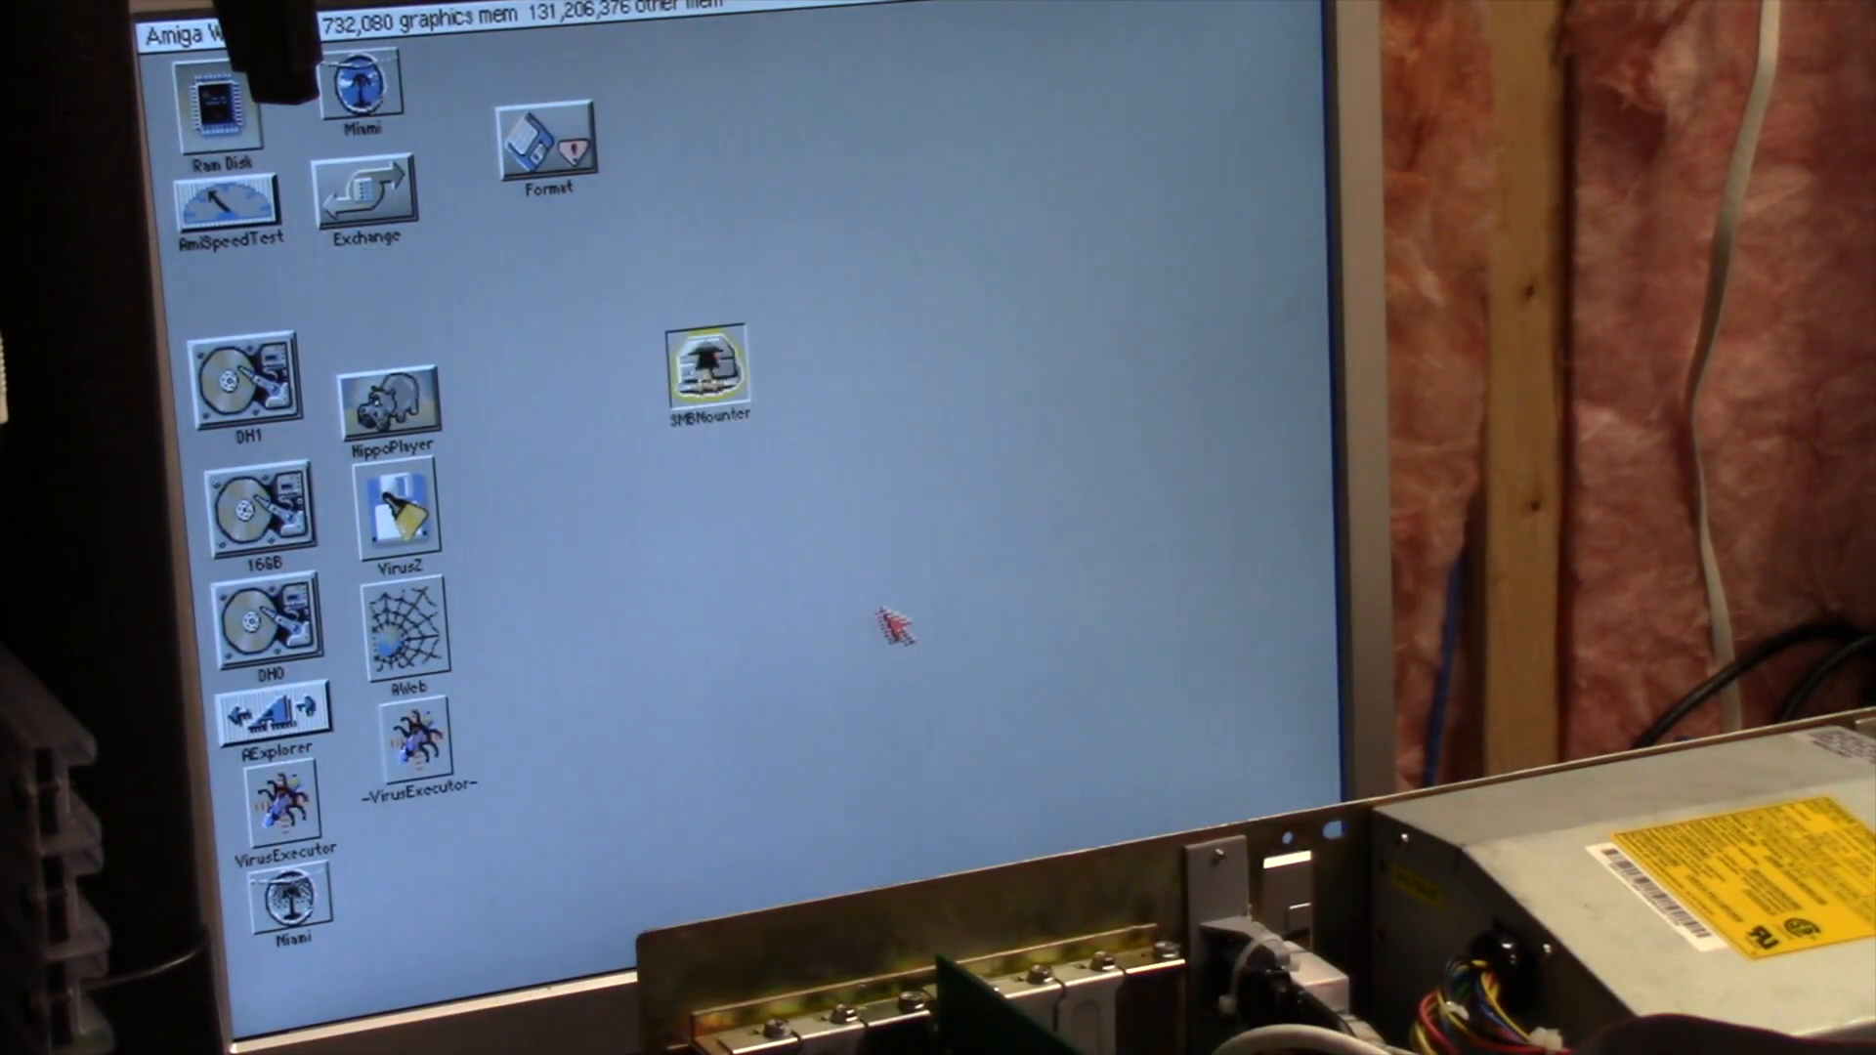
mouse_move(730, 383)
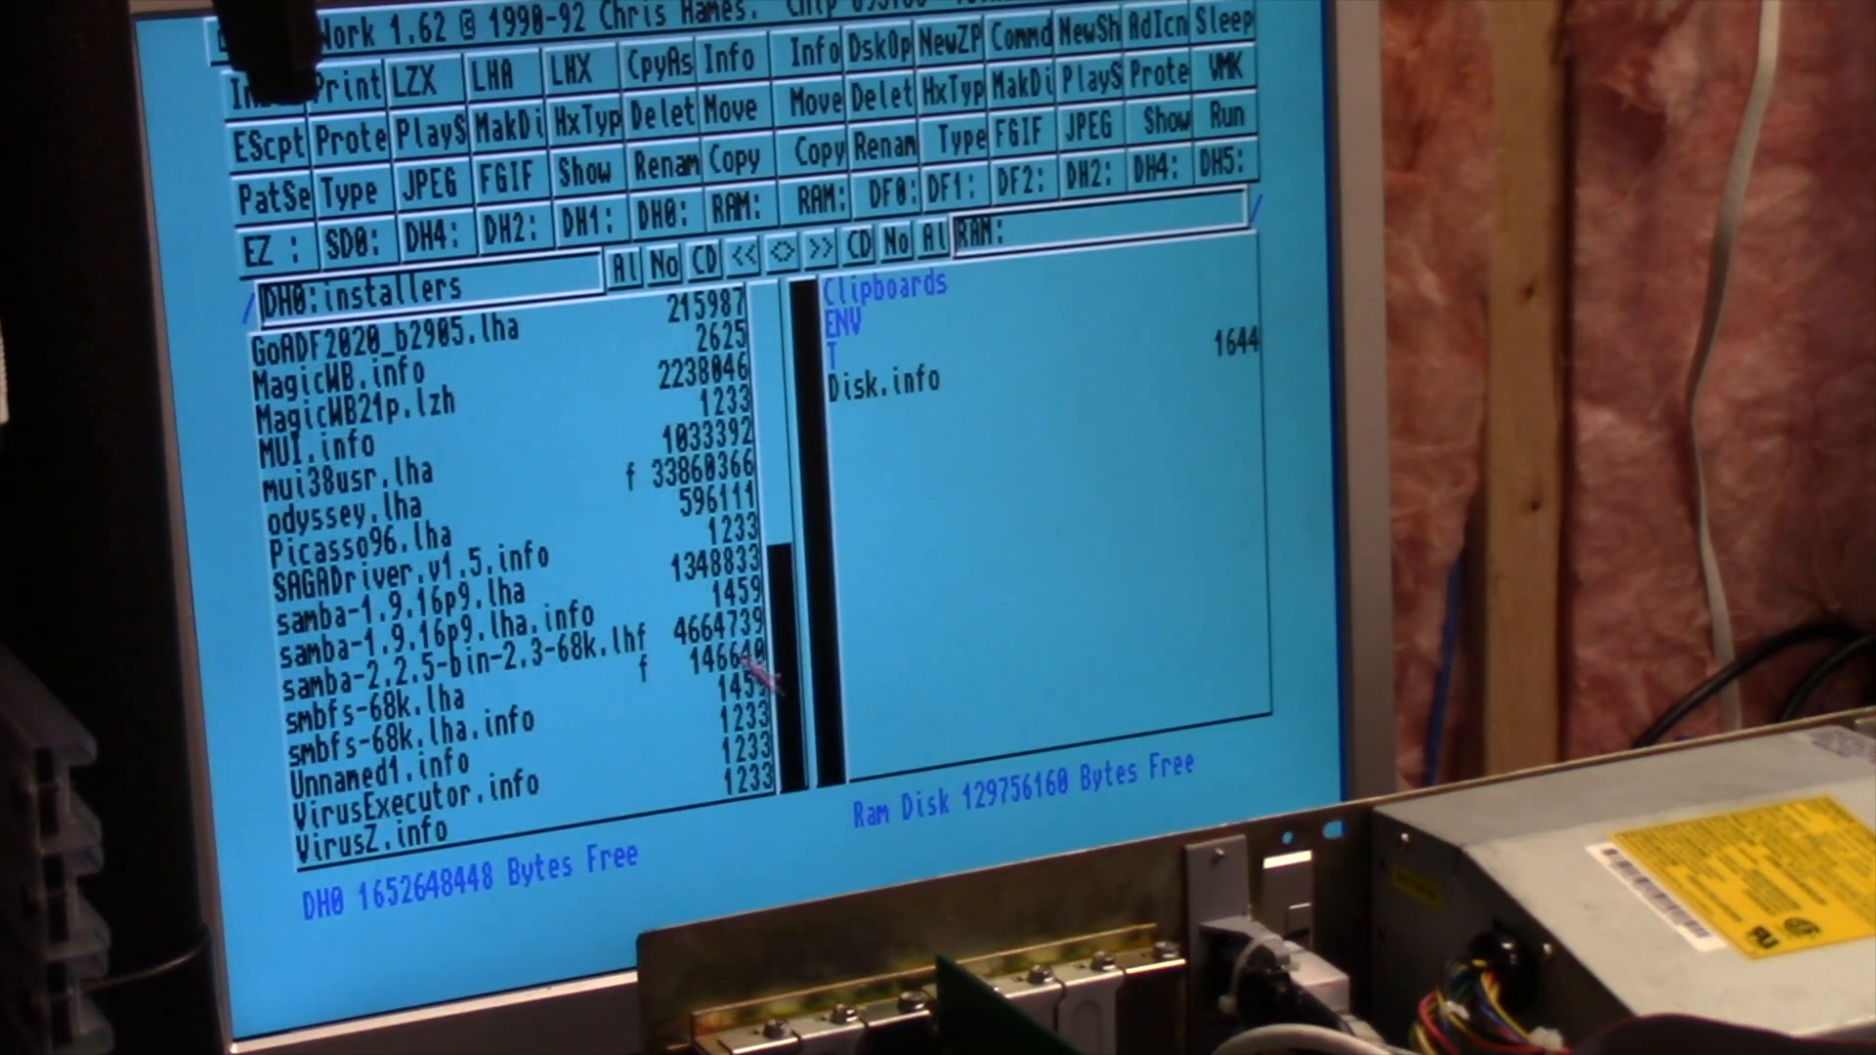
mouse_move(586, 616)
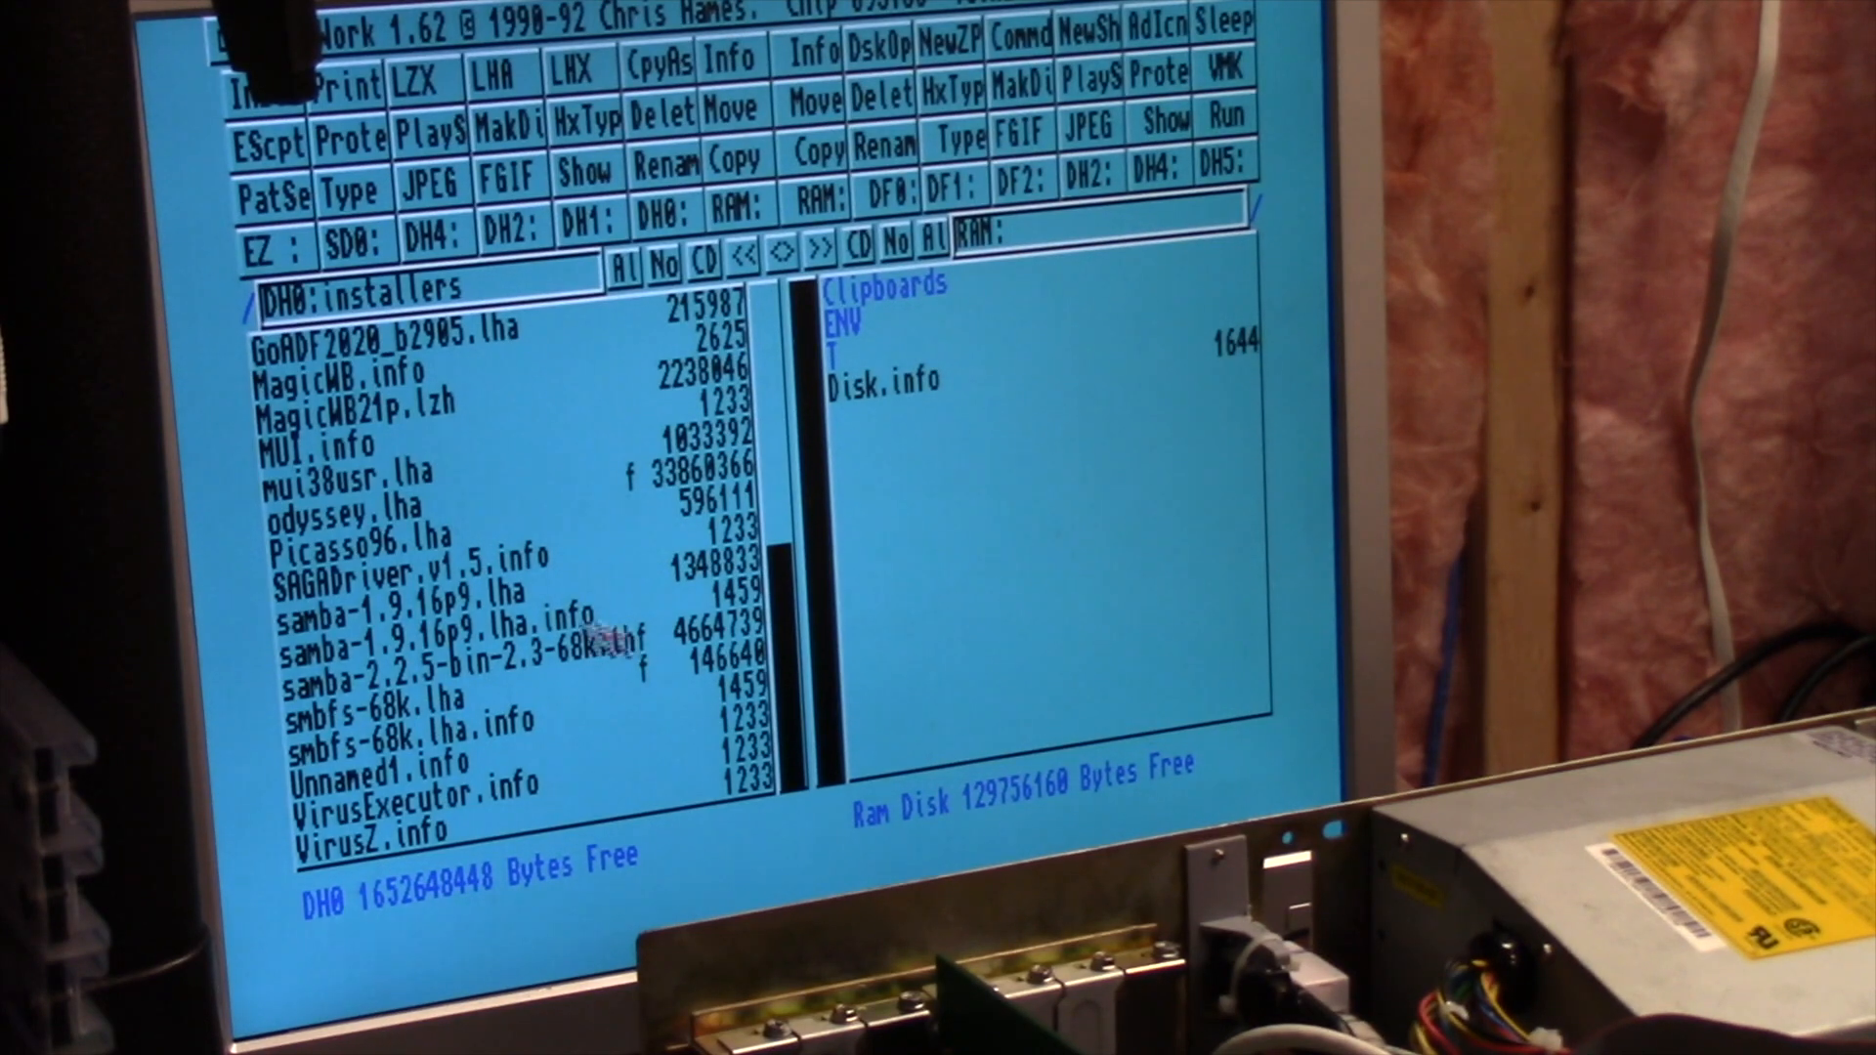
mouse_move(371, 502)
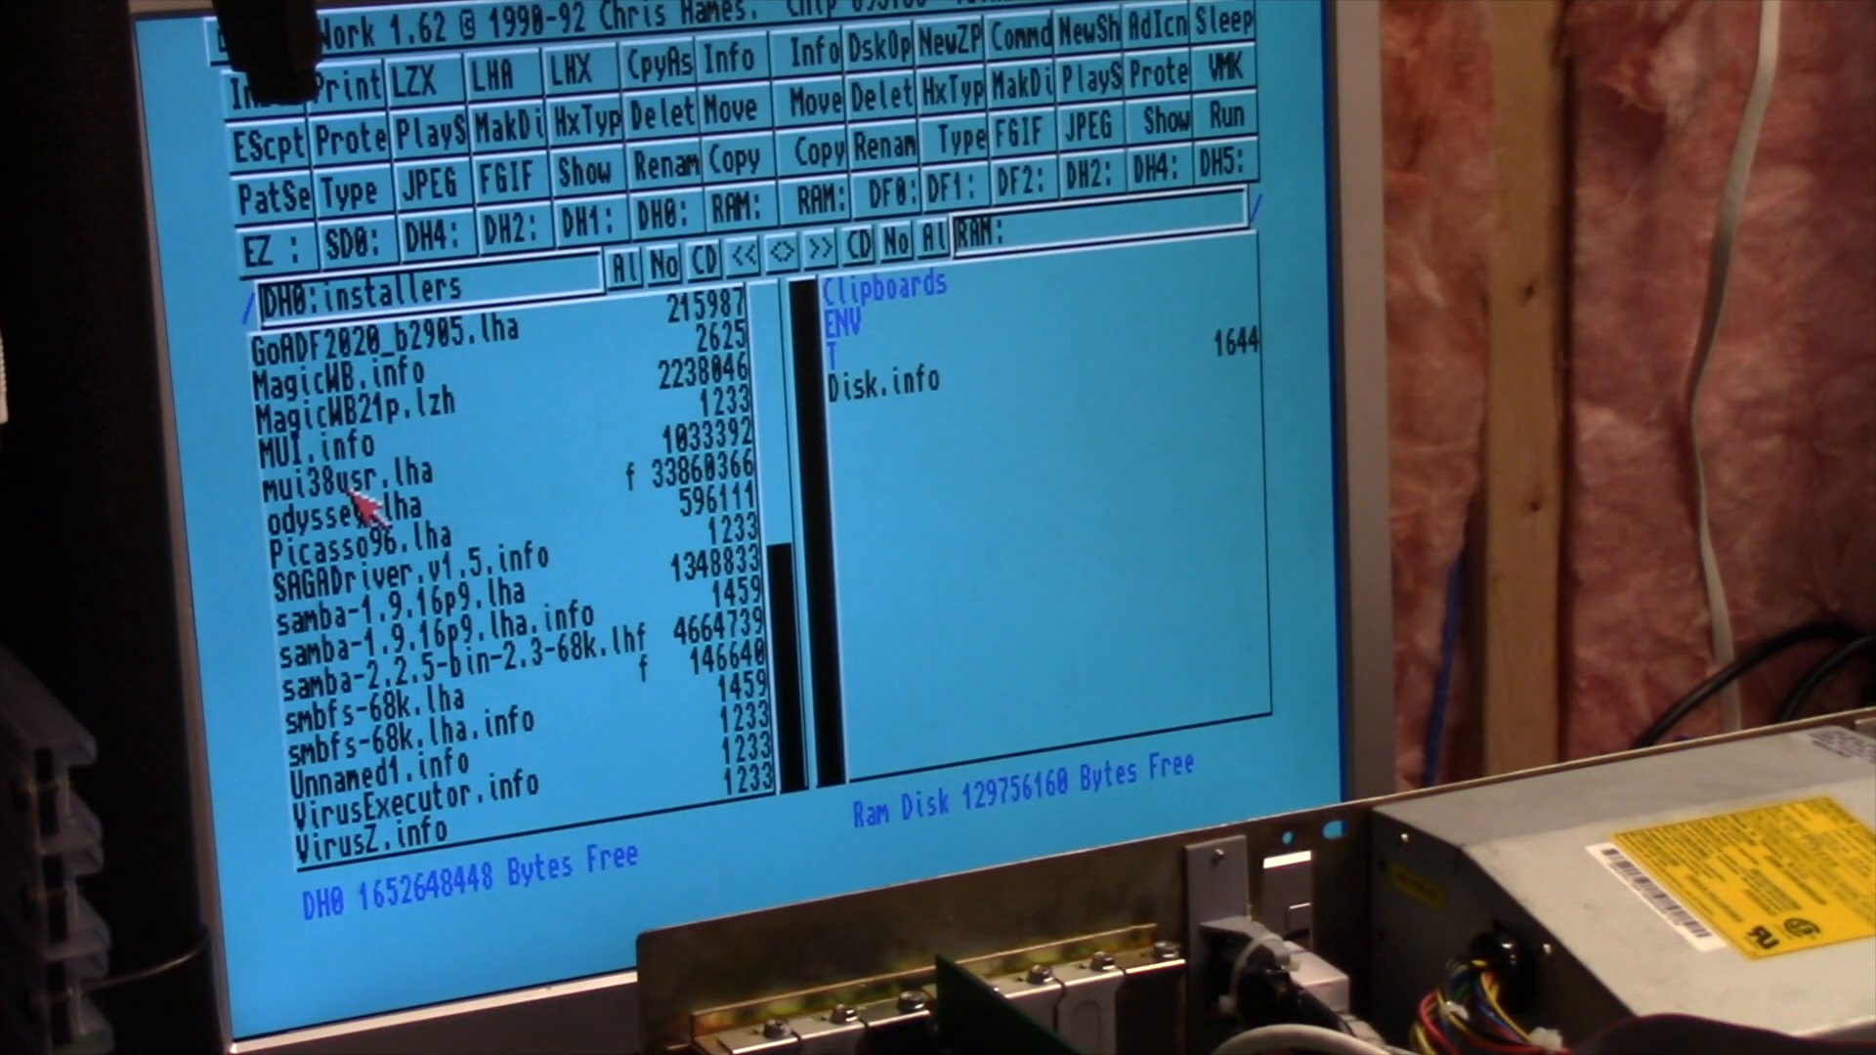
mouse_move(400, 625)
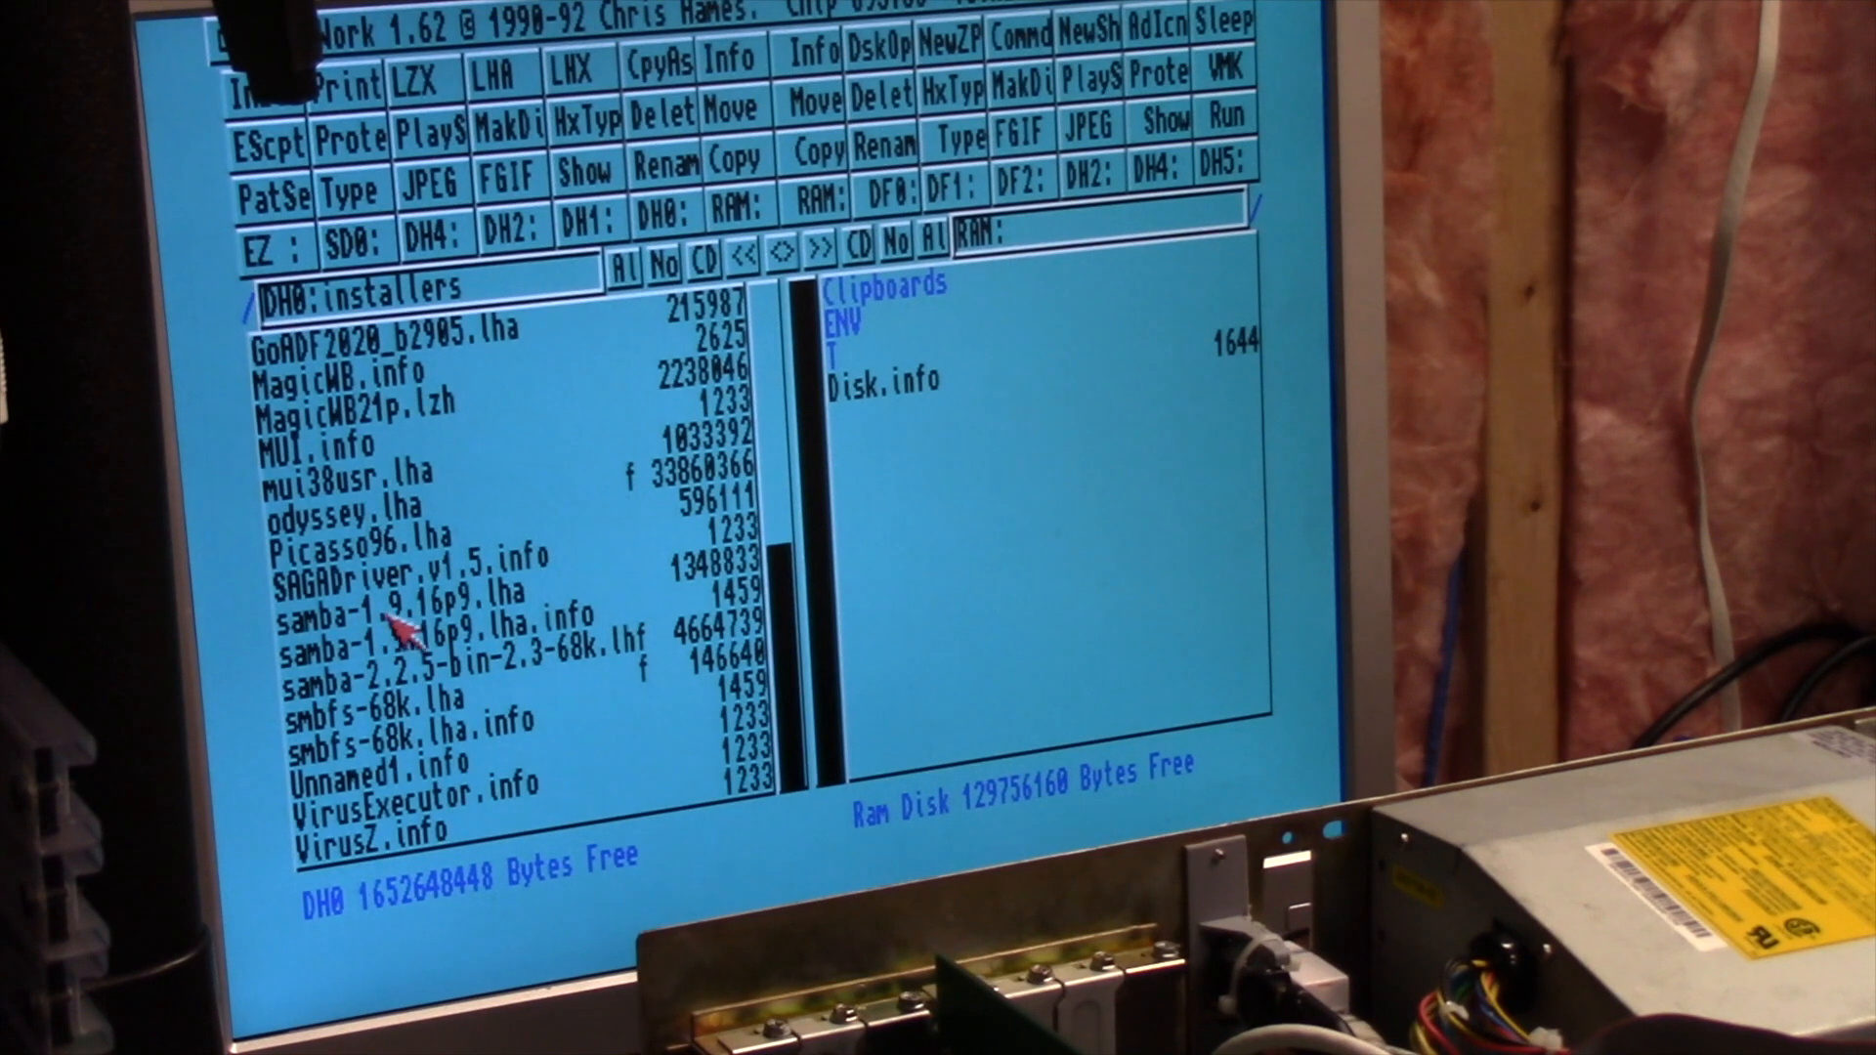
Select samba-1.9.16p9.lha in DH0:installers, then quit DirWork
click(419, 619)
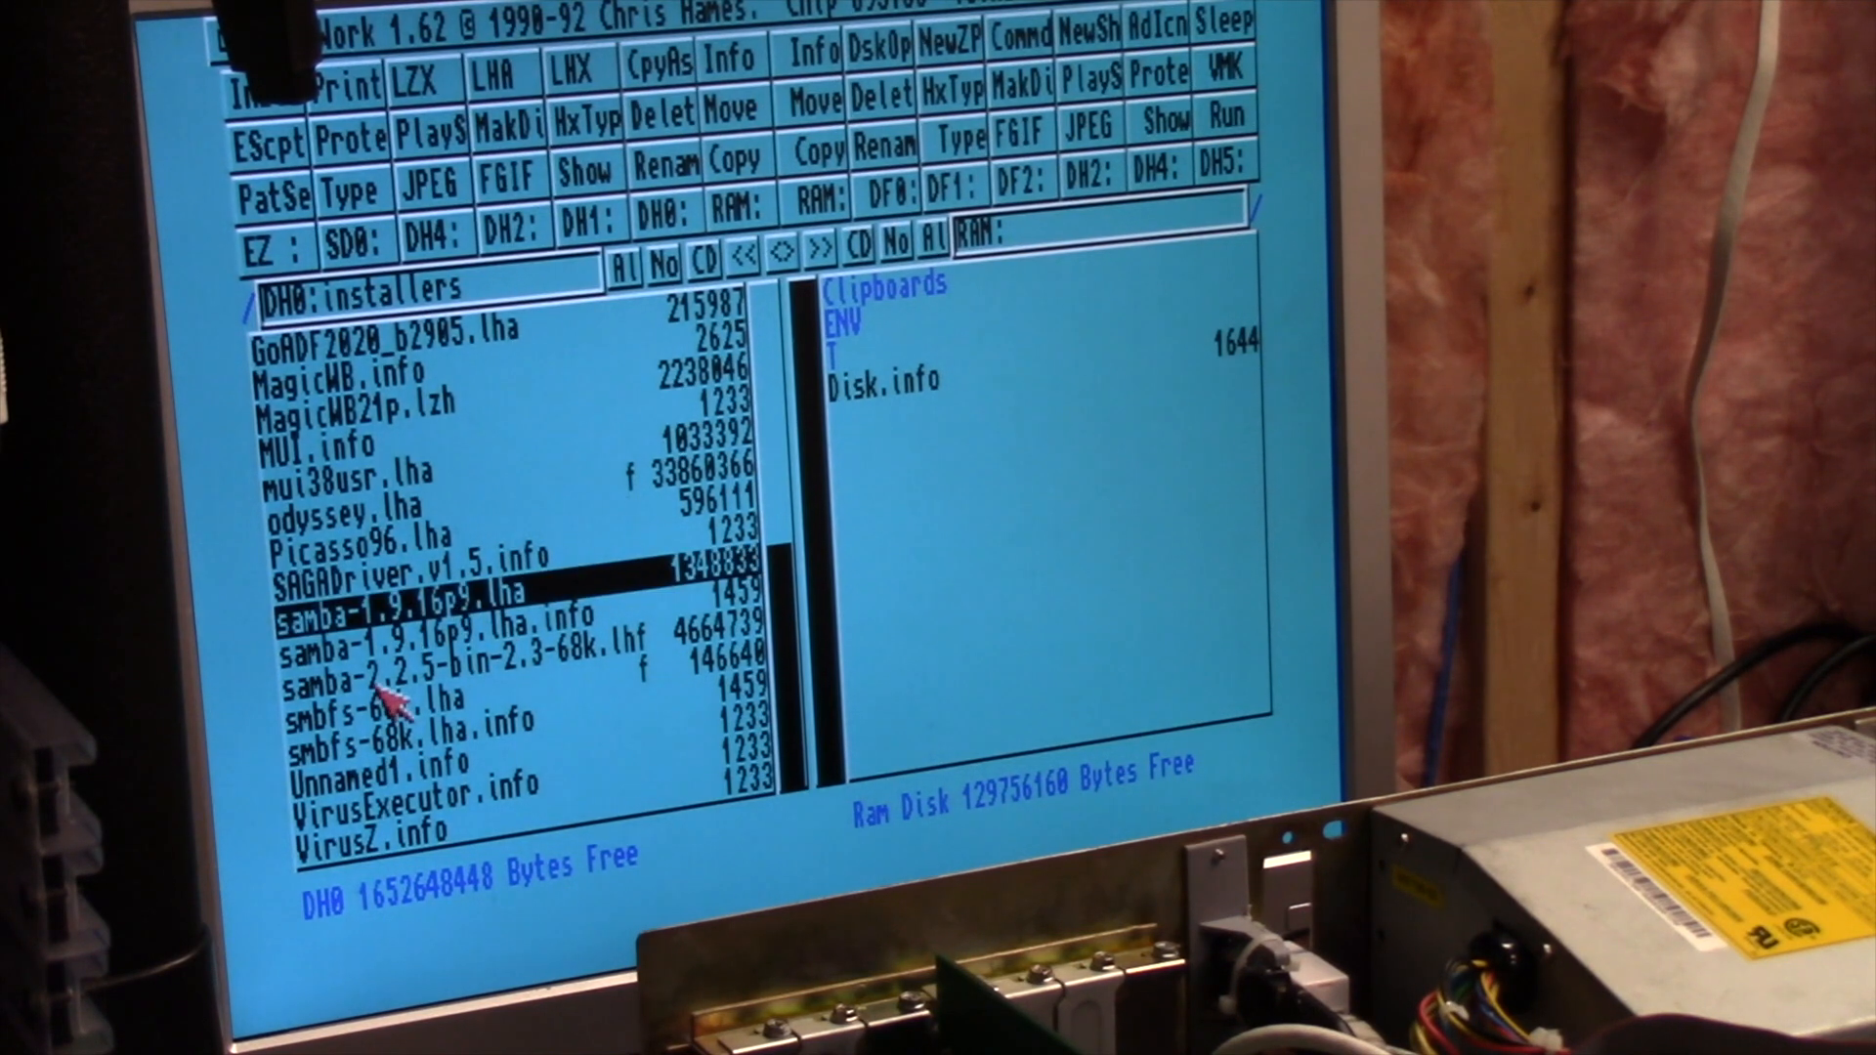
mouse_move(712, 604)
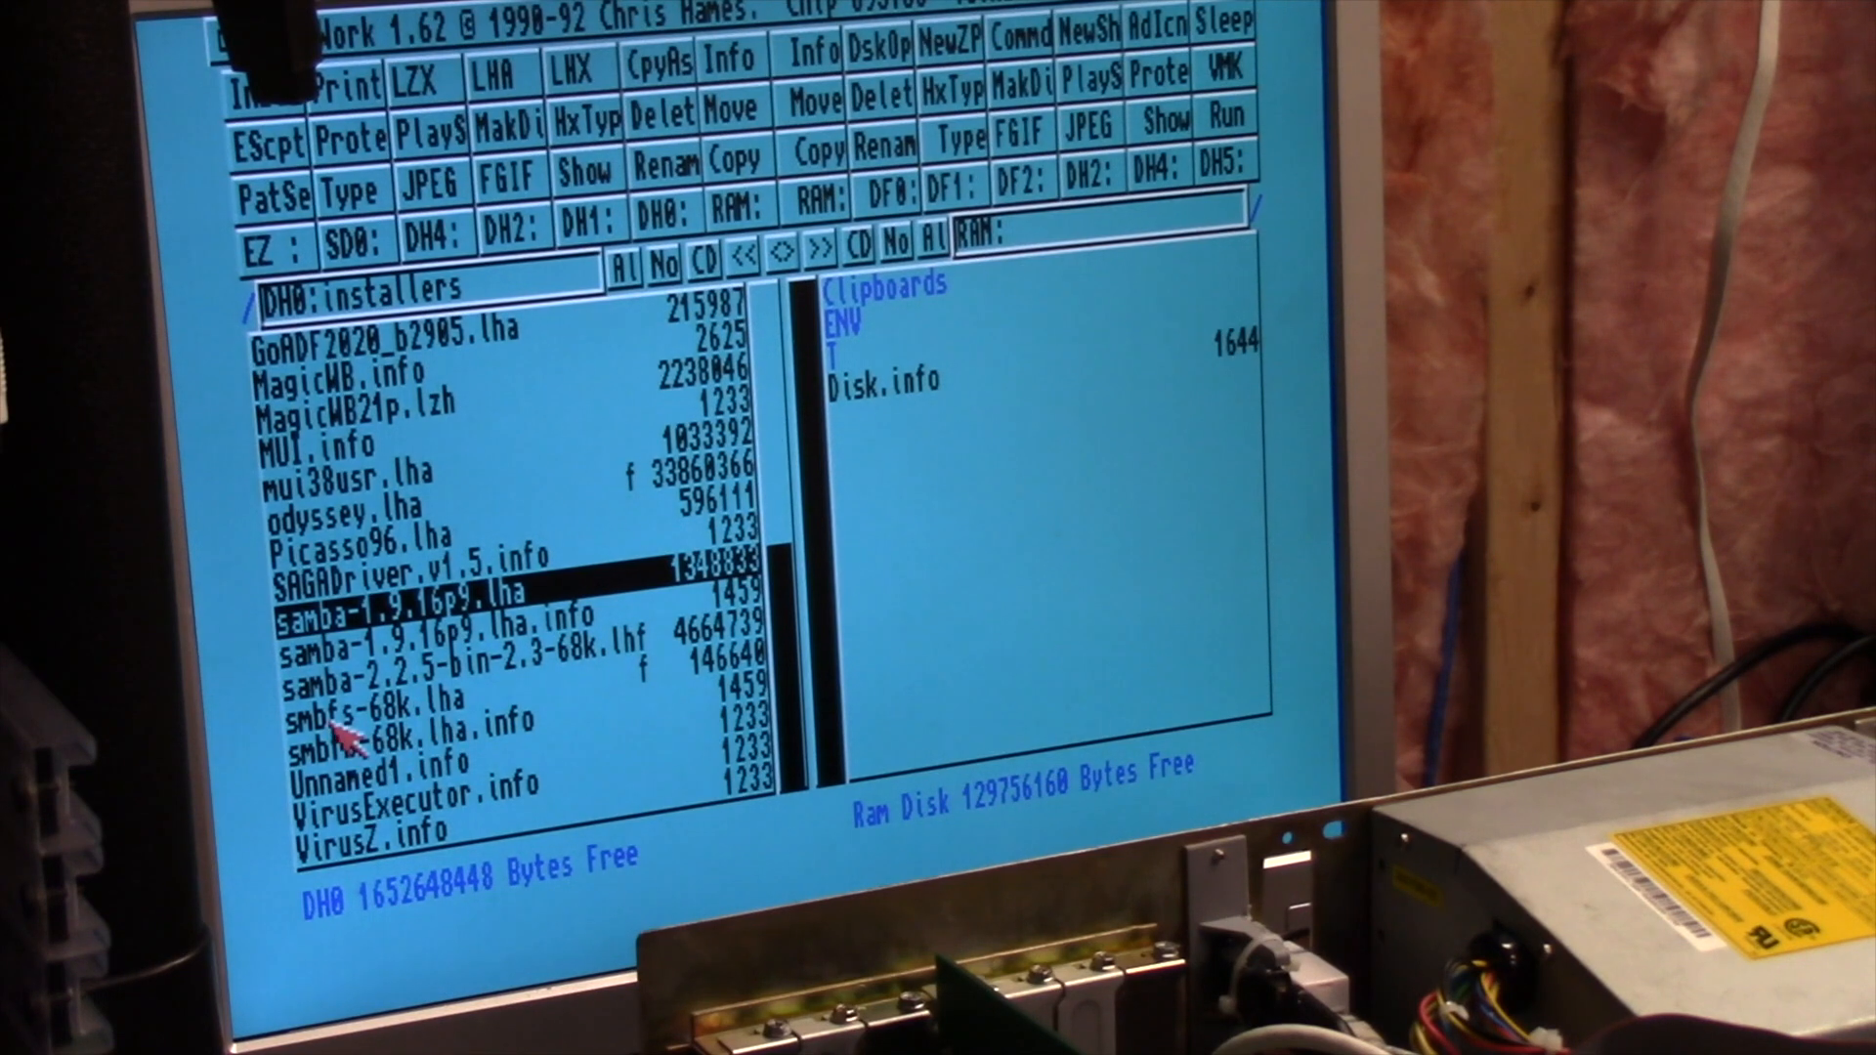
click(395, 698)
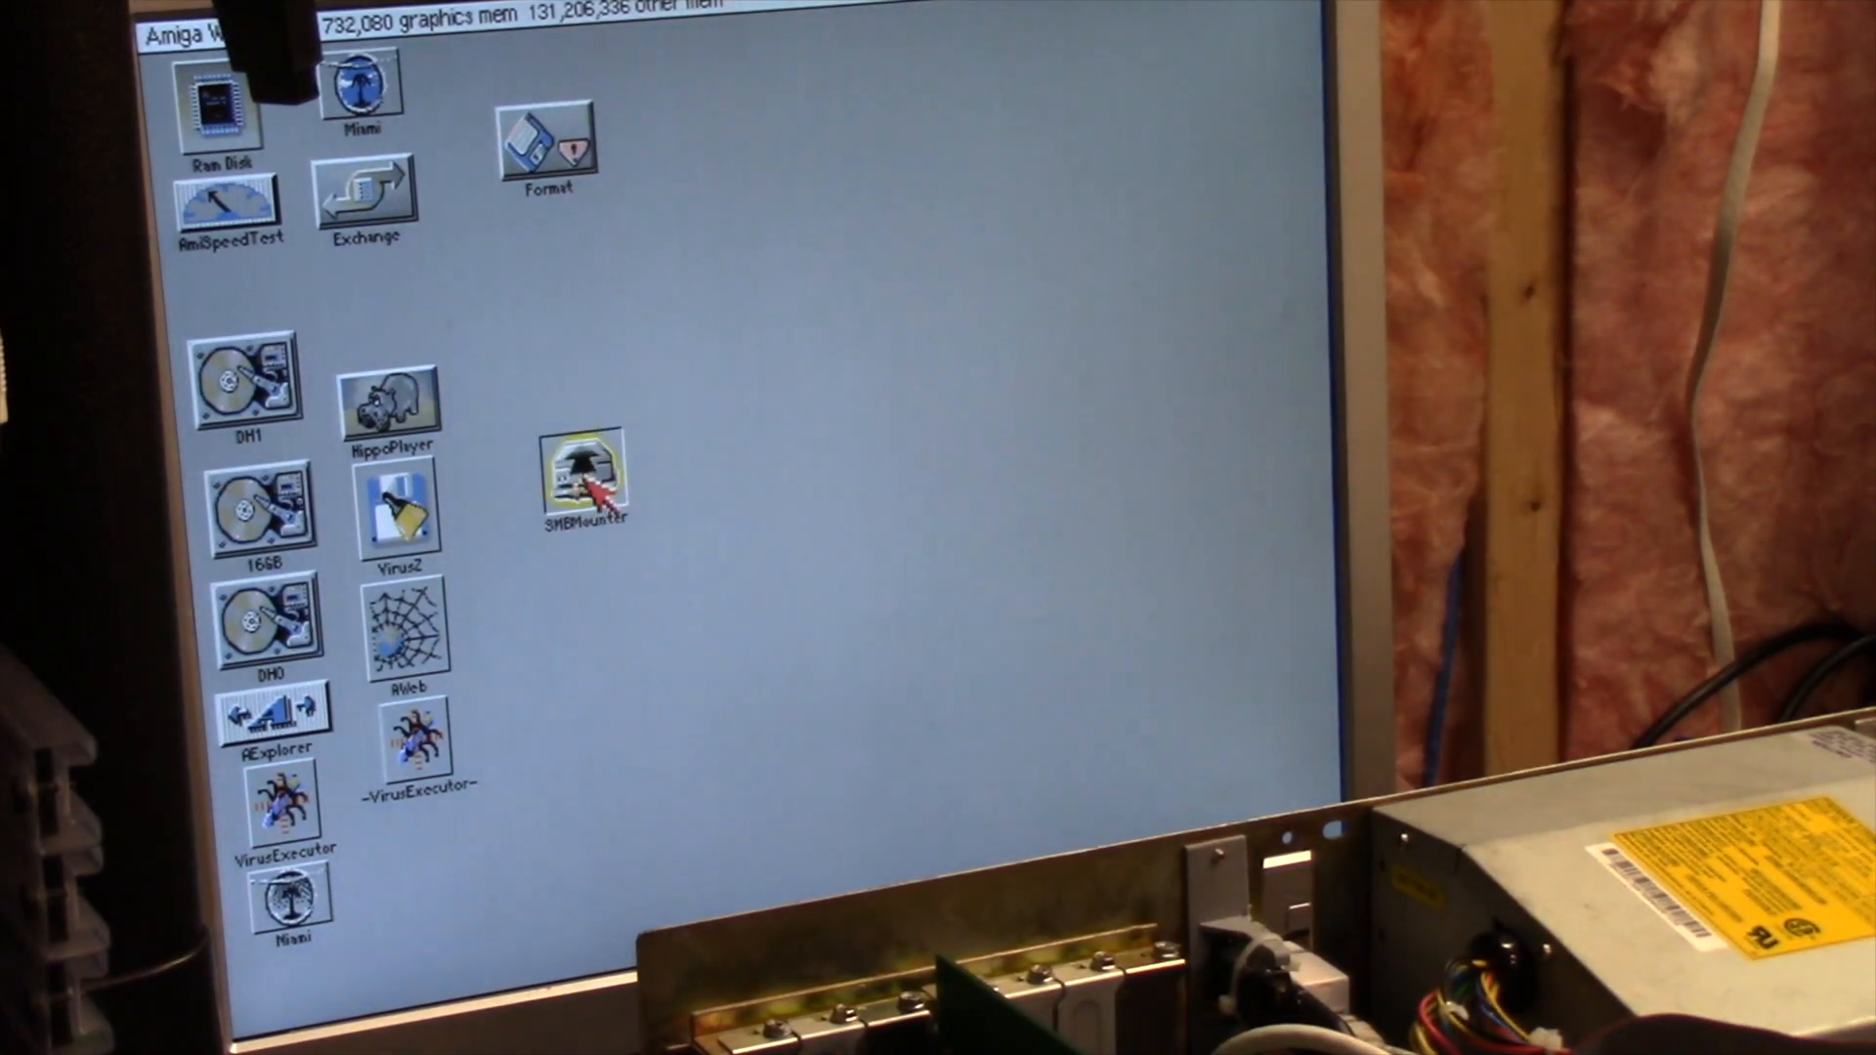
Launch SMBMounter, unmount the active amiga share, and start a new SMB-type mount
double_click(582, 479)
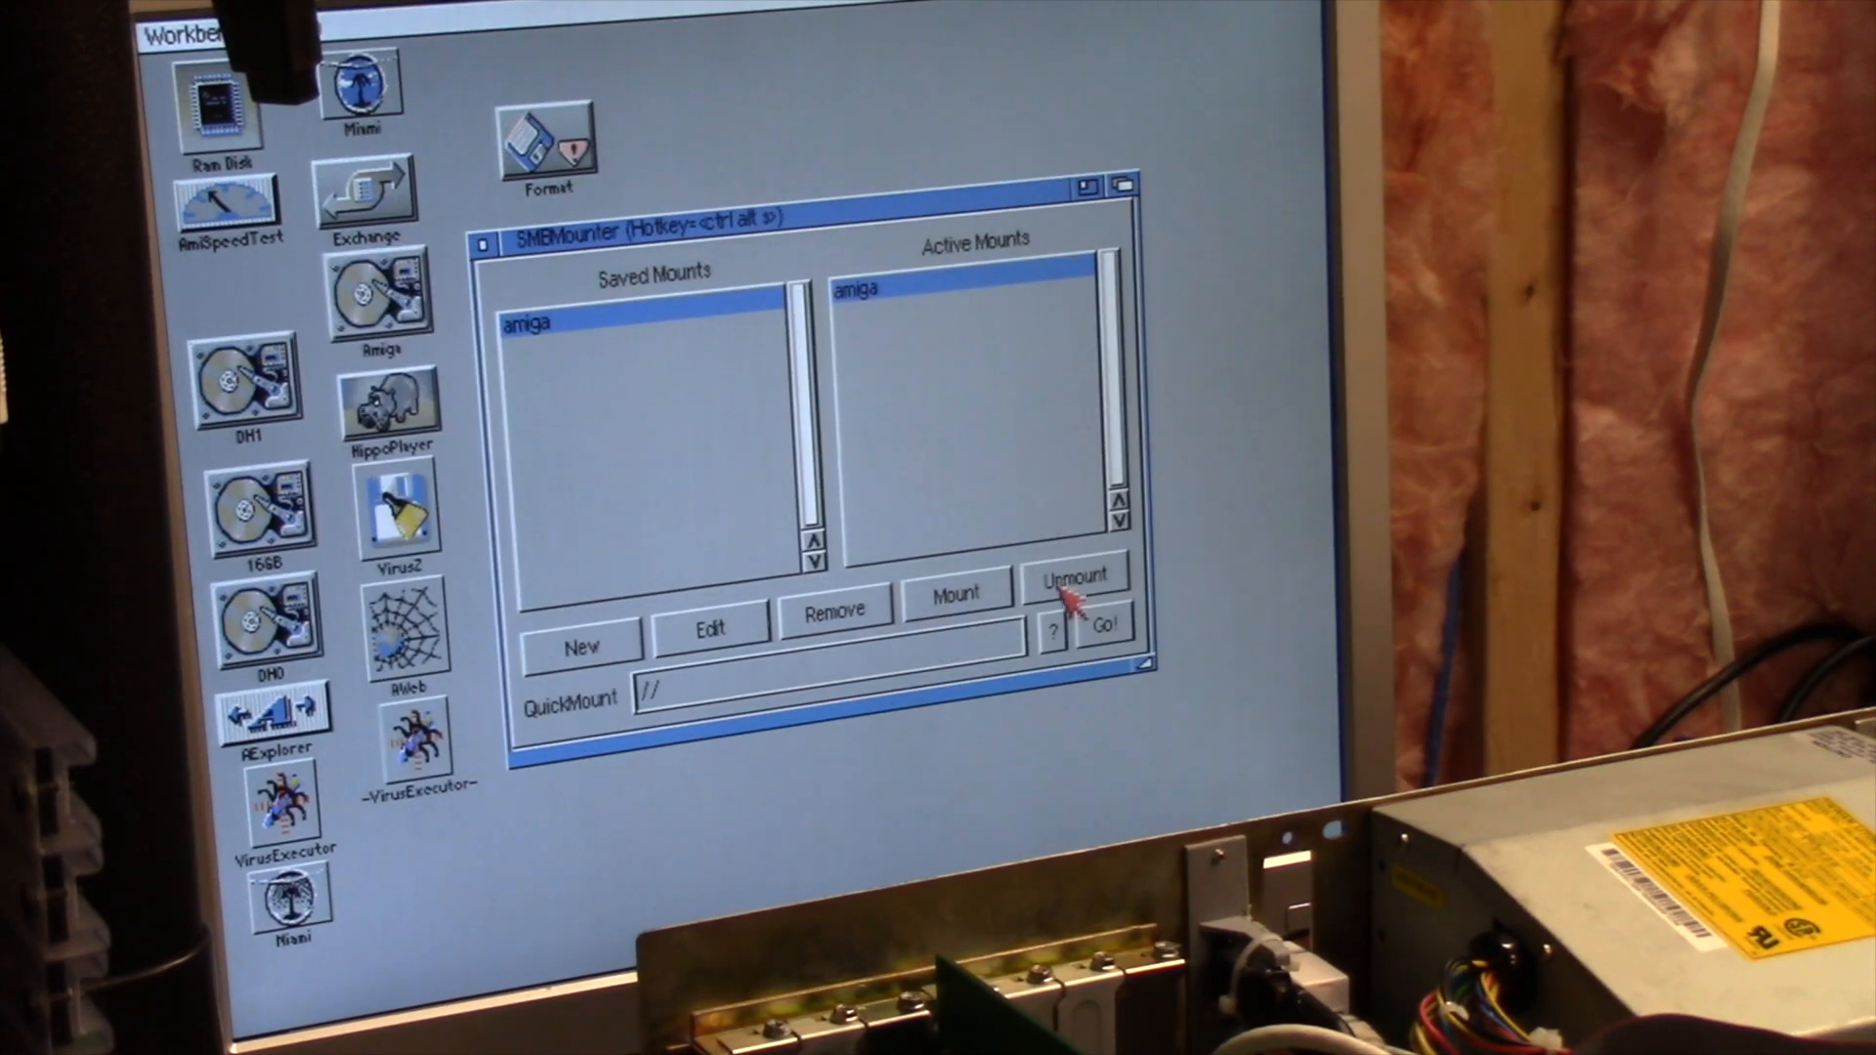
click(1076, 578)
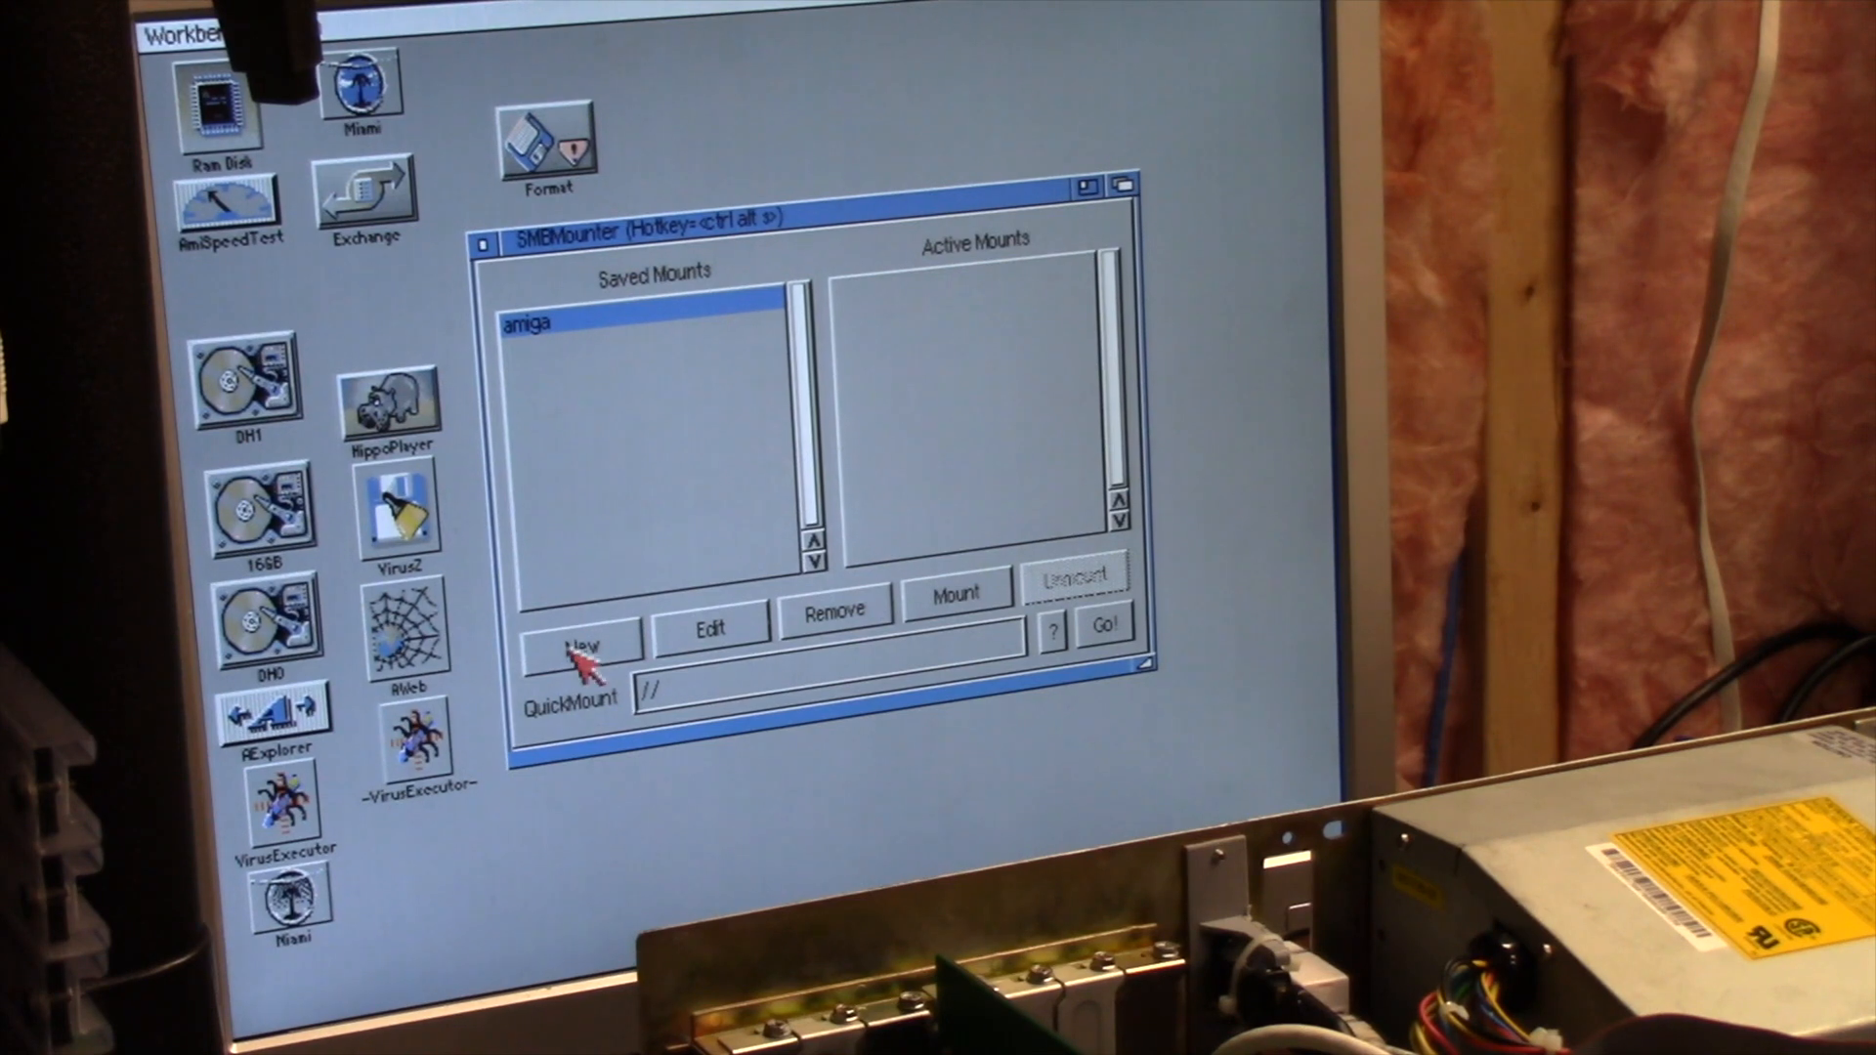
click(584, 644)
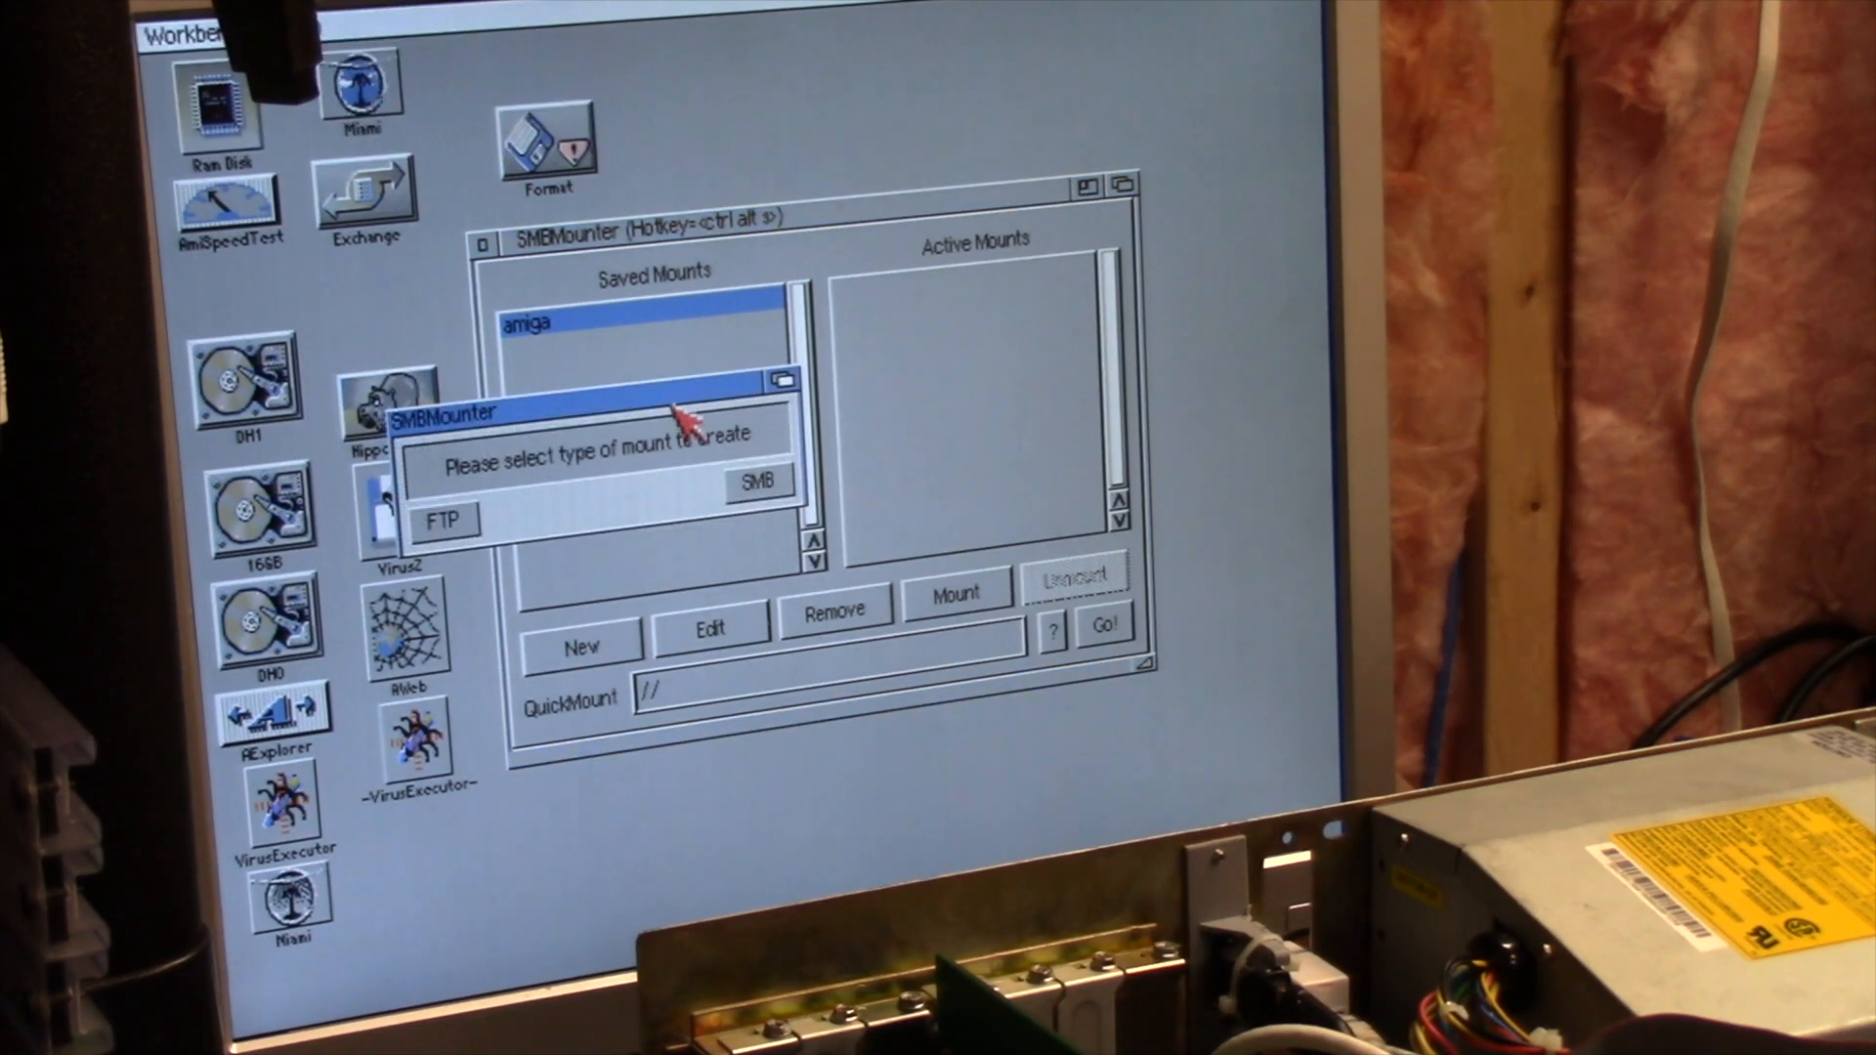
click(755, 483)
text(Dump on)
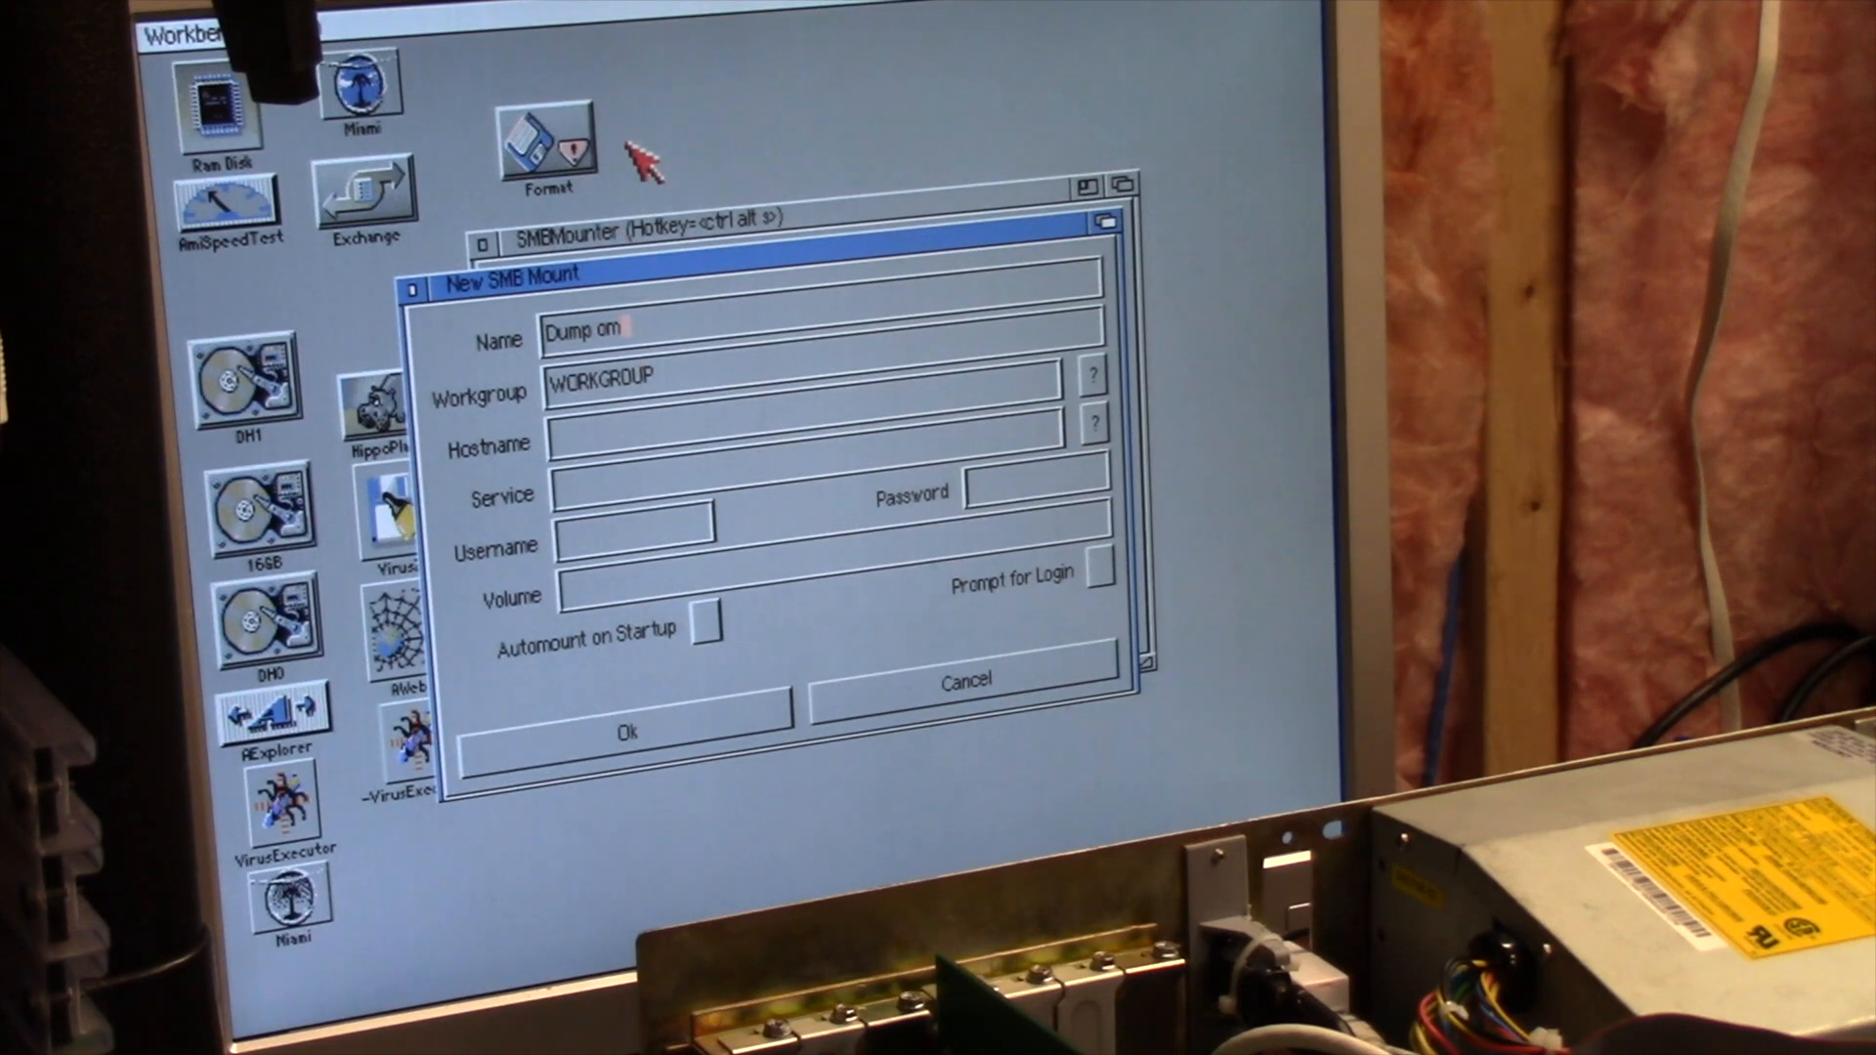
text(Xserv)
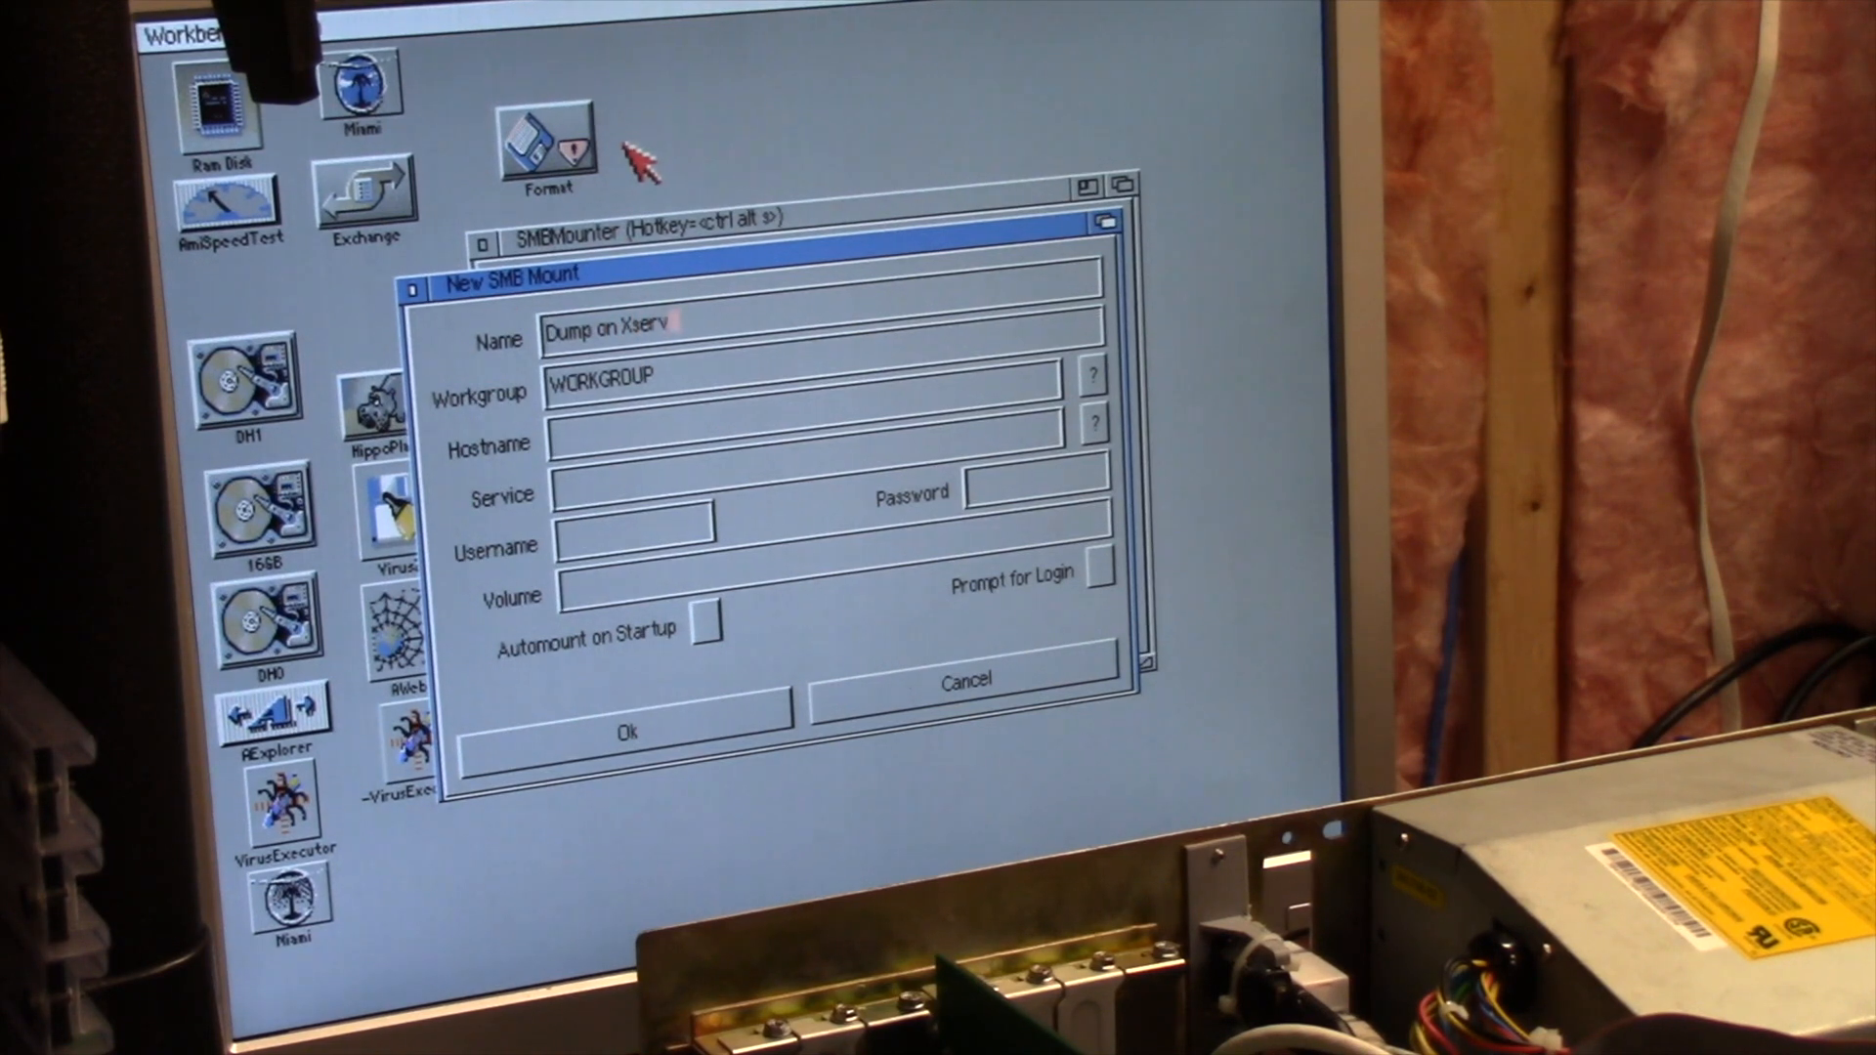
text(2)
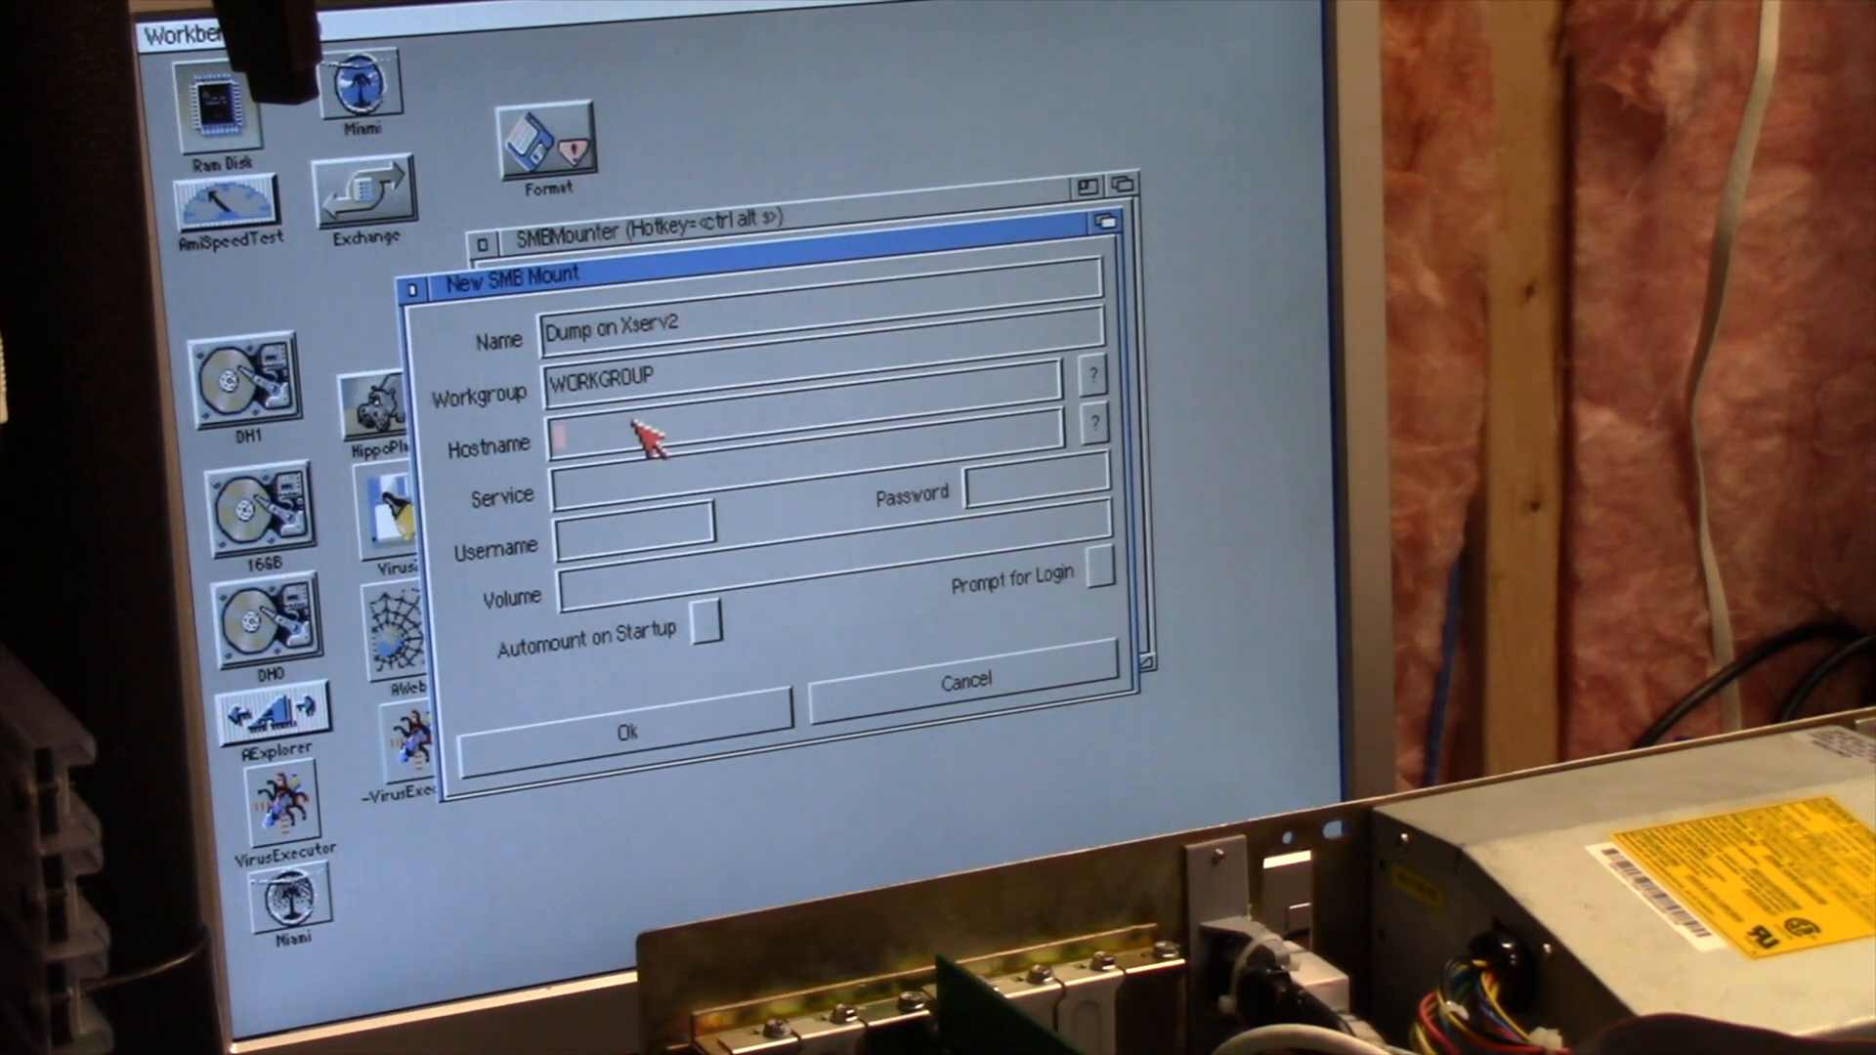
text(xserv)
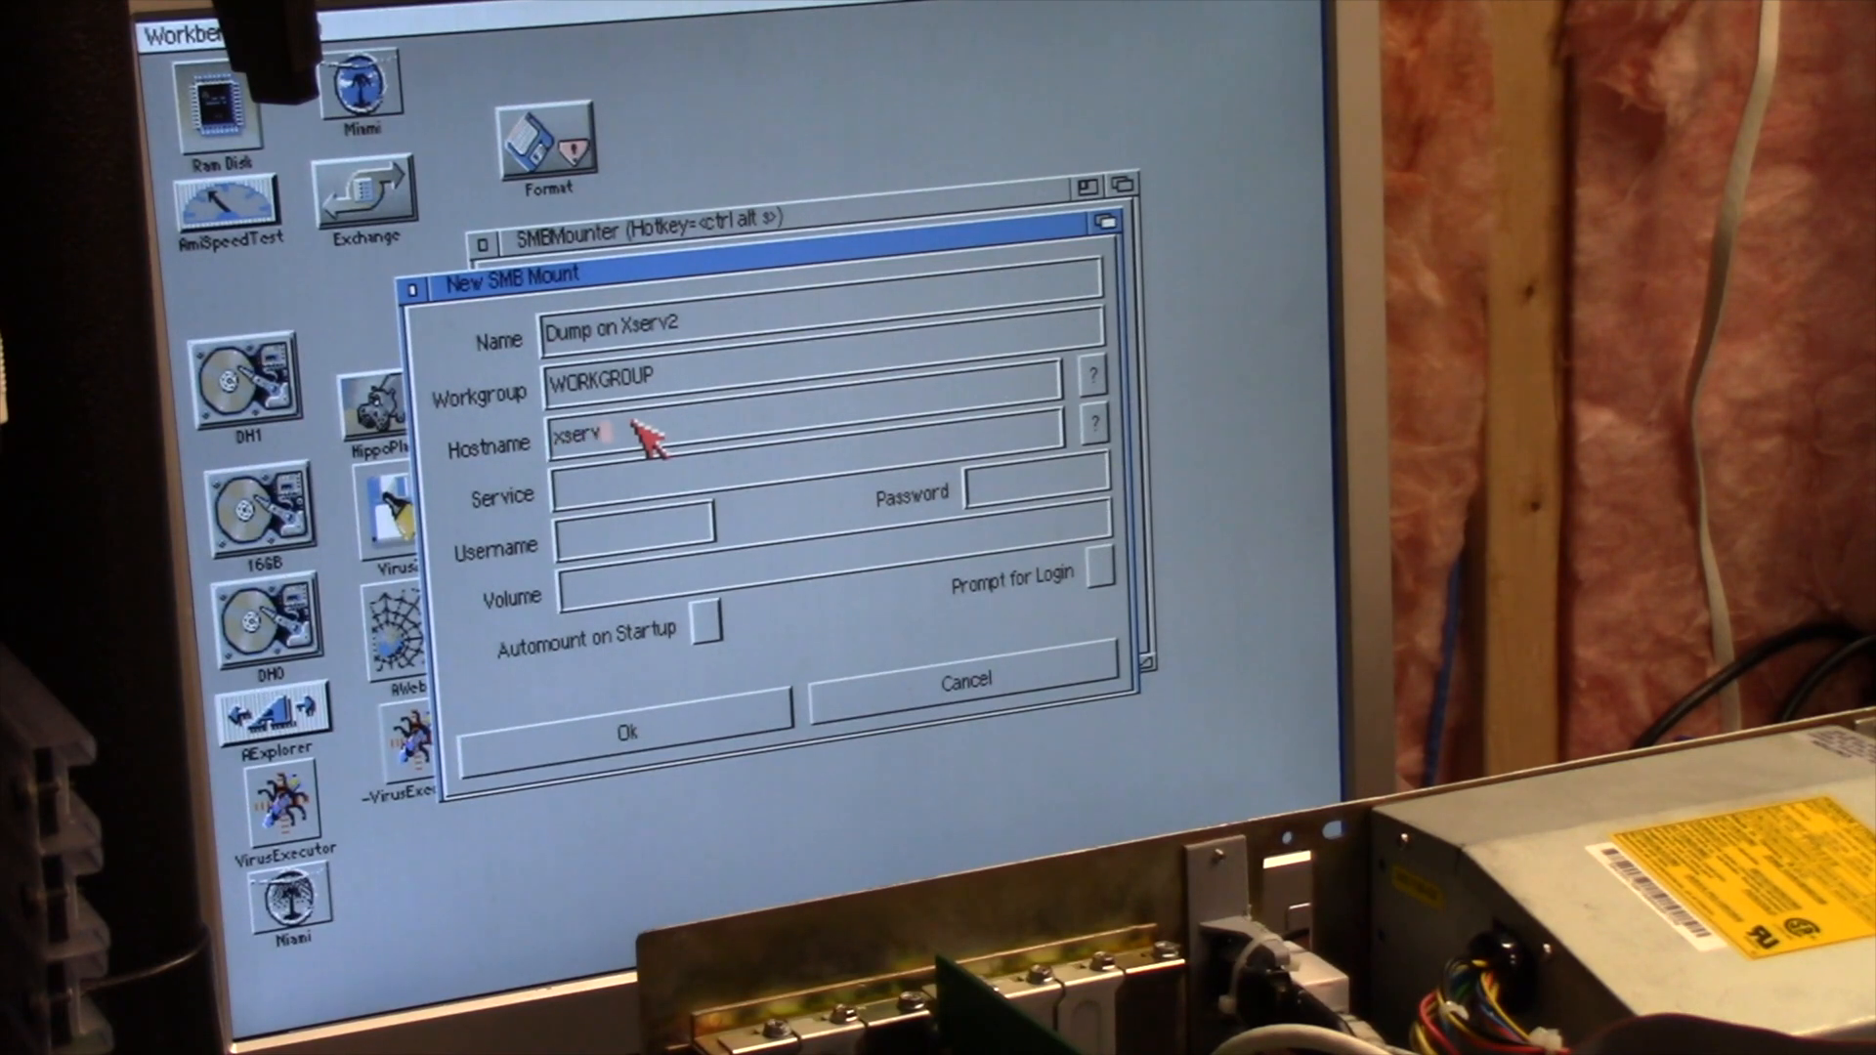
text(2)
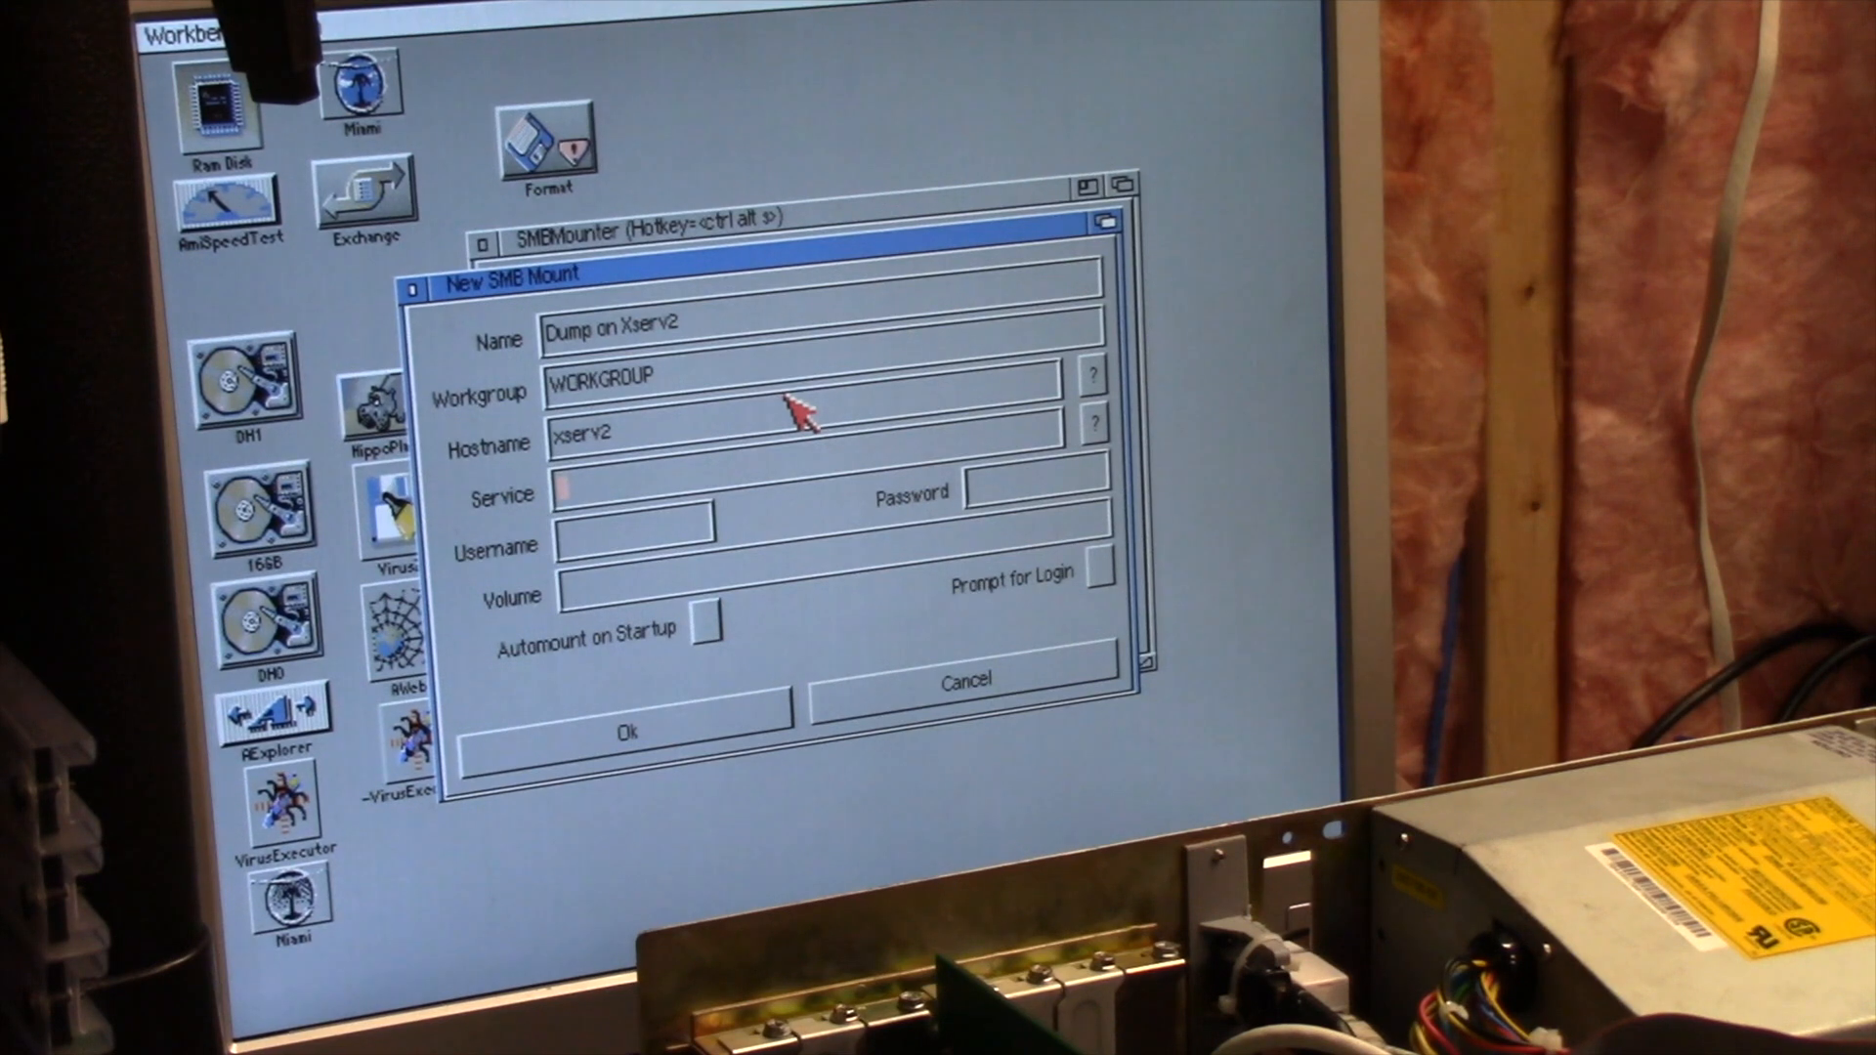
text(dump)
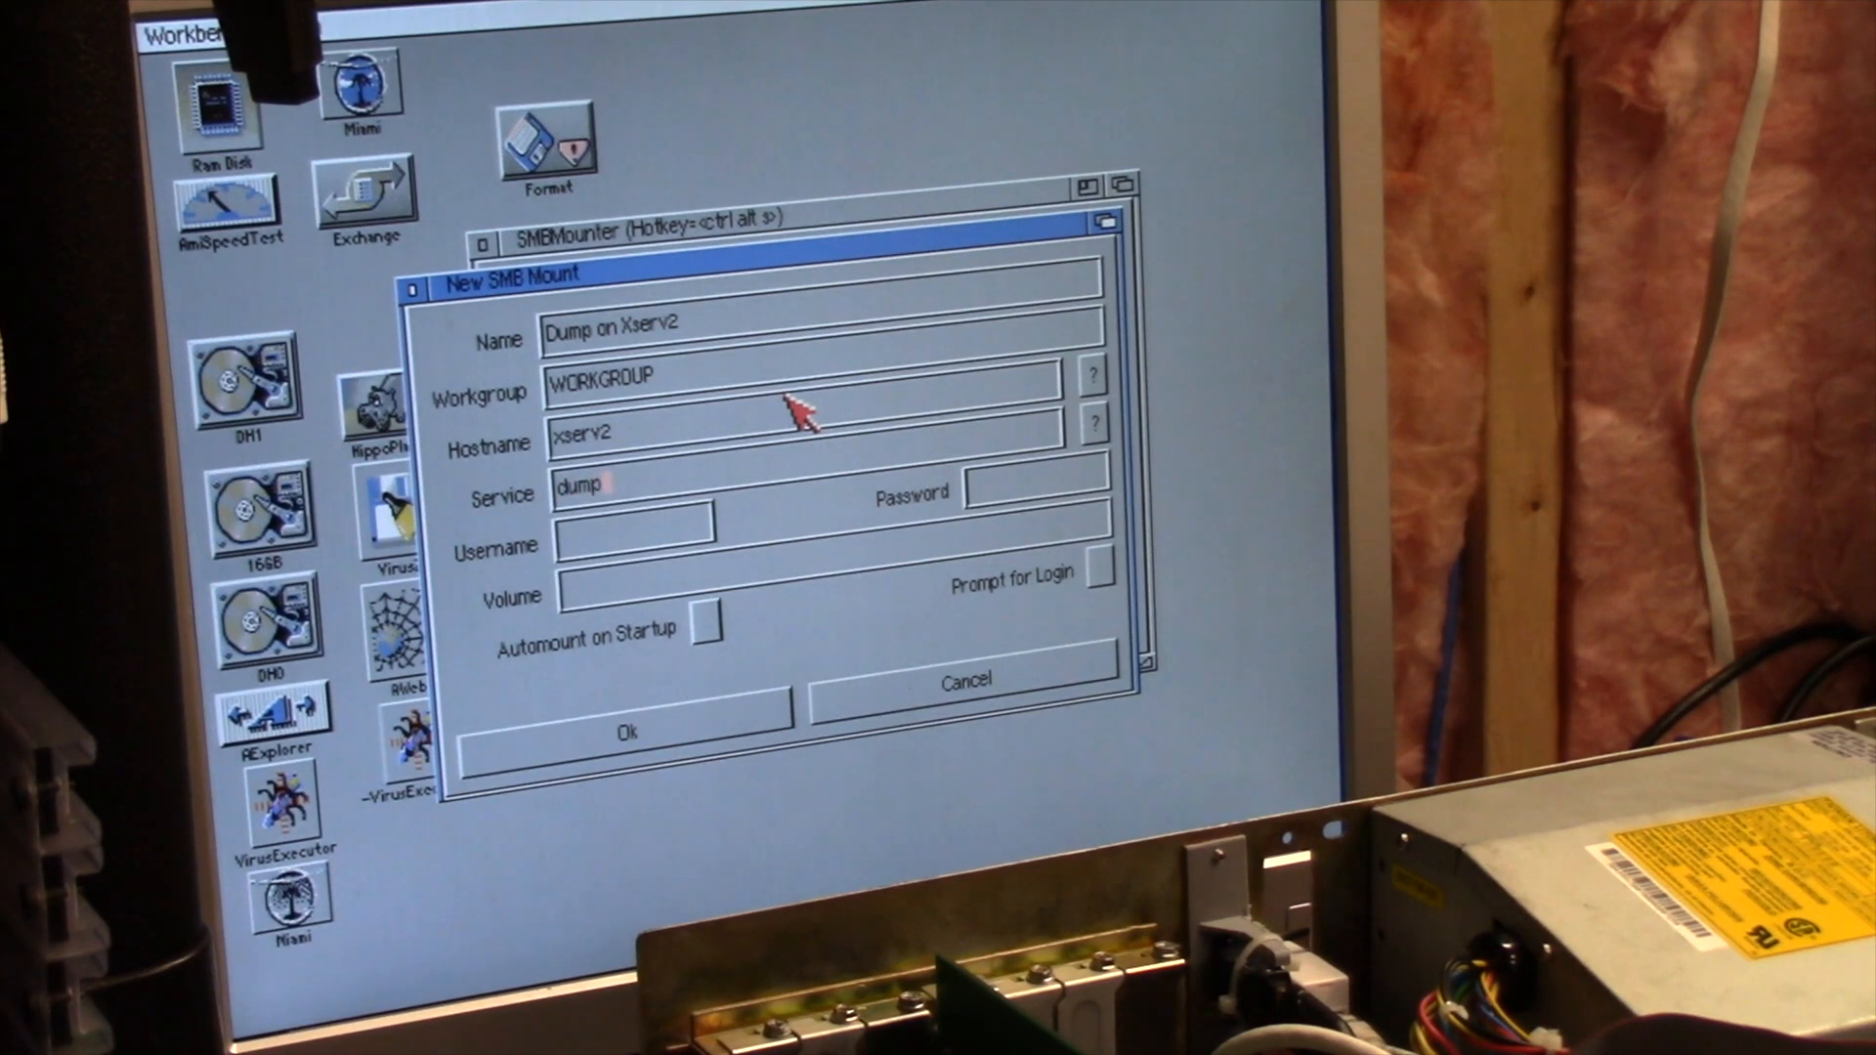
text(cedwards)
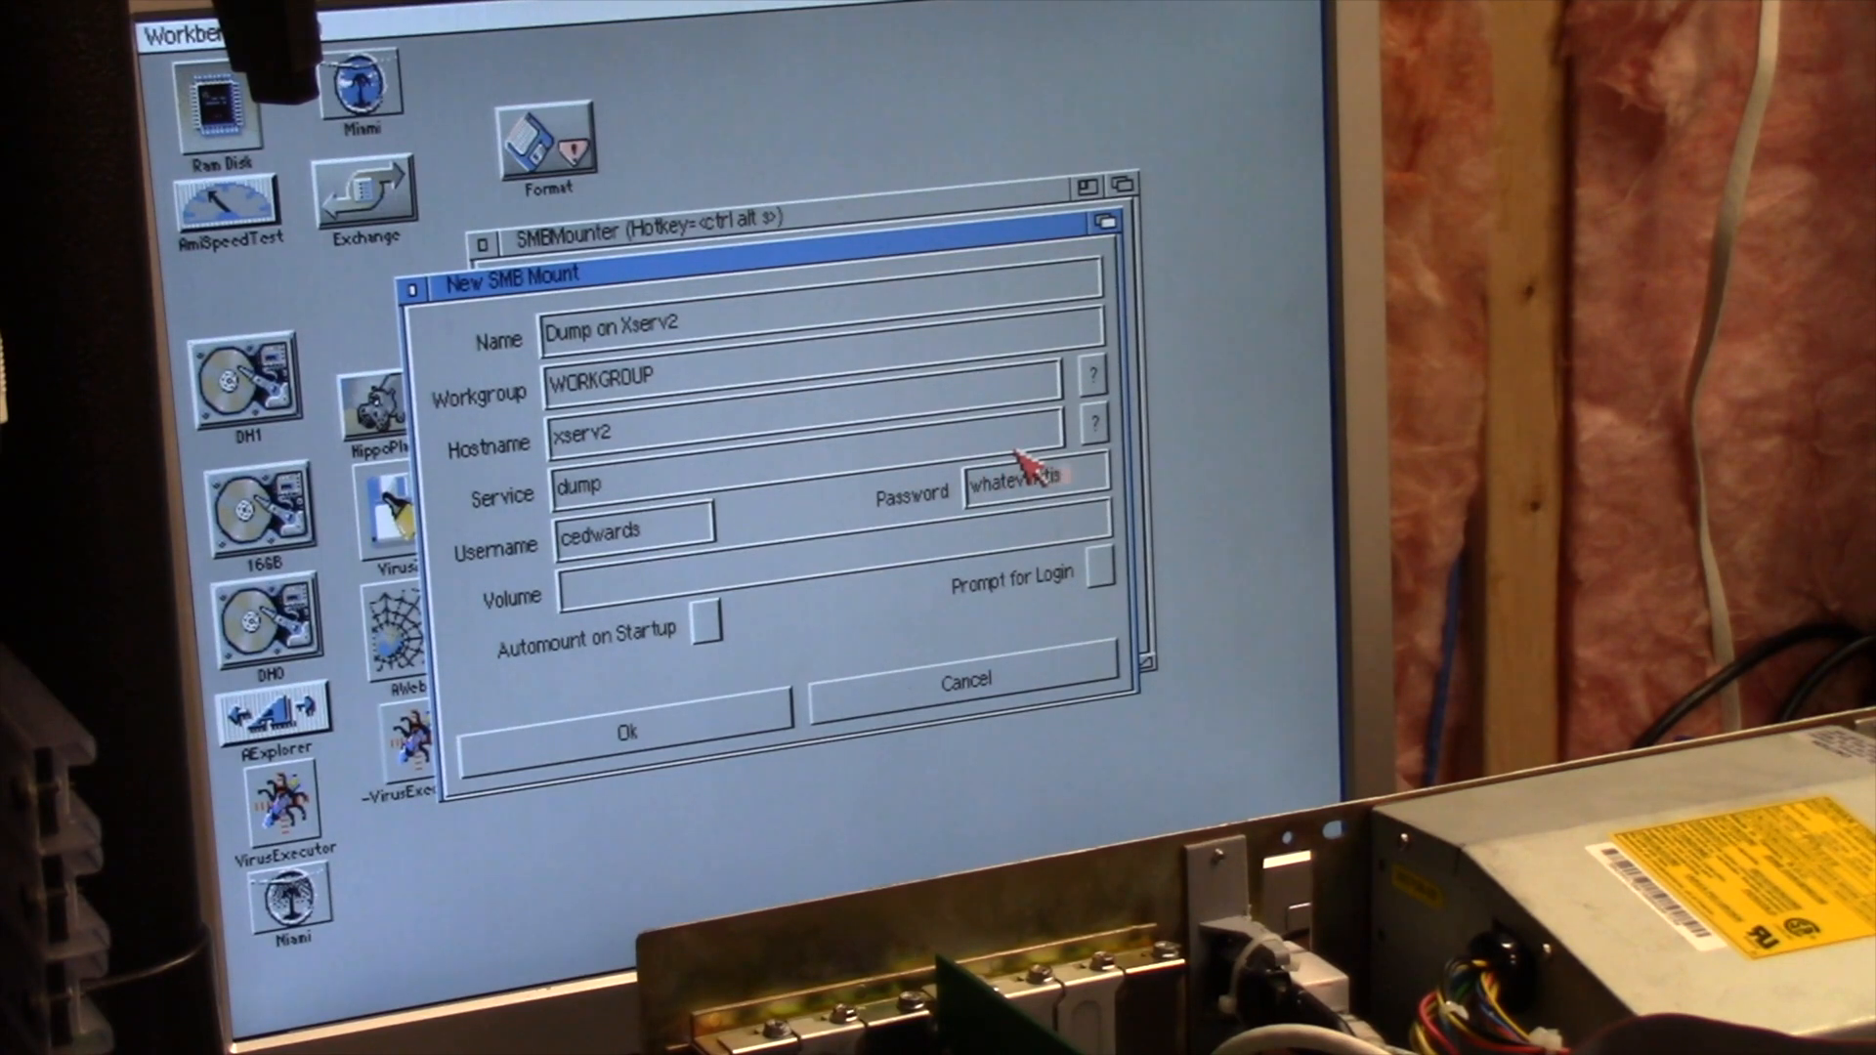
mouse_move(963, 209)
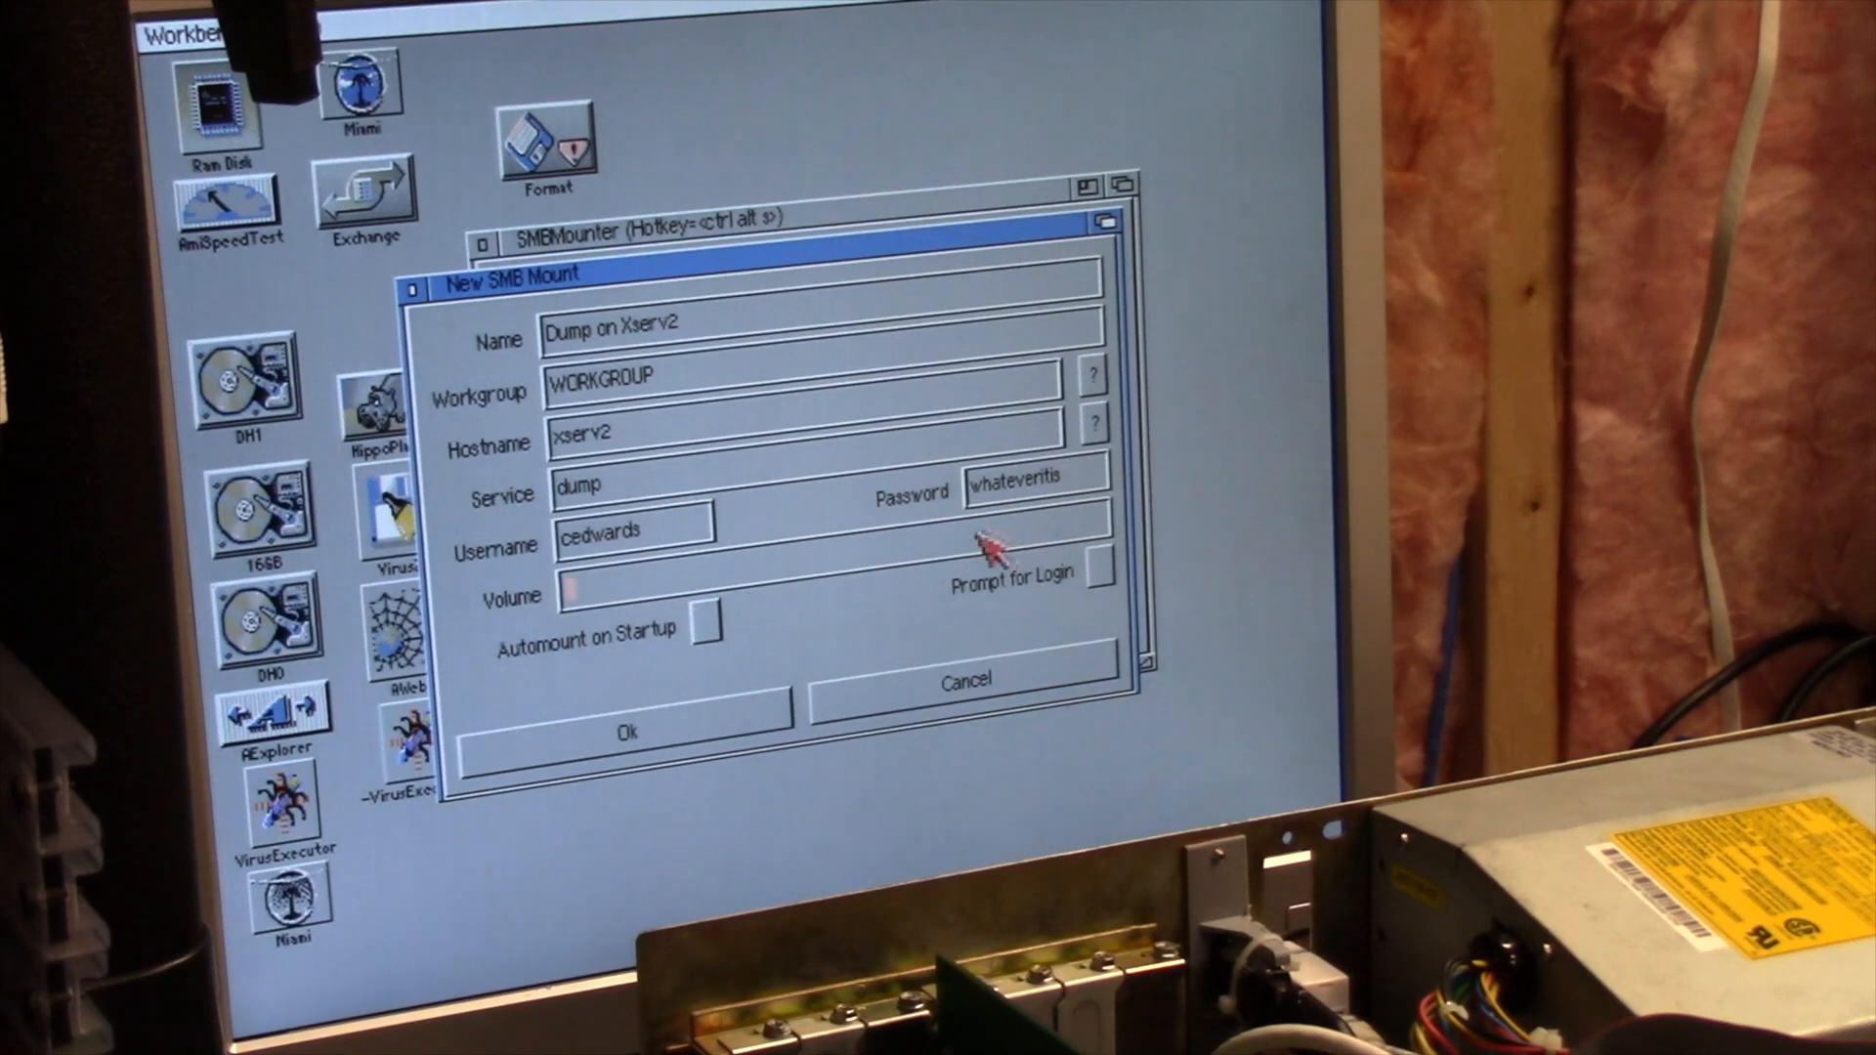
mouse_move(760, 548)
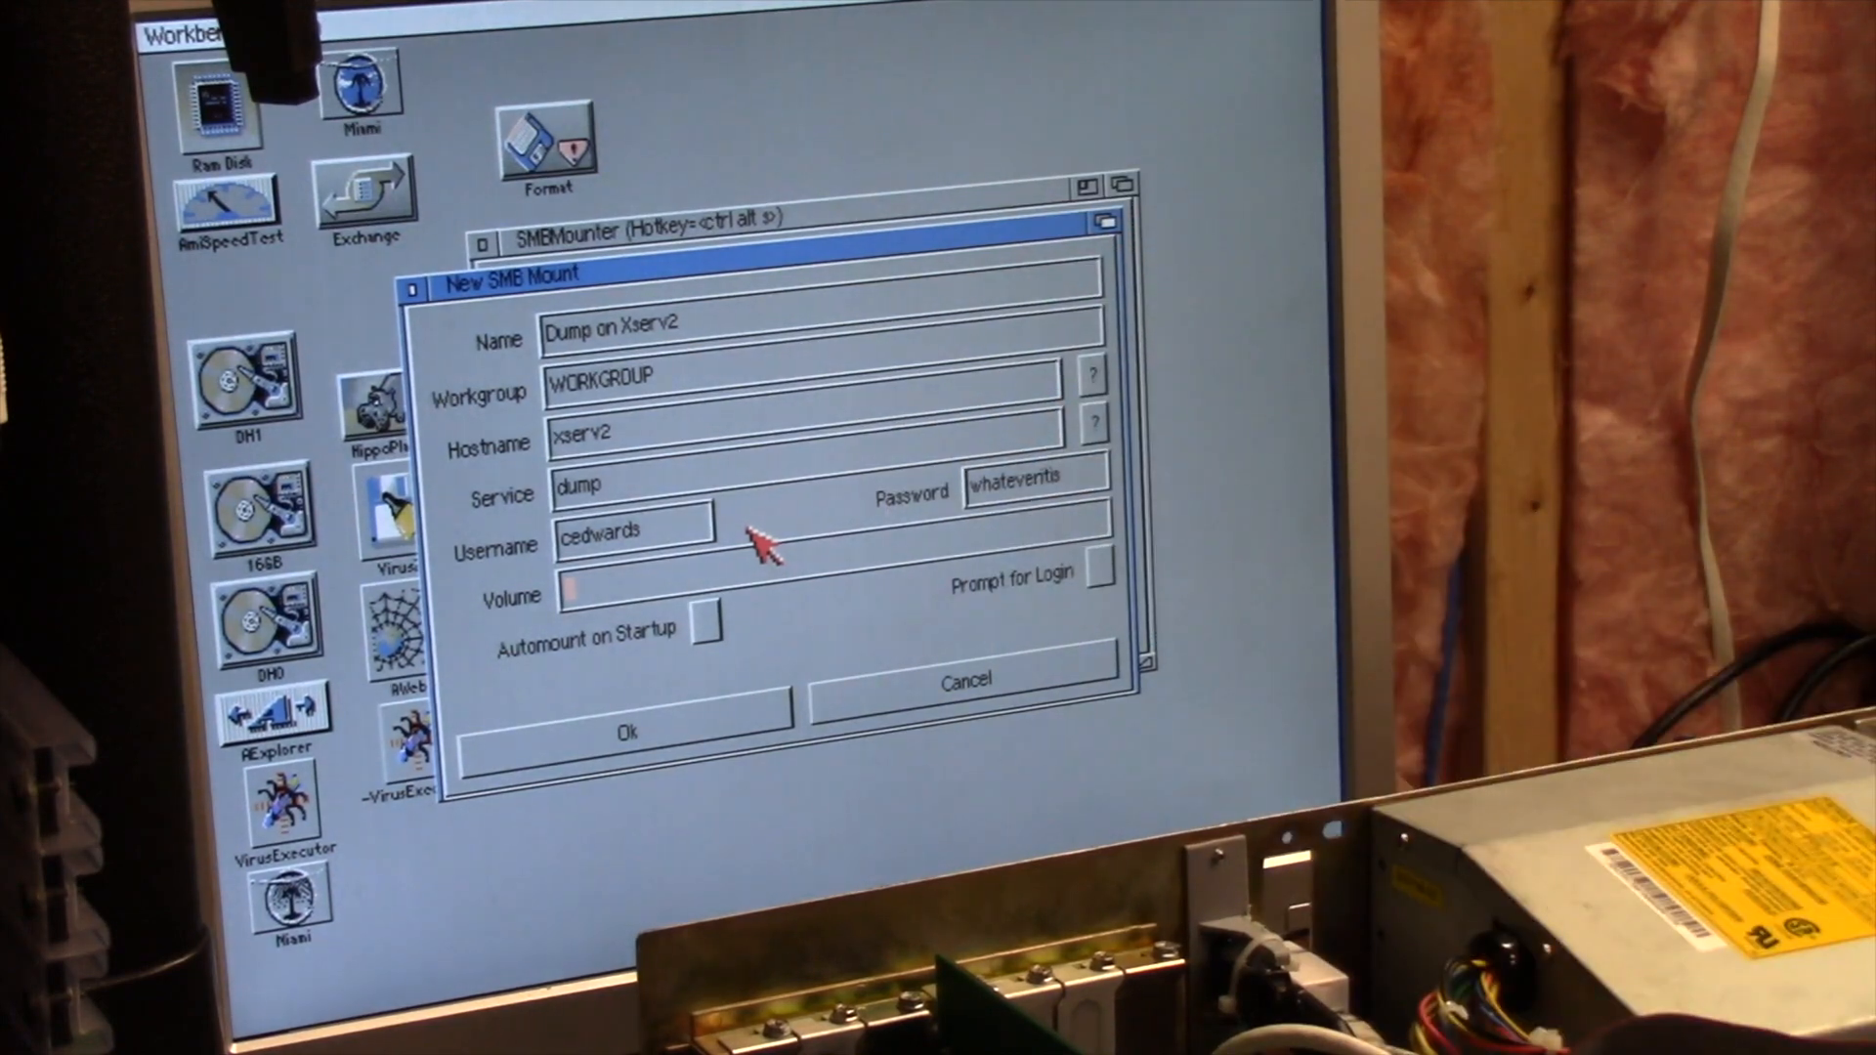
text(D)
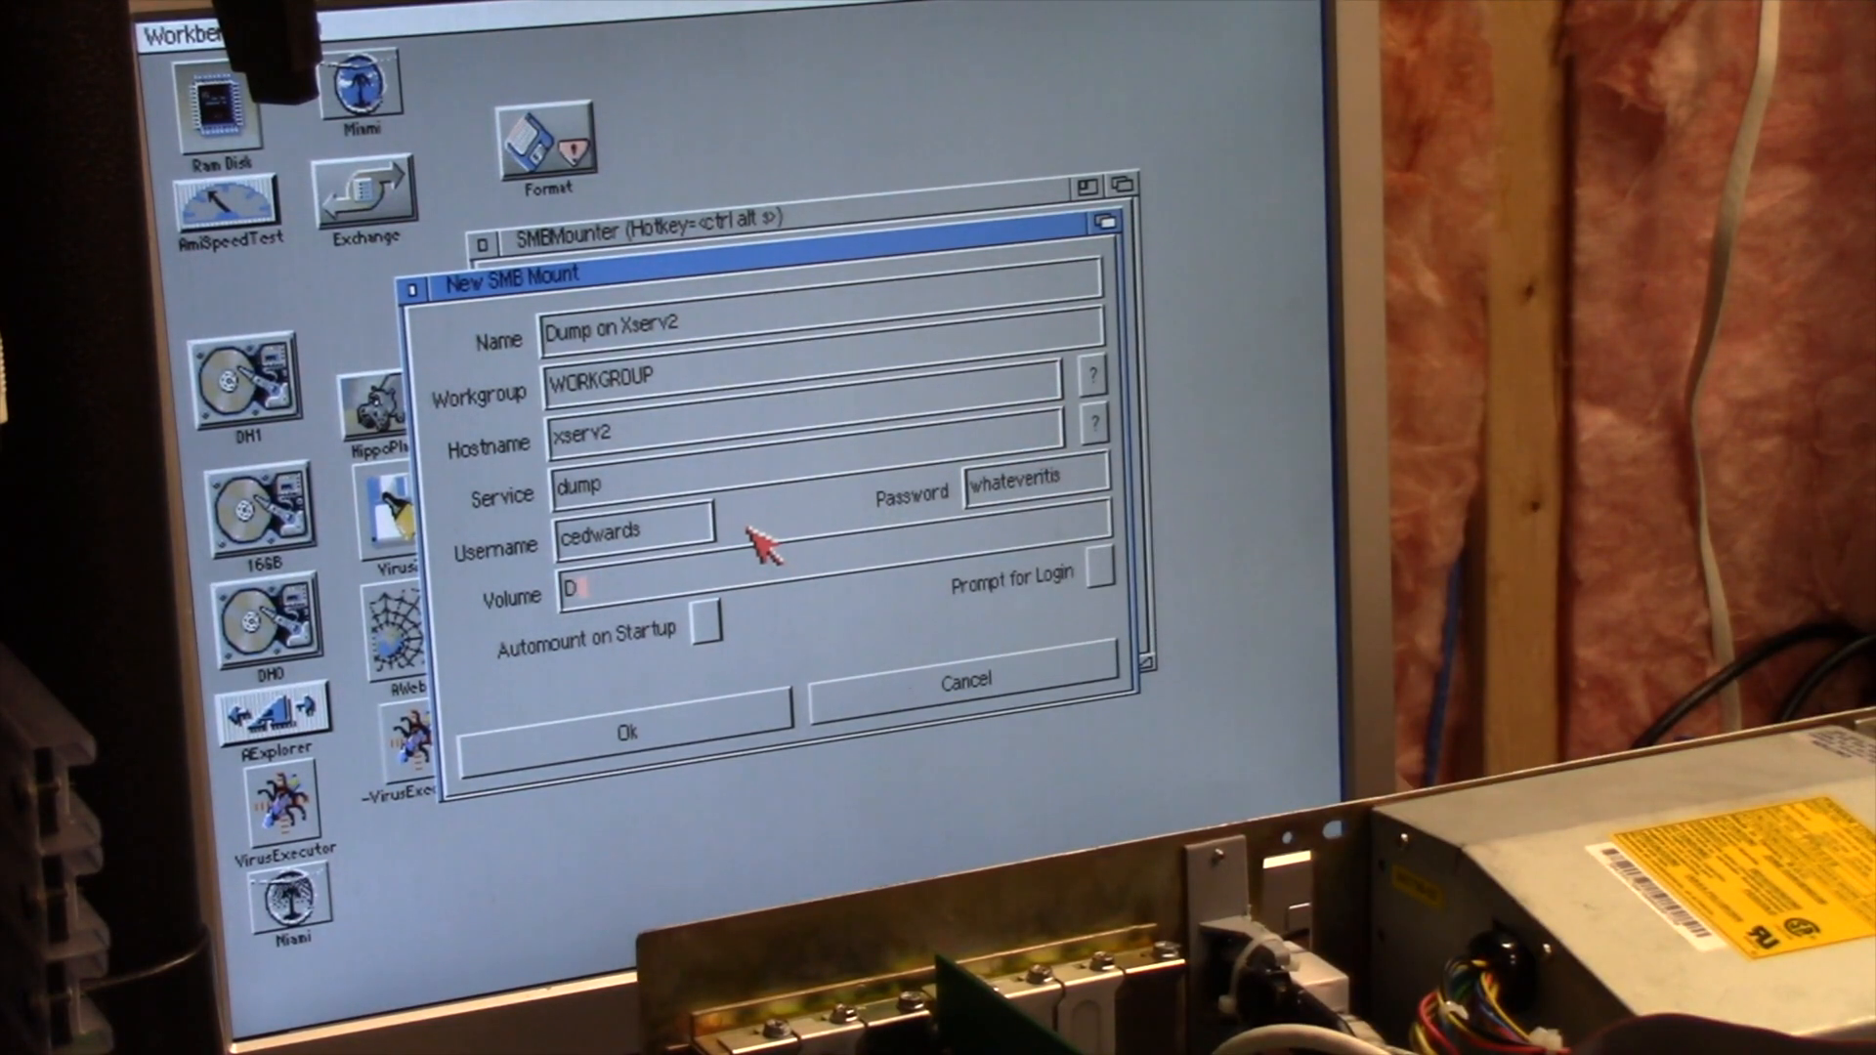
text(UMP)
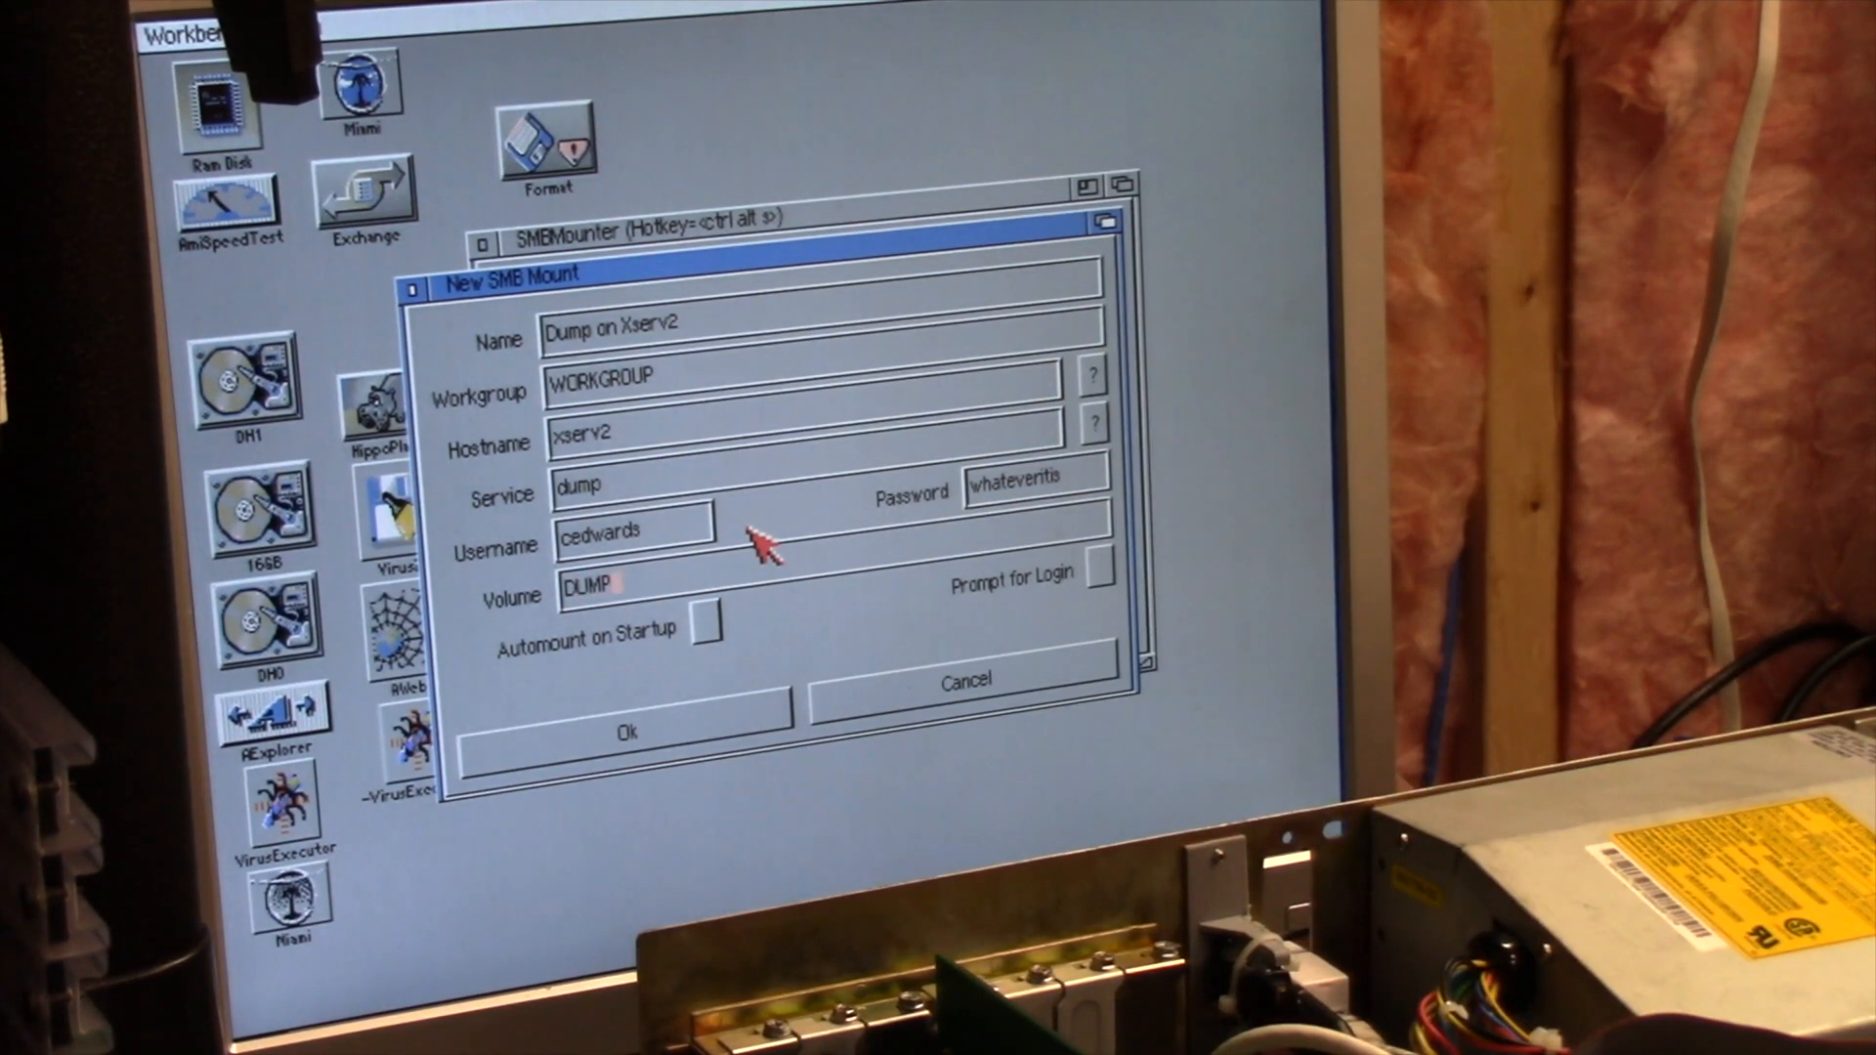
mouse_move(730, 628)
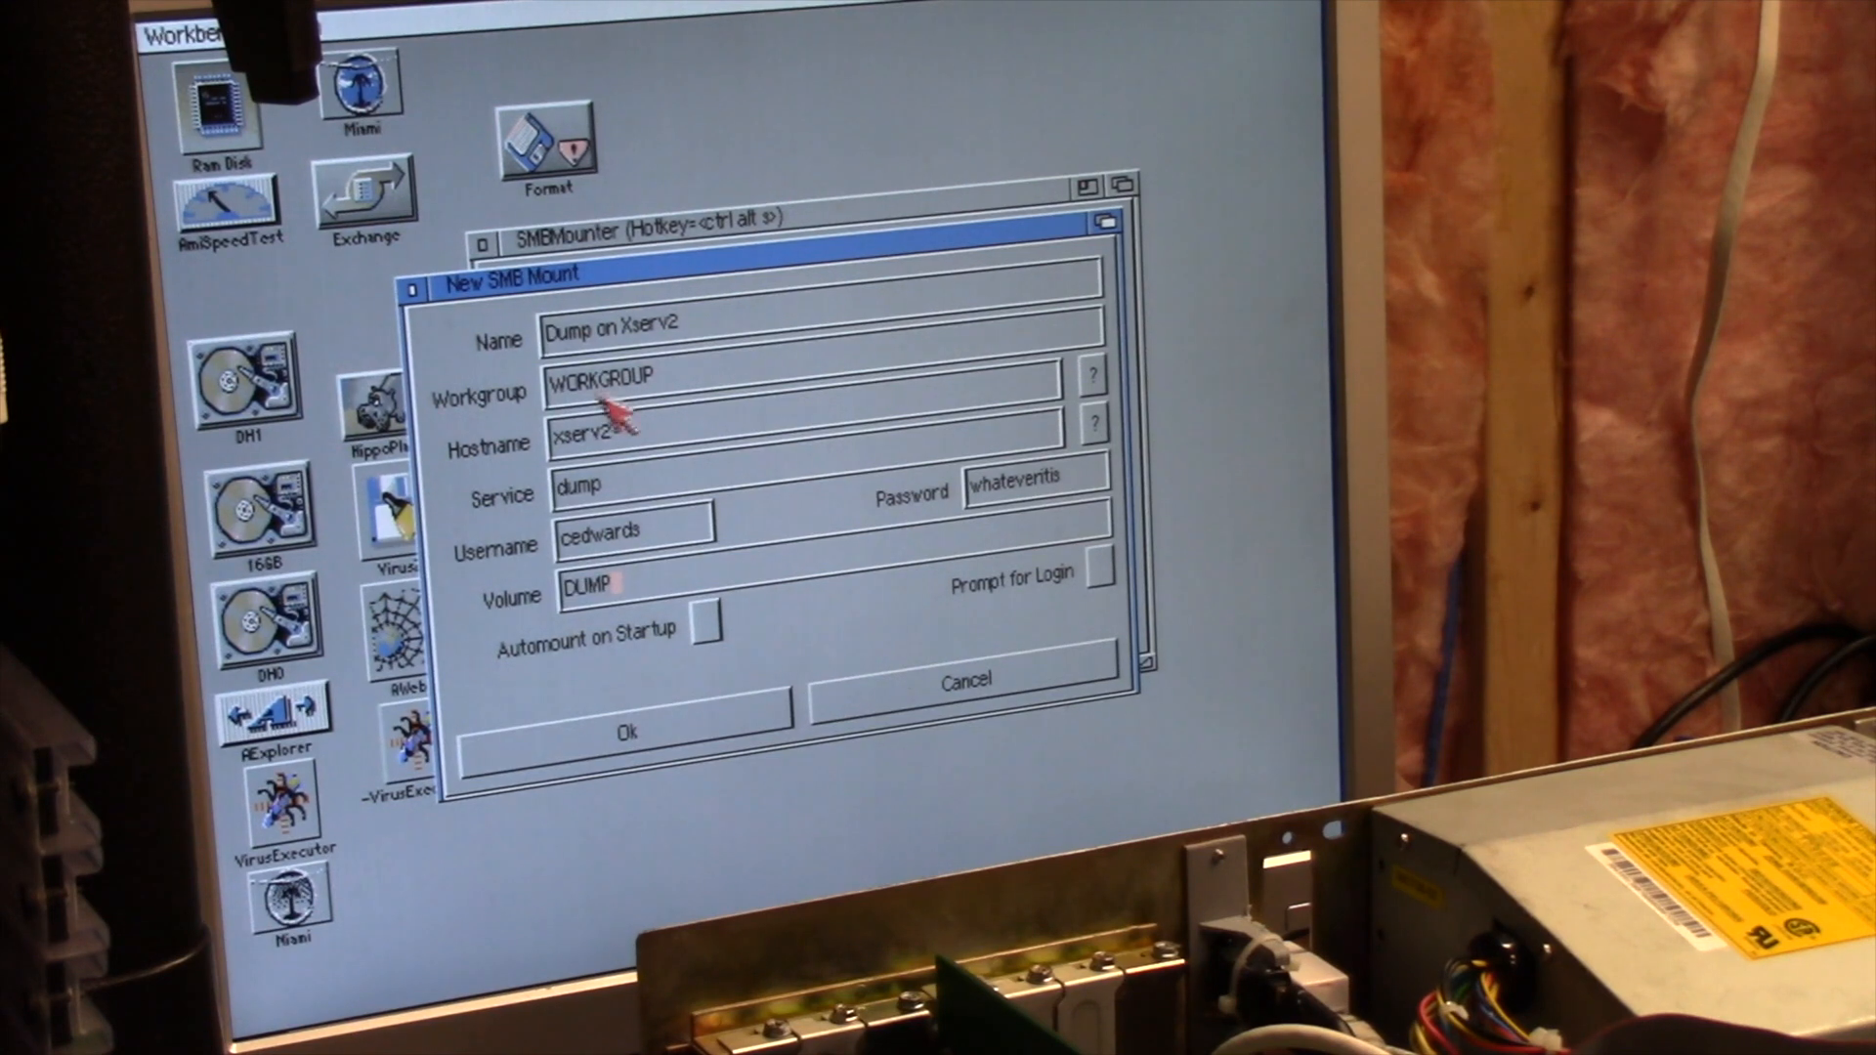
mouse_move(341, 364)
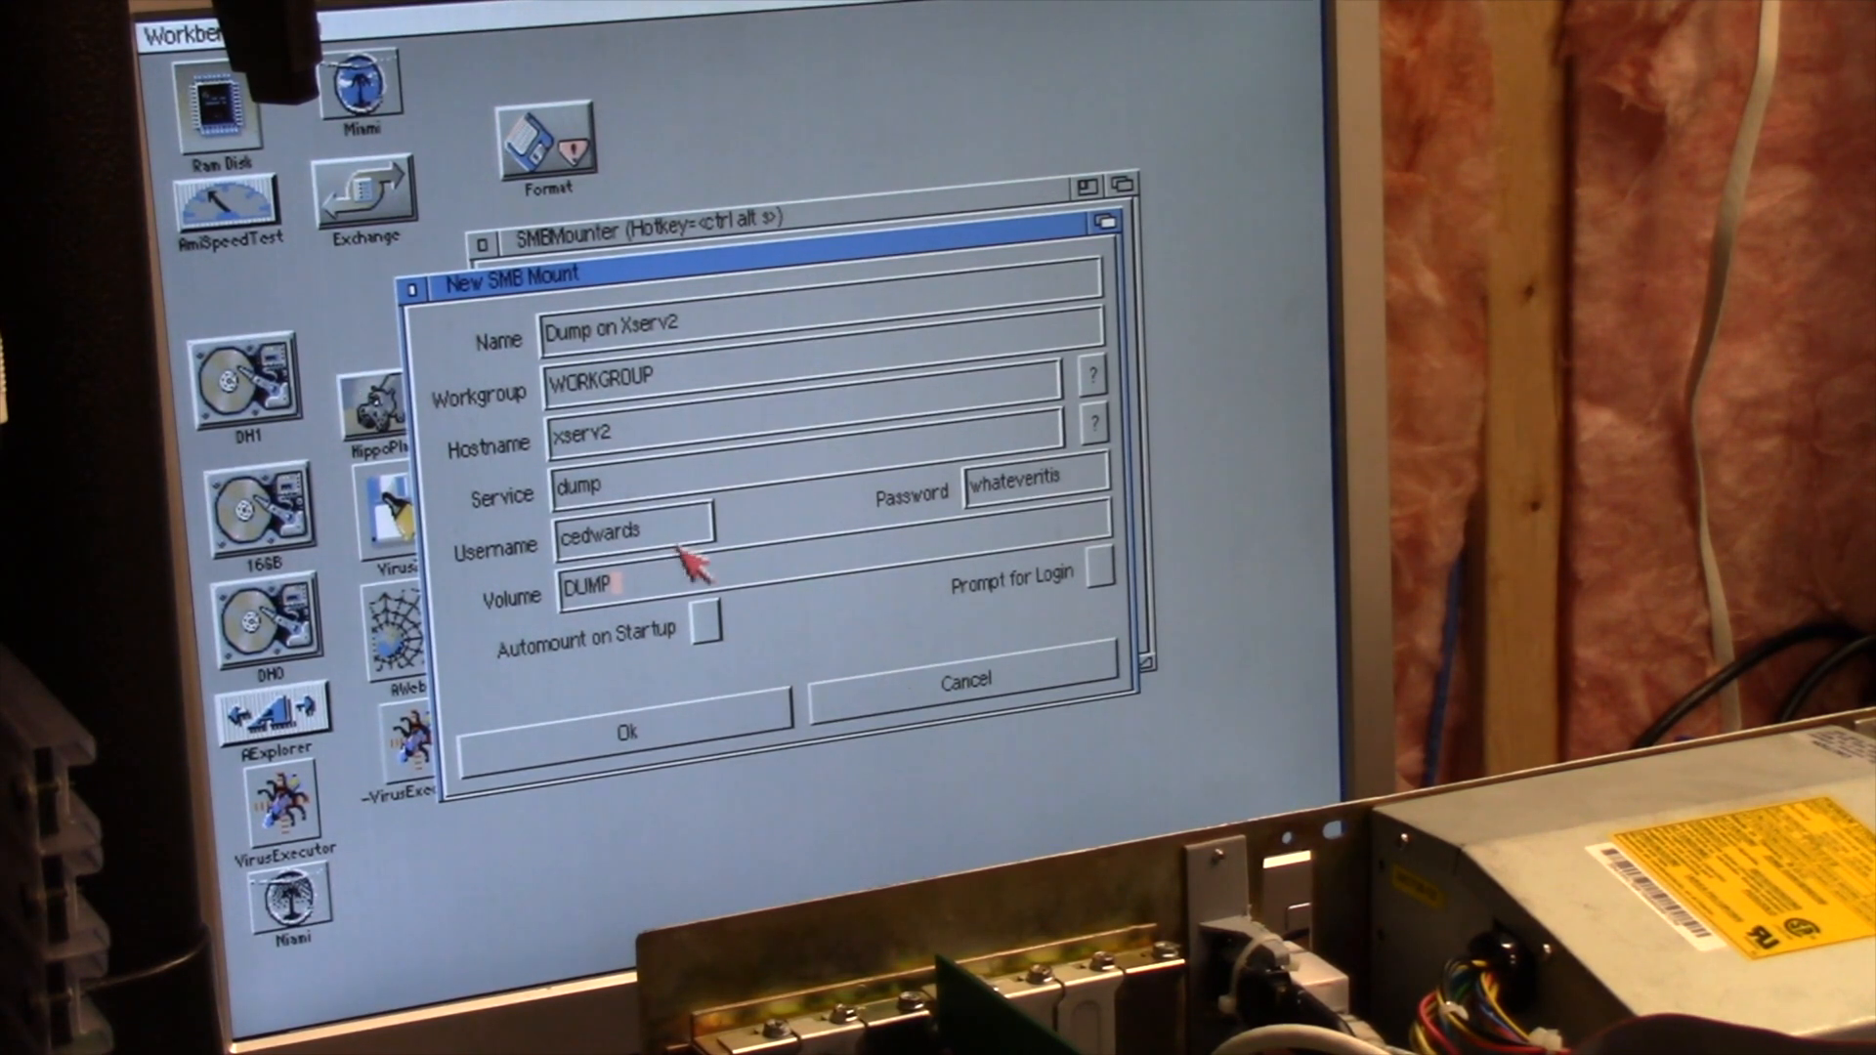
mouse_move(490, 337)
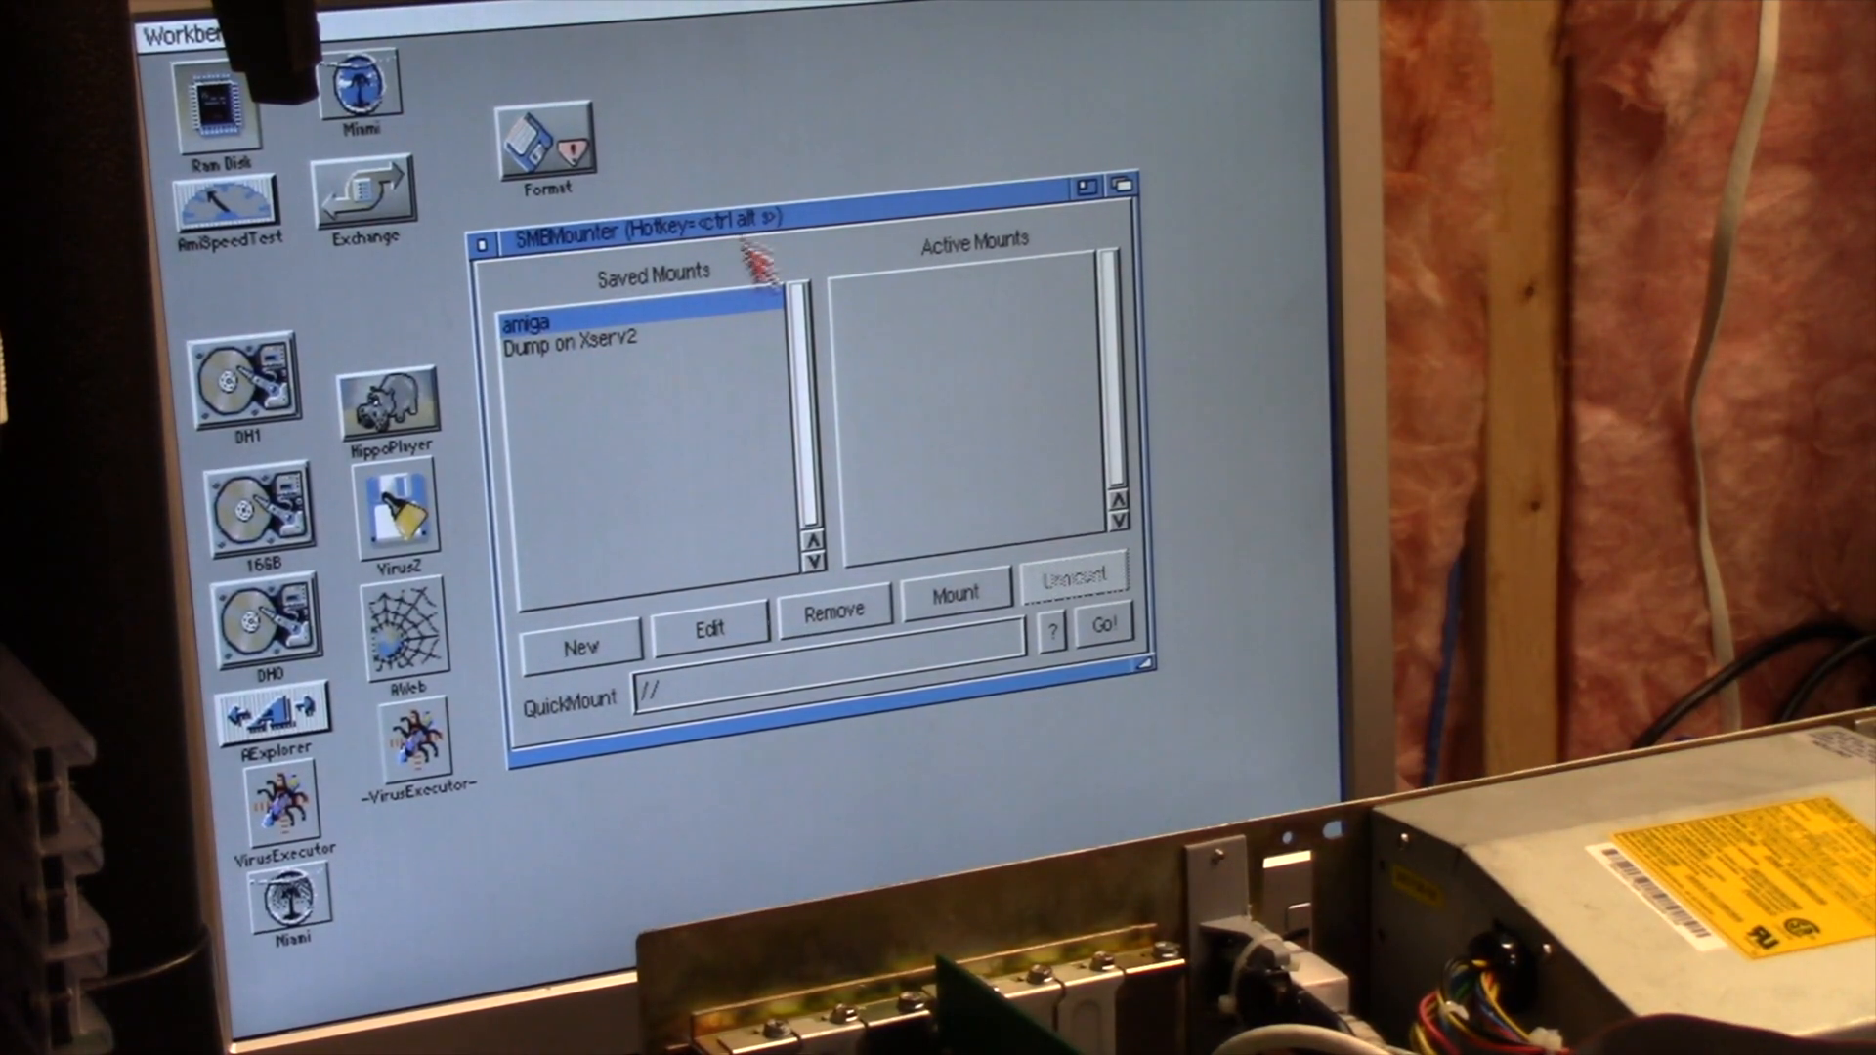
Mount the saved Dump on Xserv2 share and scroll through the DUMP volume's files
click(587, 339)
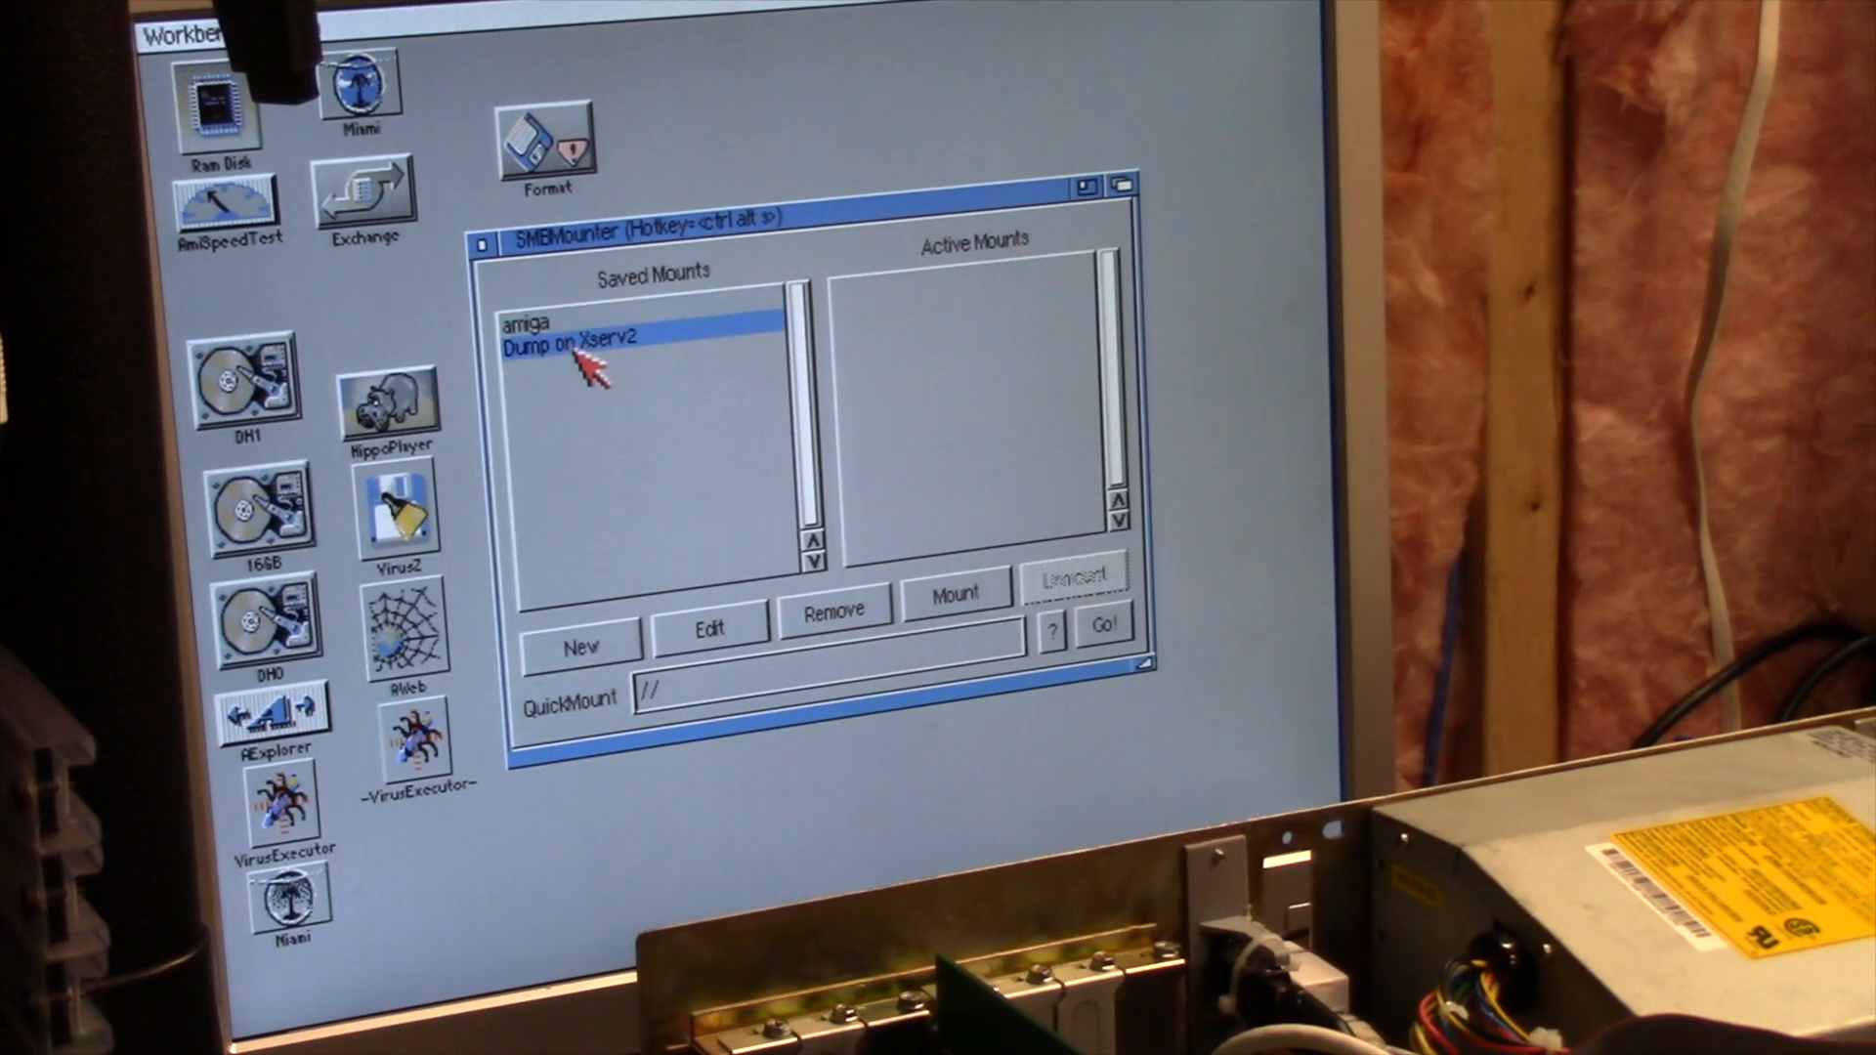
click(955, 593)
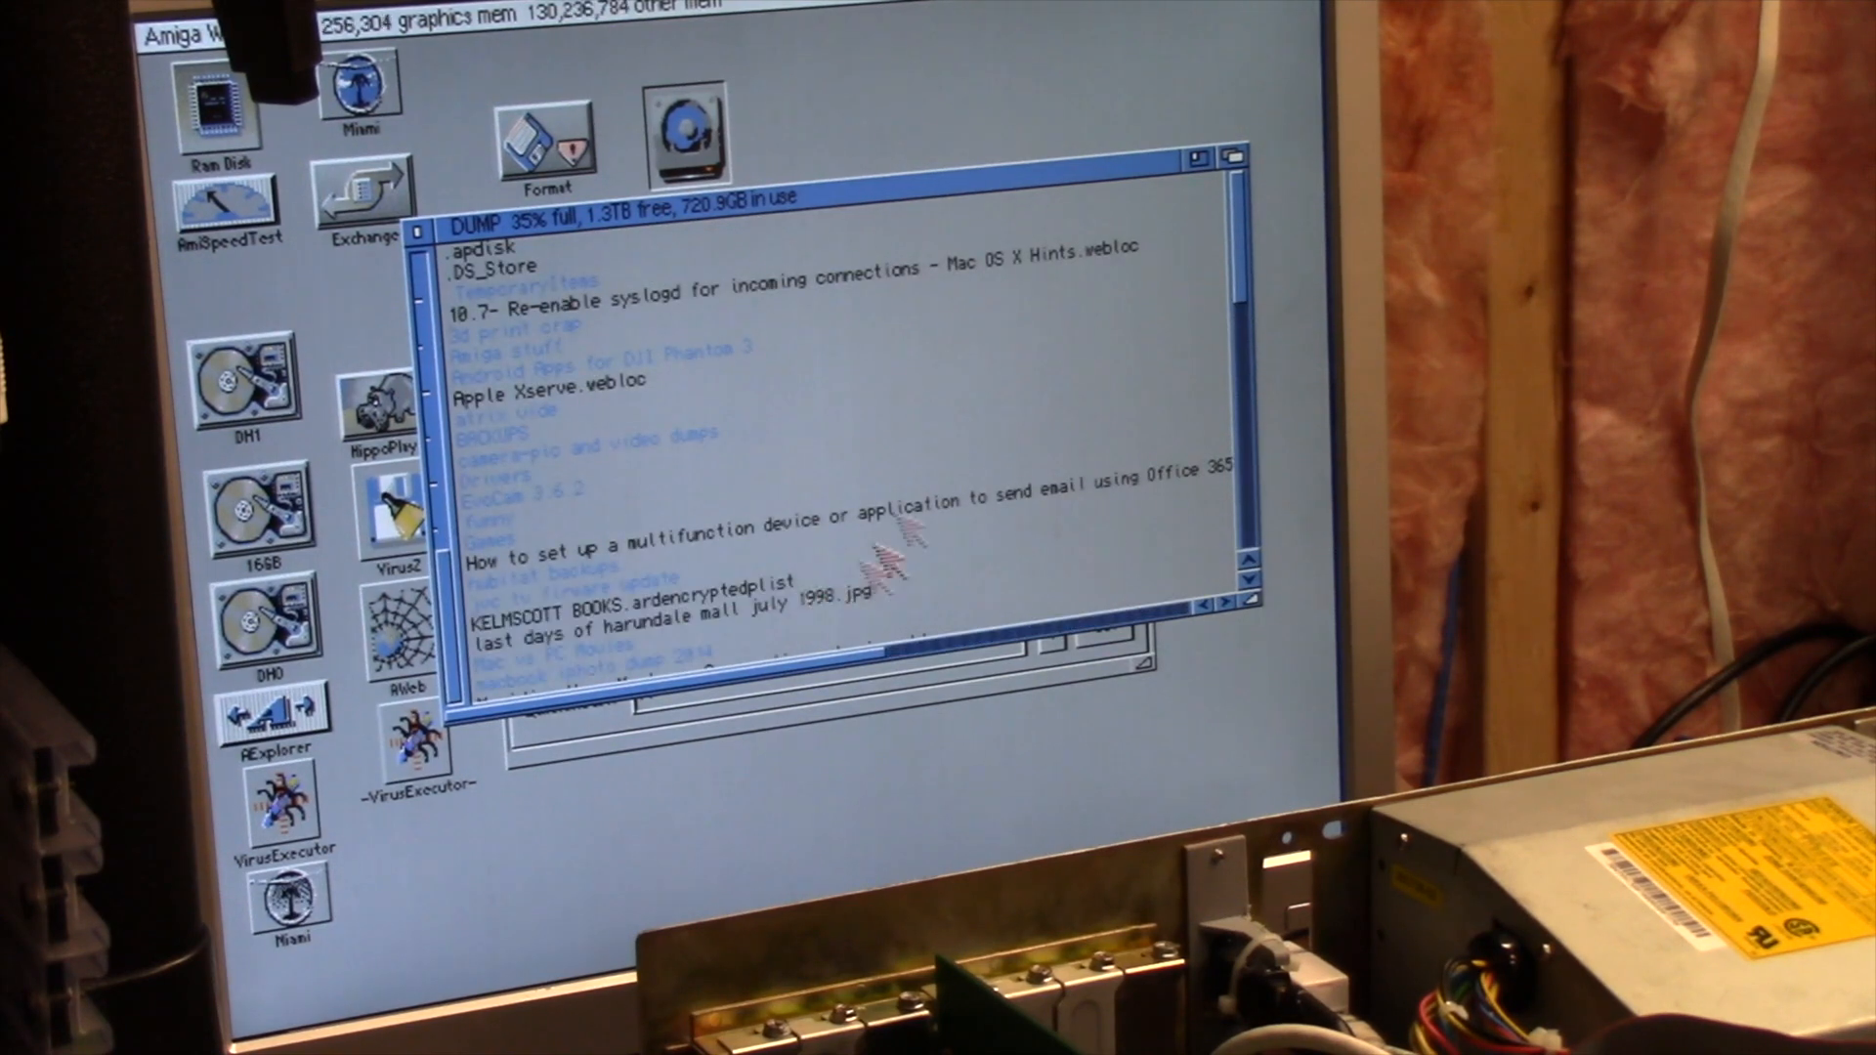
scroll(down, 3)
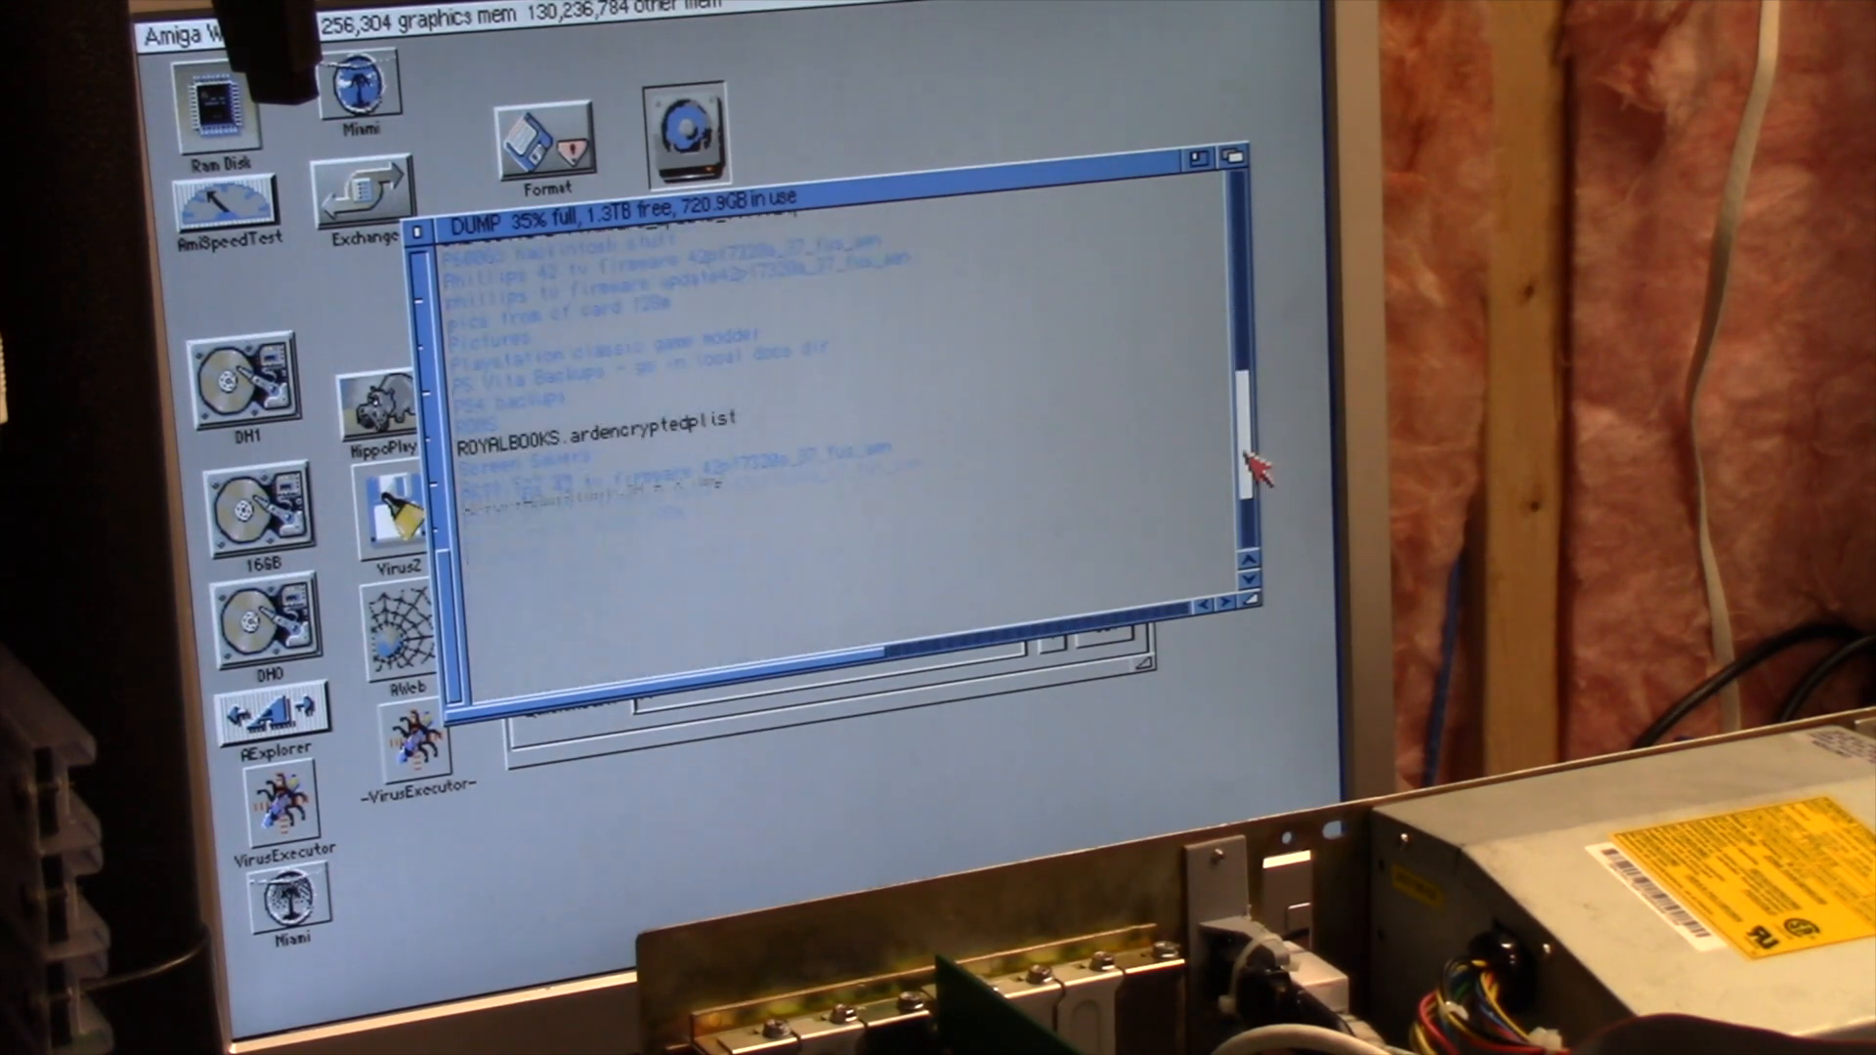
scroll(down, 3)
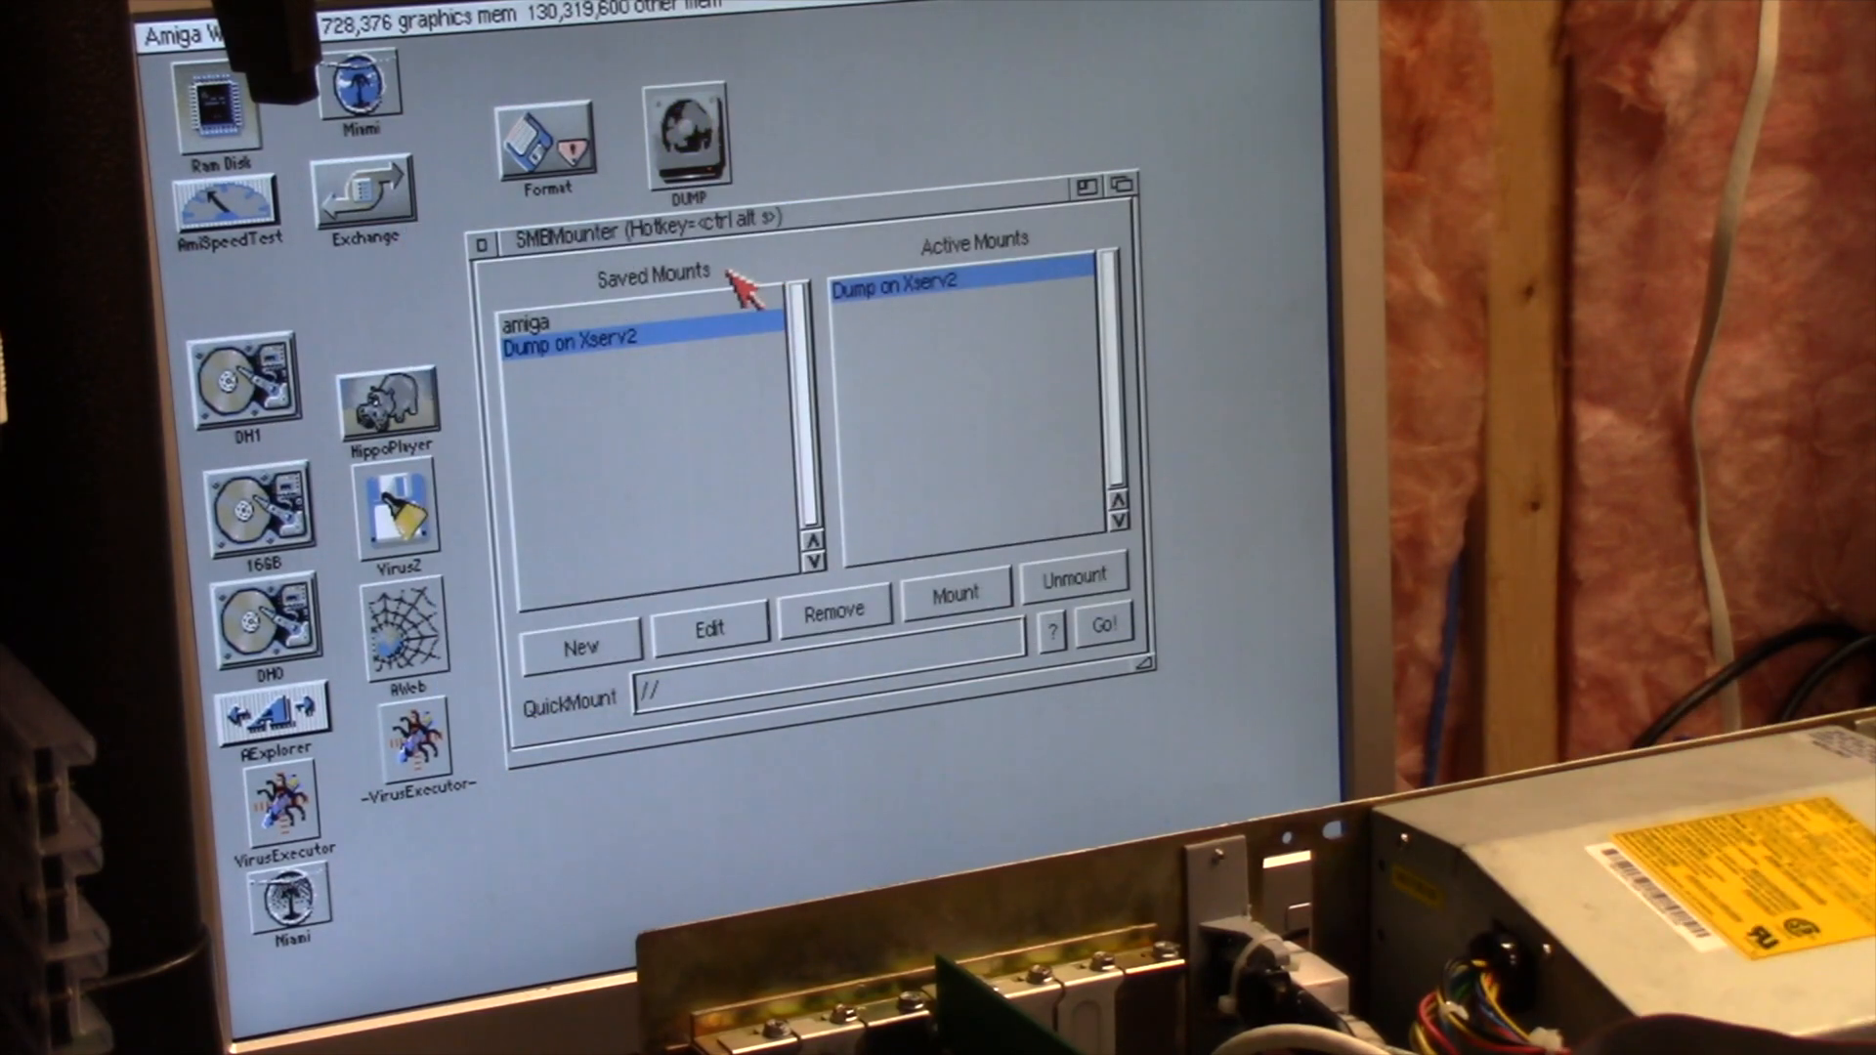
Unmount the Dump on Xserv2 share and confirm the DUMP unmount
click(1073, 577)
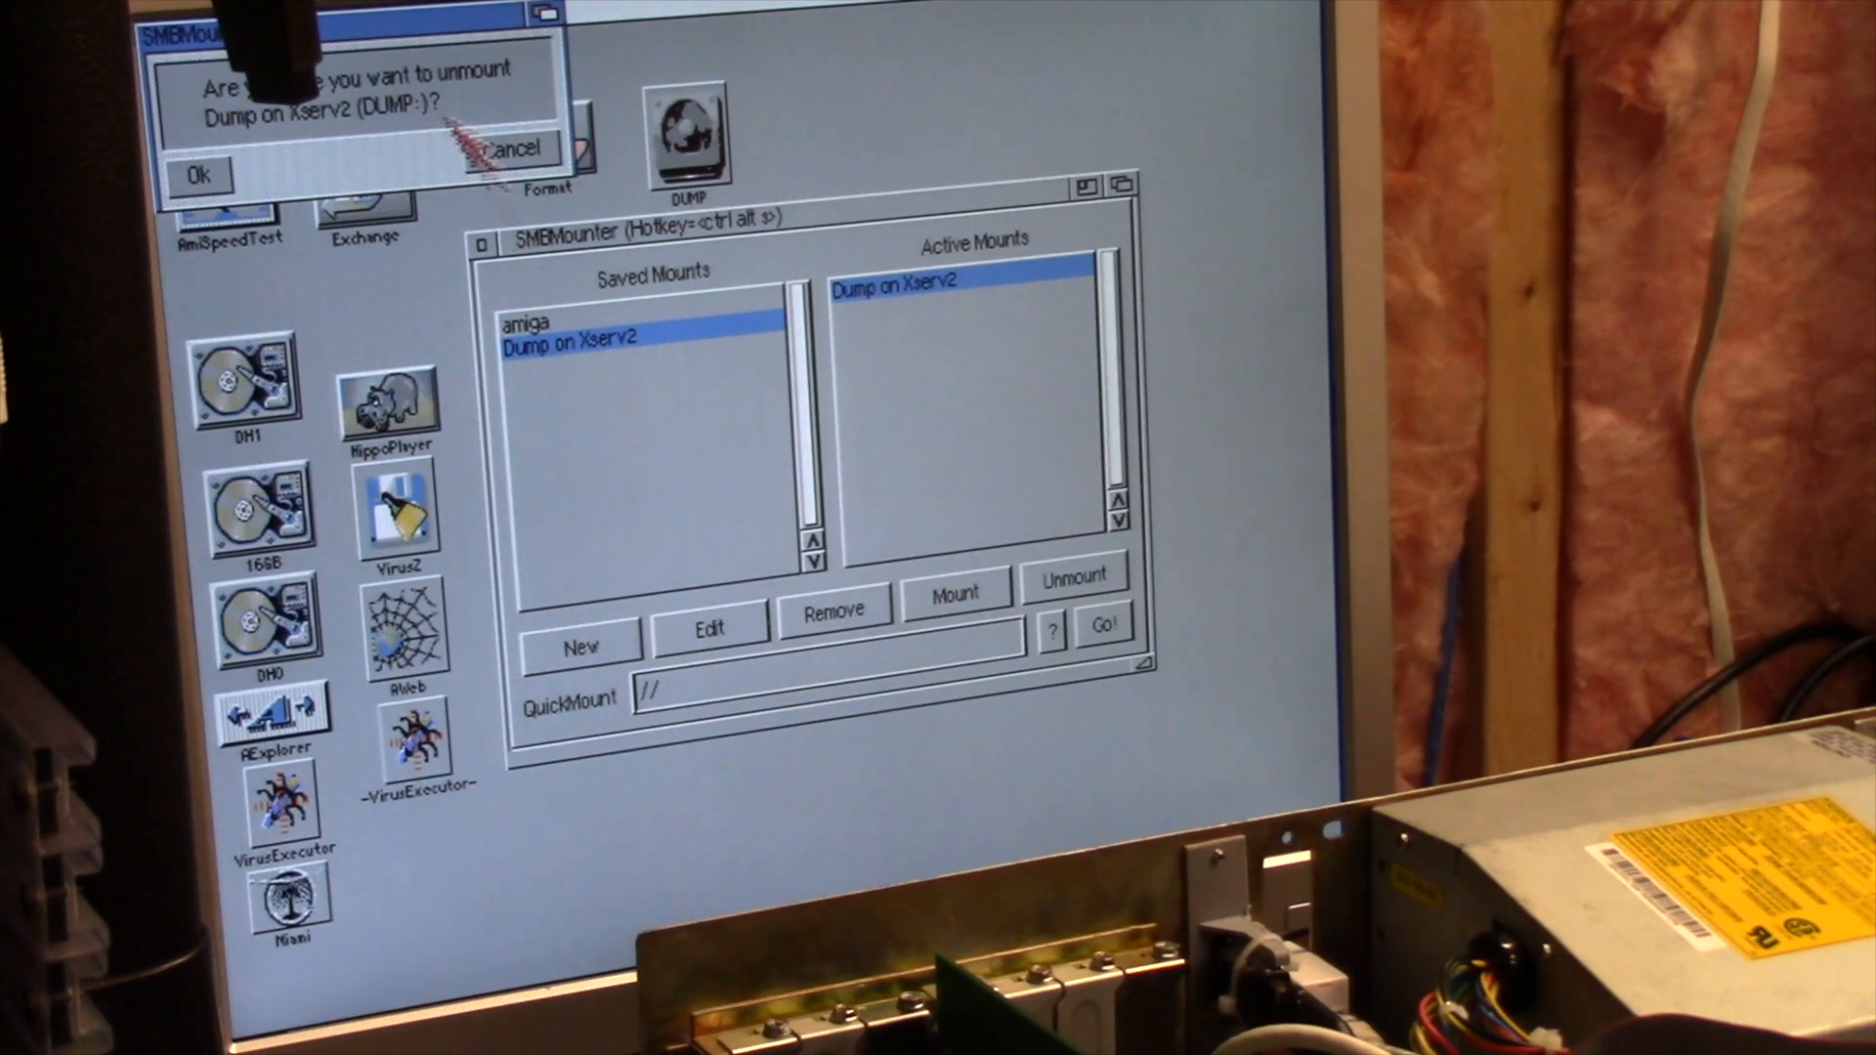
click(198, 175)
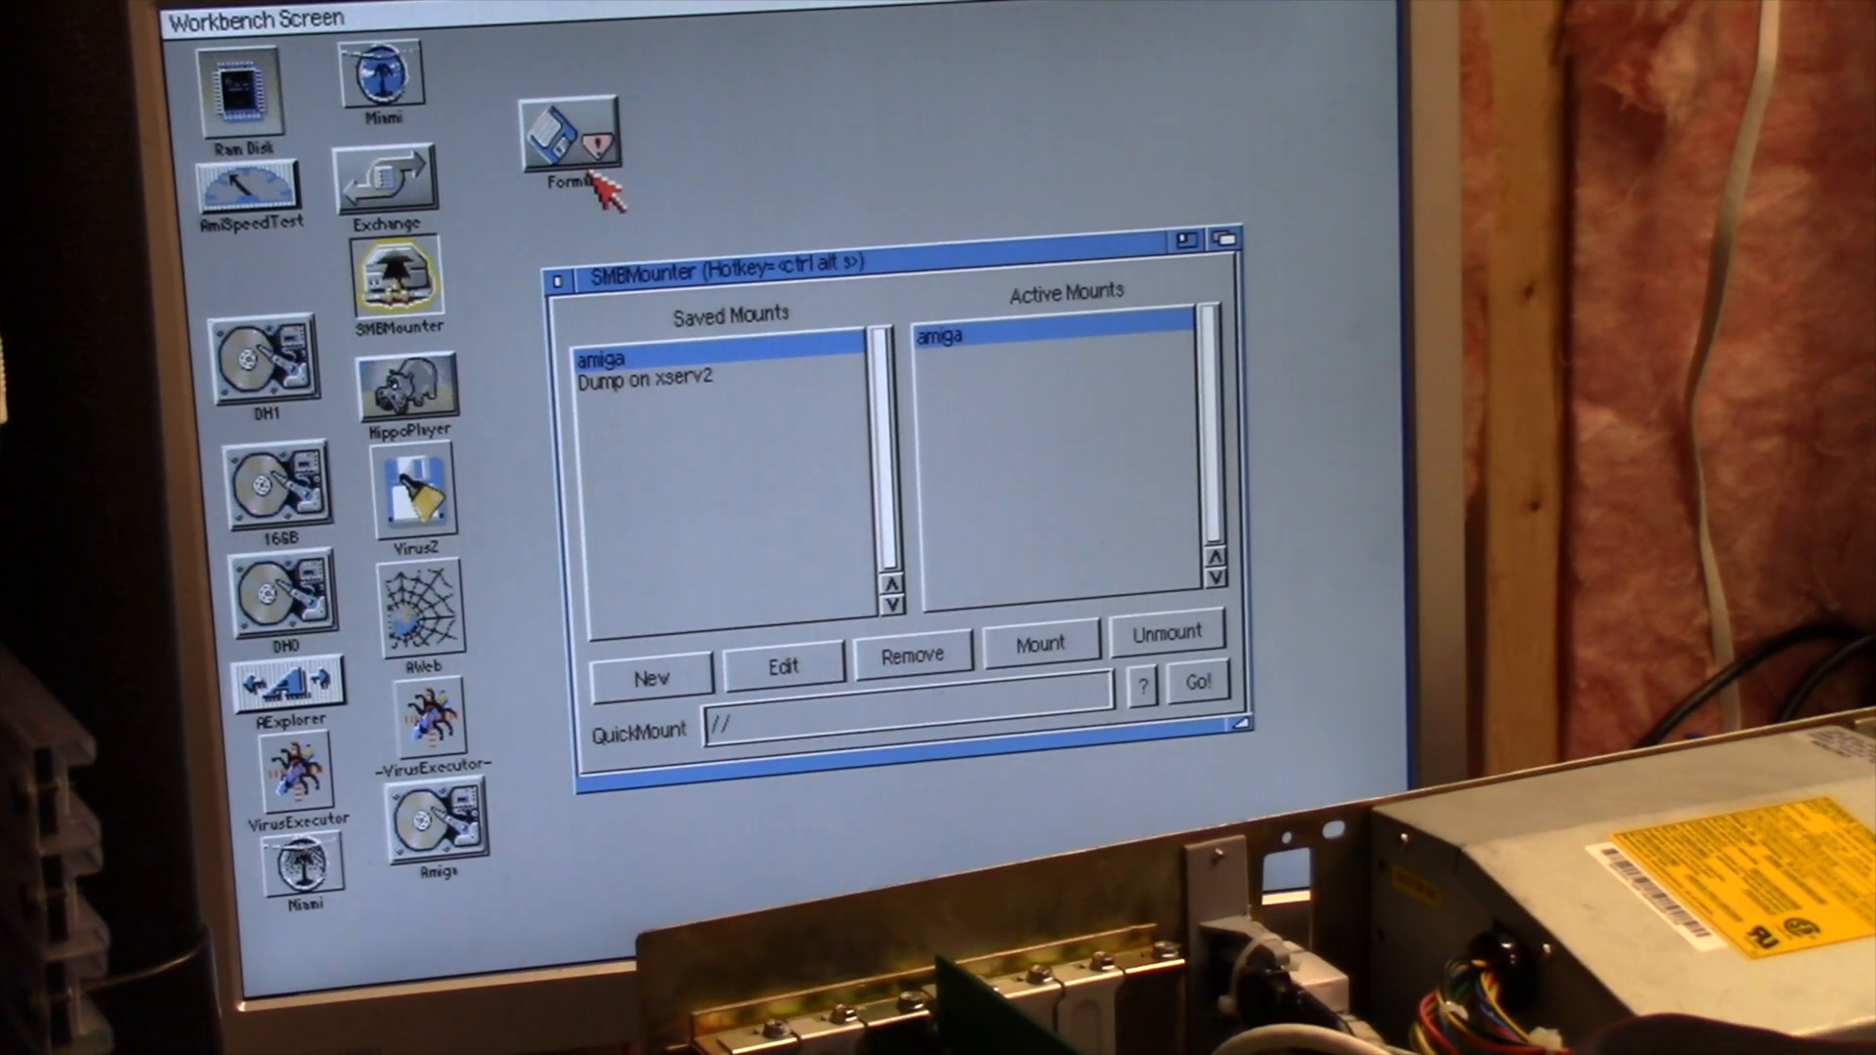
mouse_move(651, 270)
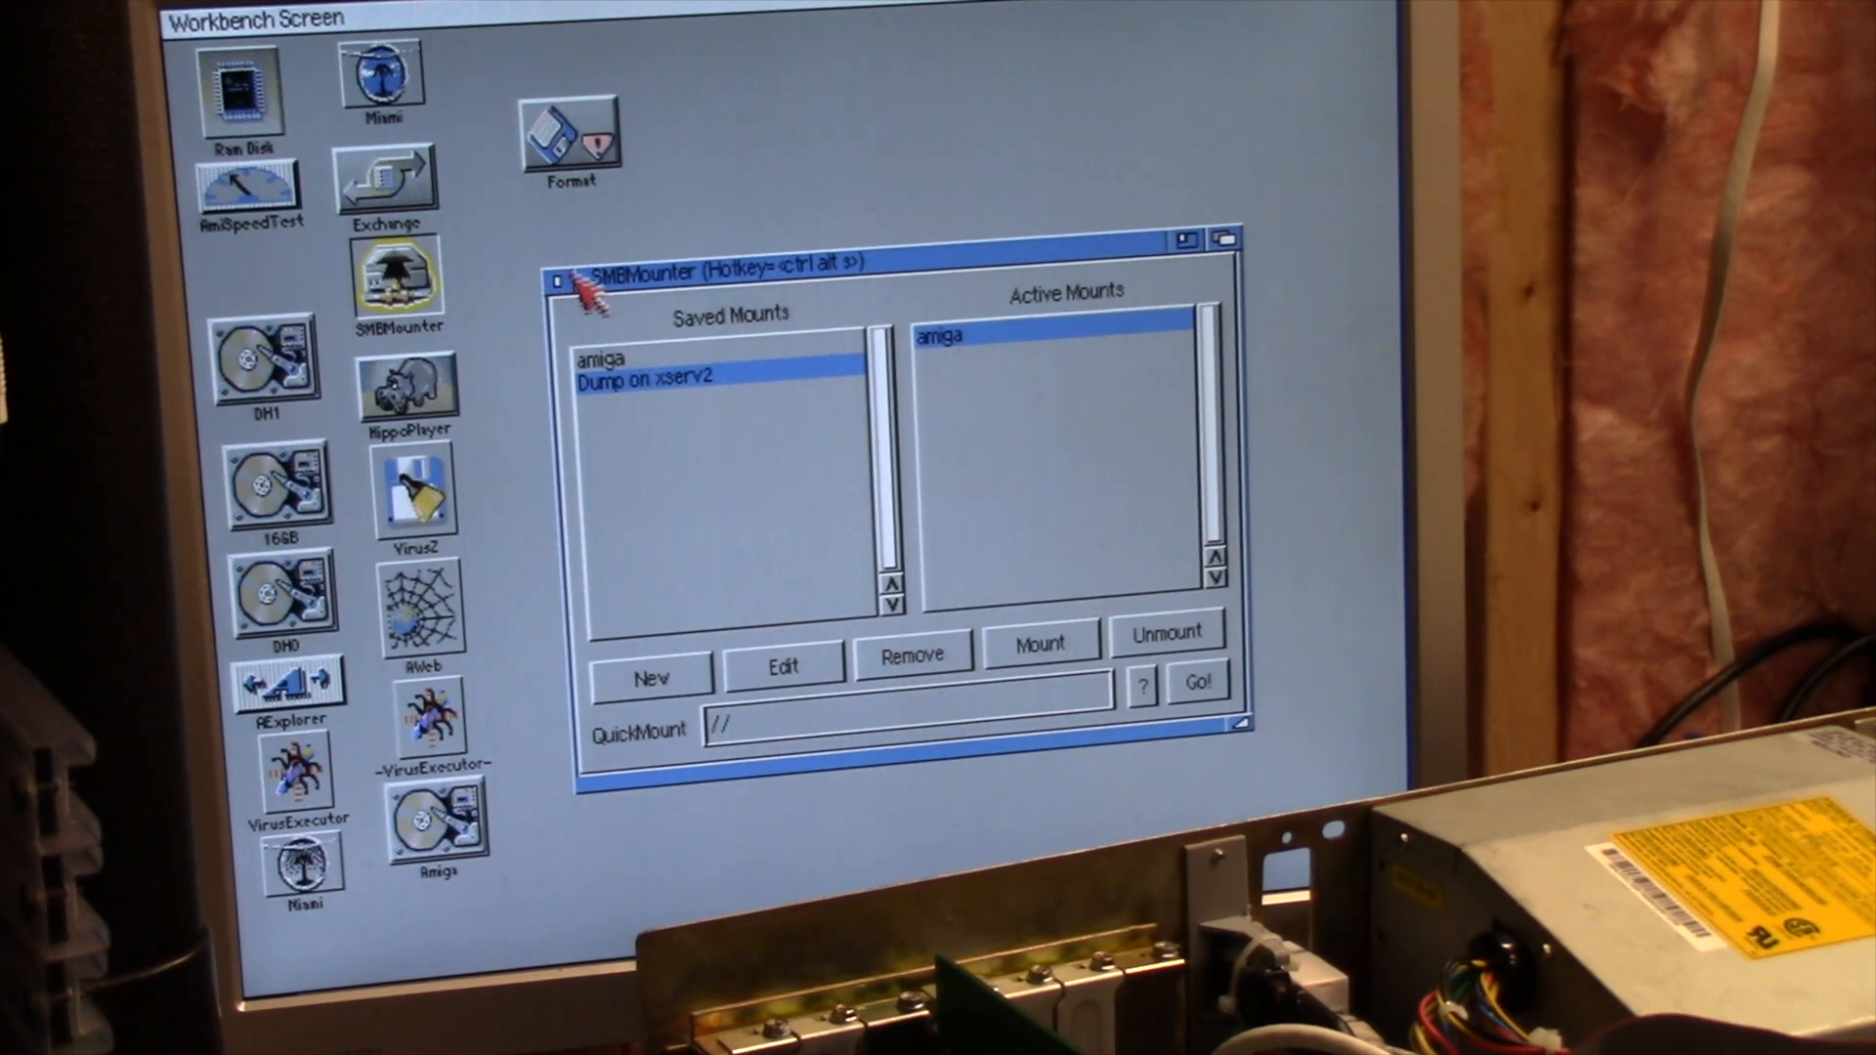
Close SMBMounter, move the Amiga share icon mid-desktop, and open its window
click(561, 272)
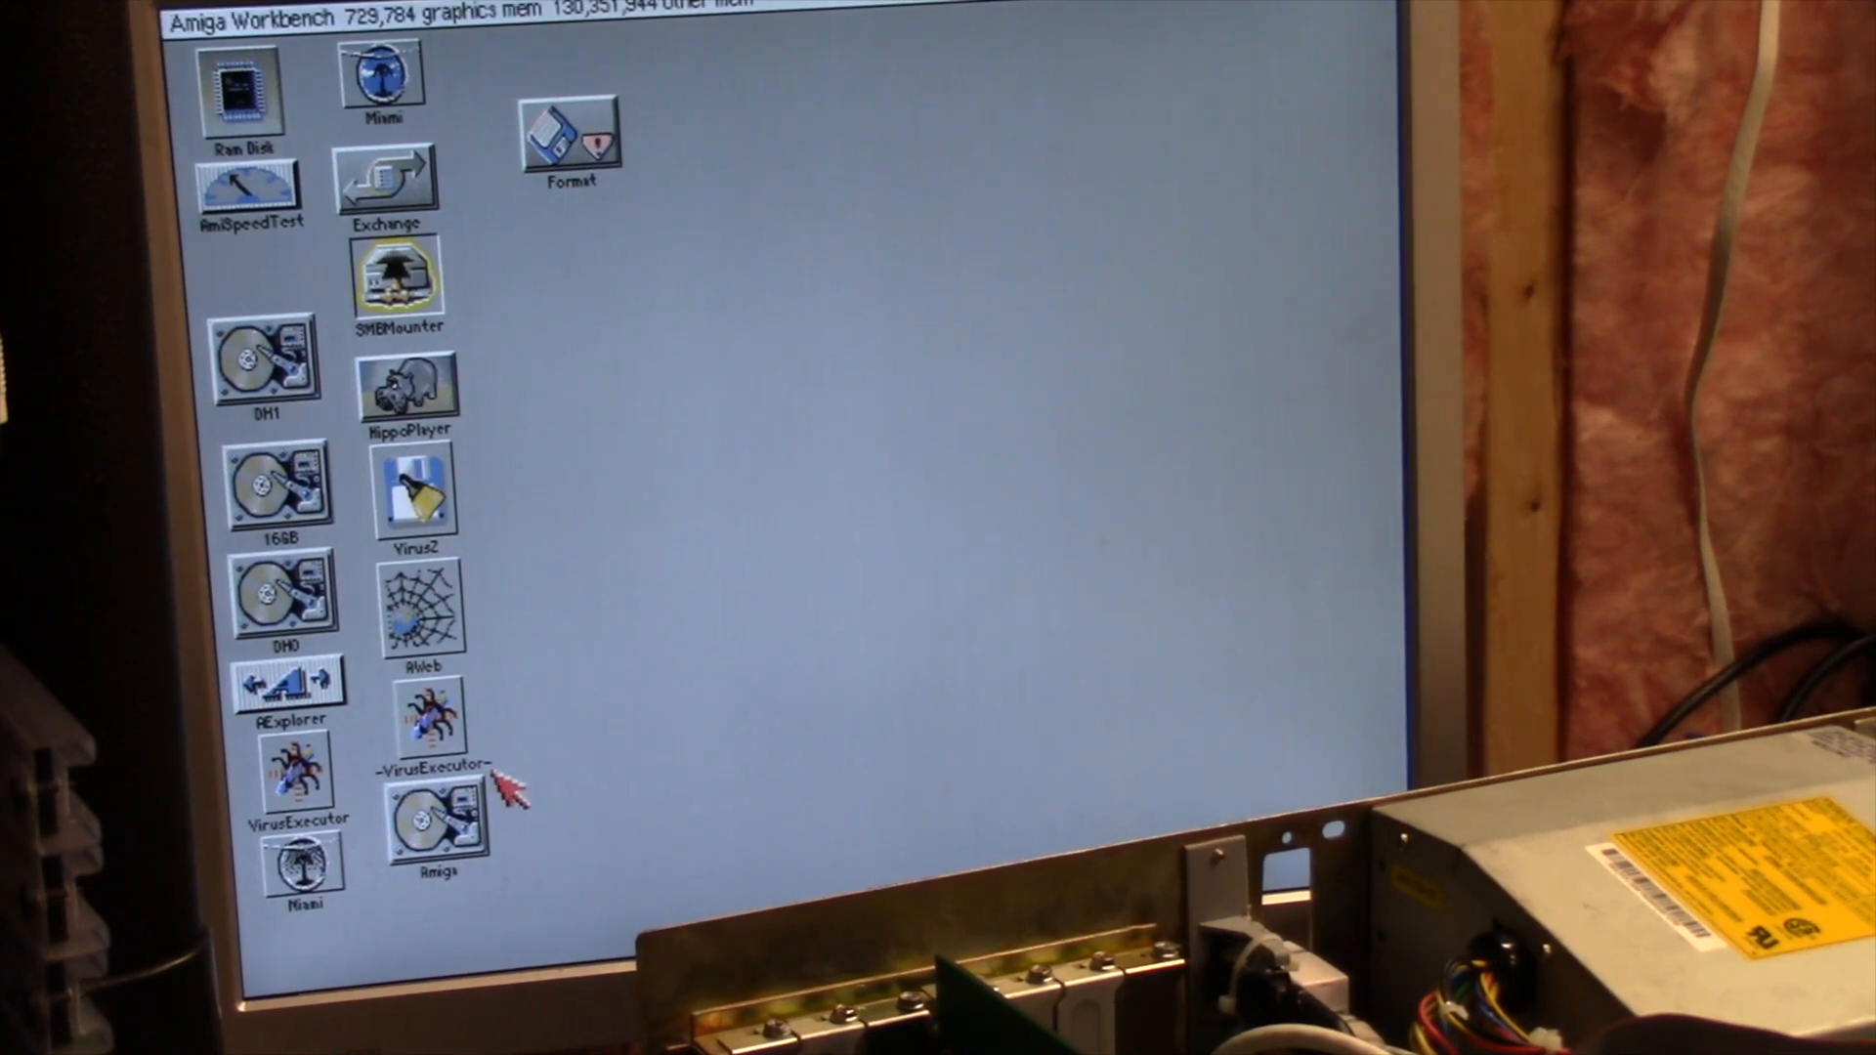
drag(431, 825, 772, 316)
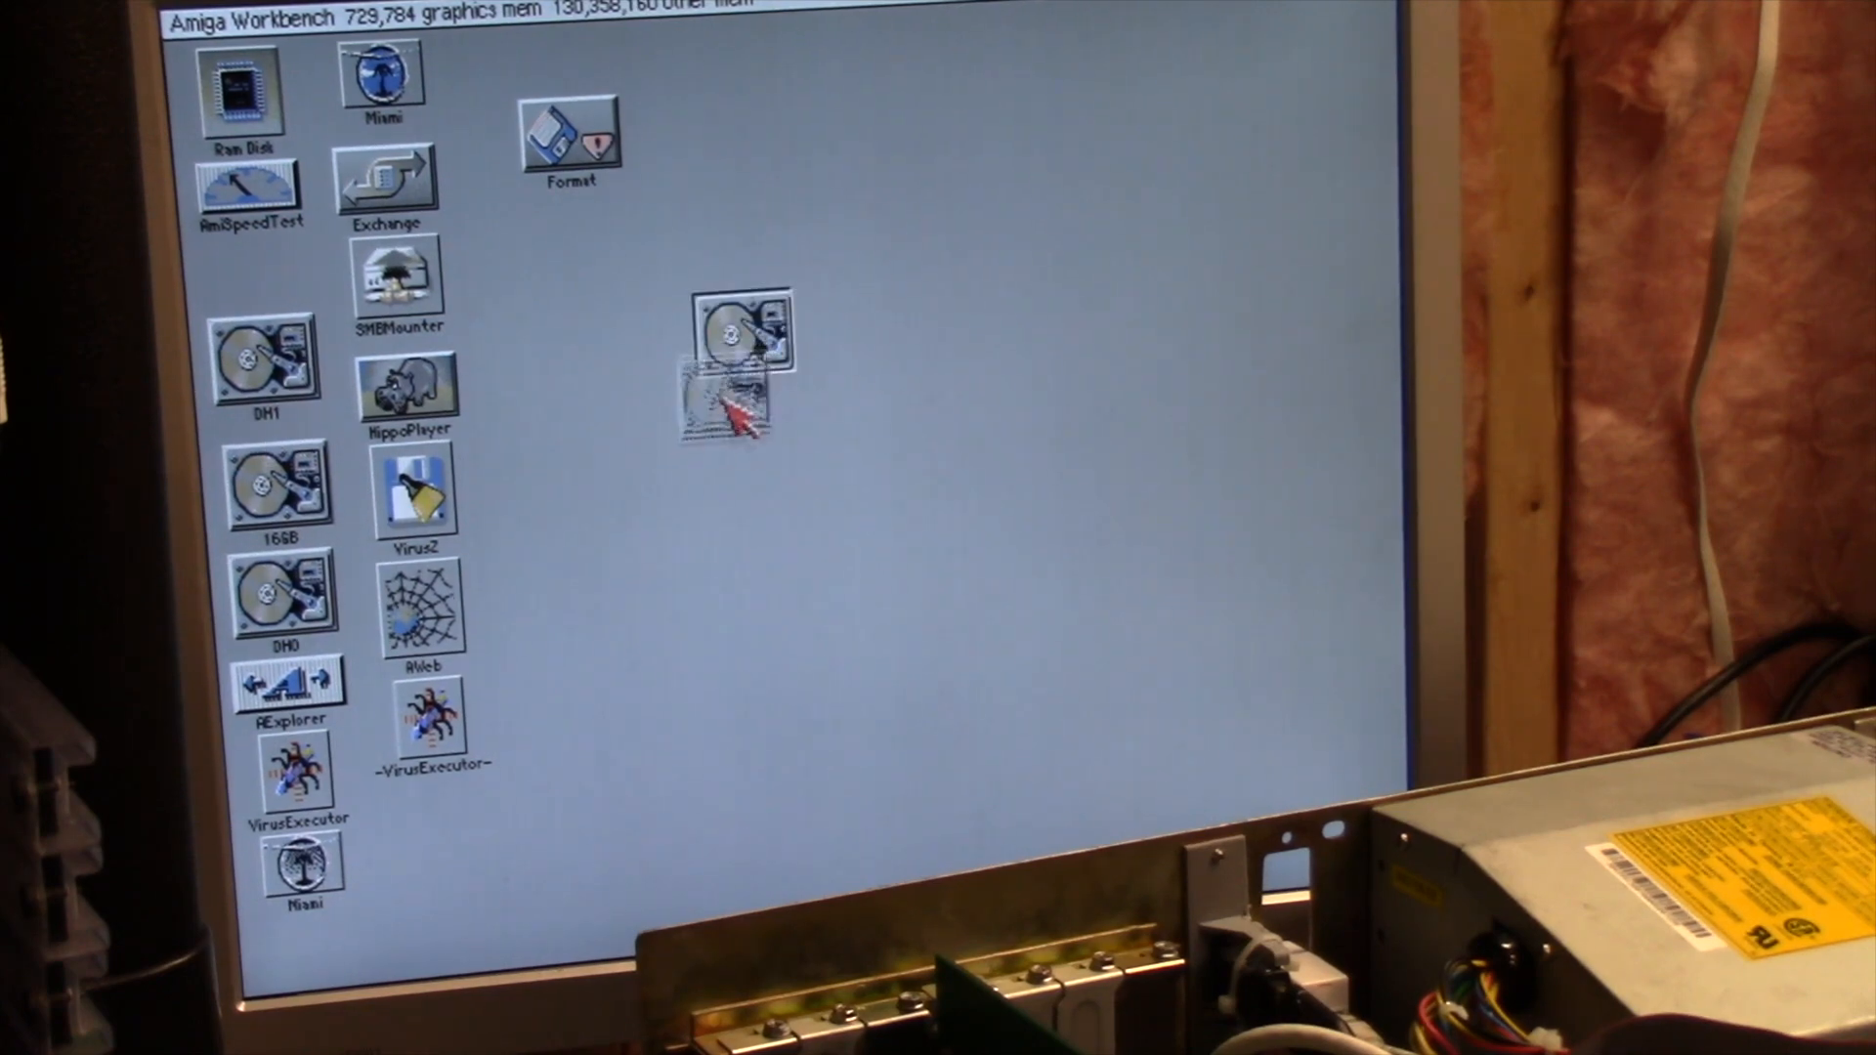
double_click(738, 335)
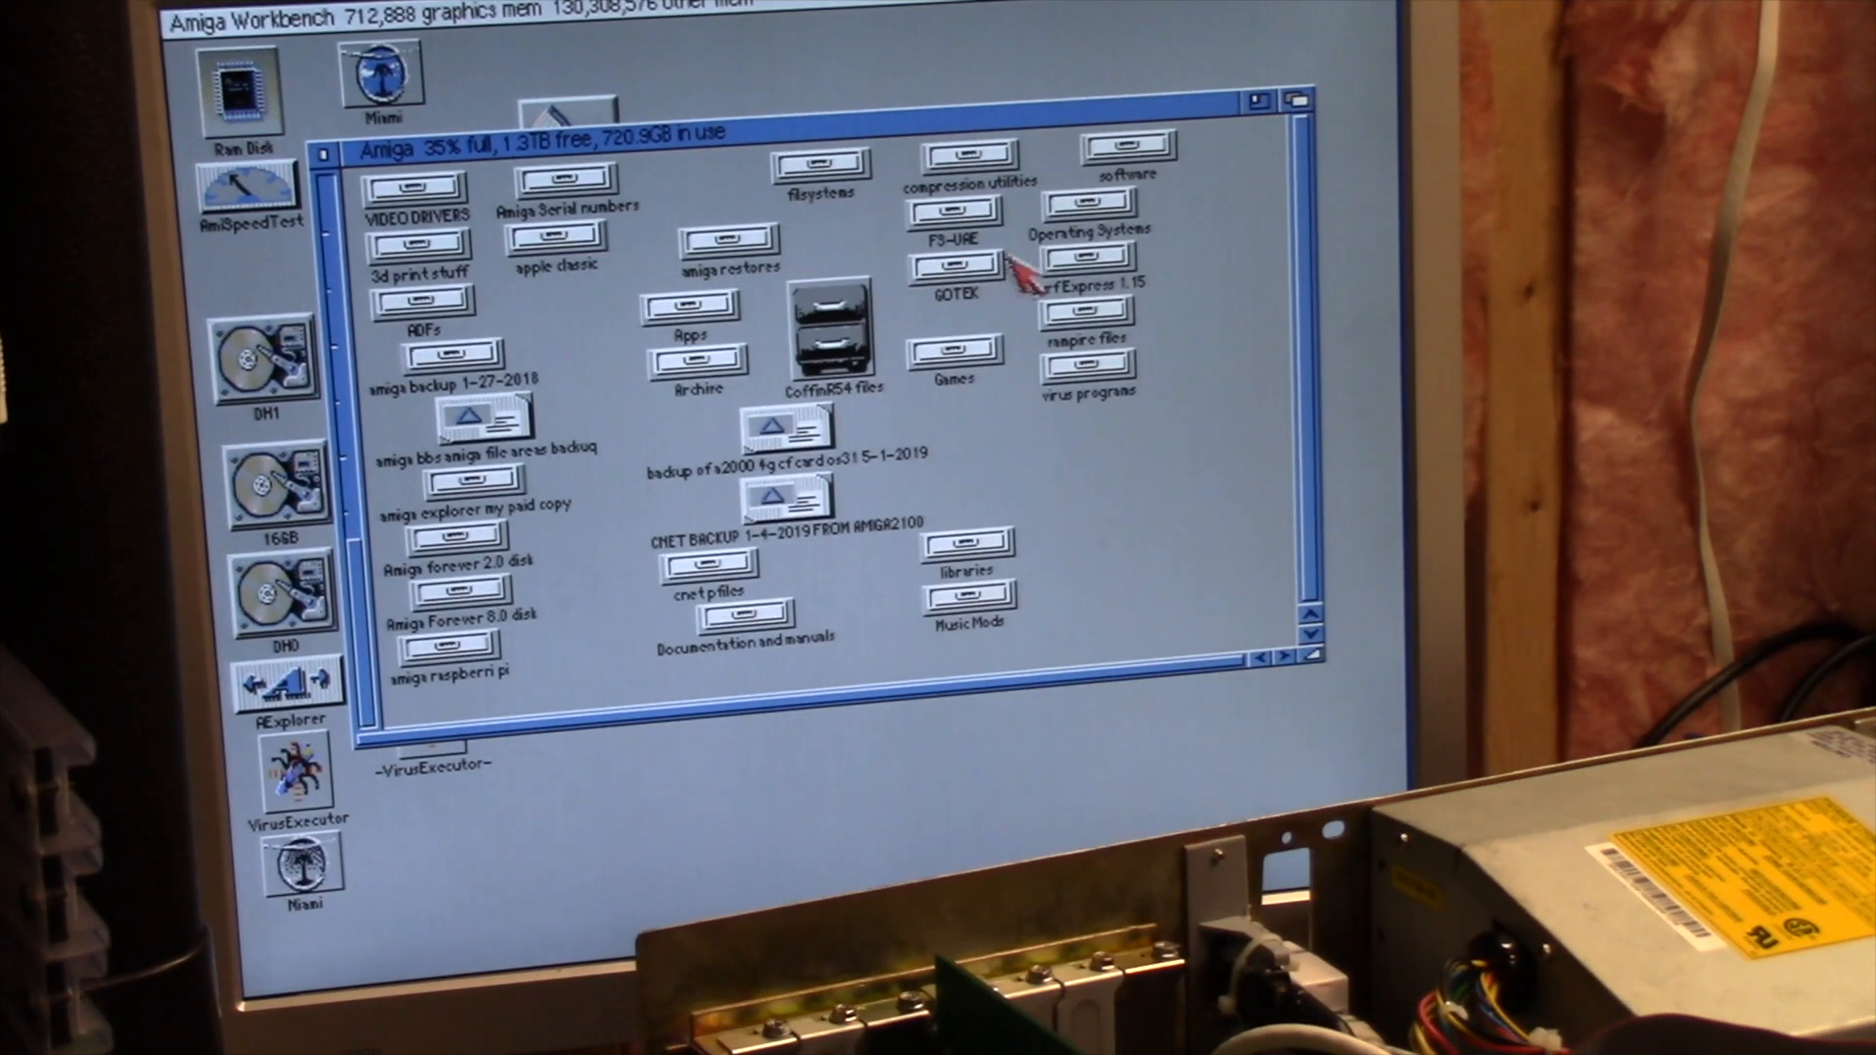
mouse_move(1017, 448)
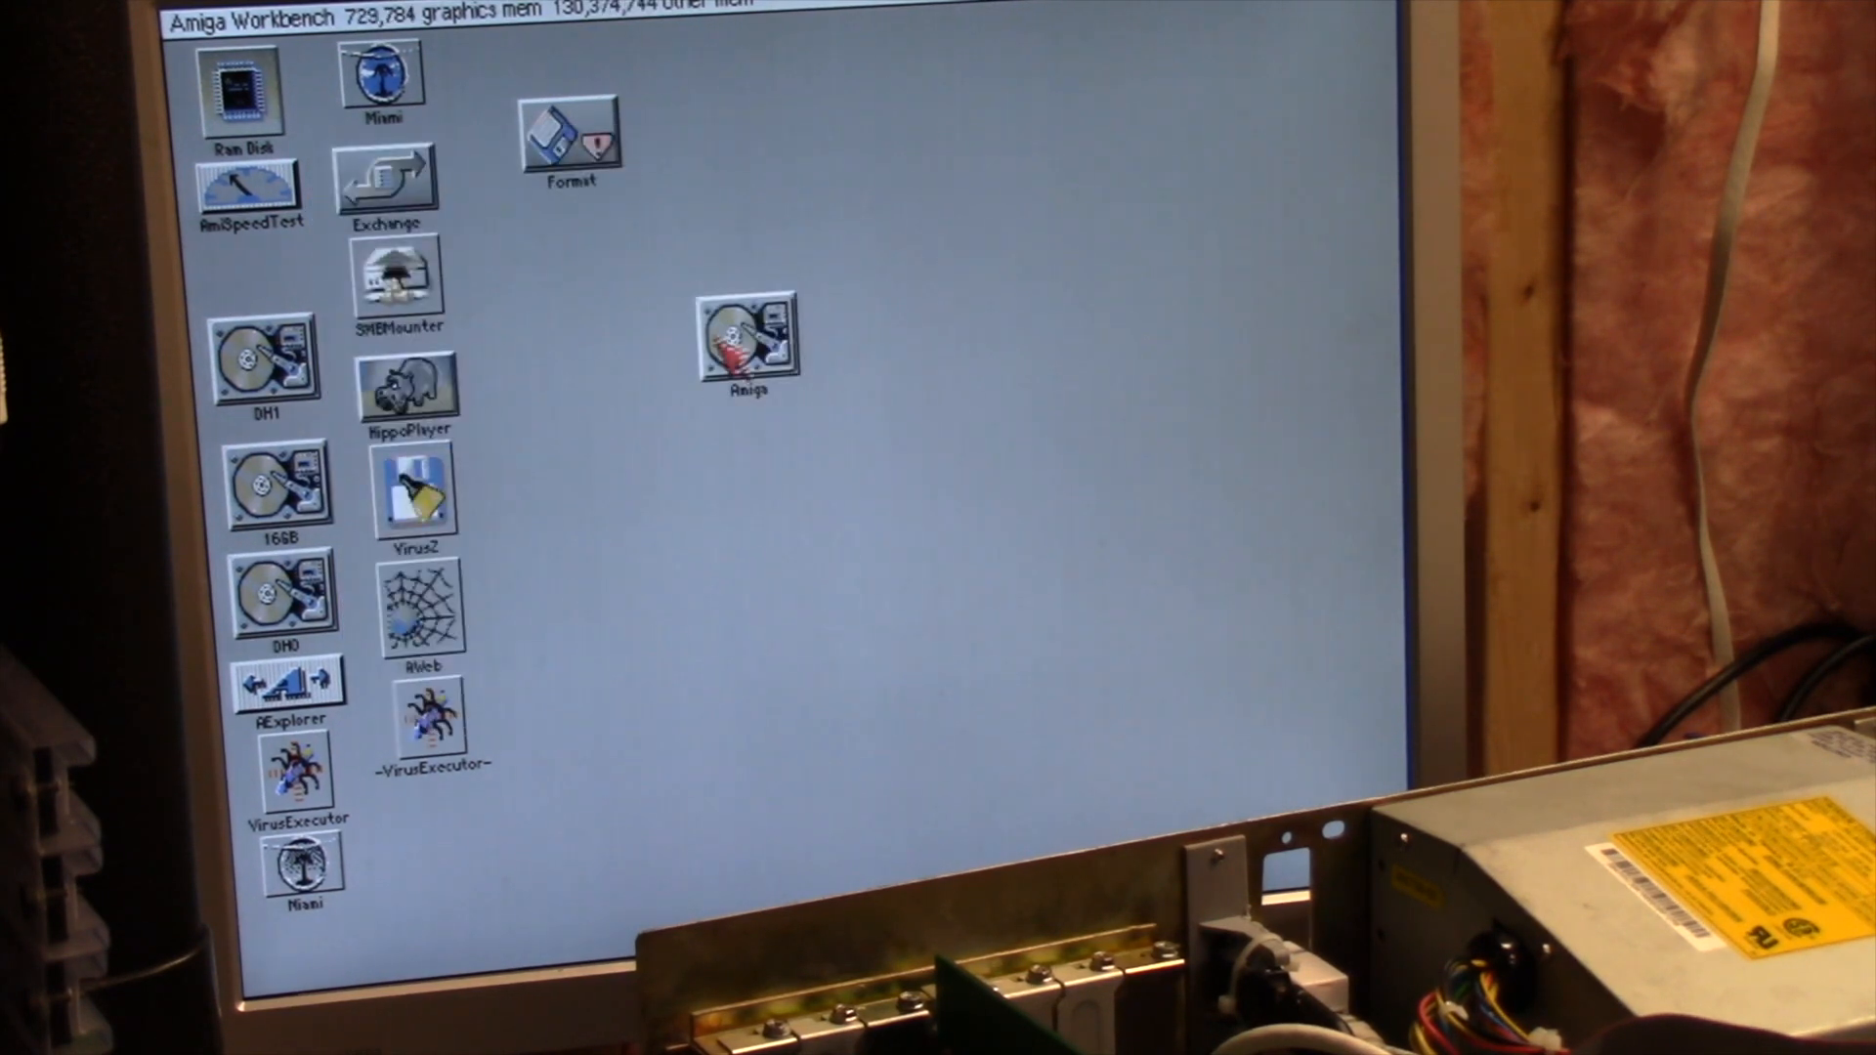
double_click(747, 336)
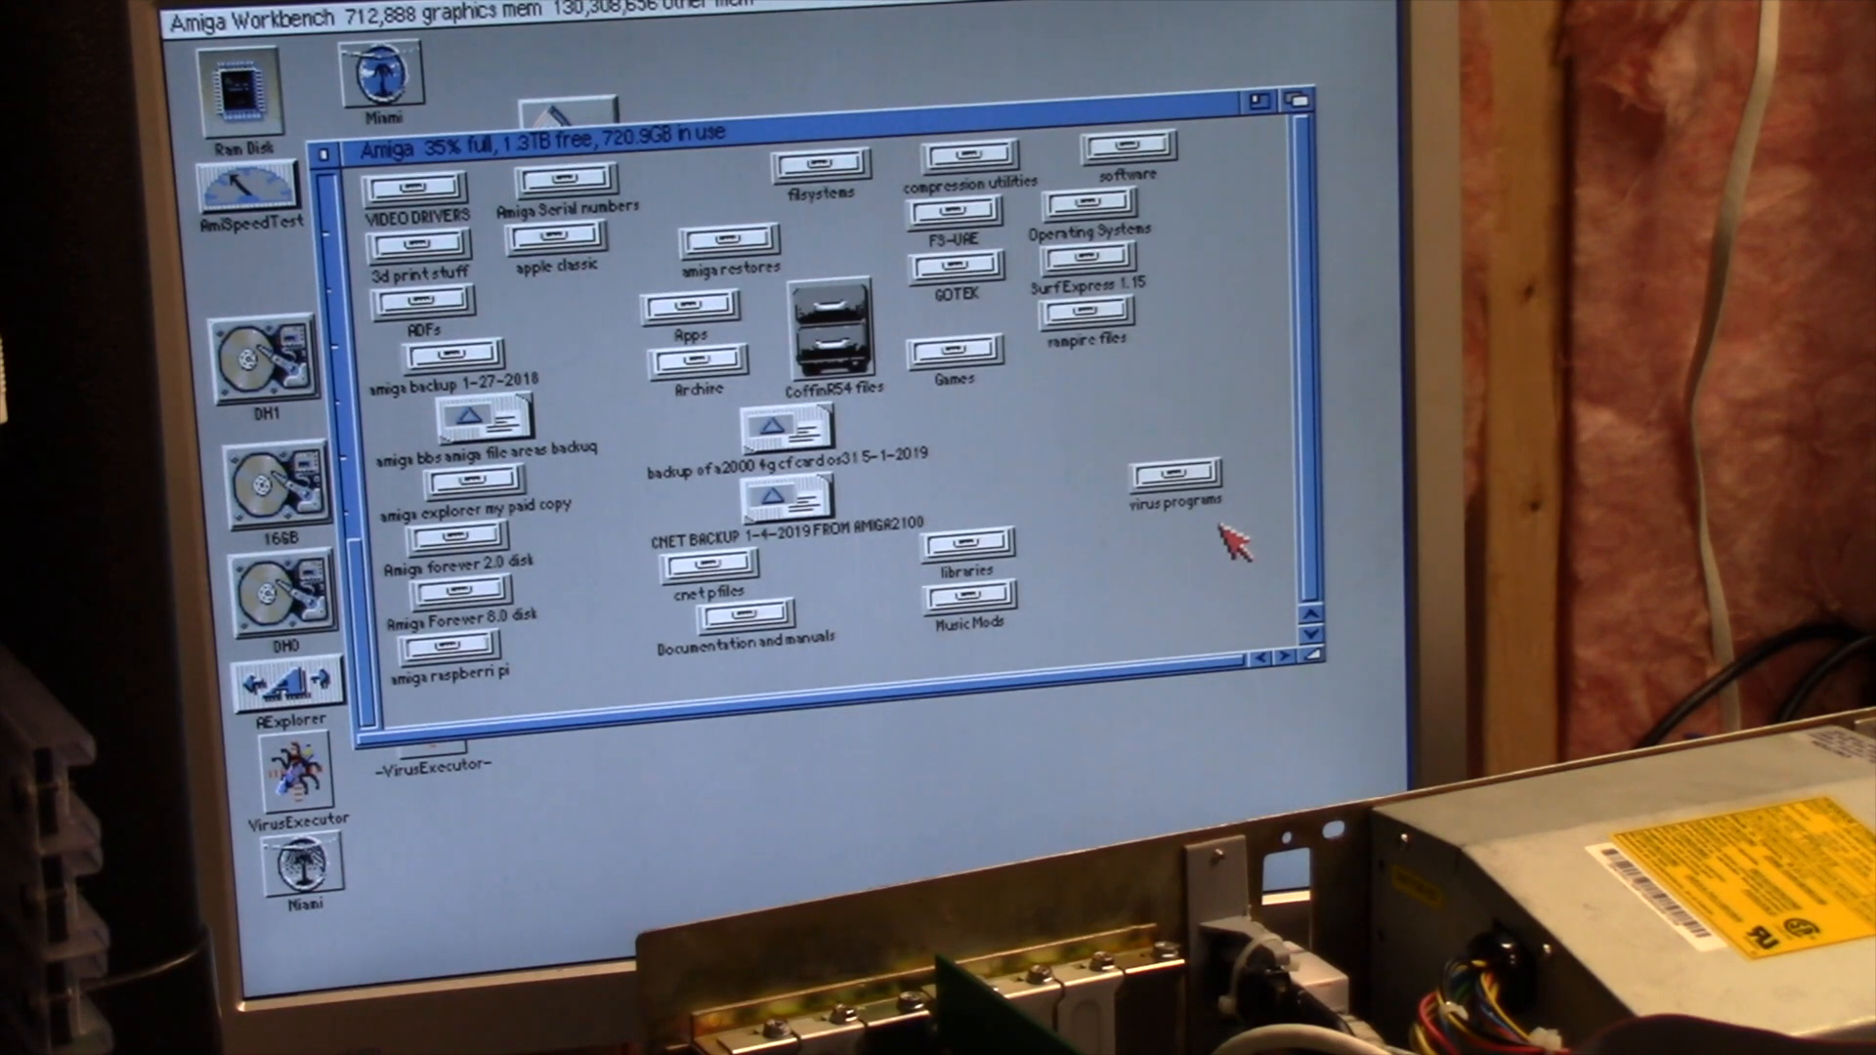
mouse_move(713, 167)
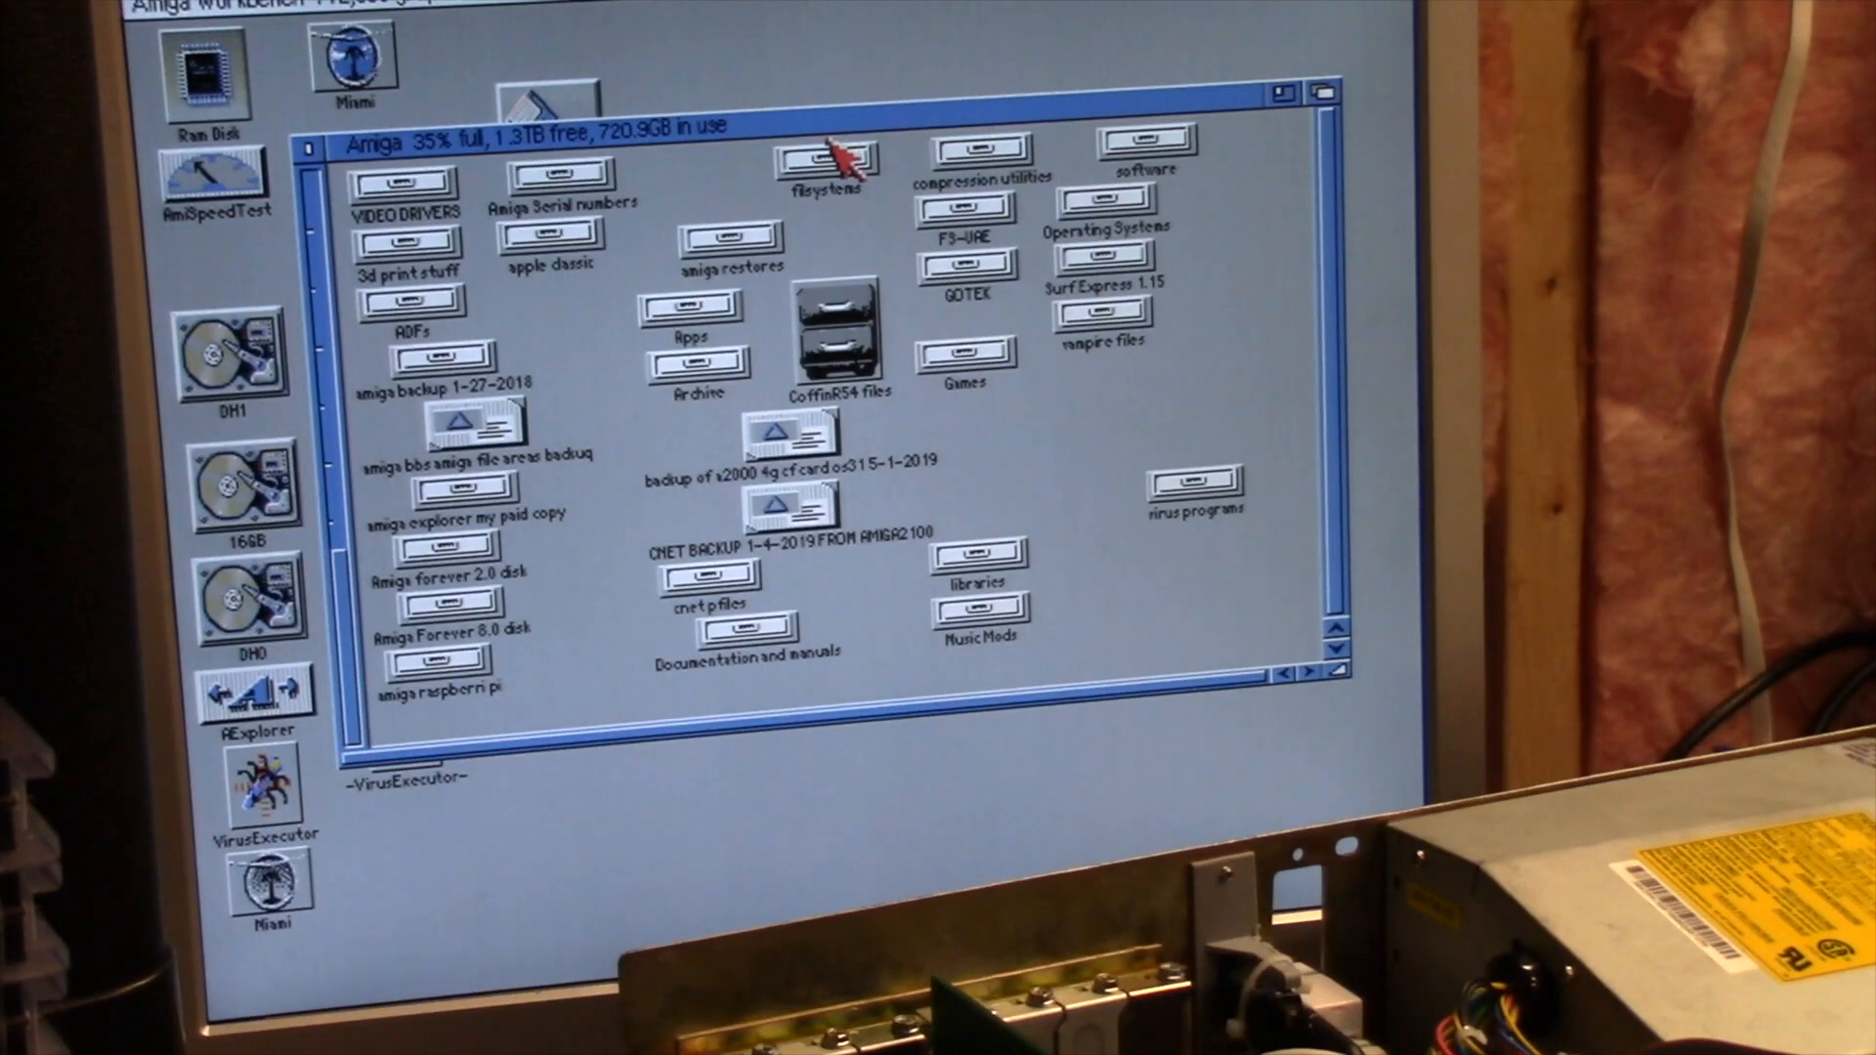
mouse_move(563, 209)
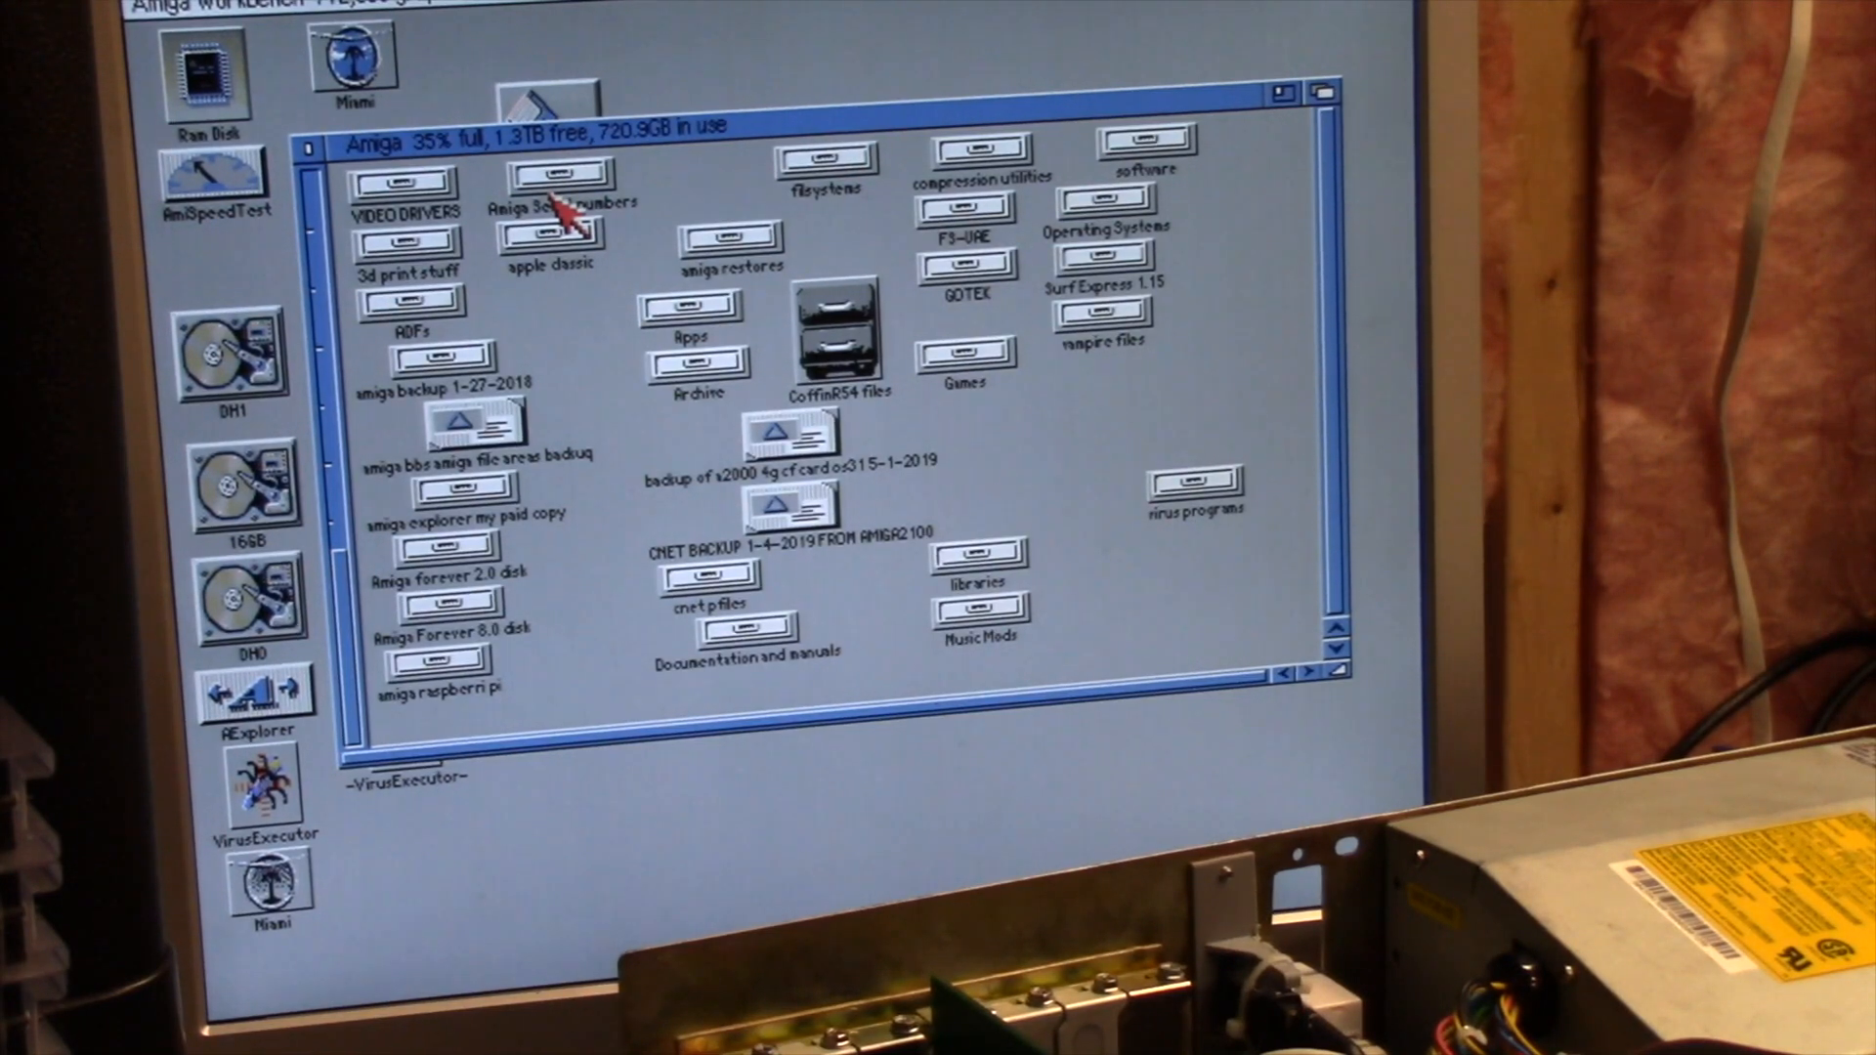
mouse_move(760, 239)
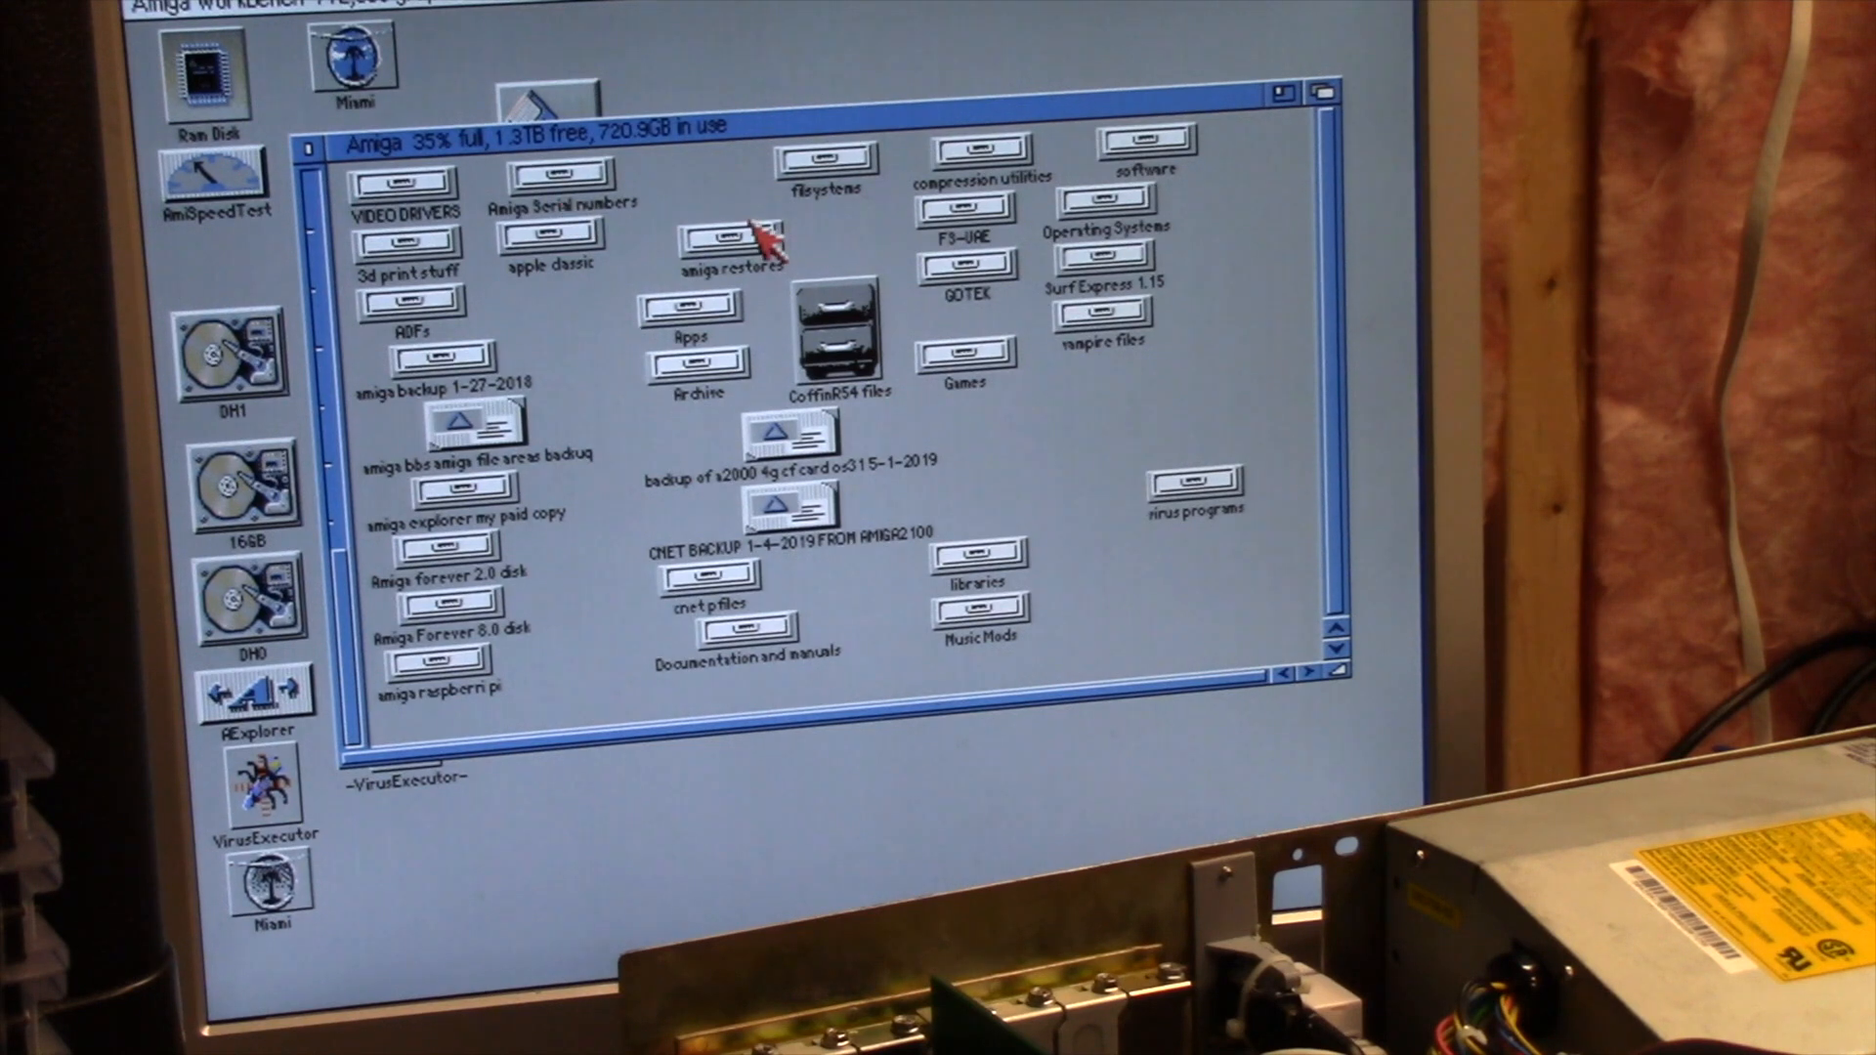
mouse_move(1095, 430)
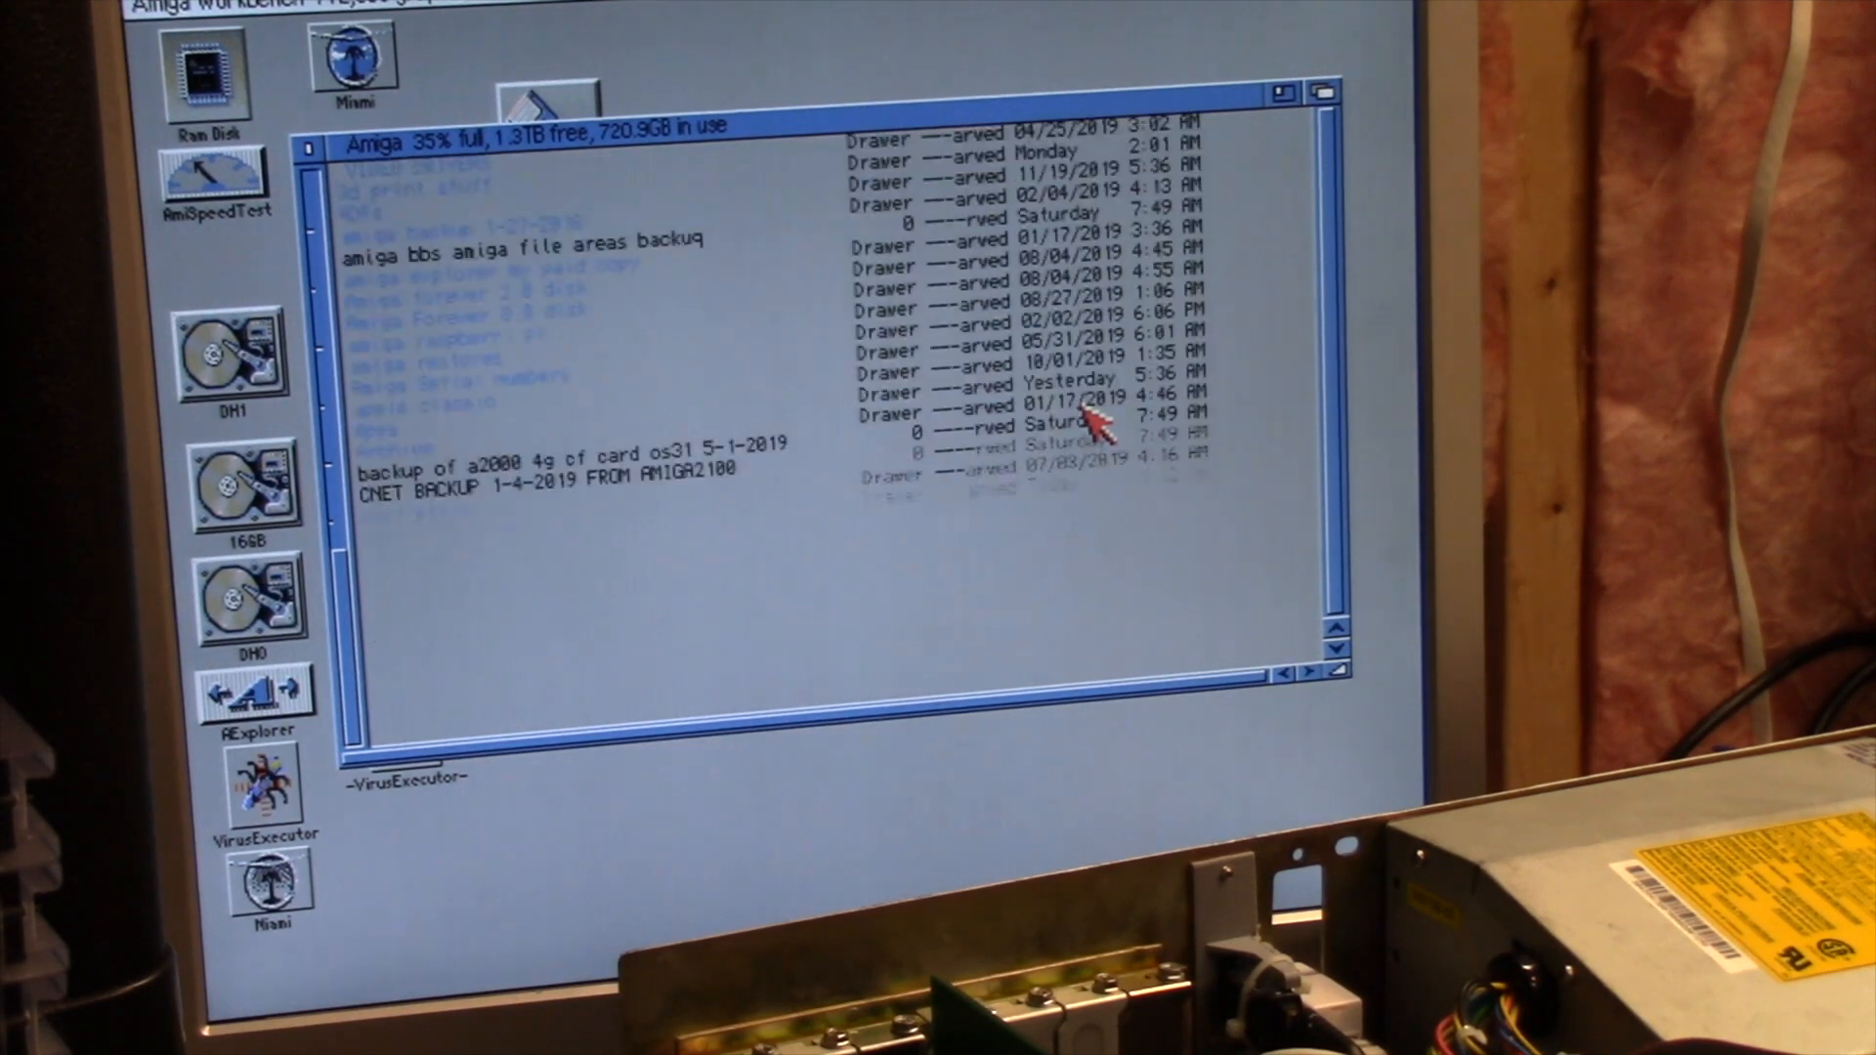
Scroll the Amiga volume's listing down to the CoffinR54 files drawer
scroll(down, 3)
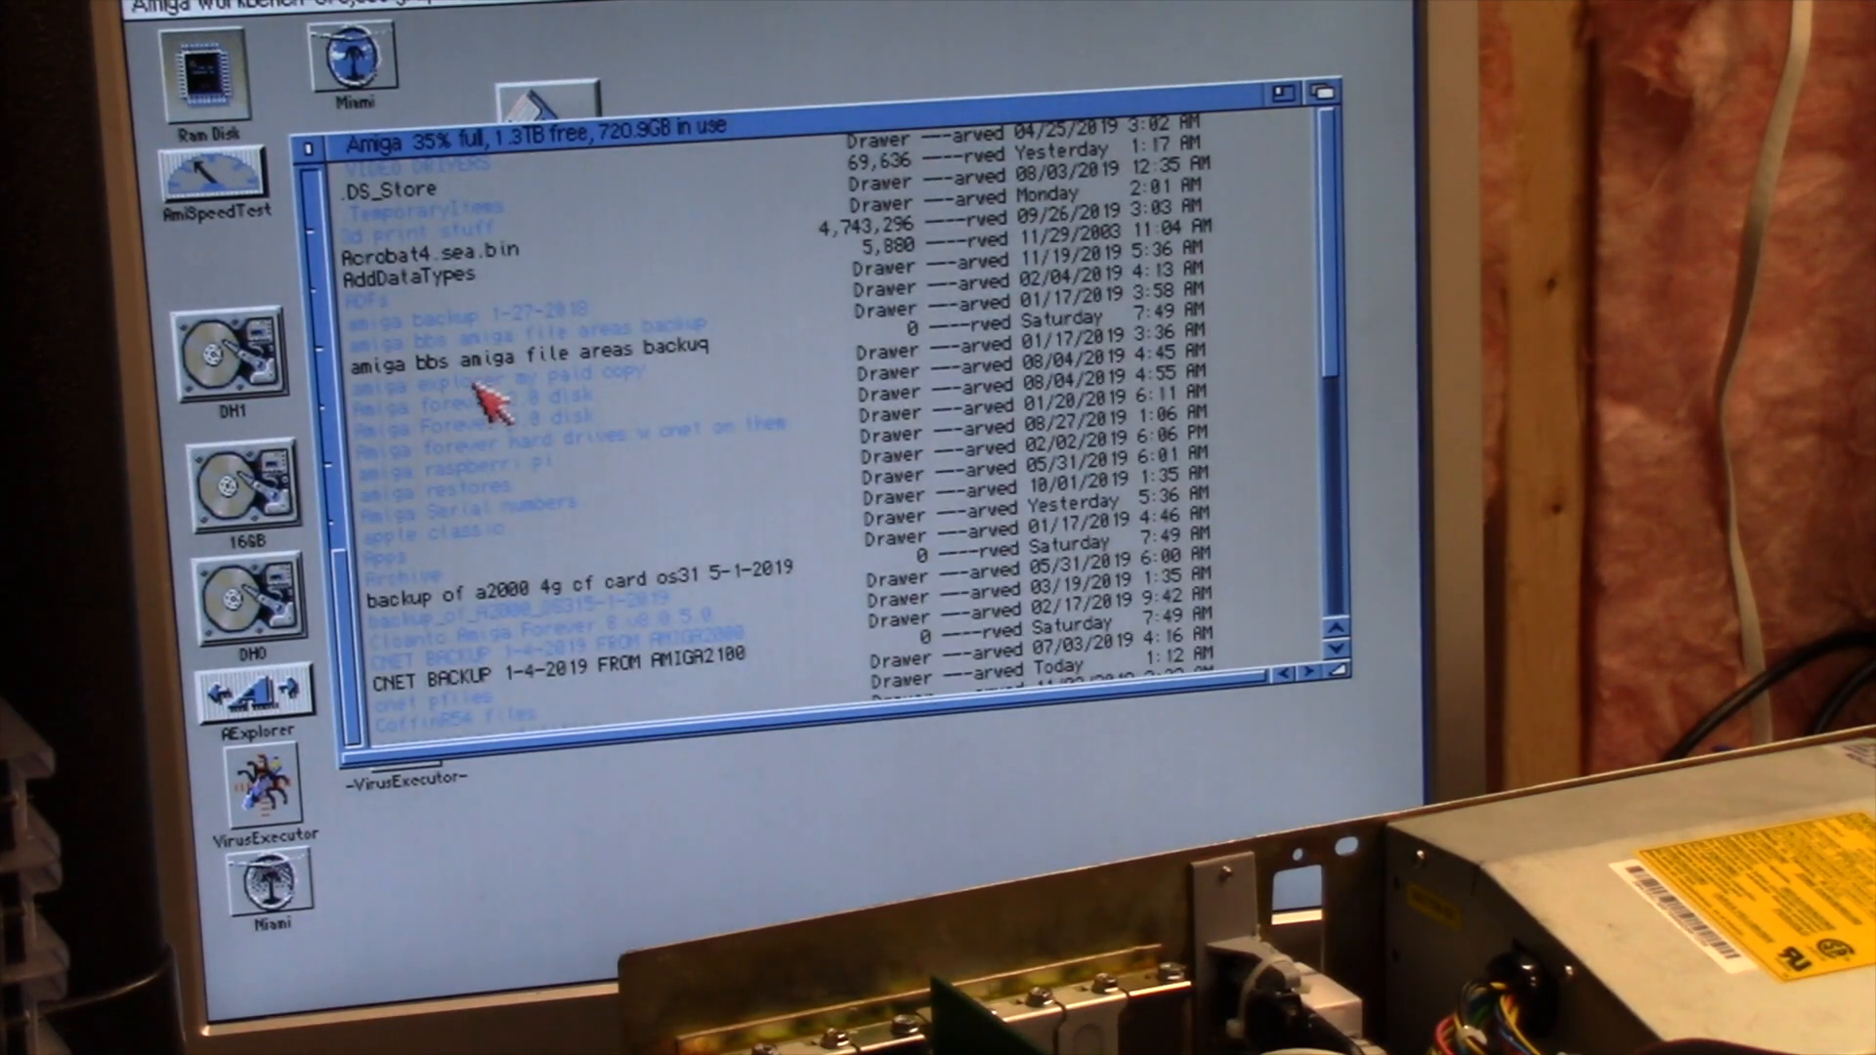
mouse_move(634, 575)
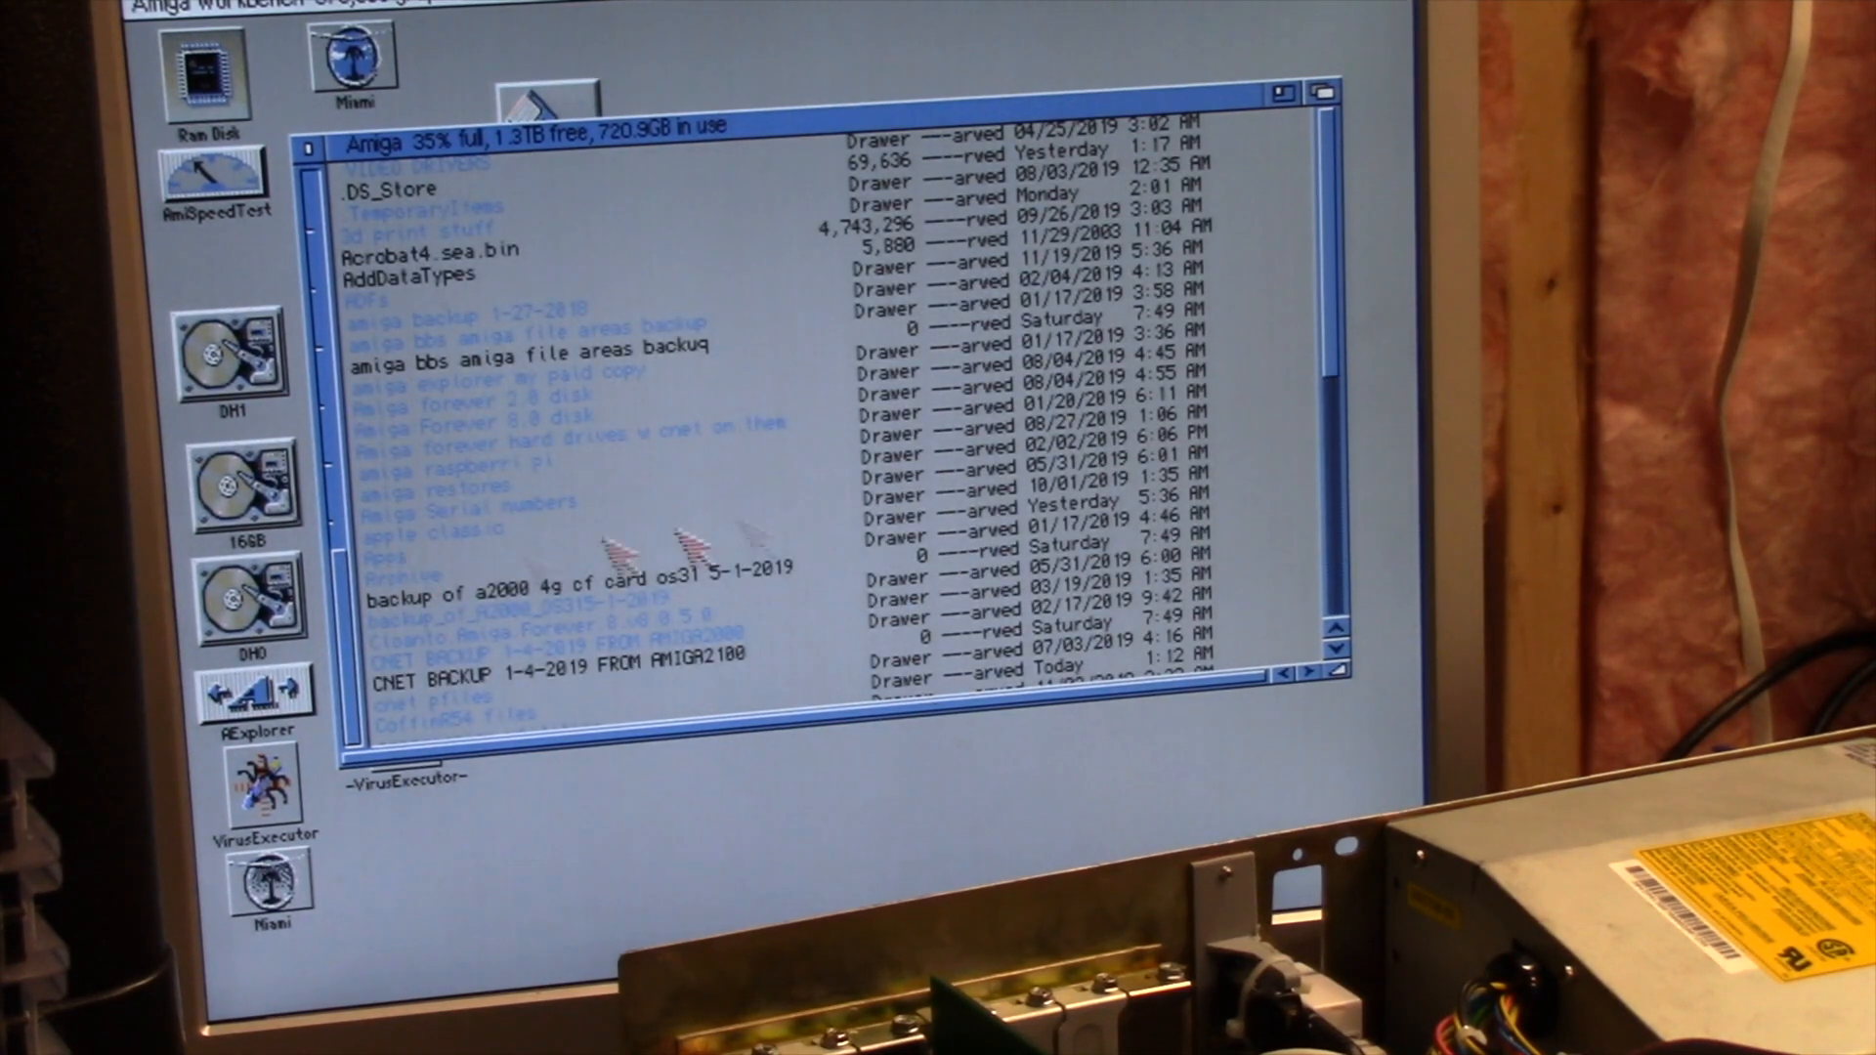
scroll(down, 3)
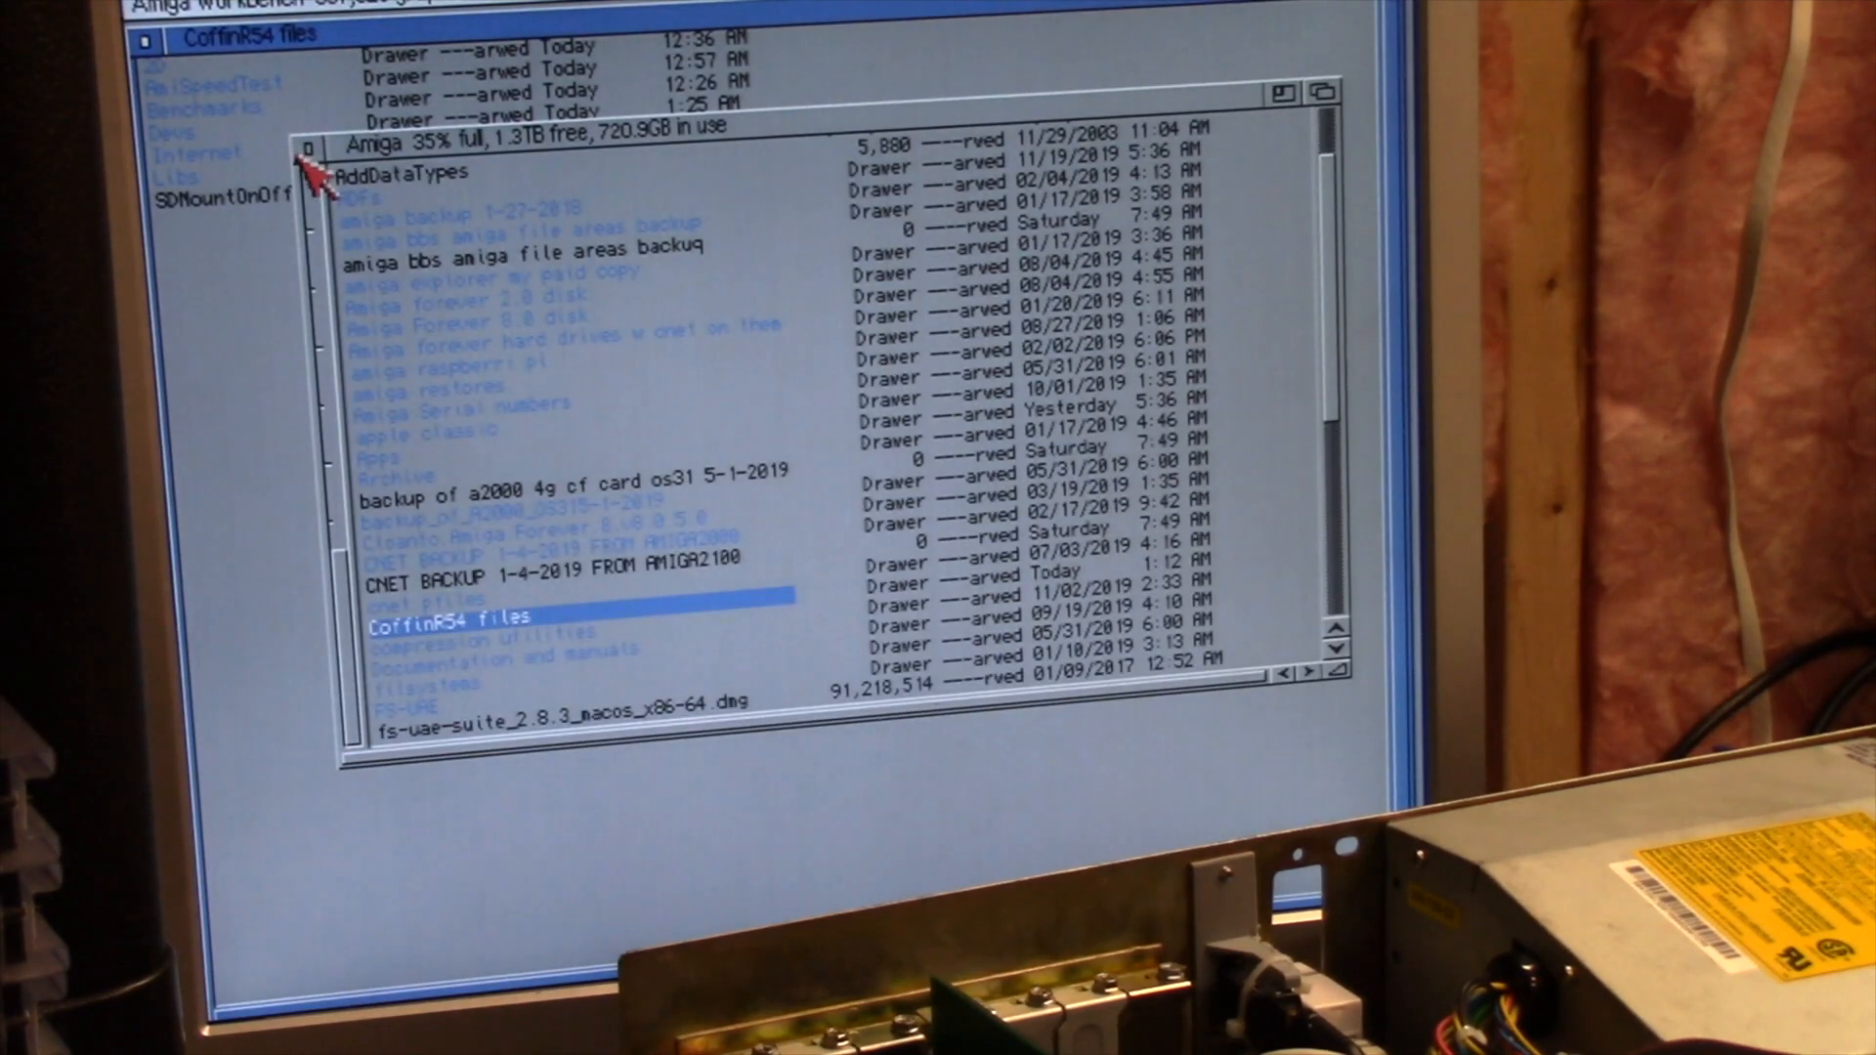
Close the Amiga window, open the AmiSpeedTest and 2D drawers, and launch SysInfo
click(307, 165)
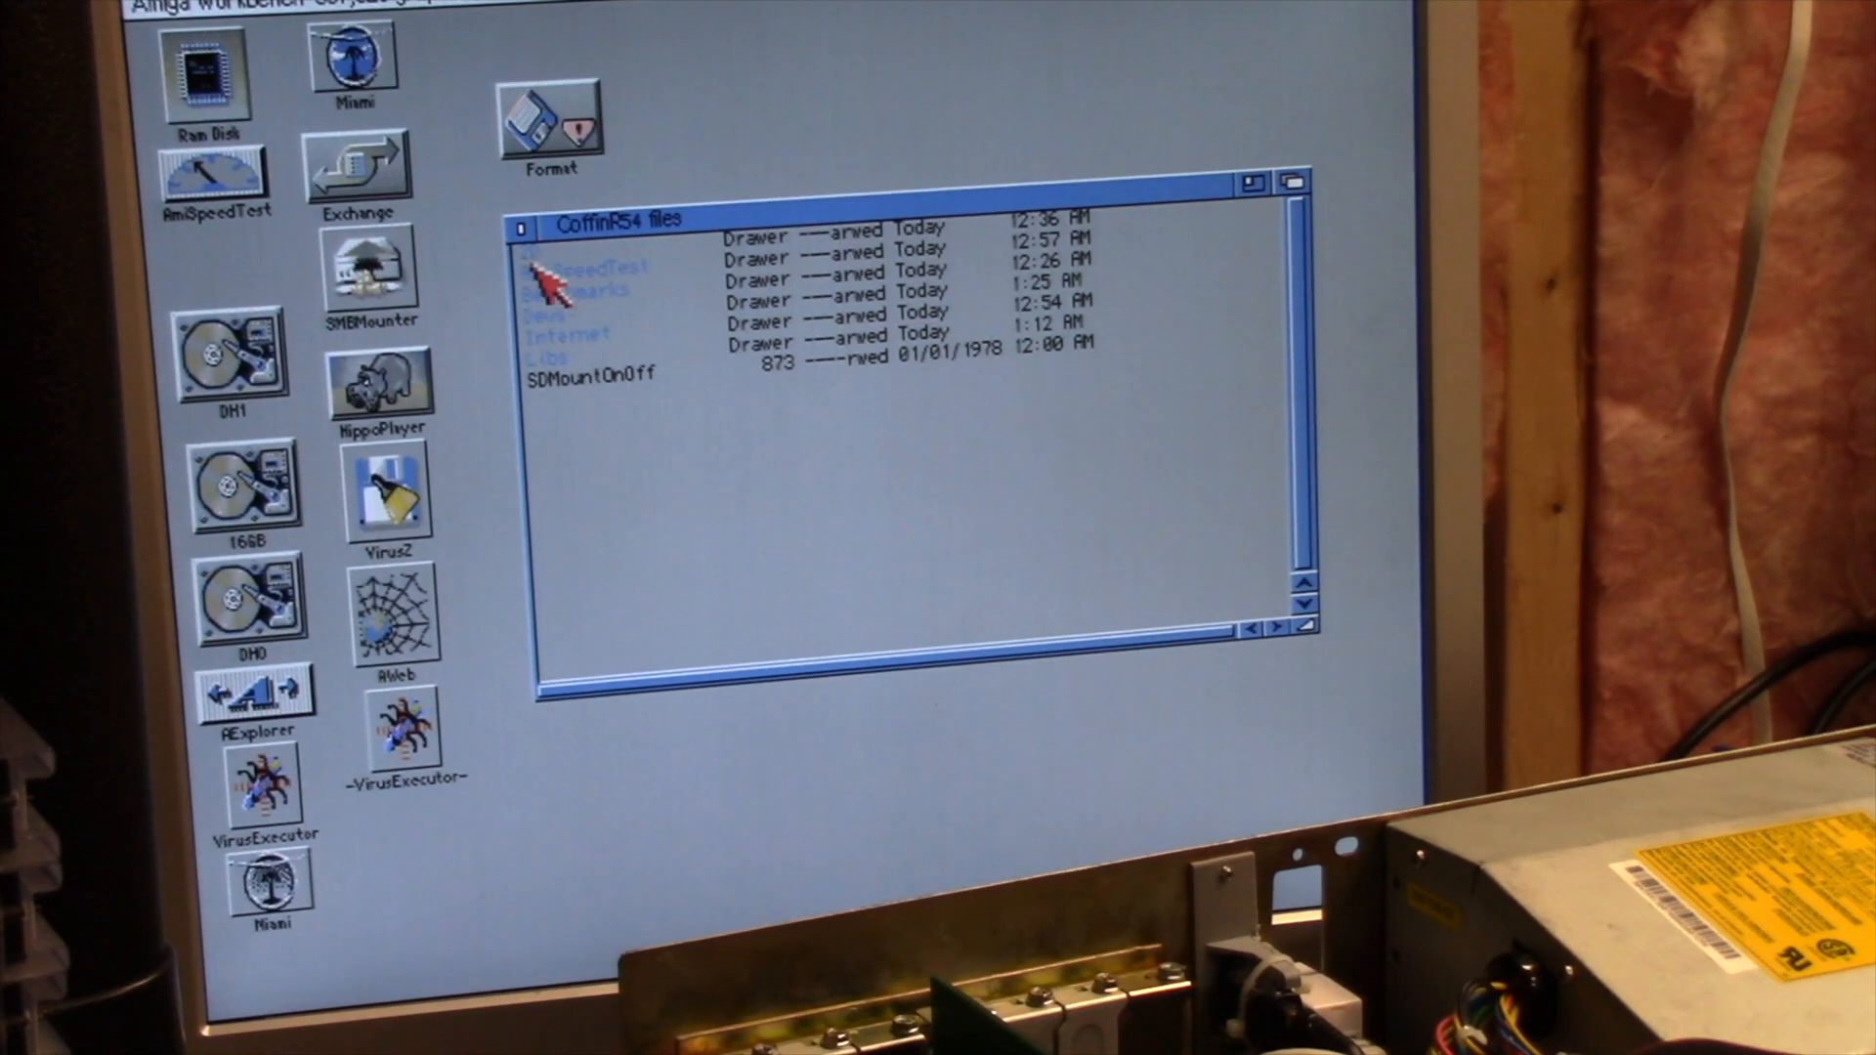
click(586, 267)
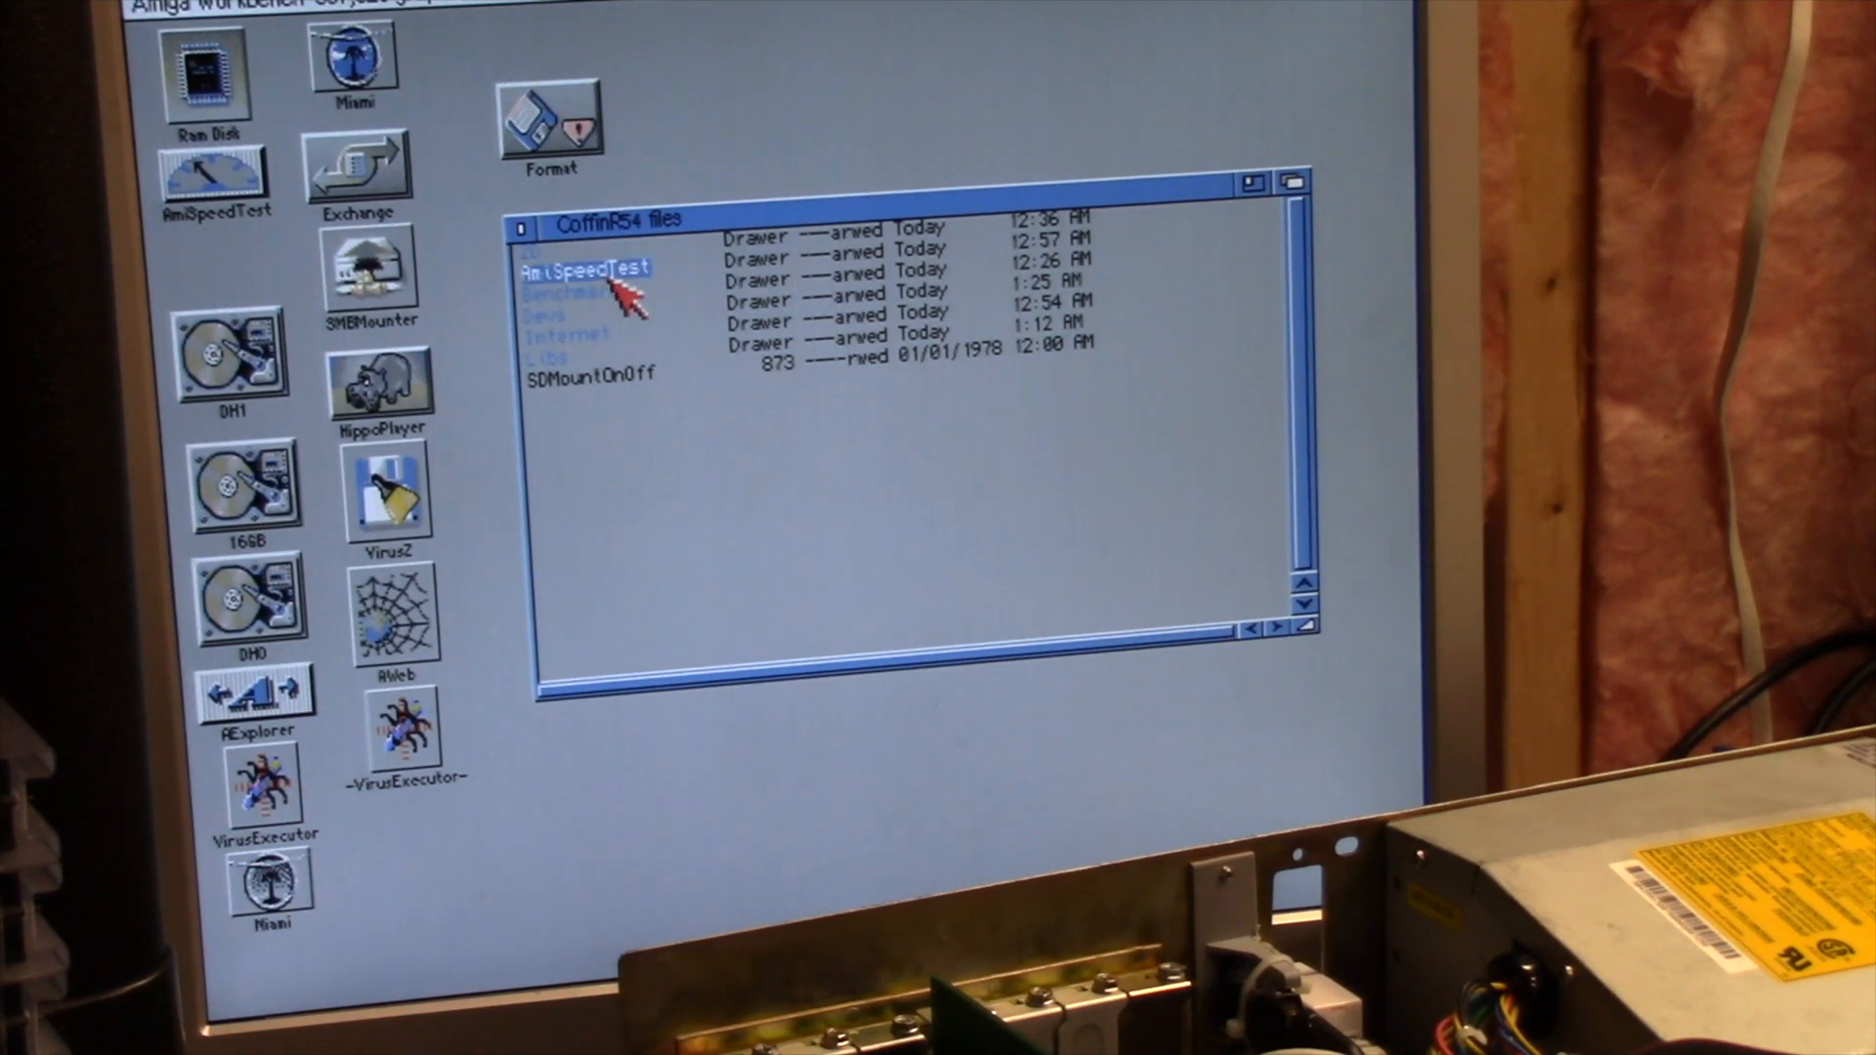
double_click(586, 267)
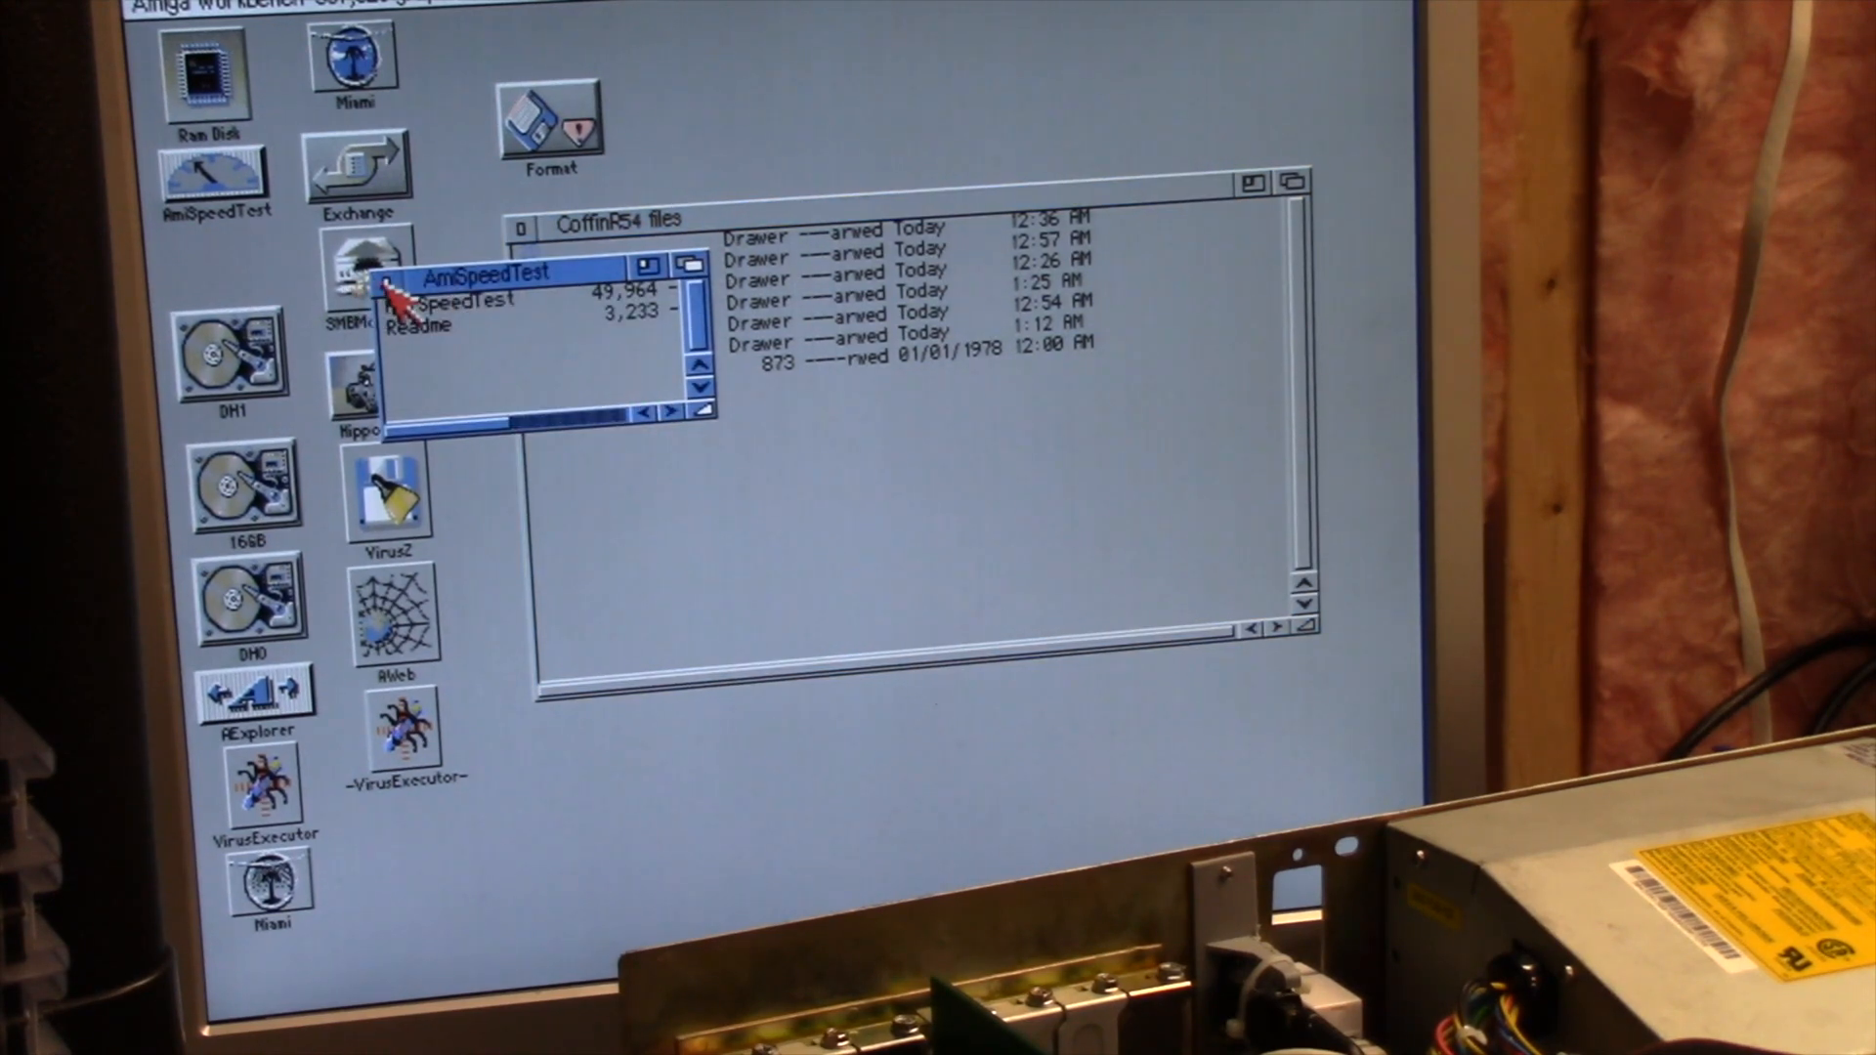
double_click(527, 251)
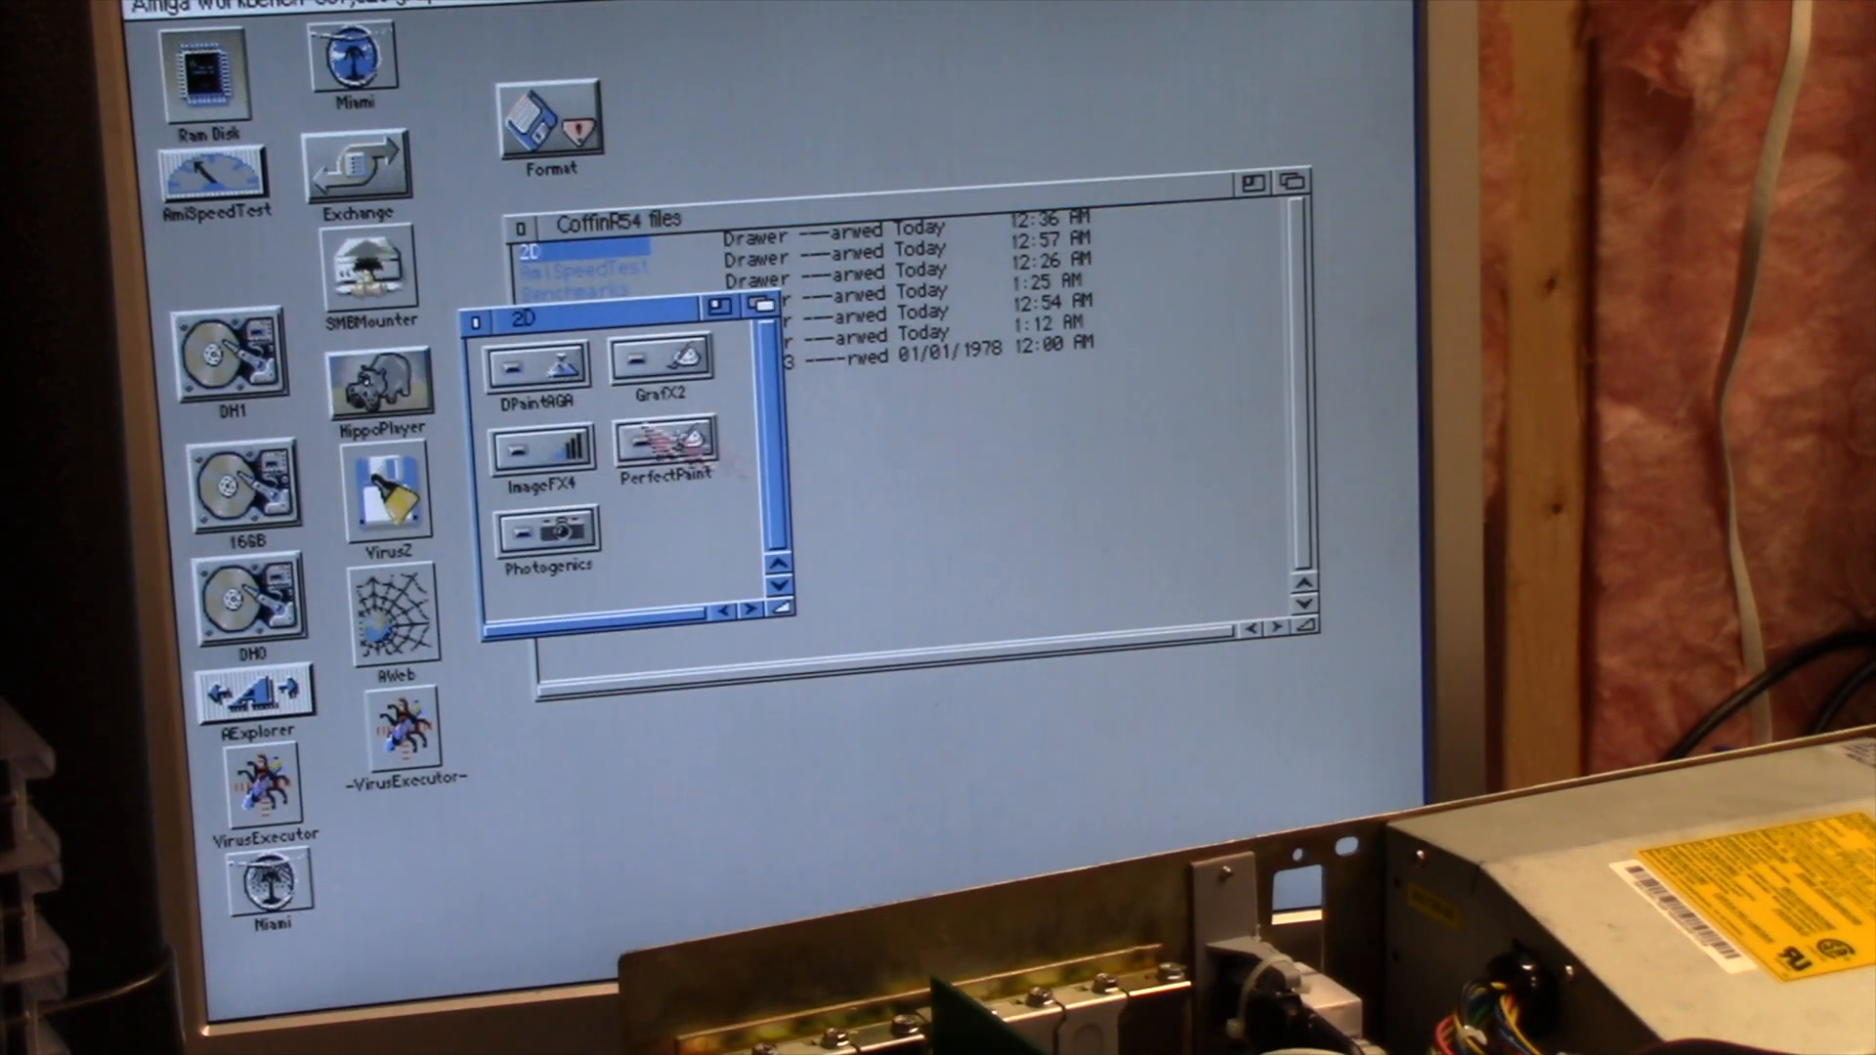
click(474, 322)
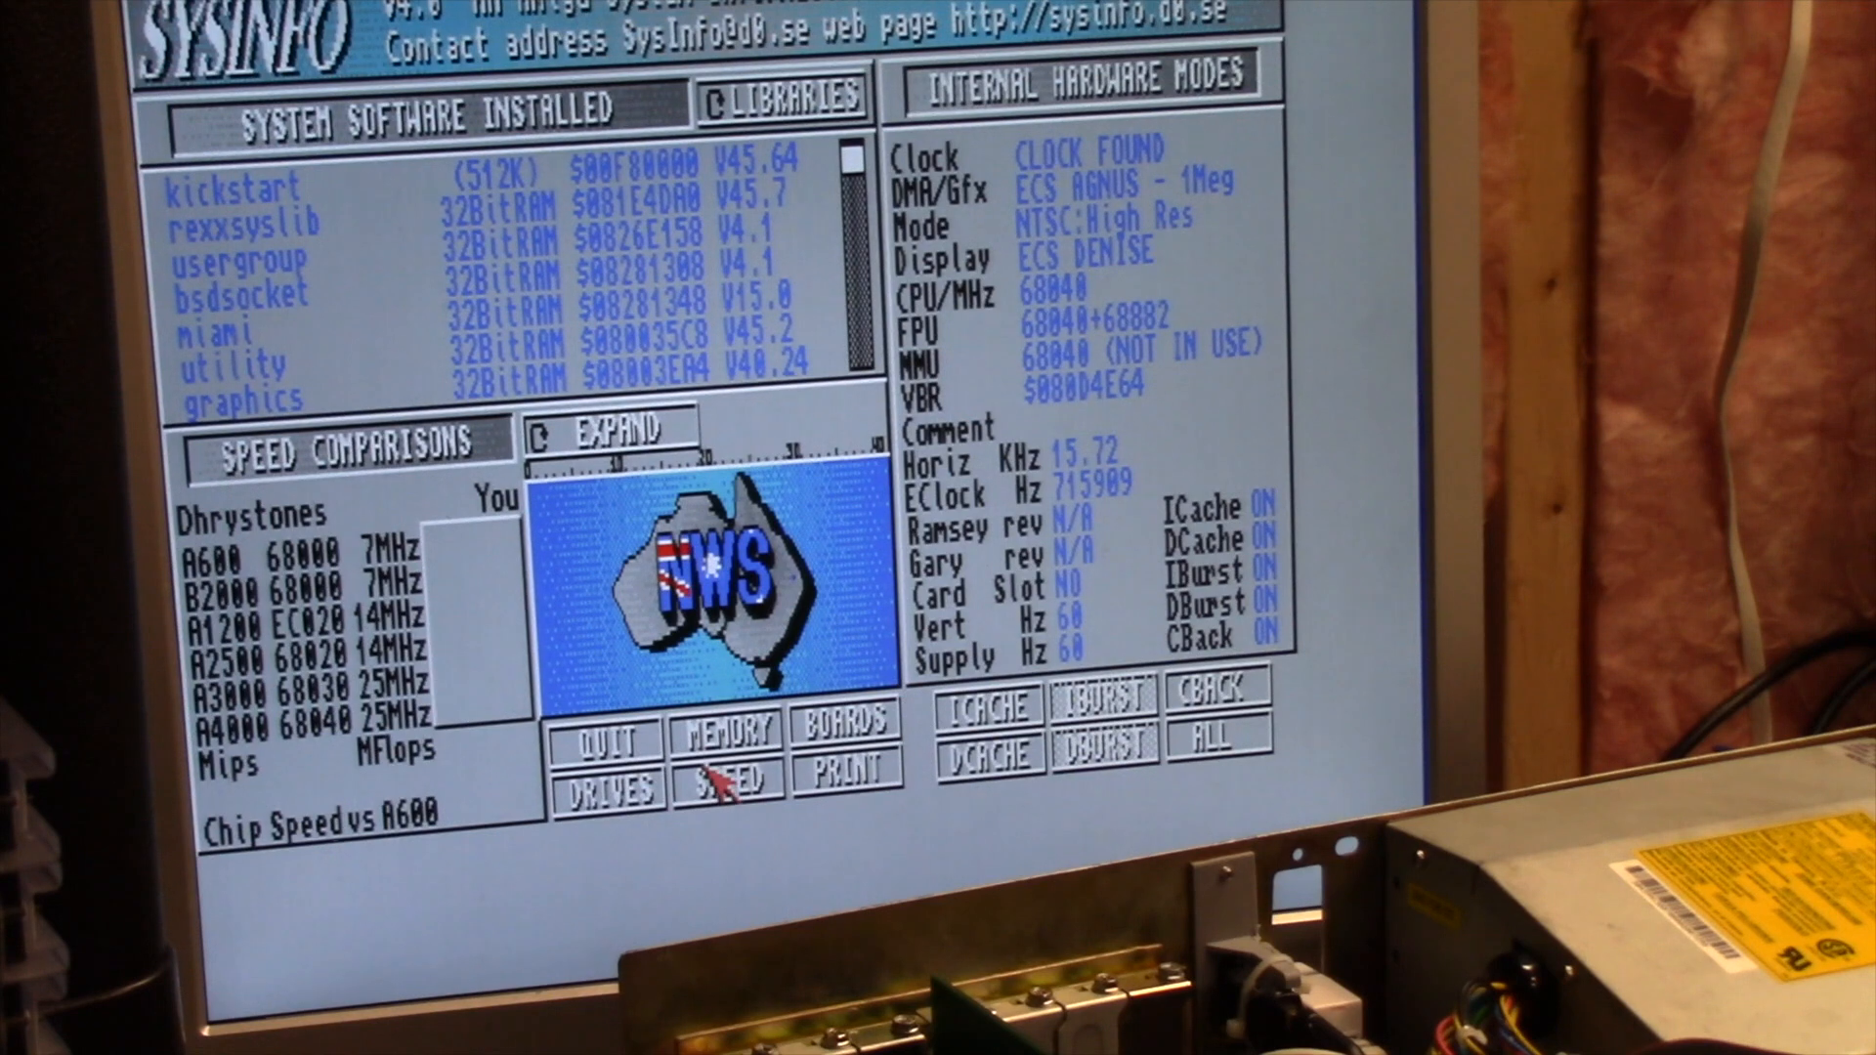
Run SysInfo's SPEED comparison, getting 99086 Dhrystones and 103.43 MIPS
click(729, 783)
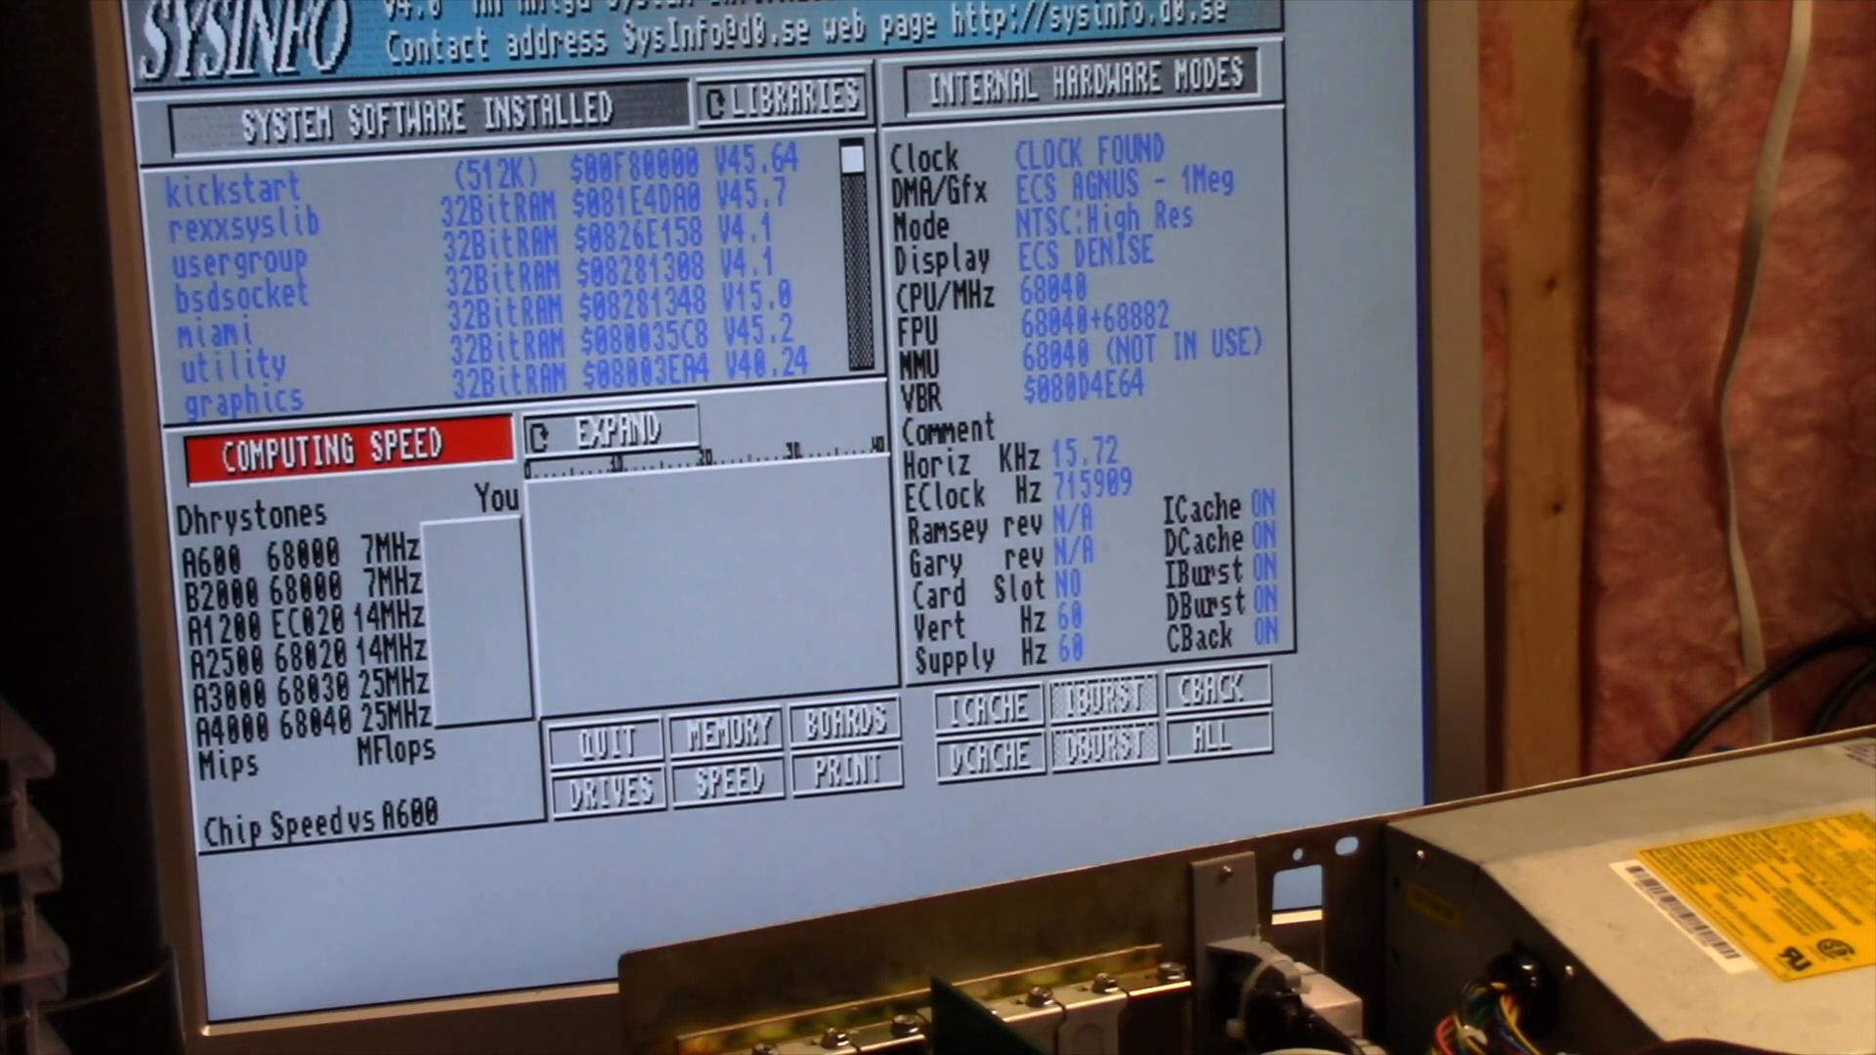
click(725, 786)
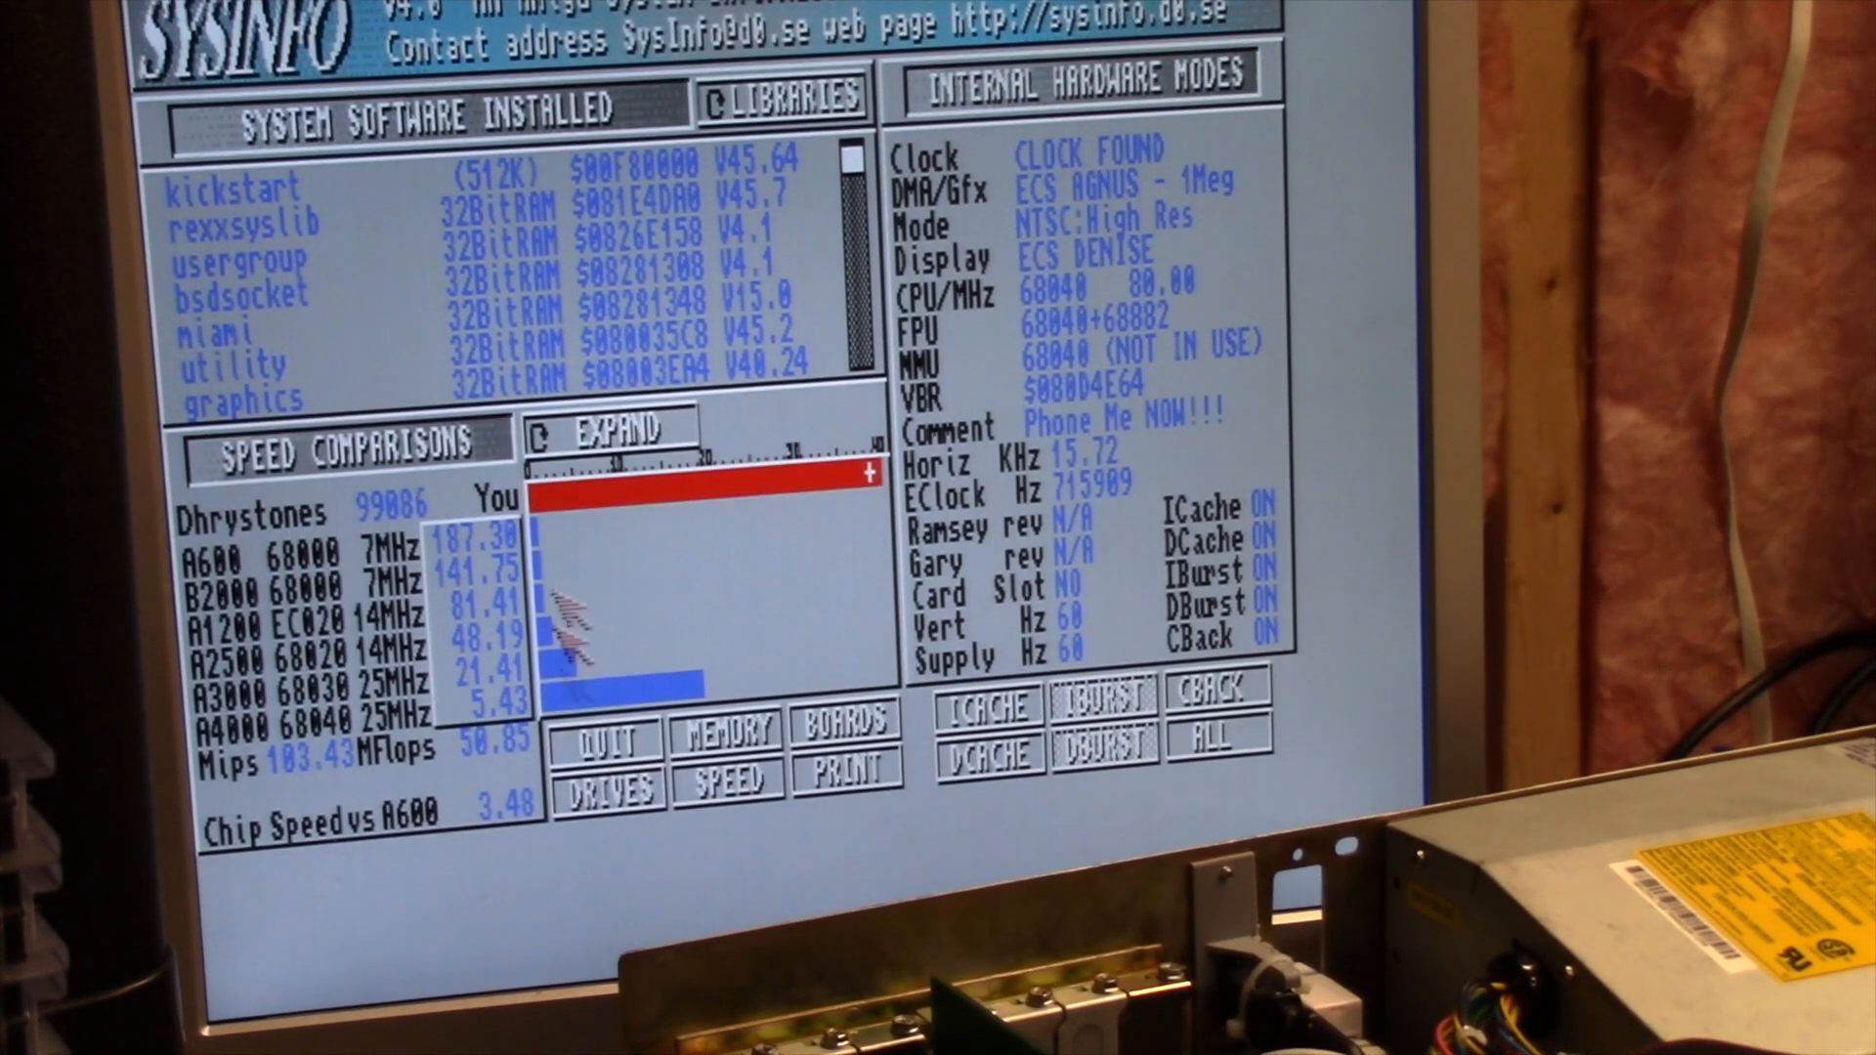
mouse_move(364, 526)
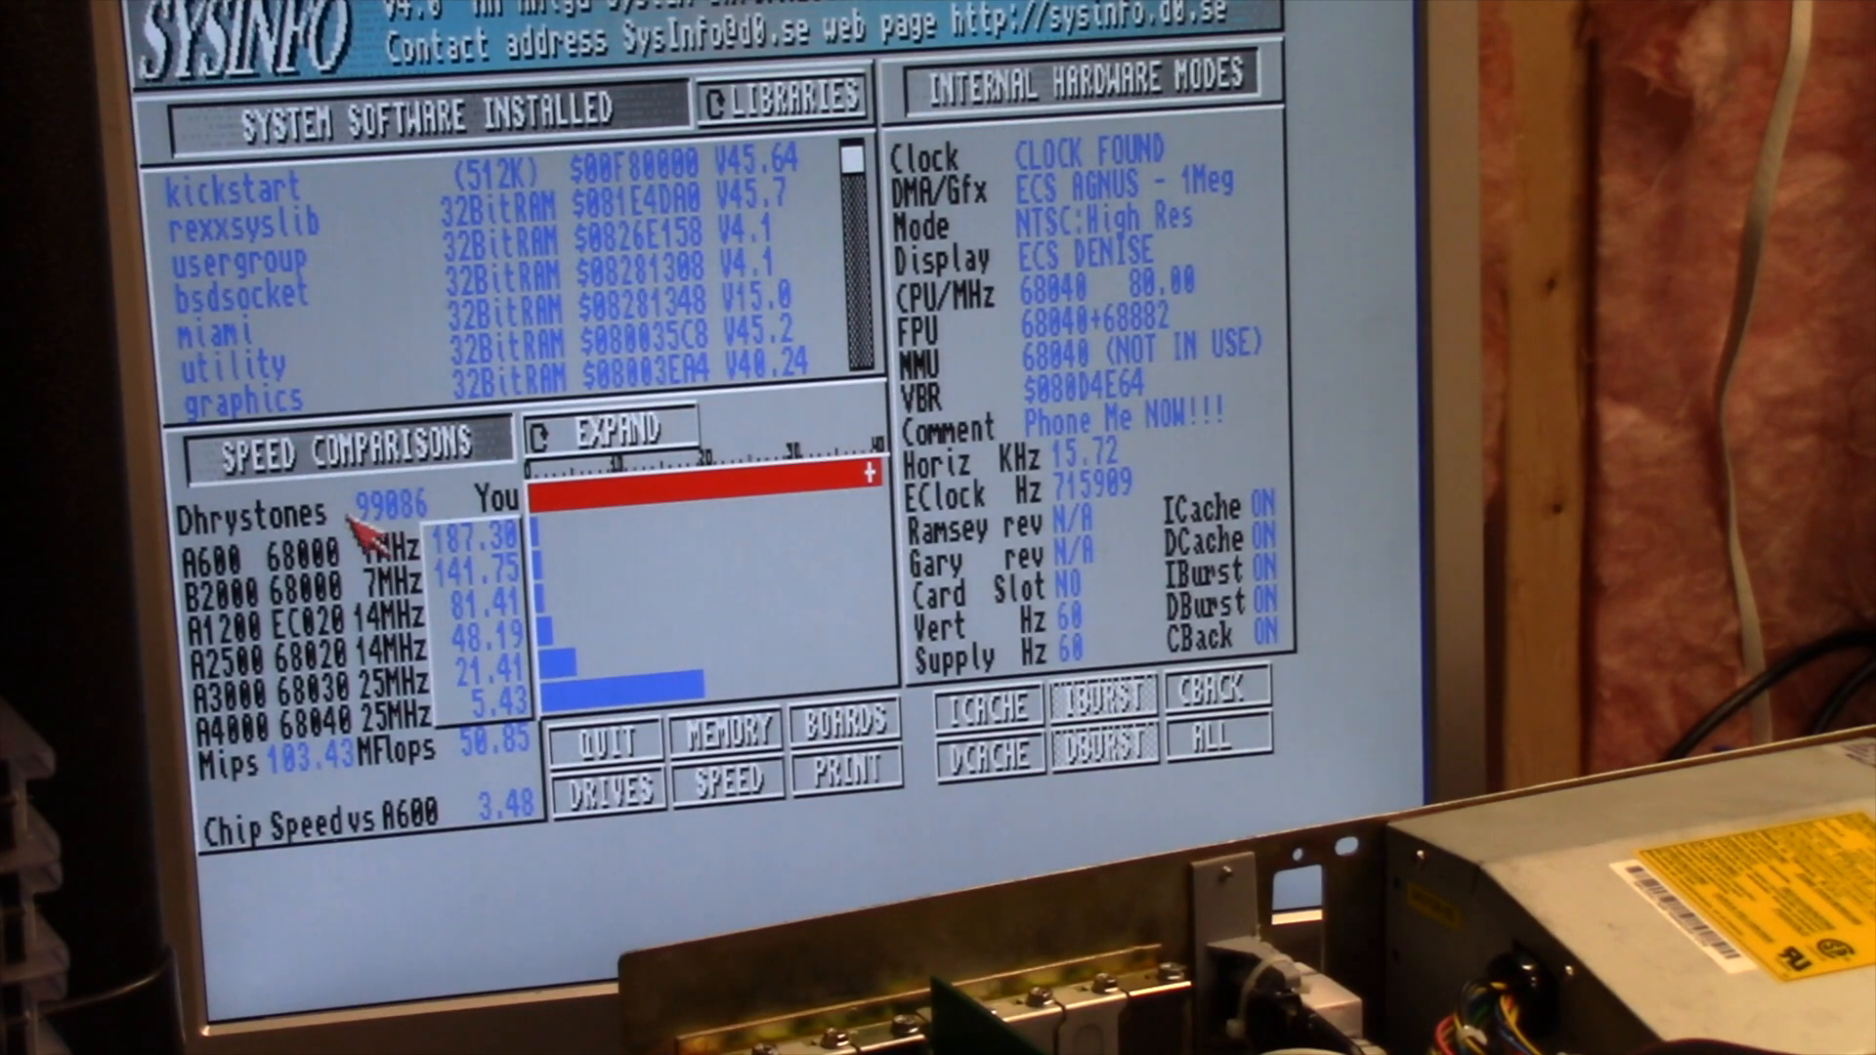
mouse_move(1256, 670)
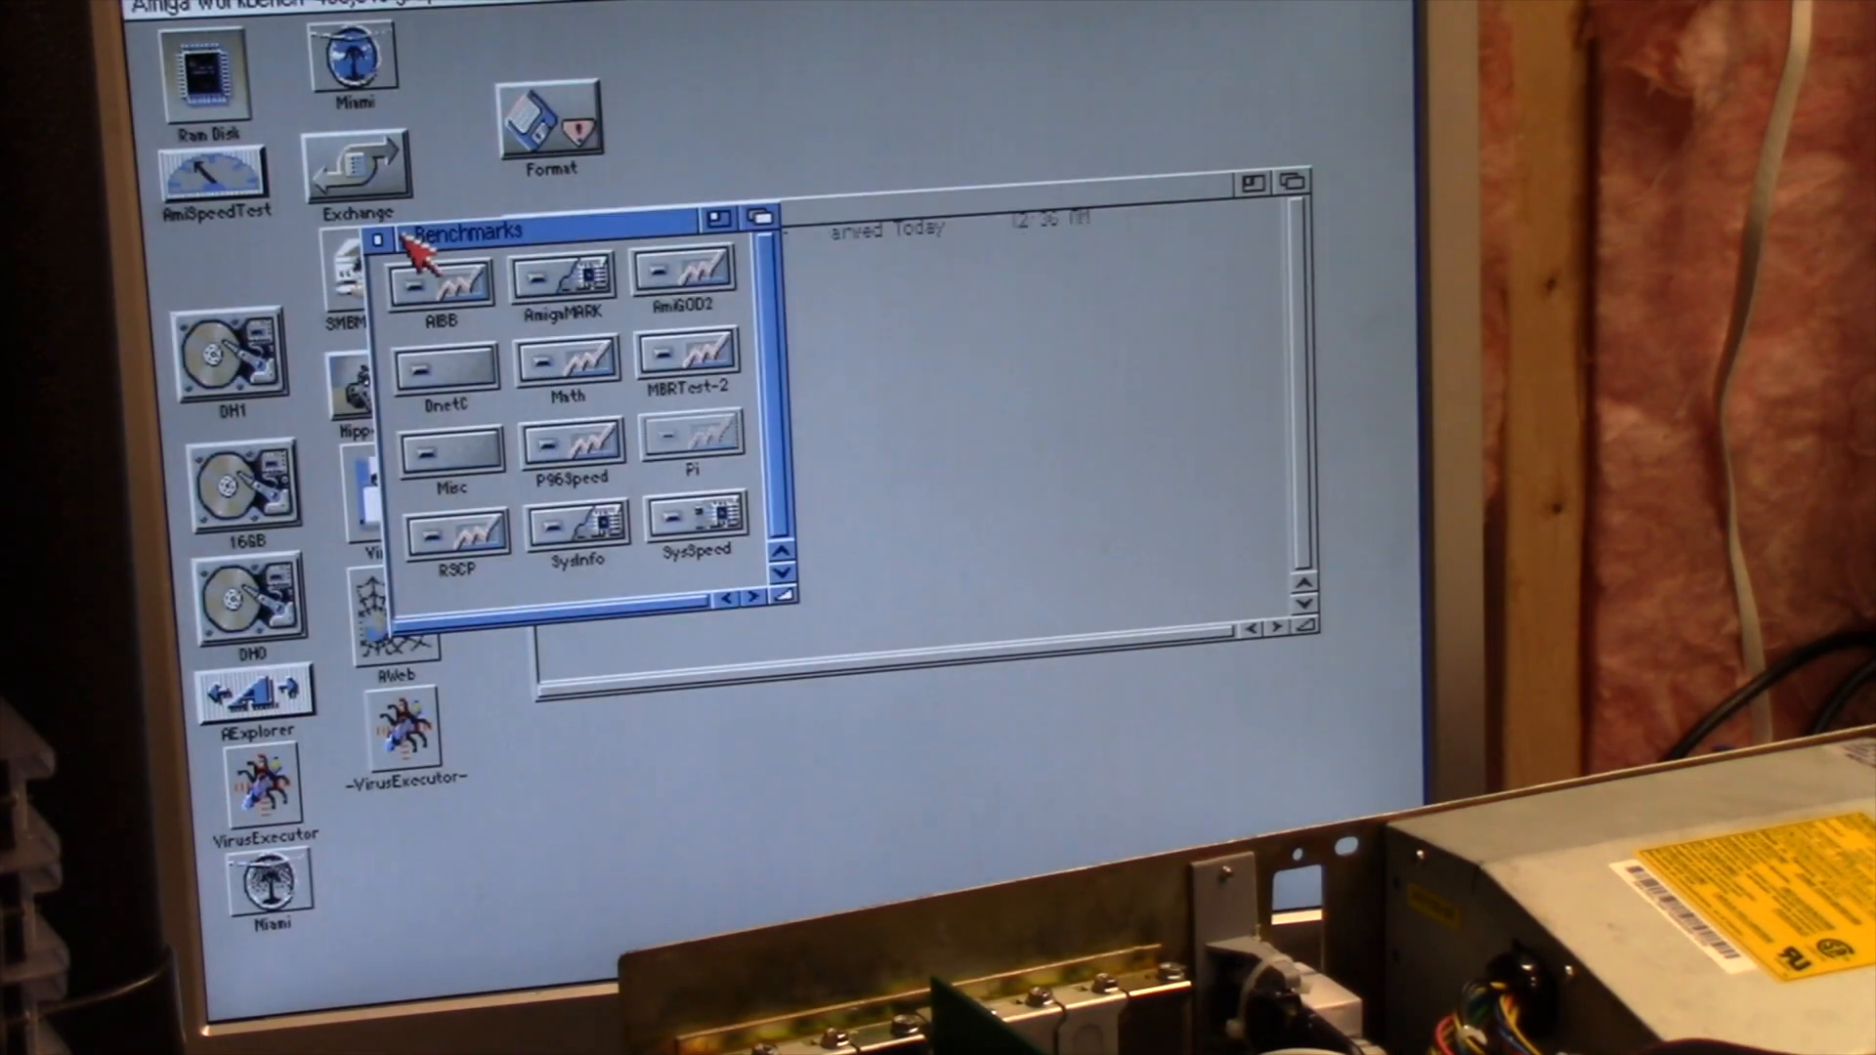
Close the Benchmarks drawer, then reopen it from the DH1 drive window
click(377, 234)
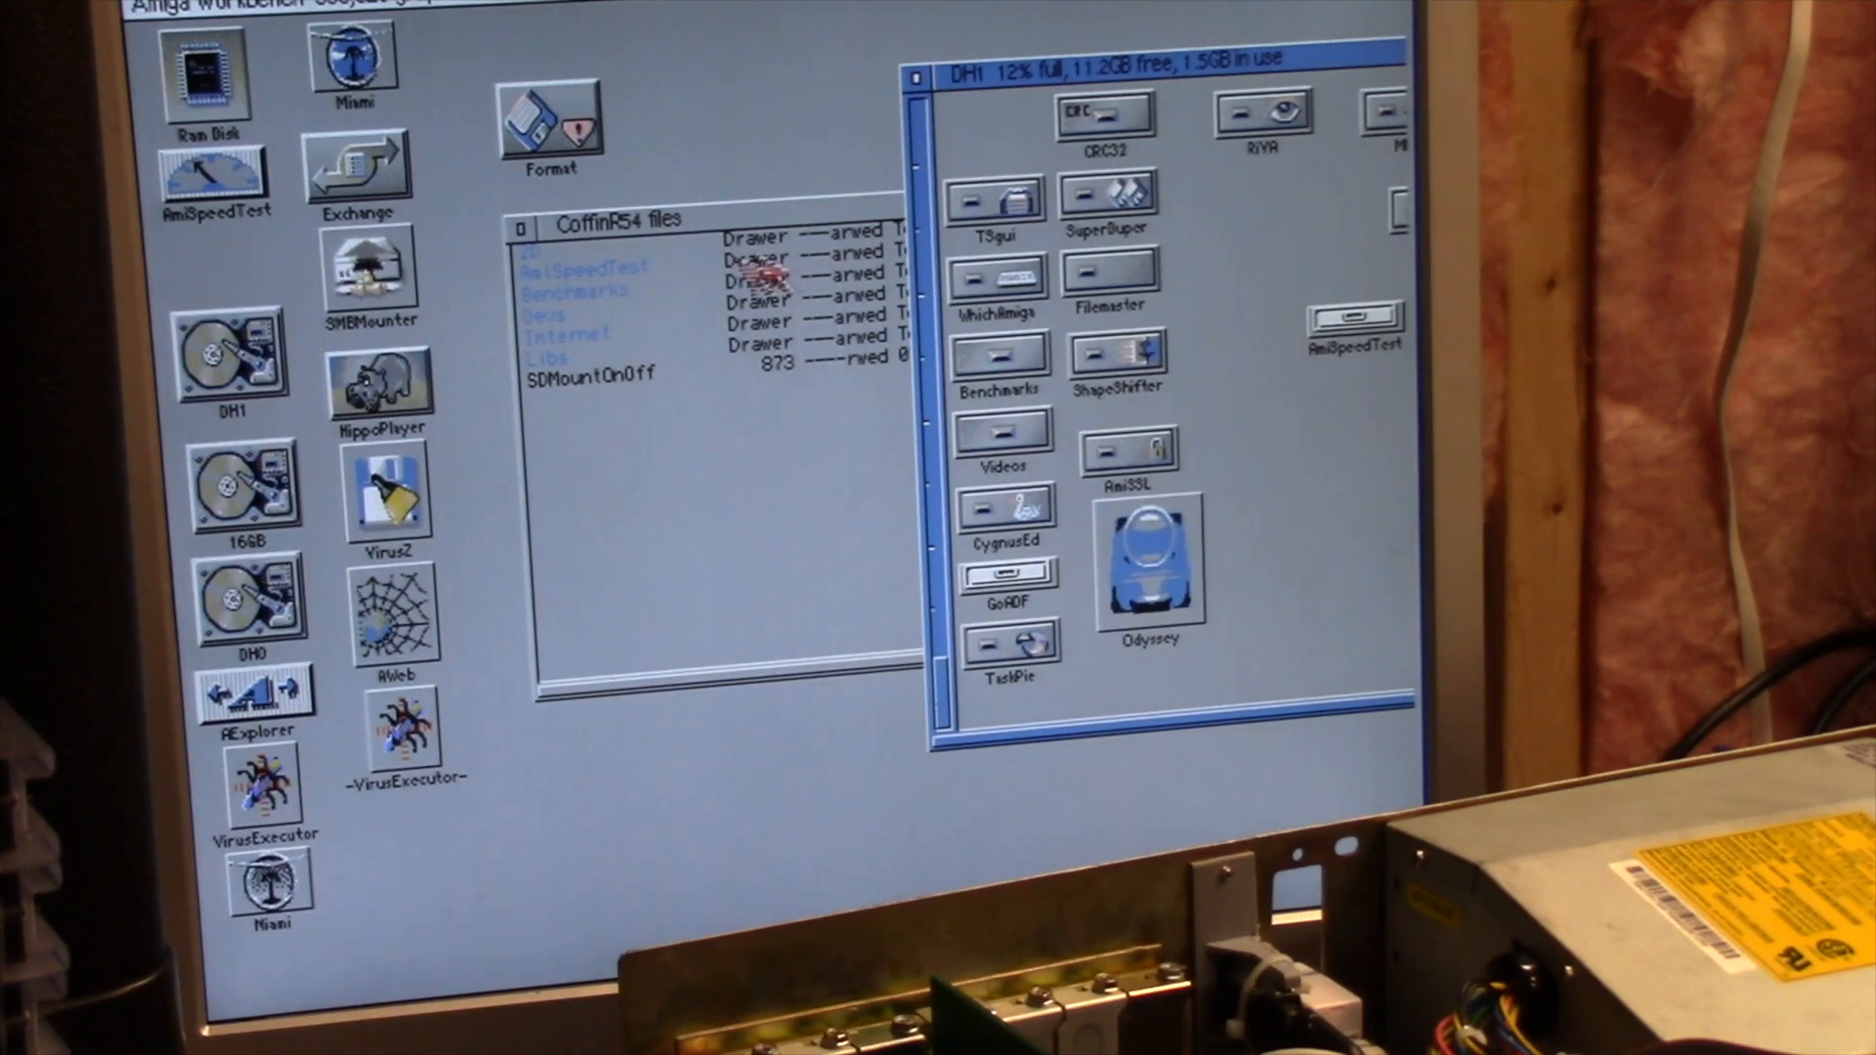
mouse_move(569, 346)
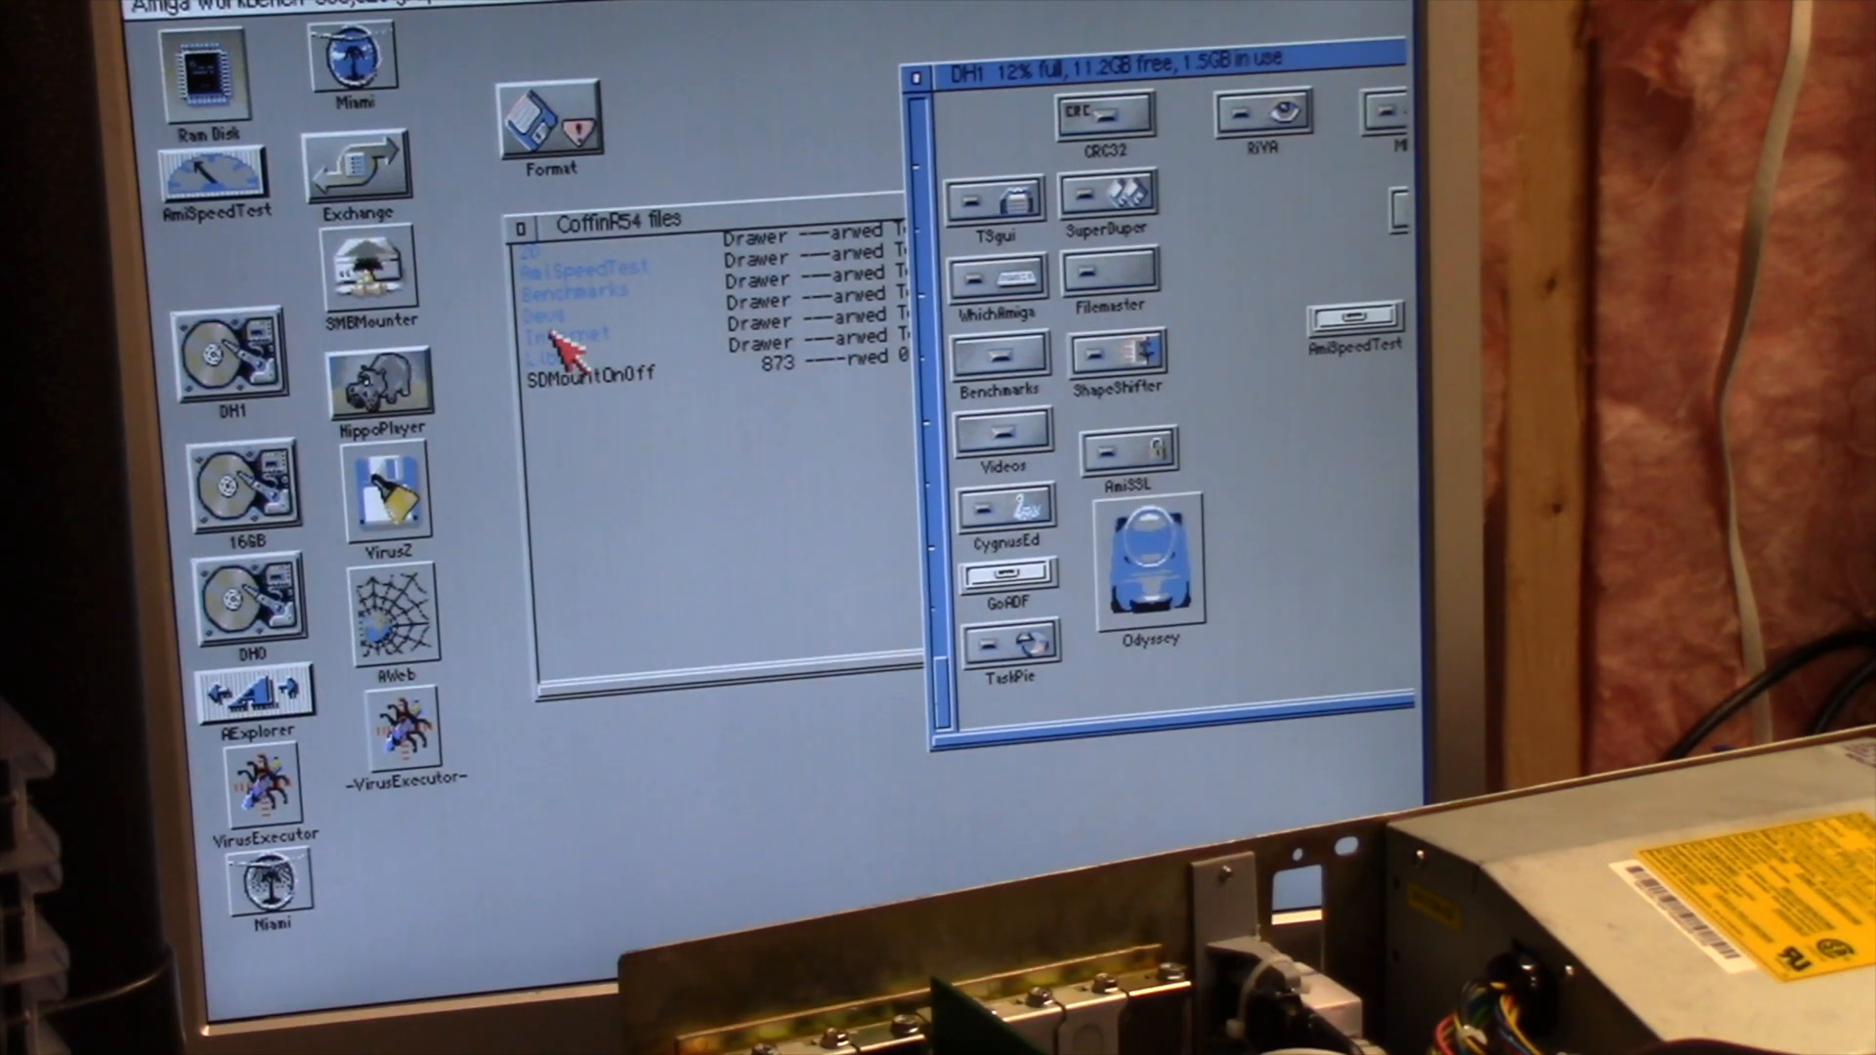
mouse_move(571, 315)
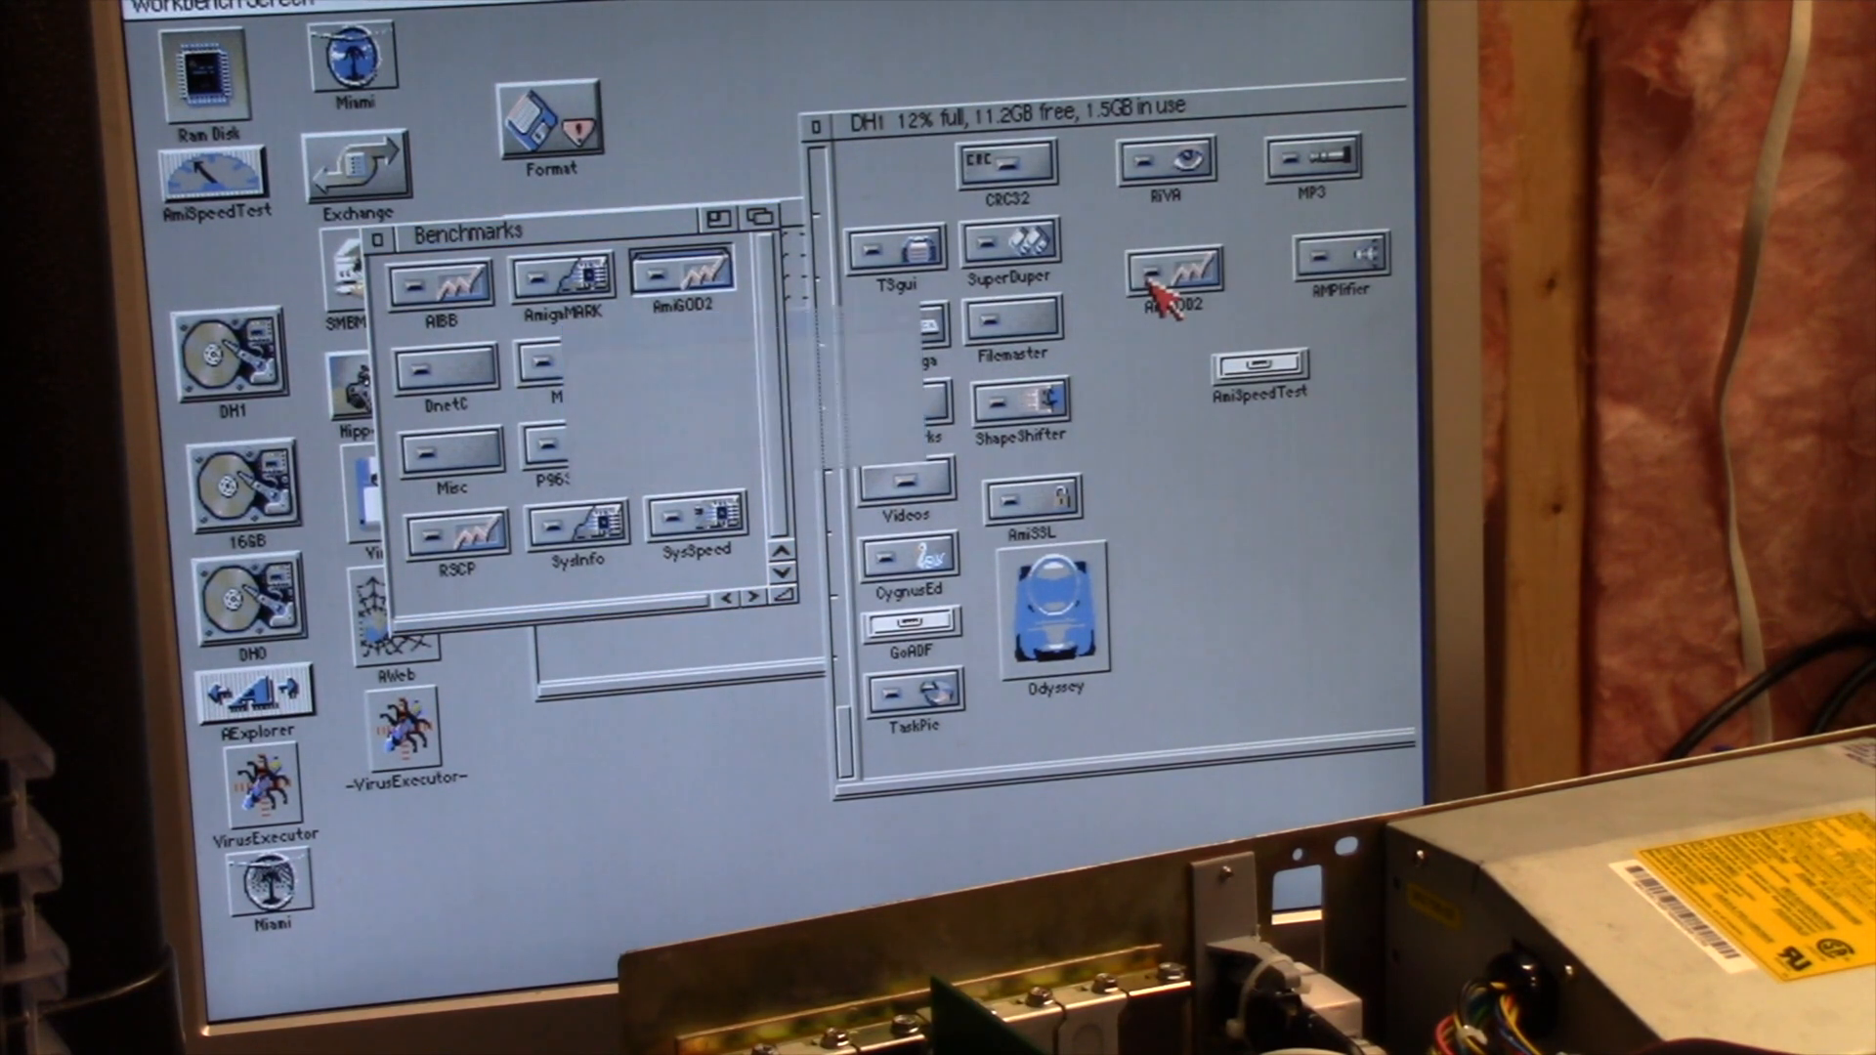
click(478, 231)
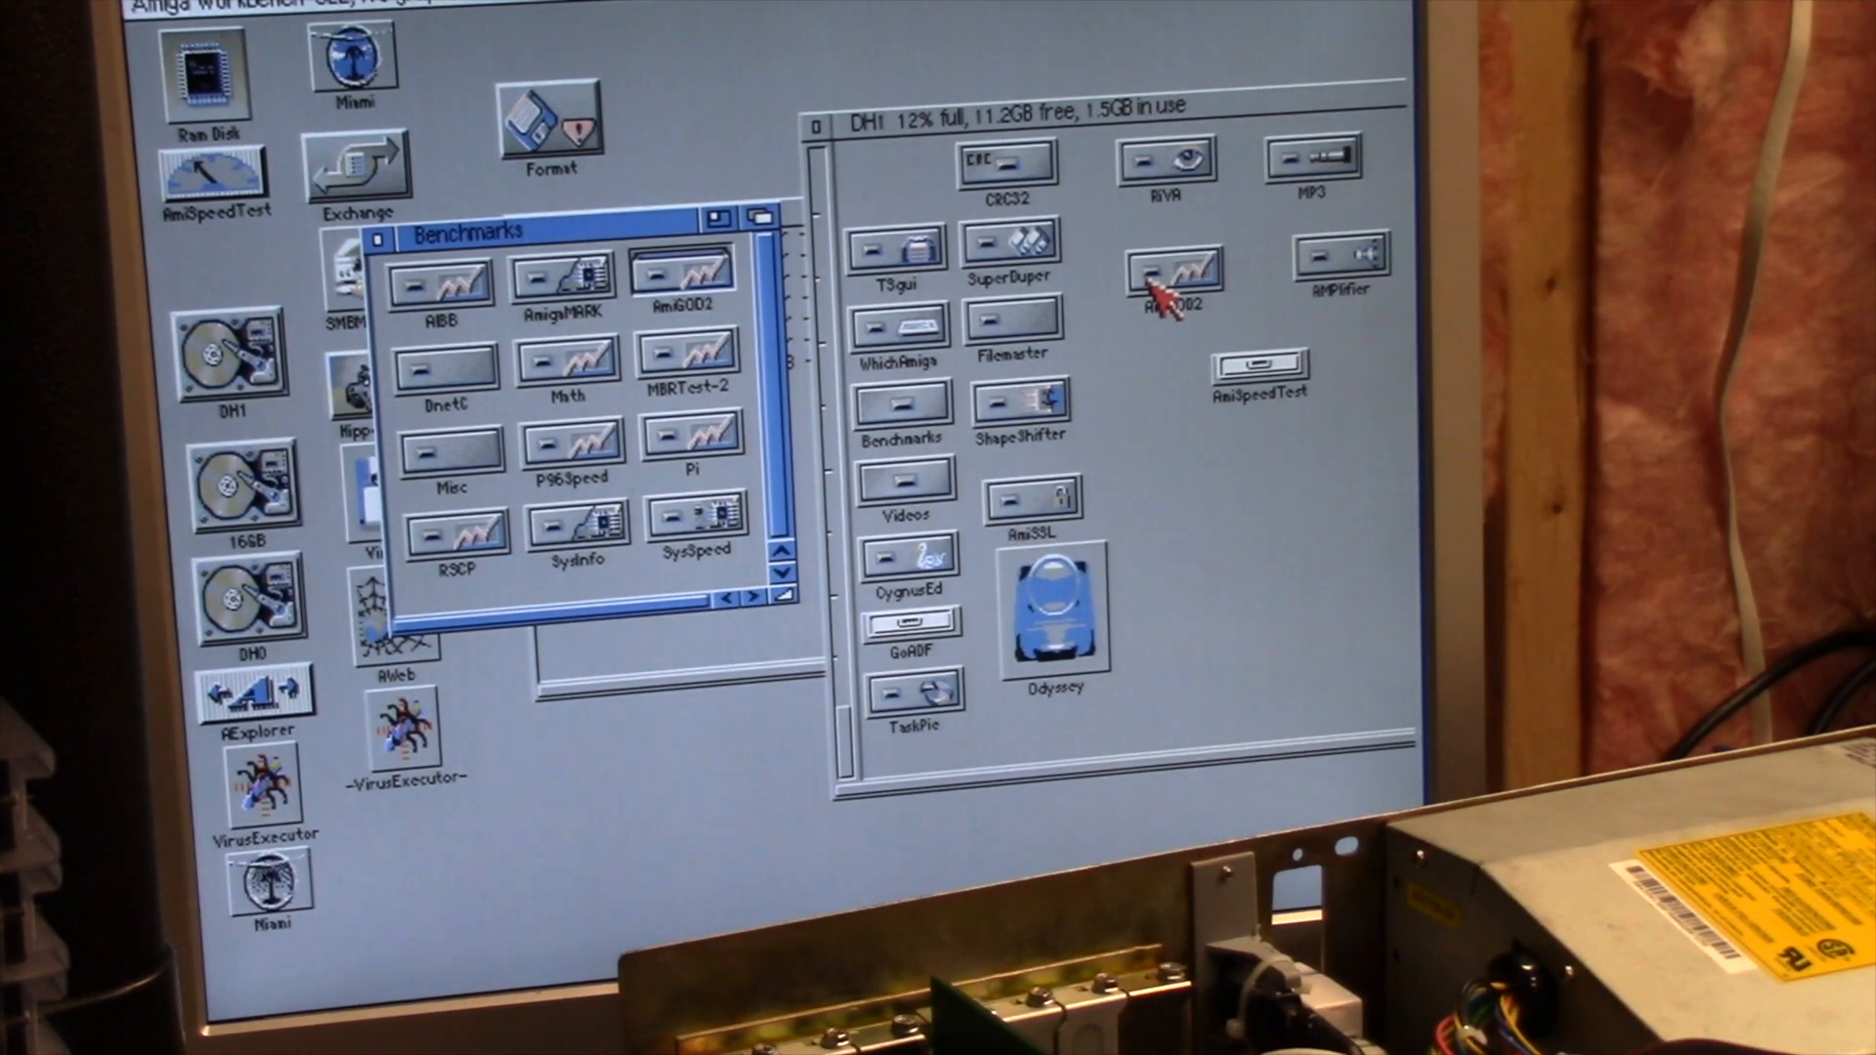
mouse_move(617, 257)
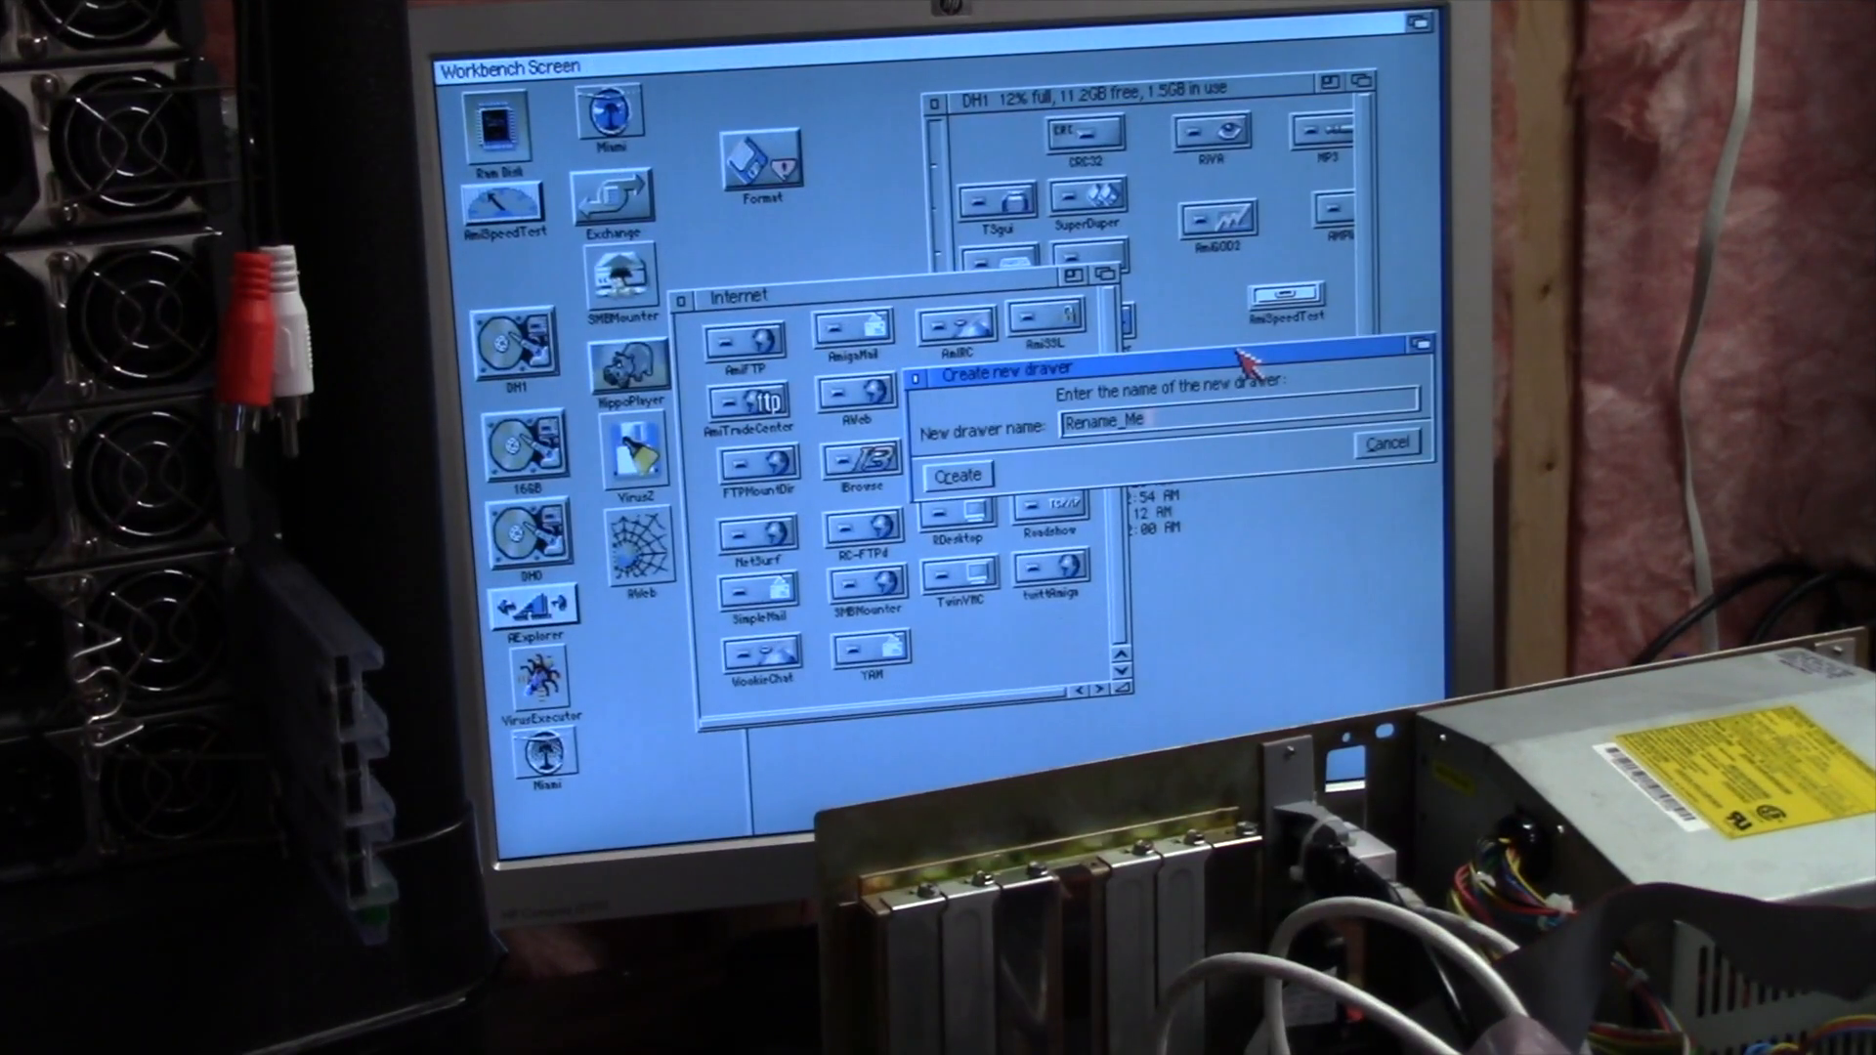
Drop the files, including PFS3_53.lha, onto the Amiga share to start copying
click(955, 475)
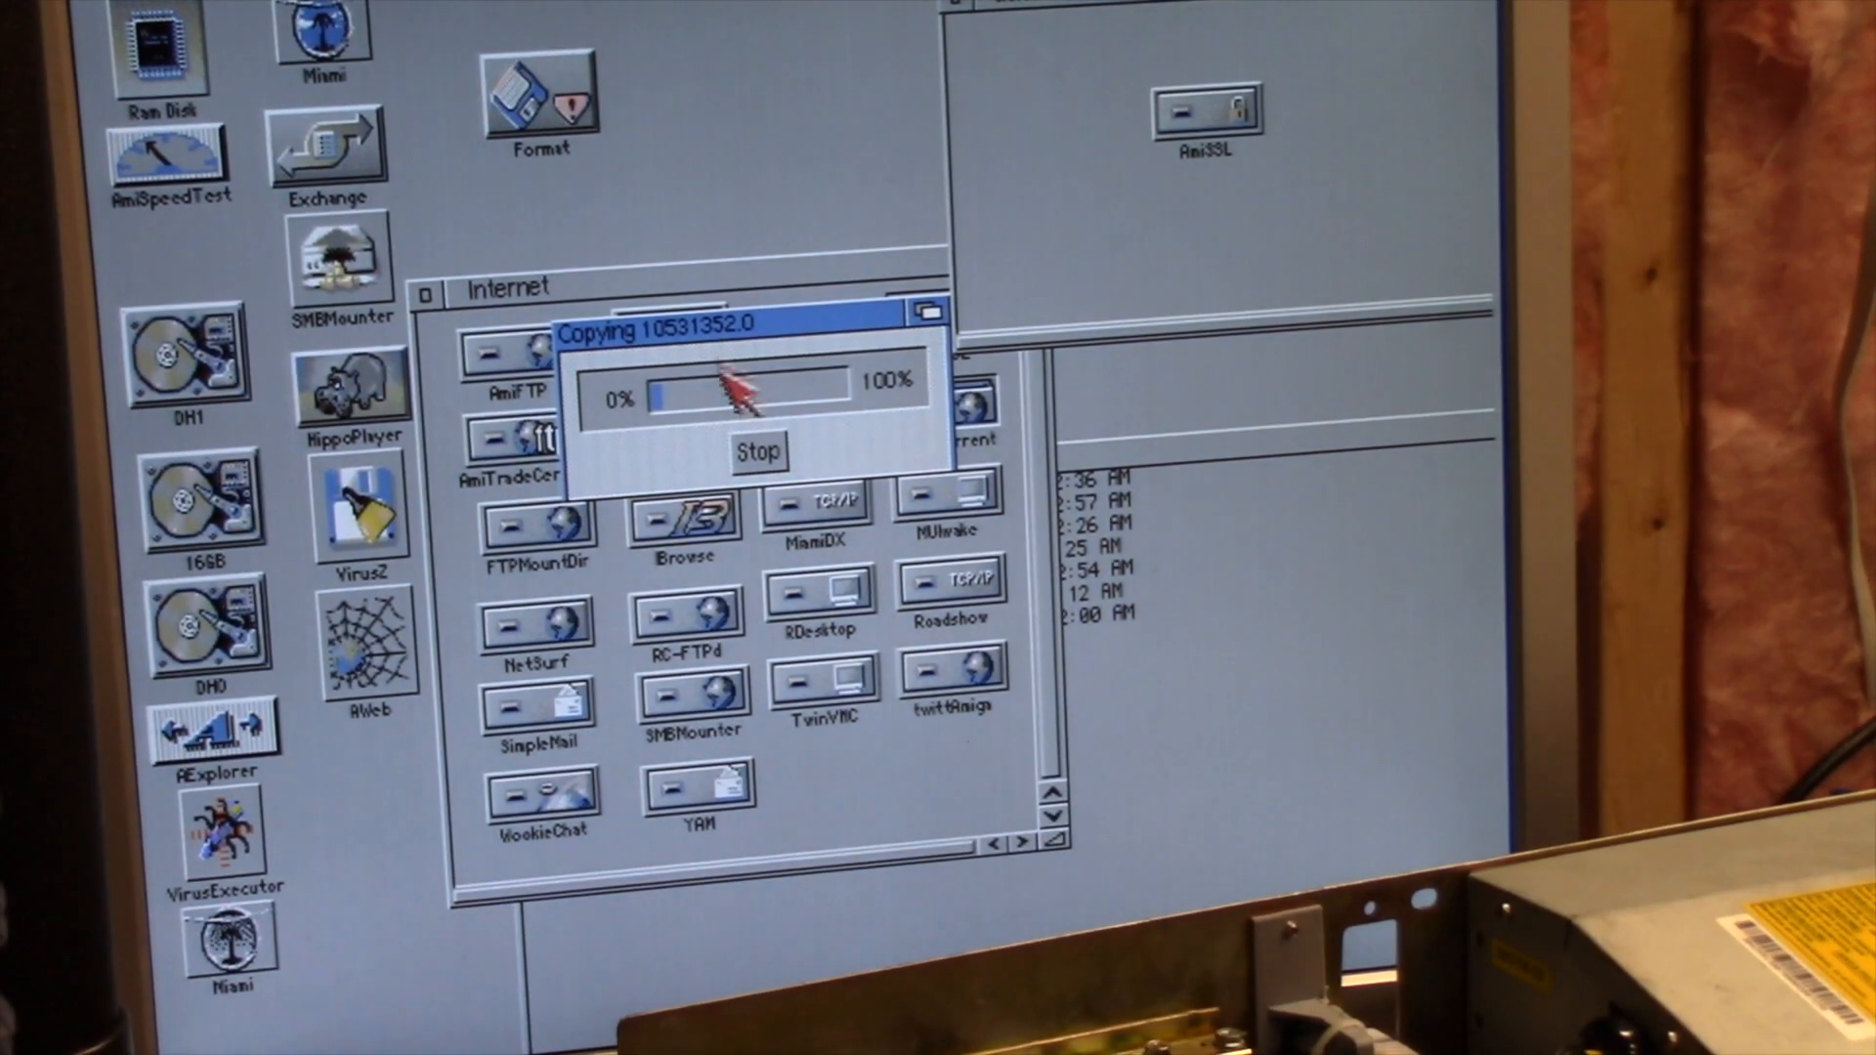
mouse_move(771, 352)
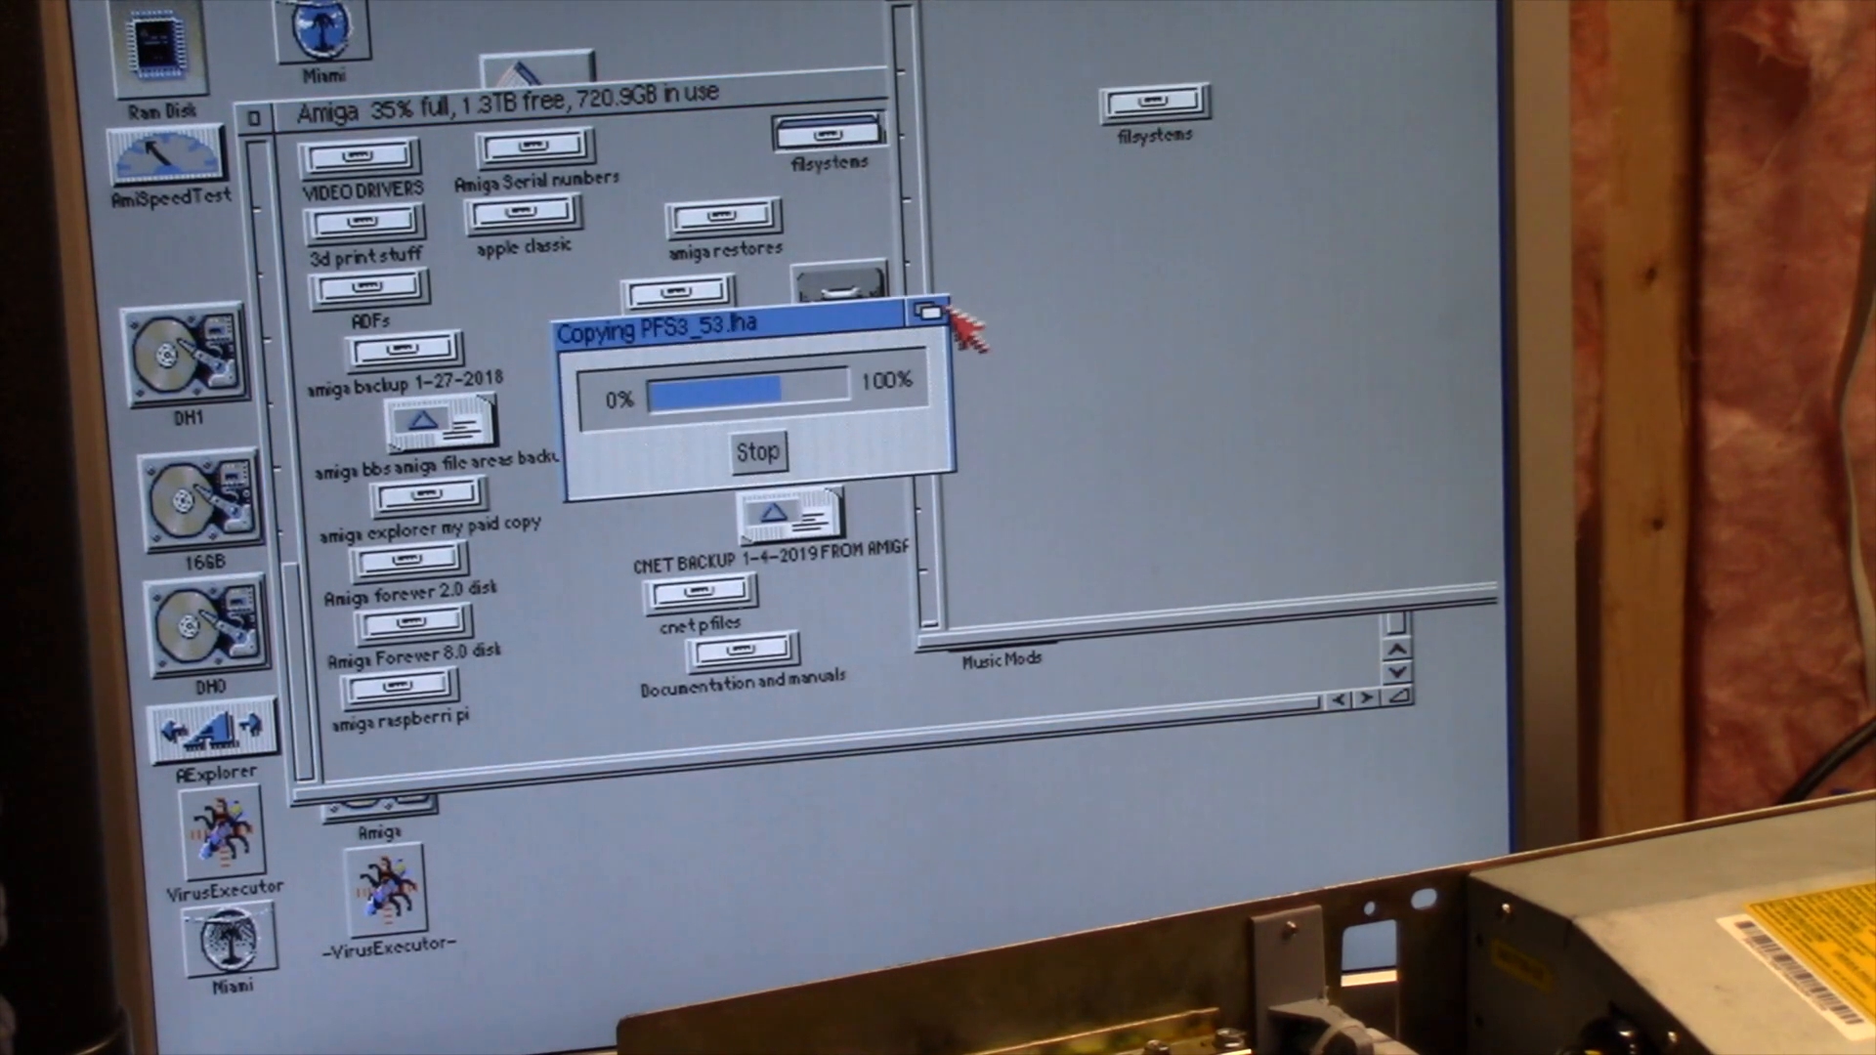
mouse_move(826, 347)
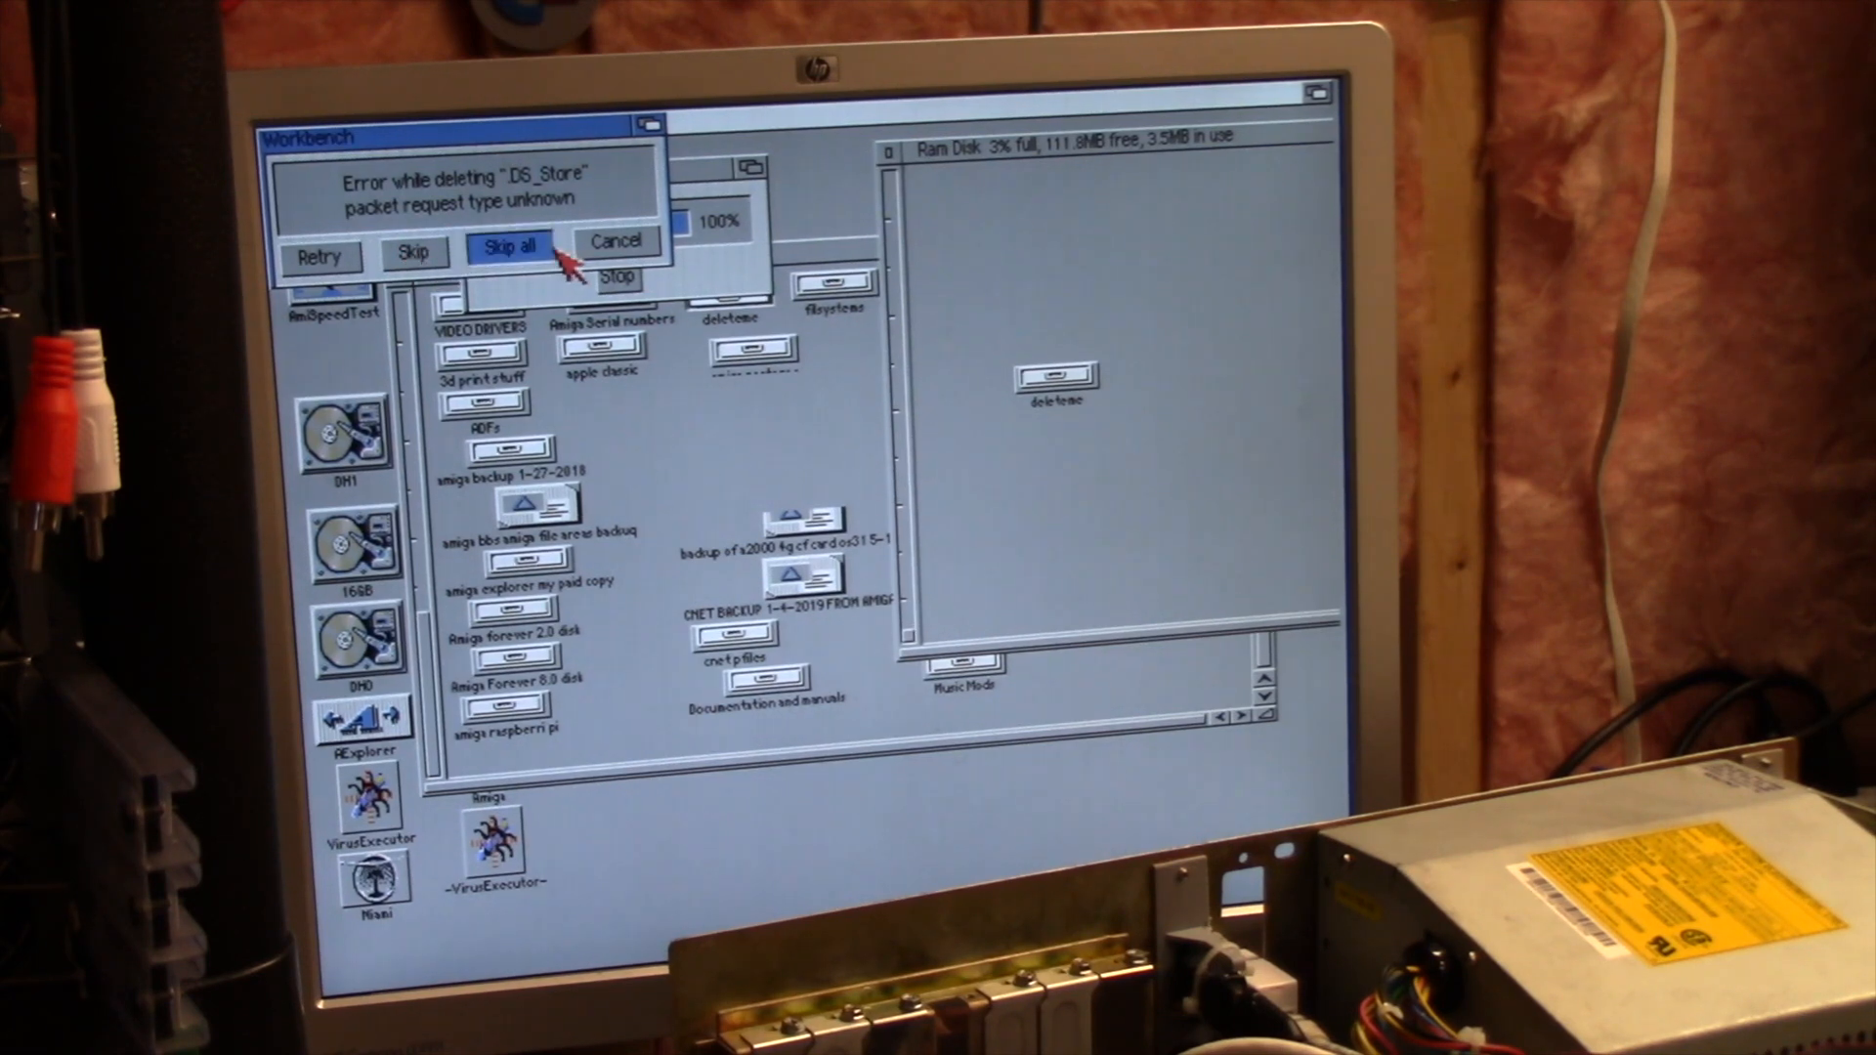
Skip the .DS_Store errors, then delete both PFS3 archives and the PFS3 drawer
click(512, 251)
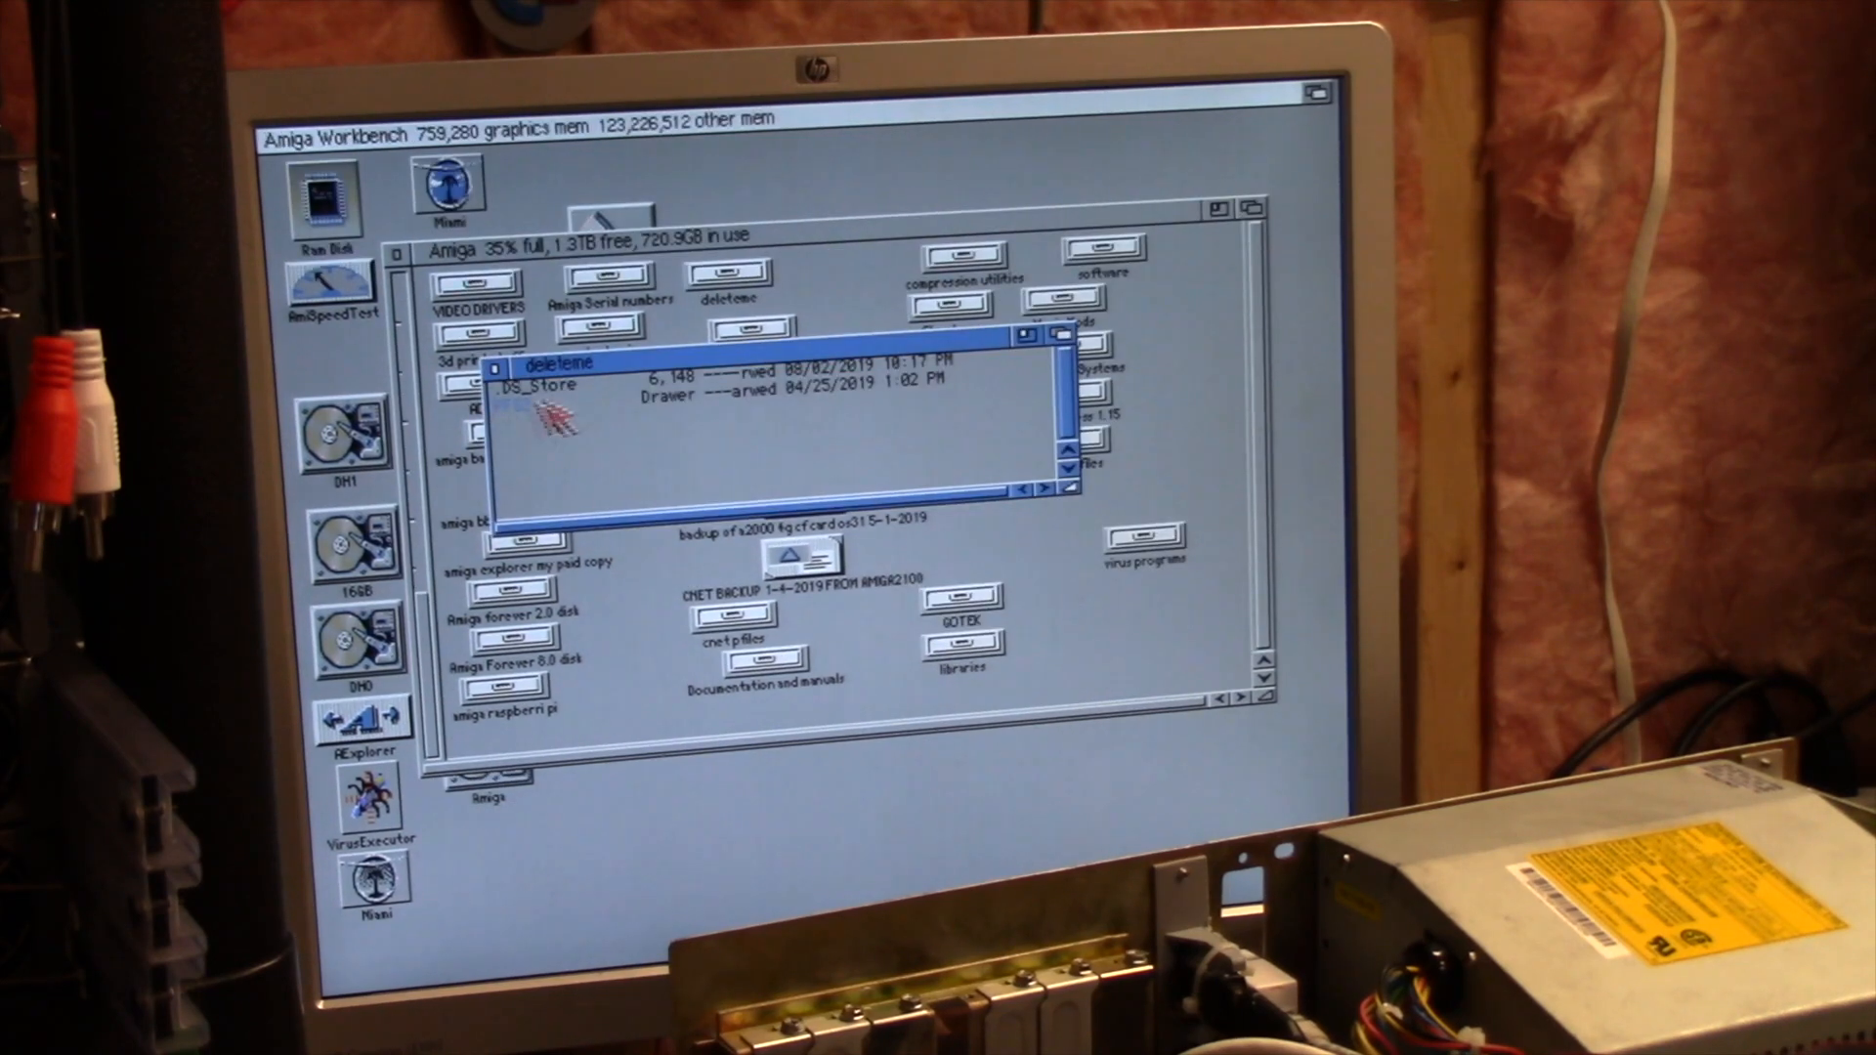
click(538, 407)
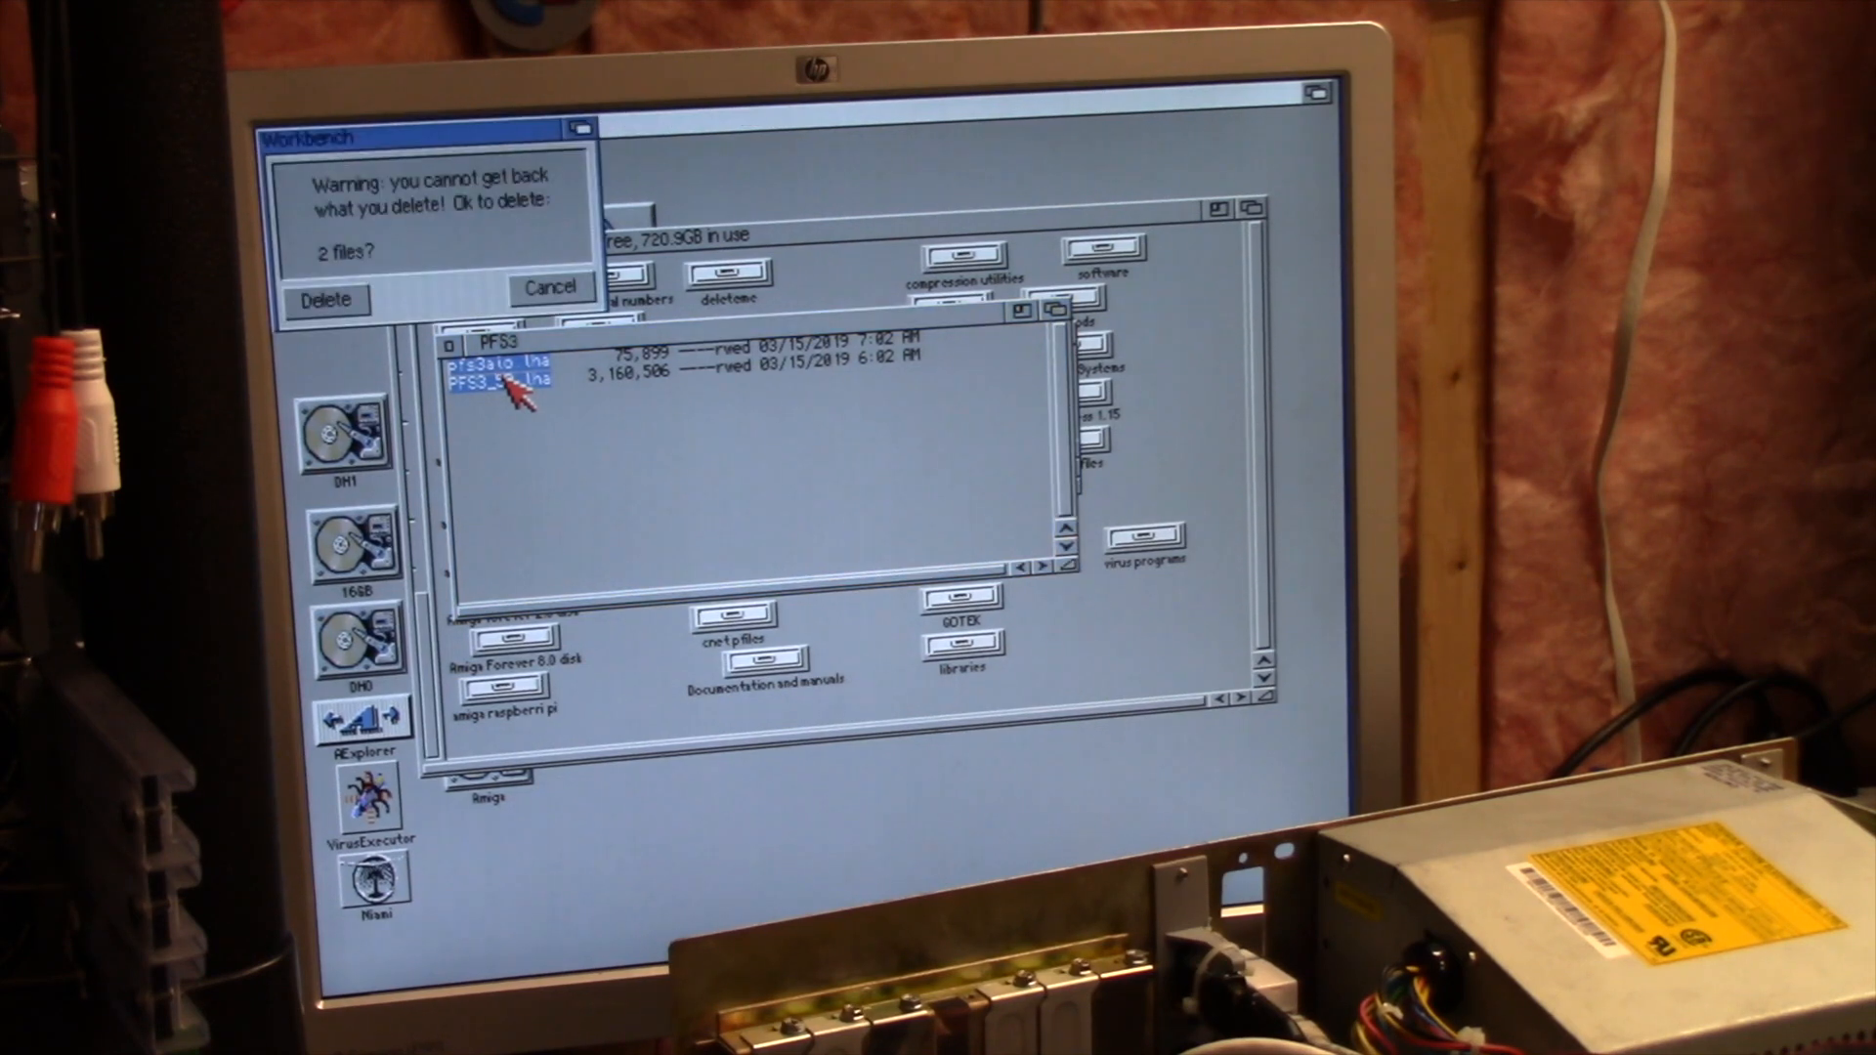
click(324, 299)
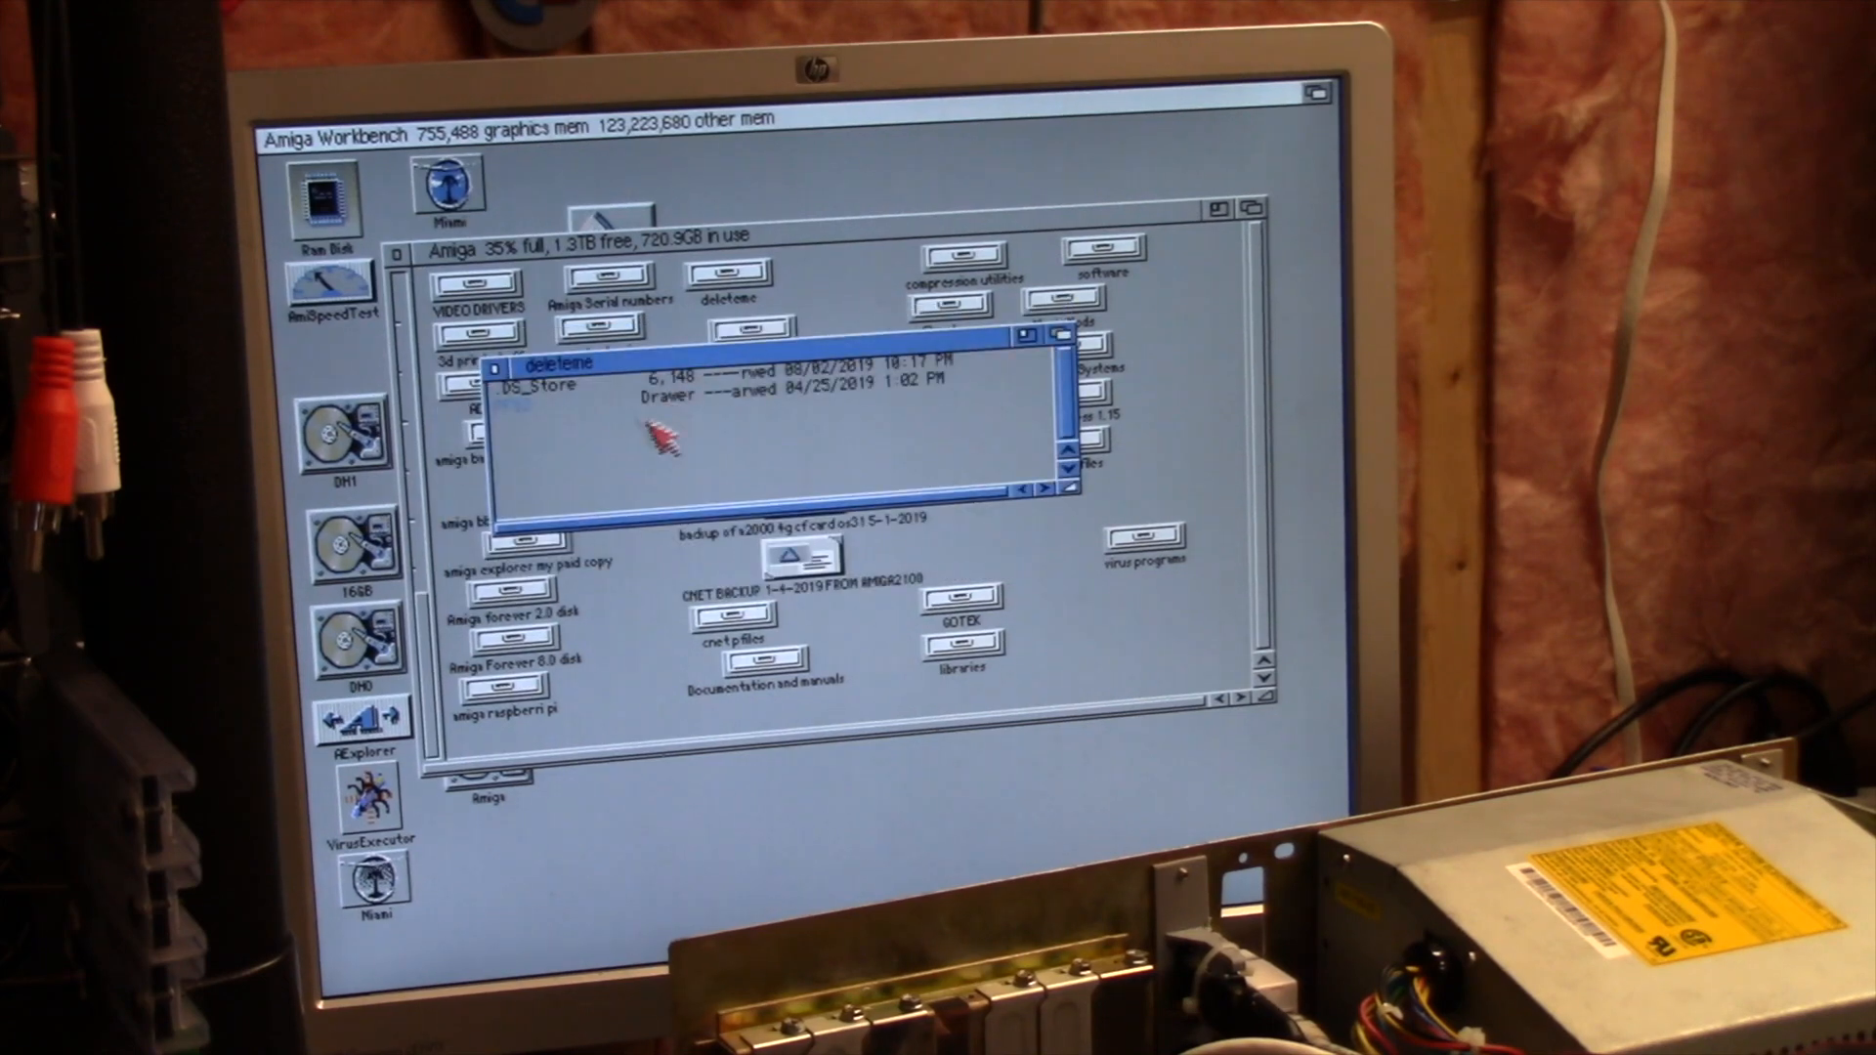
mouse_move(778, 586)
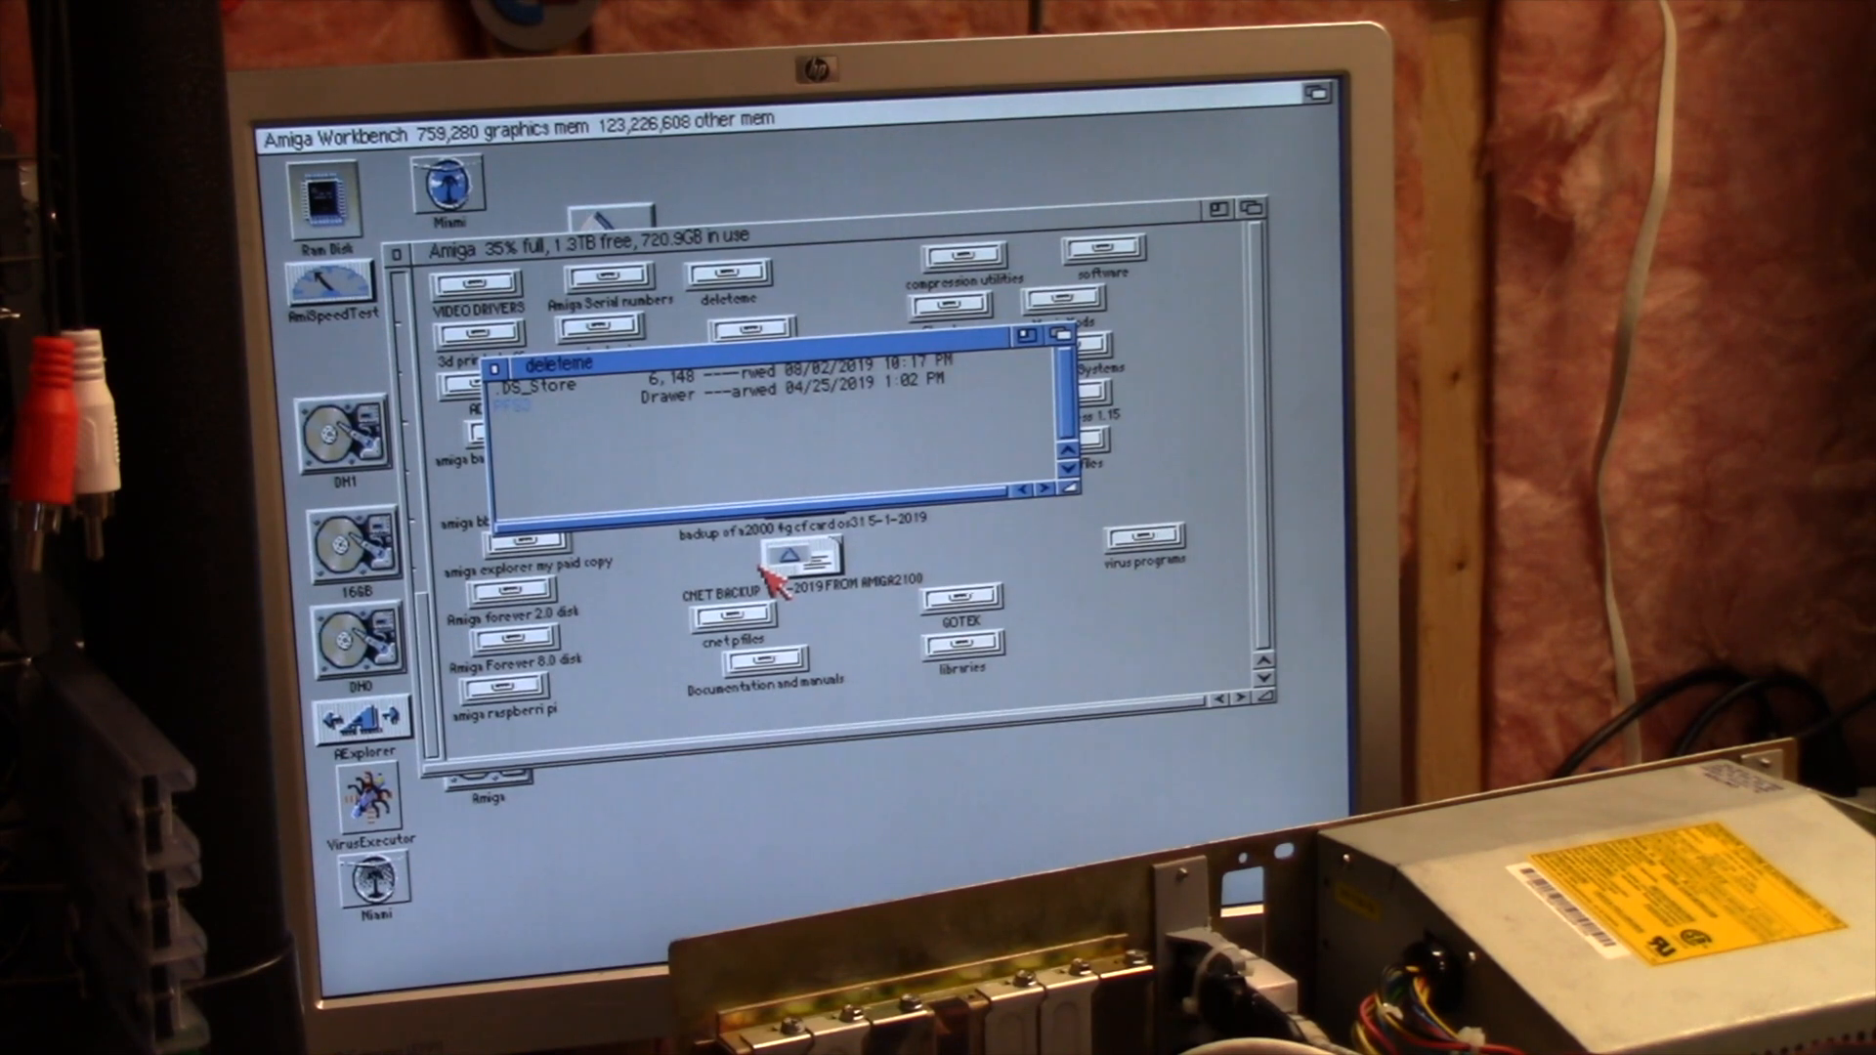
click(532, 385)
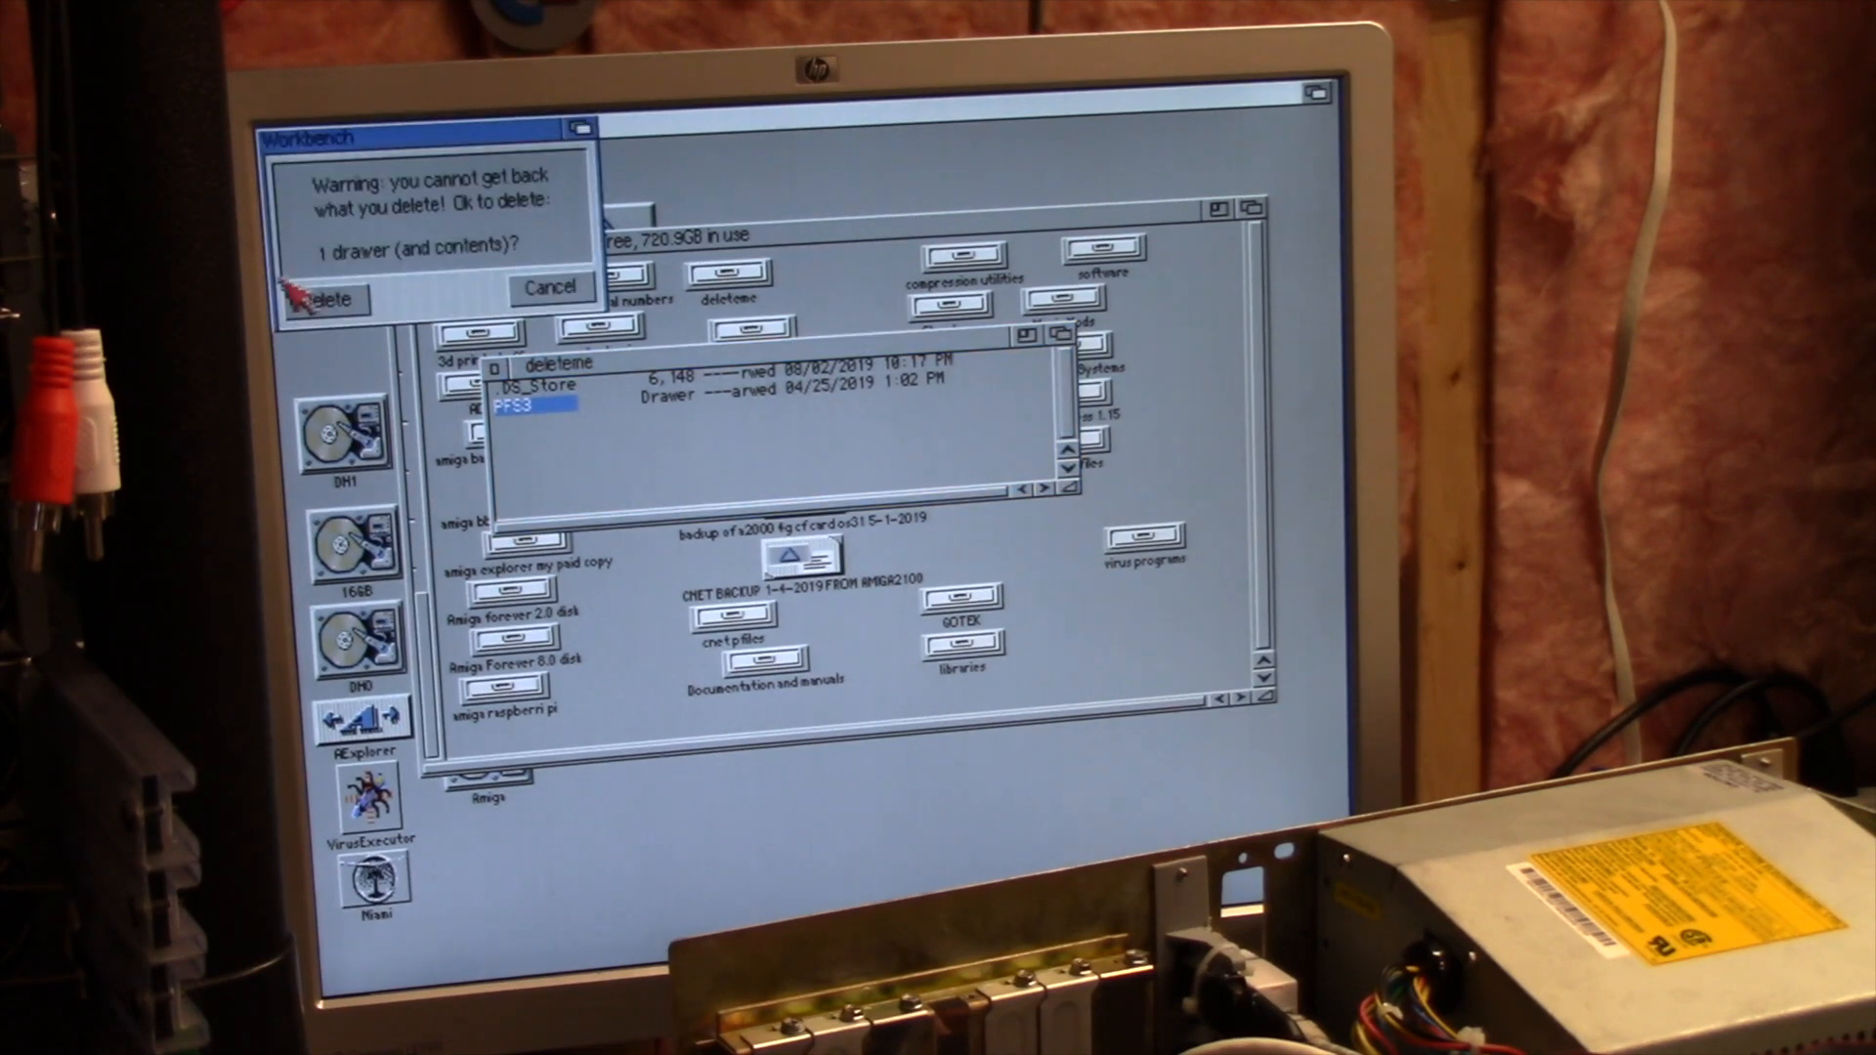
click(320, 298)
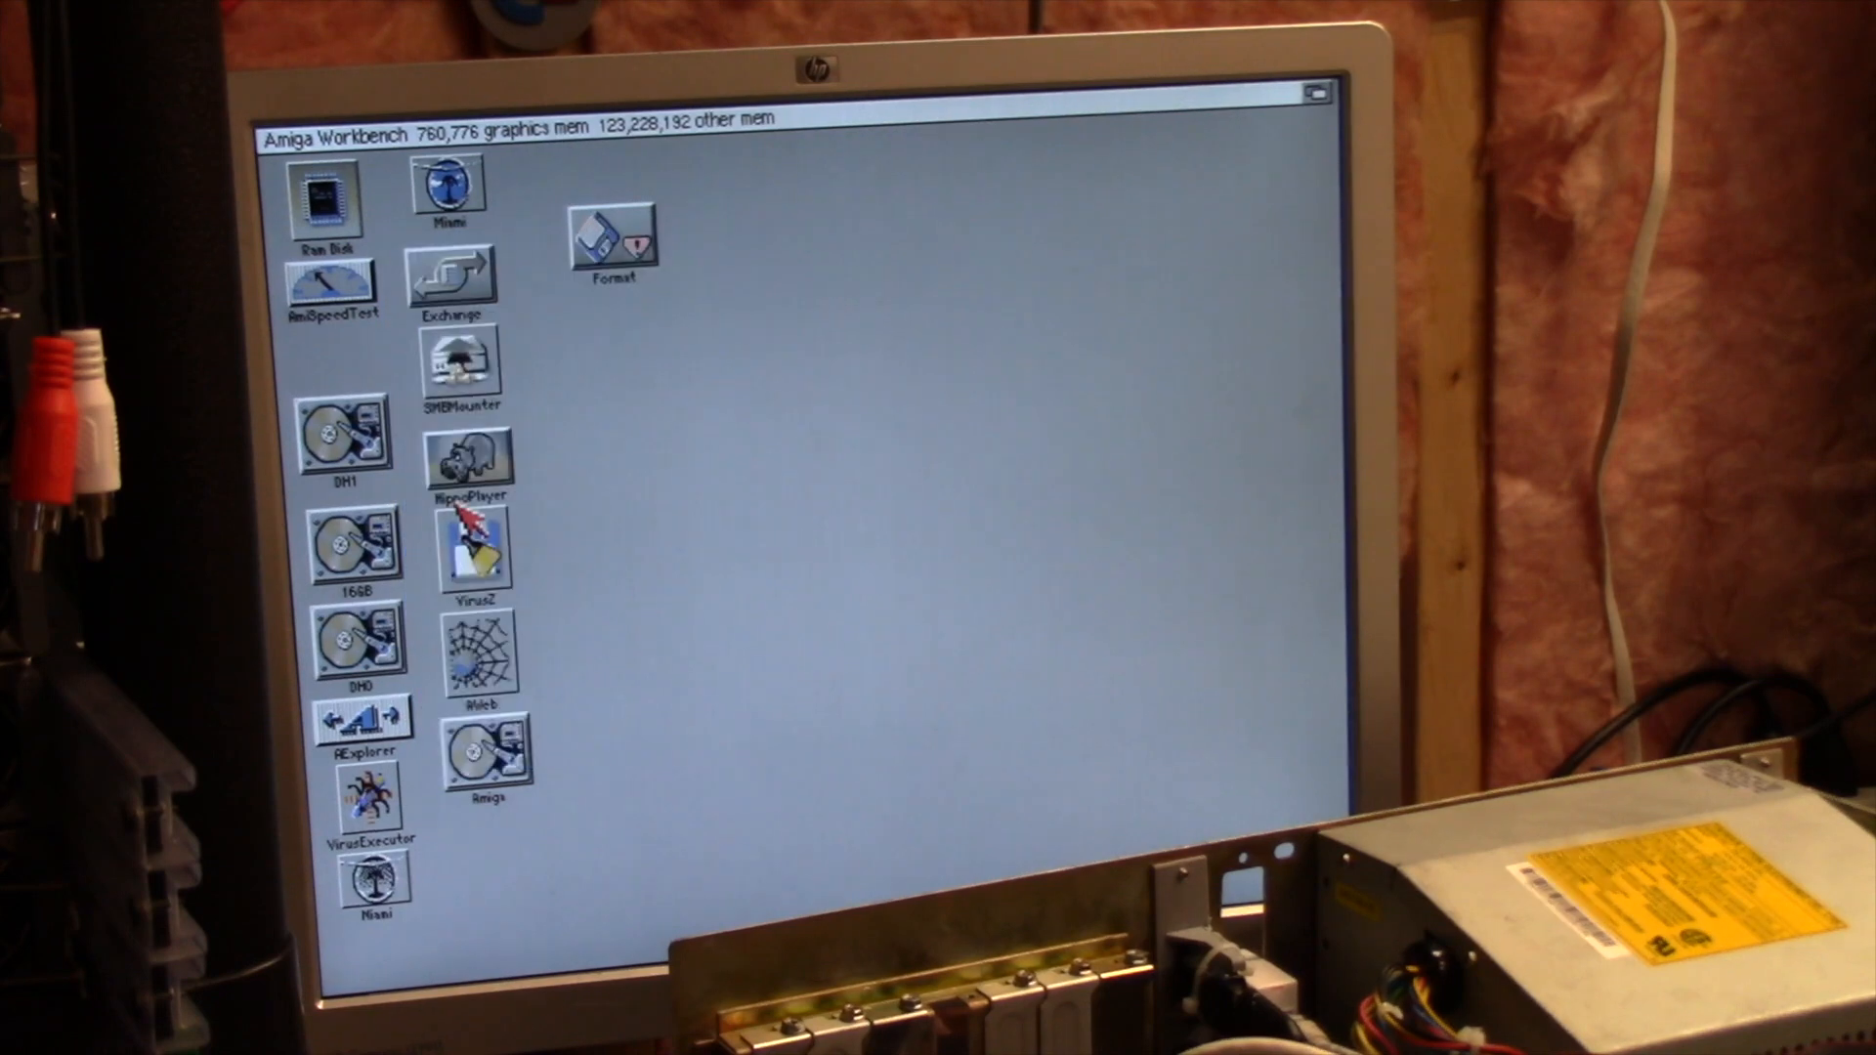
Unmount the amiga share, mount the saved Dump on xserv2 share, and close SMBMounter
double_click(465, 361)
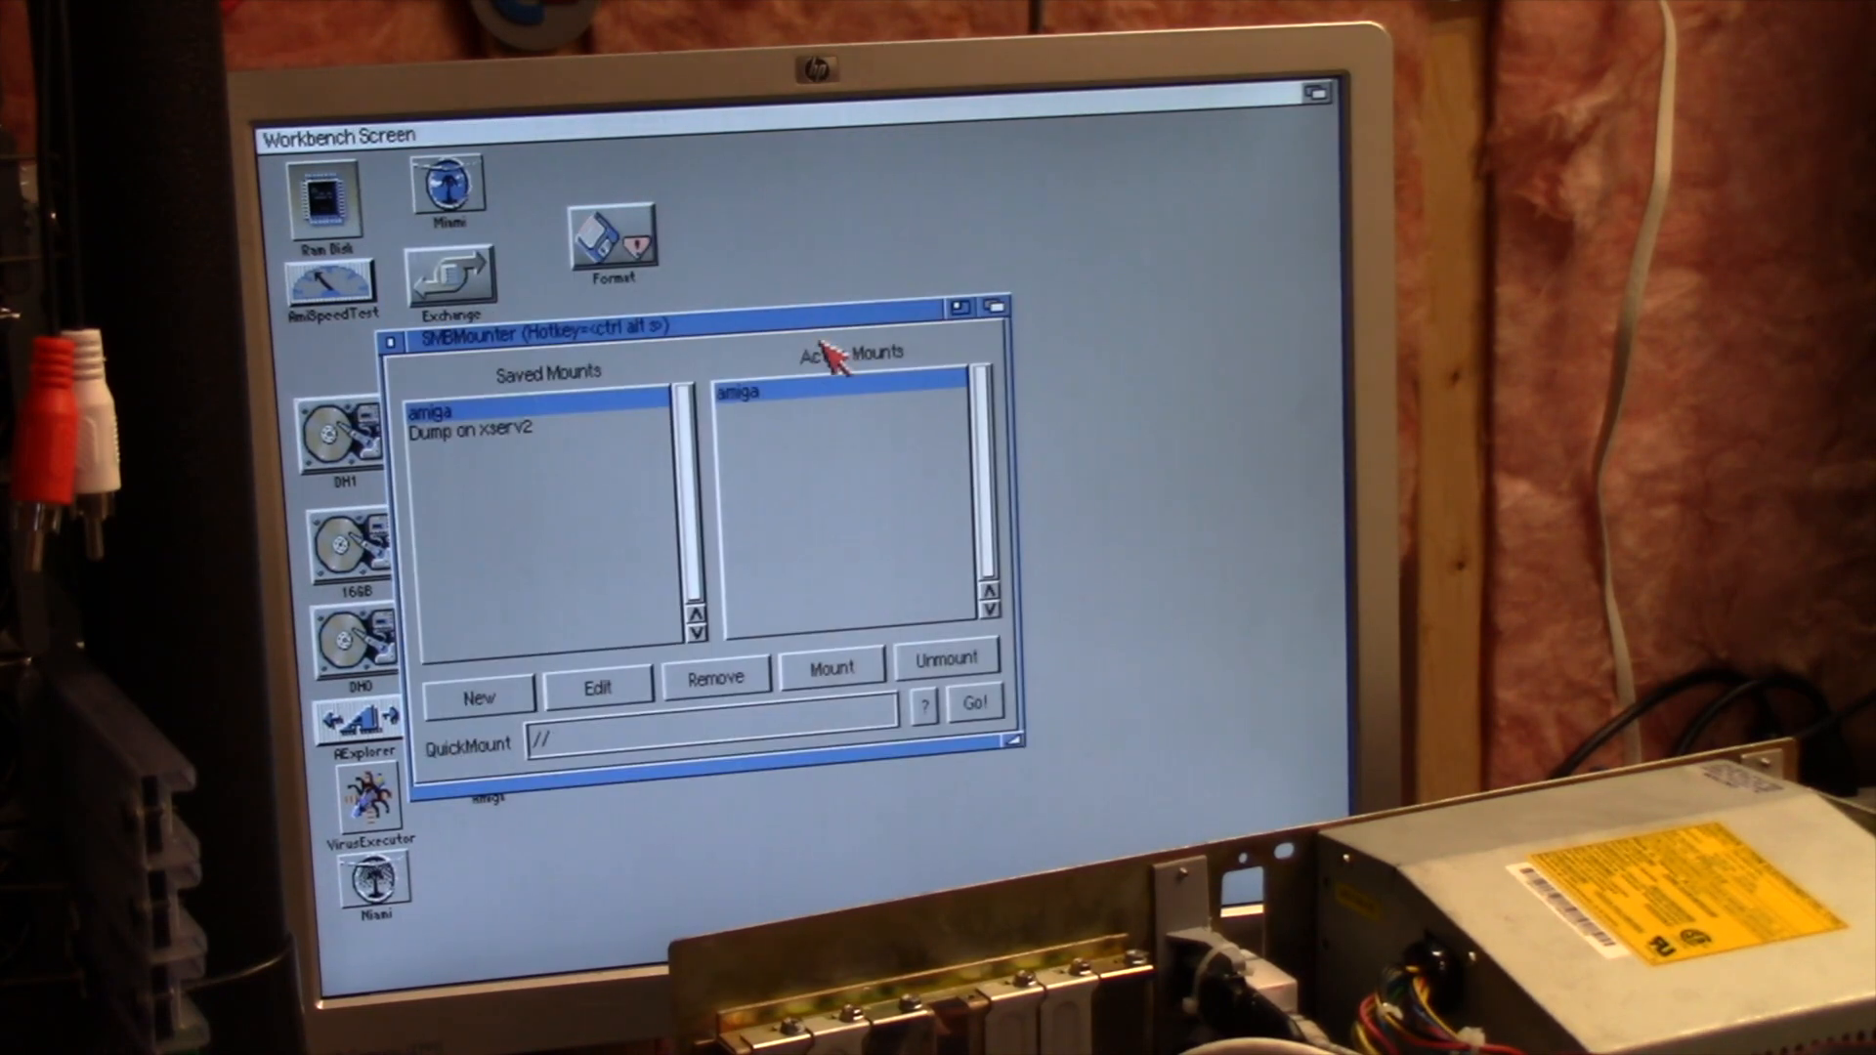
click(944, 656)
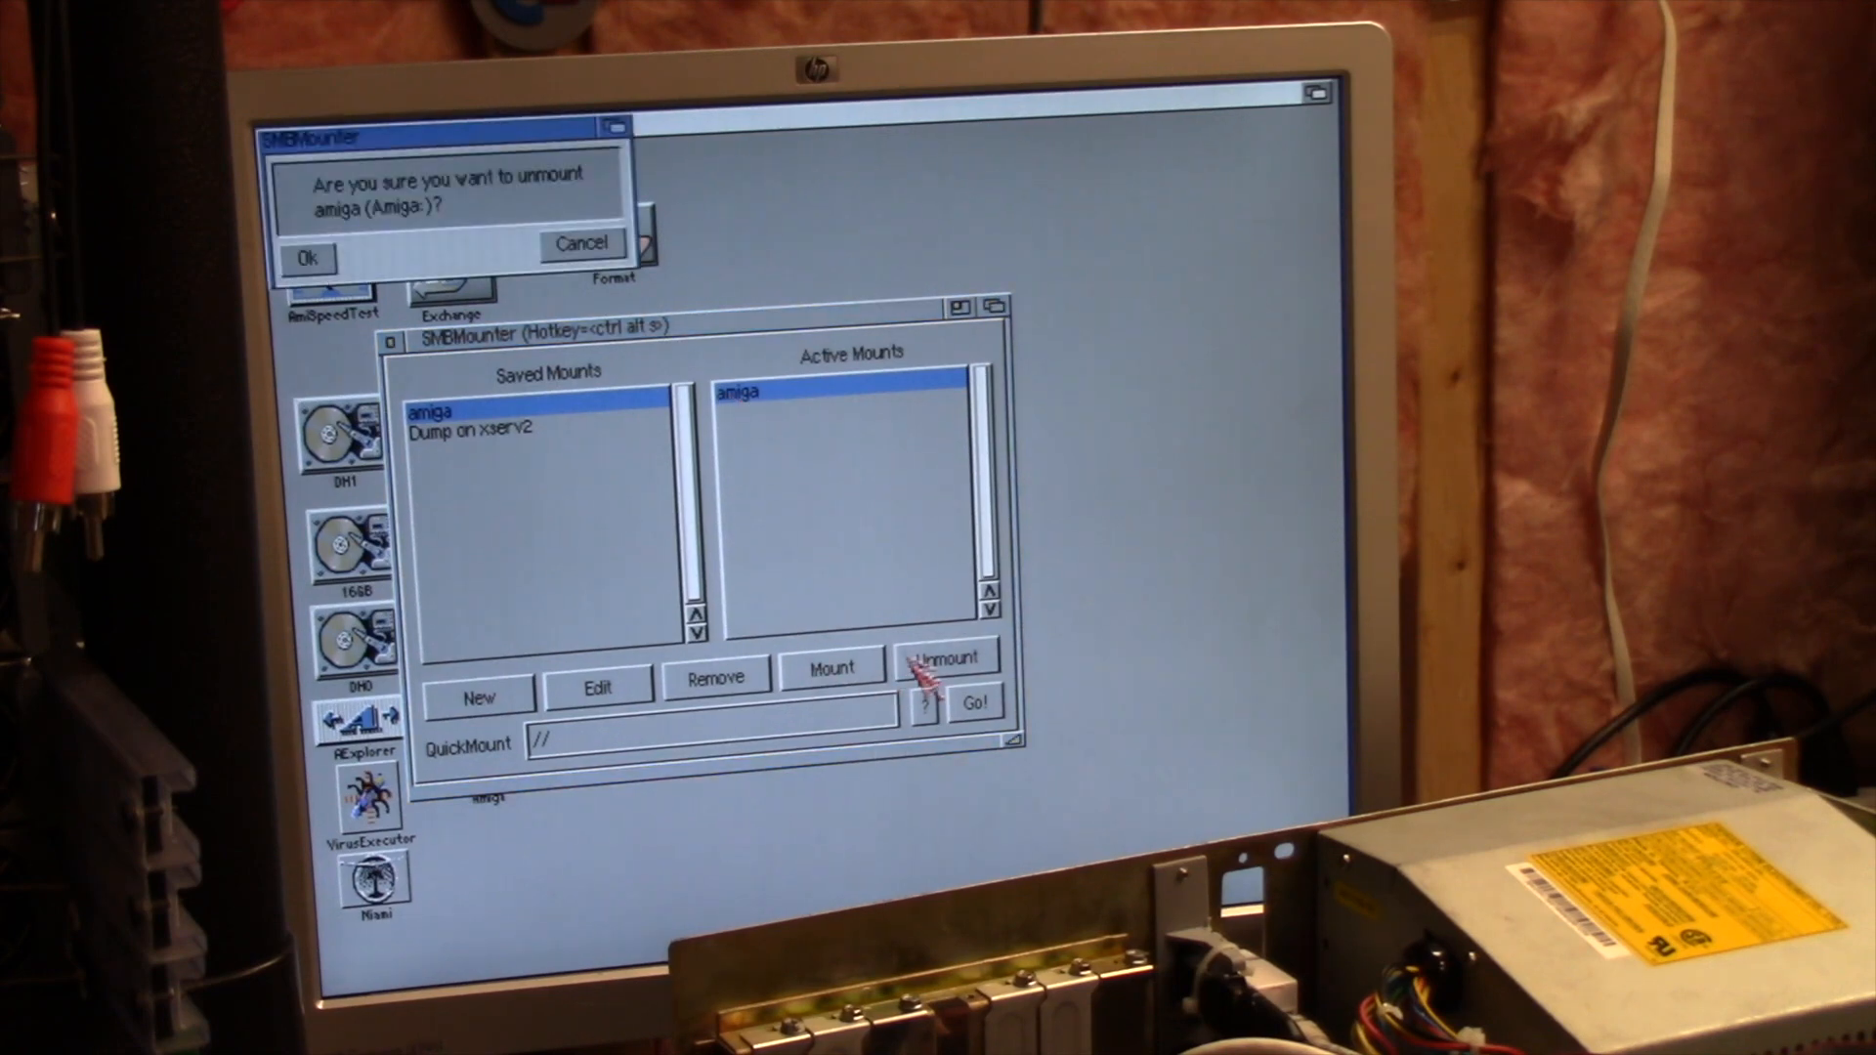
click(308, 258)
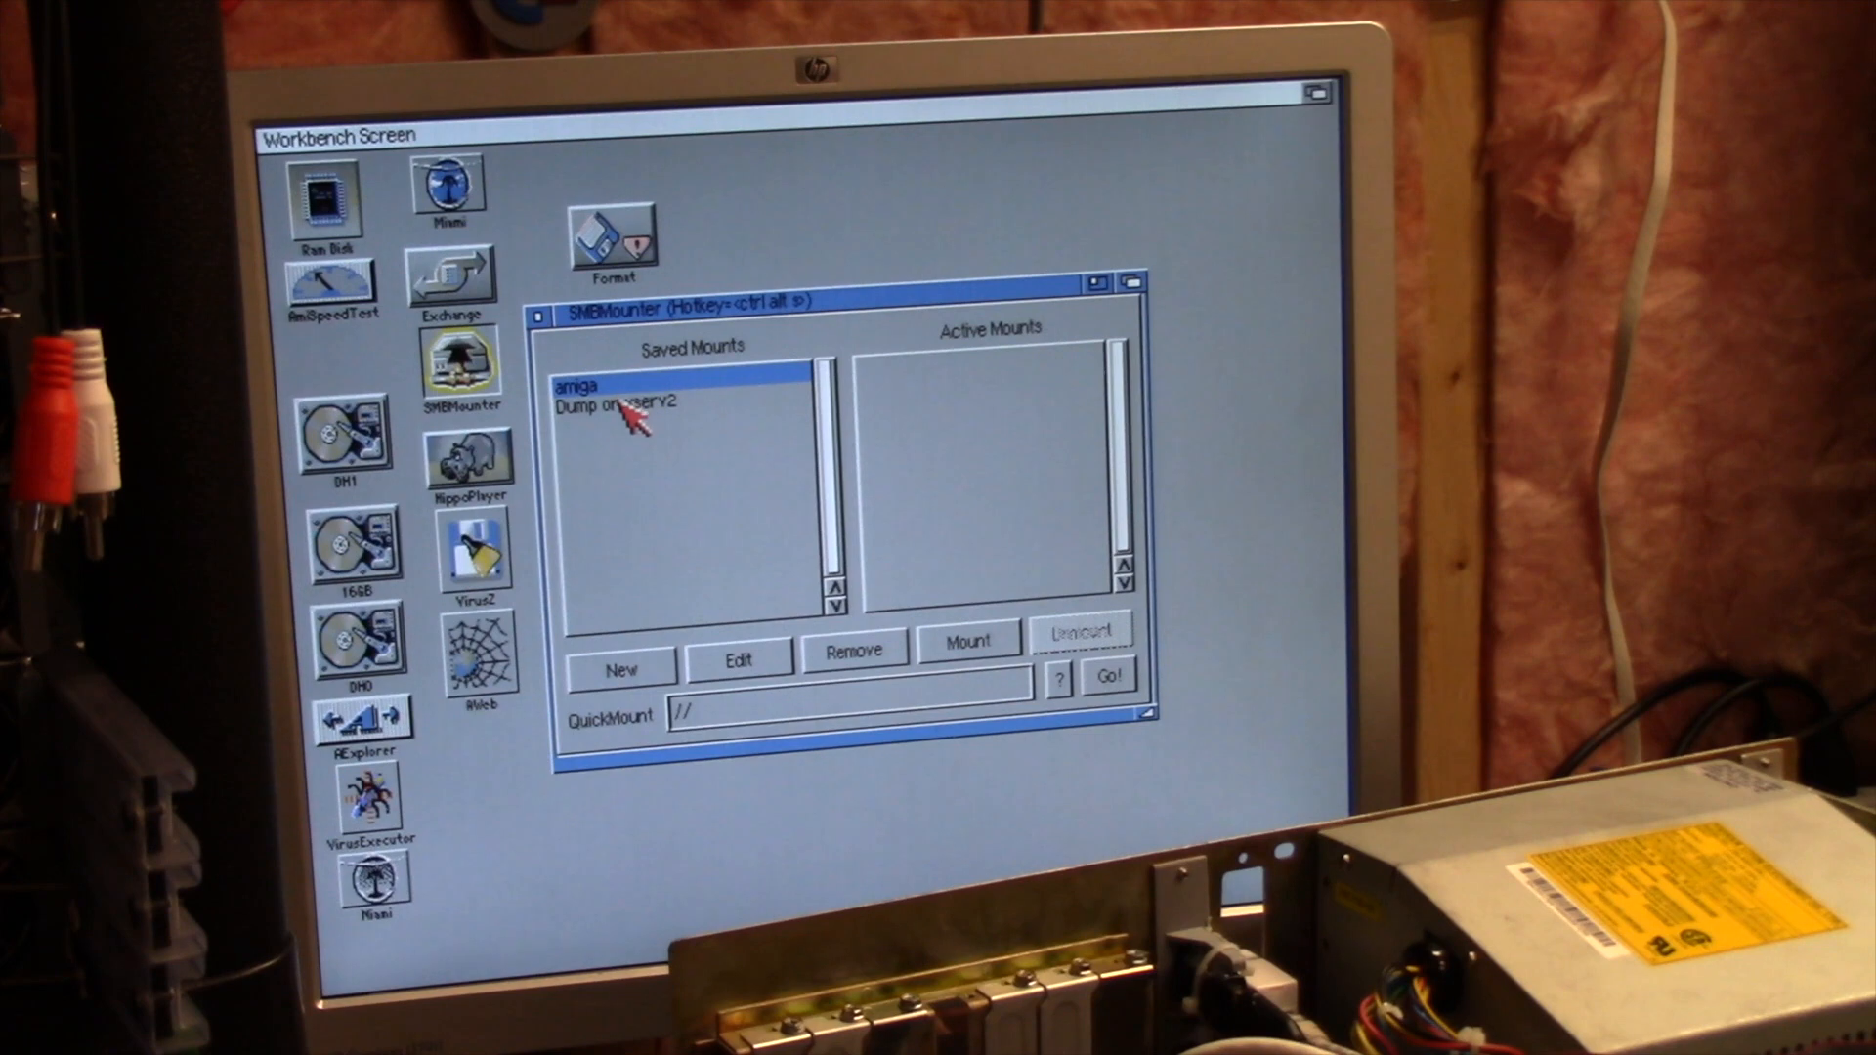
click(966, 639)
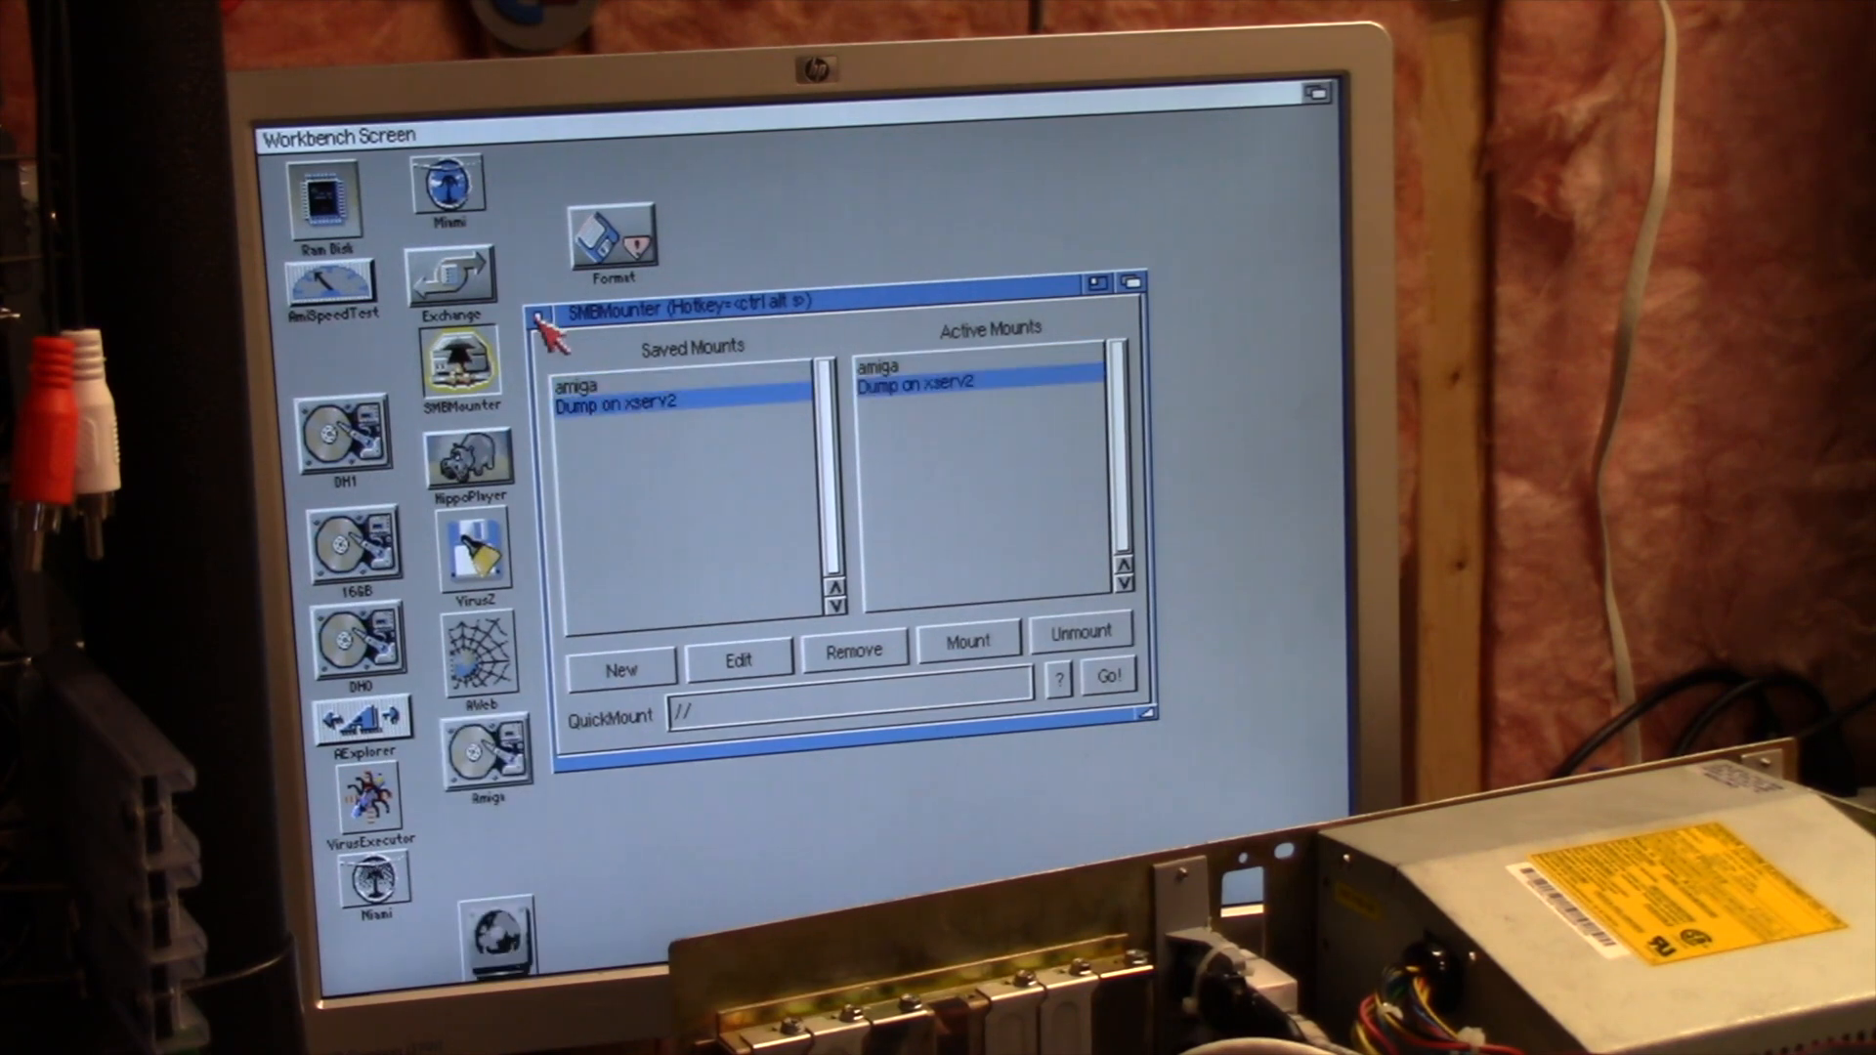
click(541, 321)
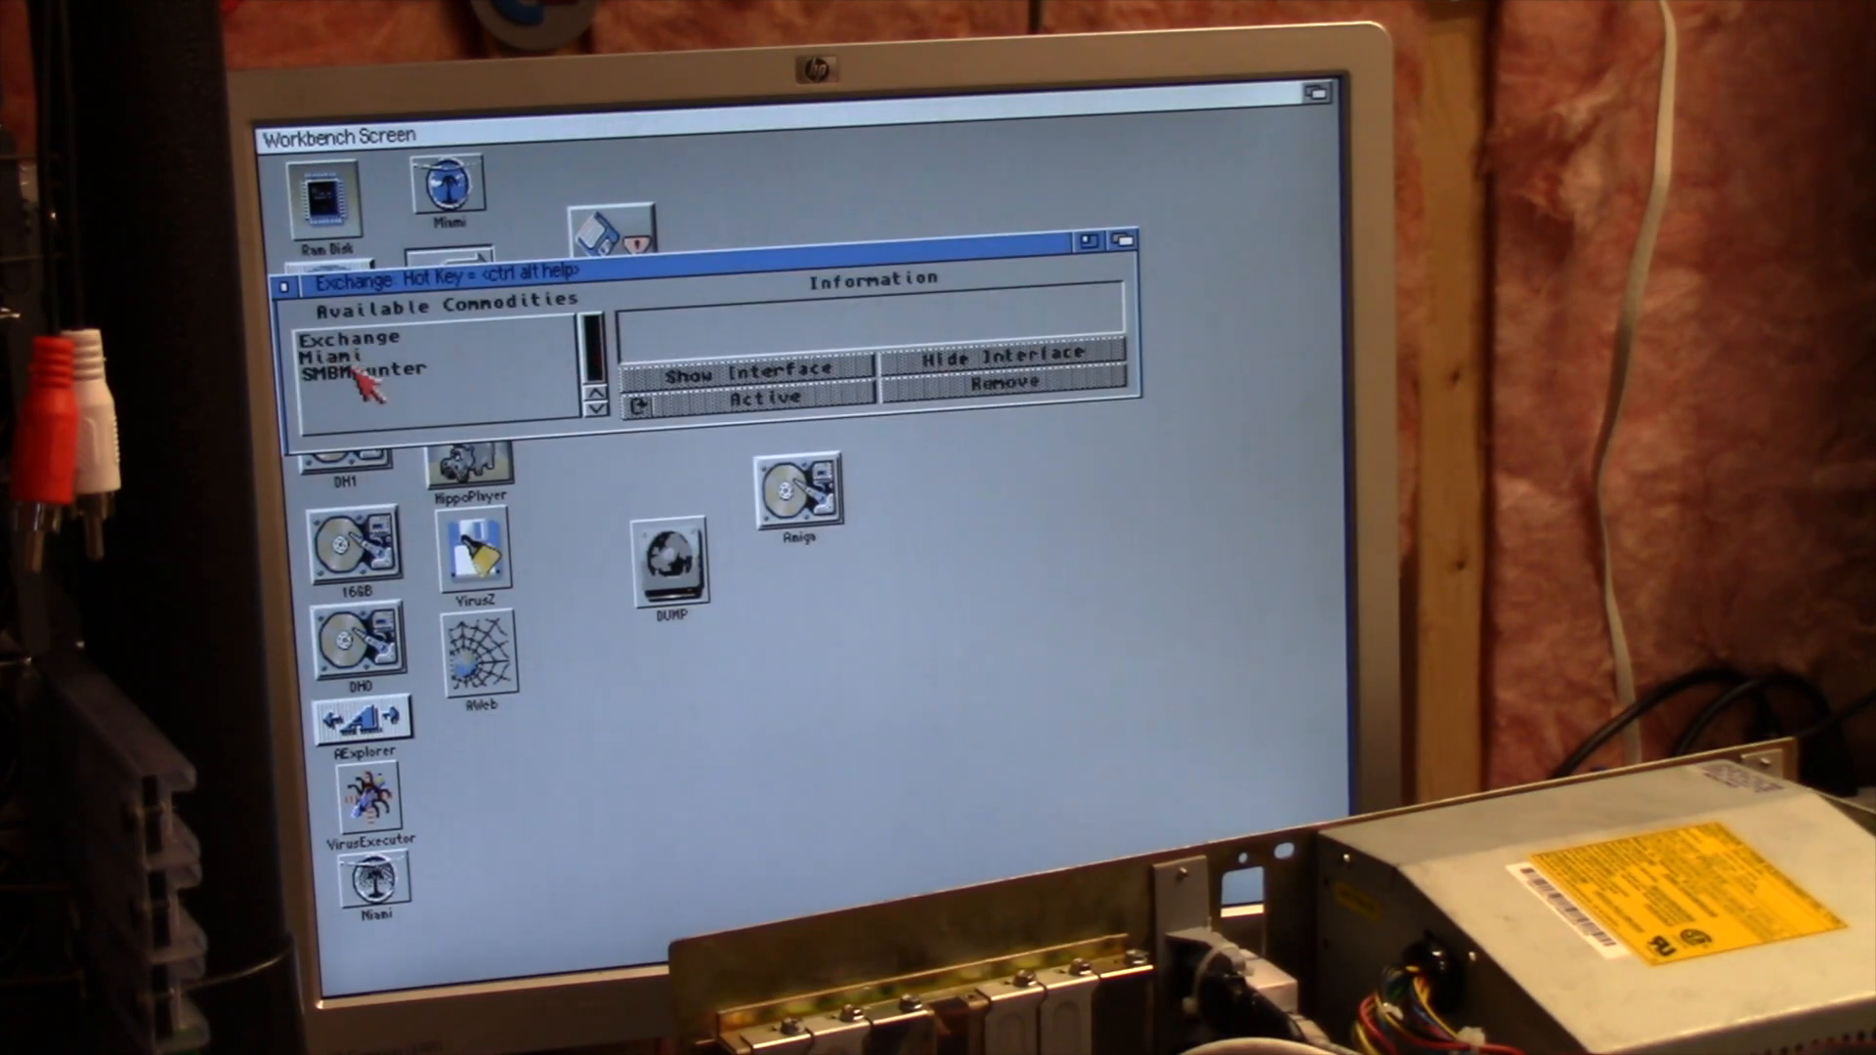
Select SMBMounter in Exchange's Available Commodities and show its interface
click(377, 368)
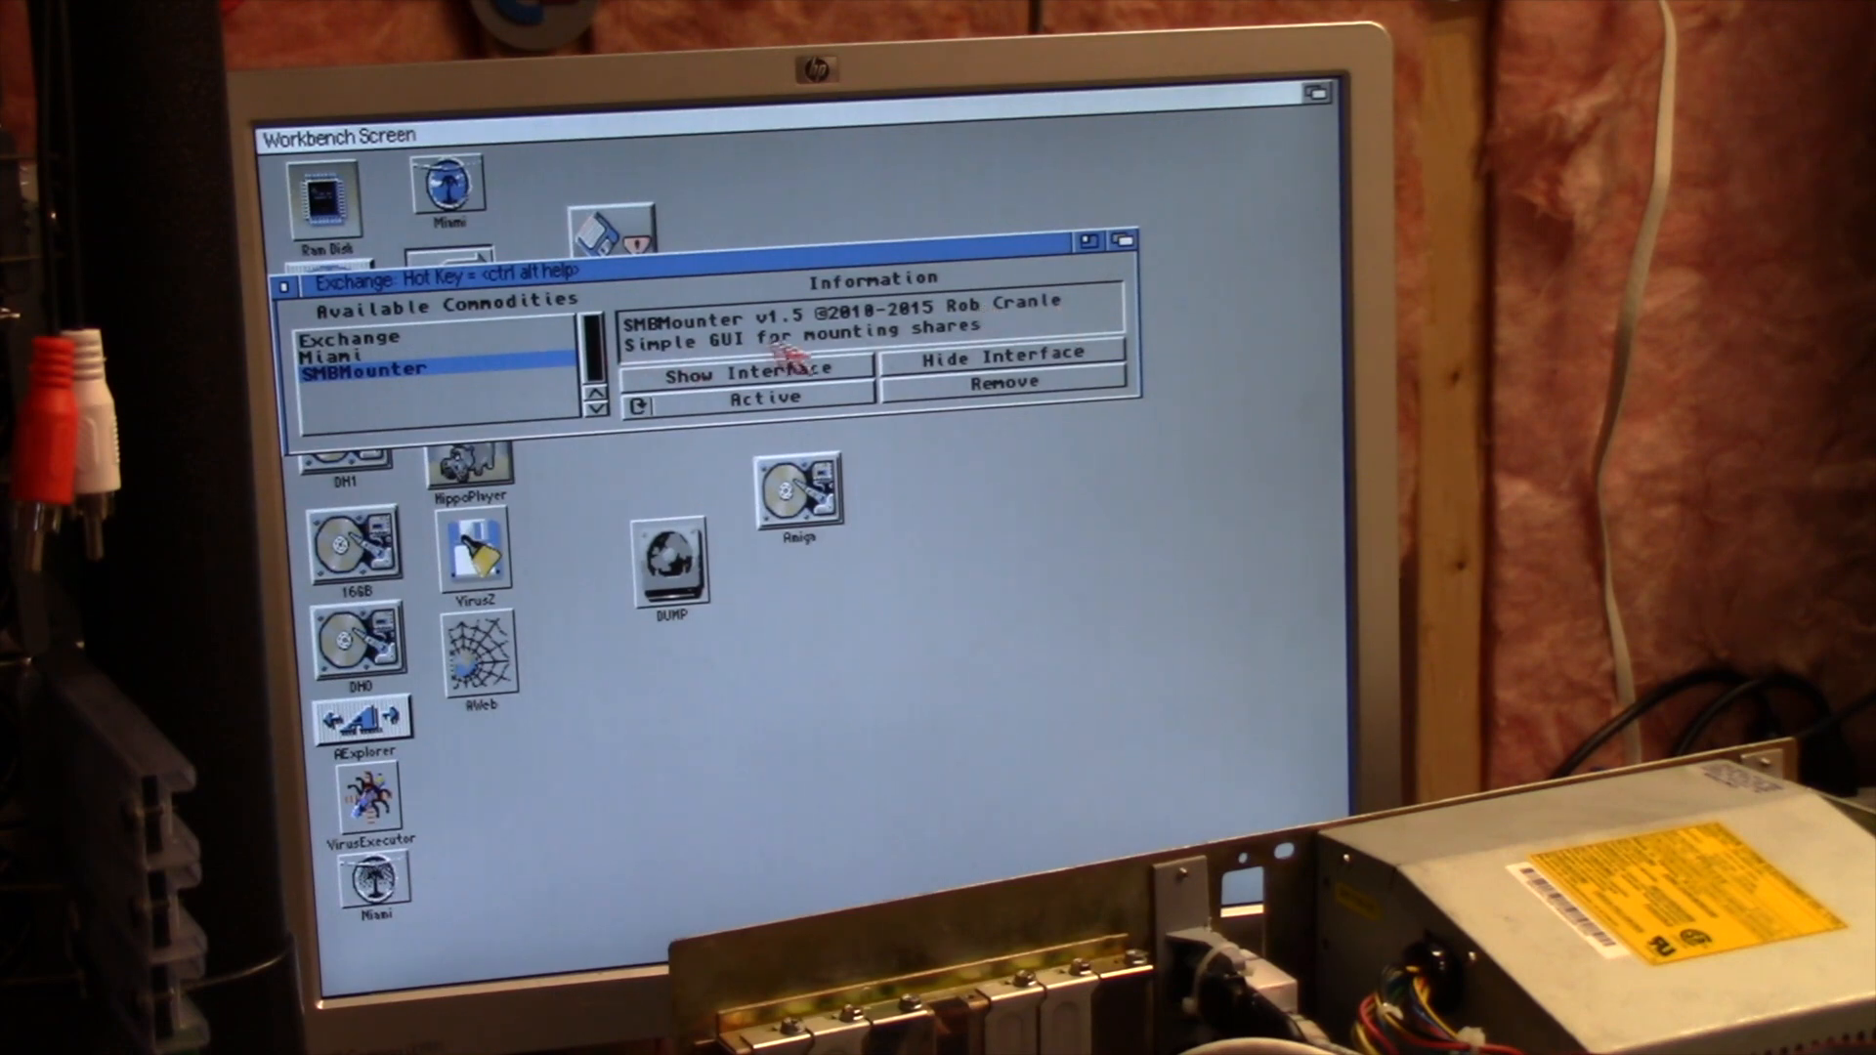
mouse_move(801, 332)
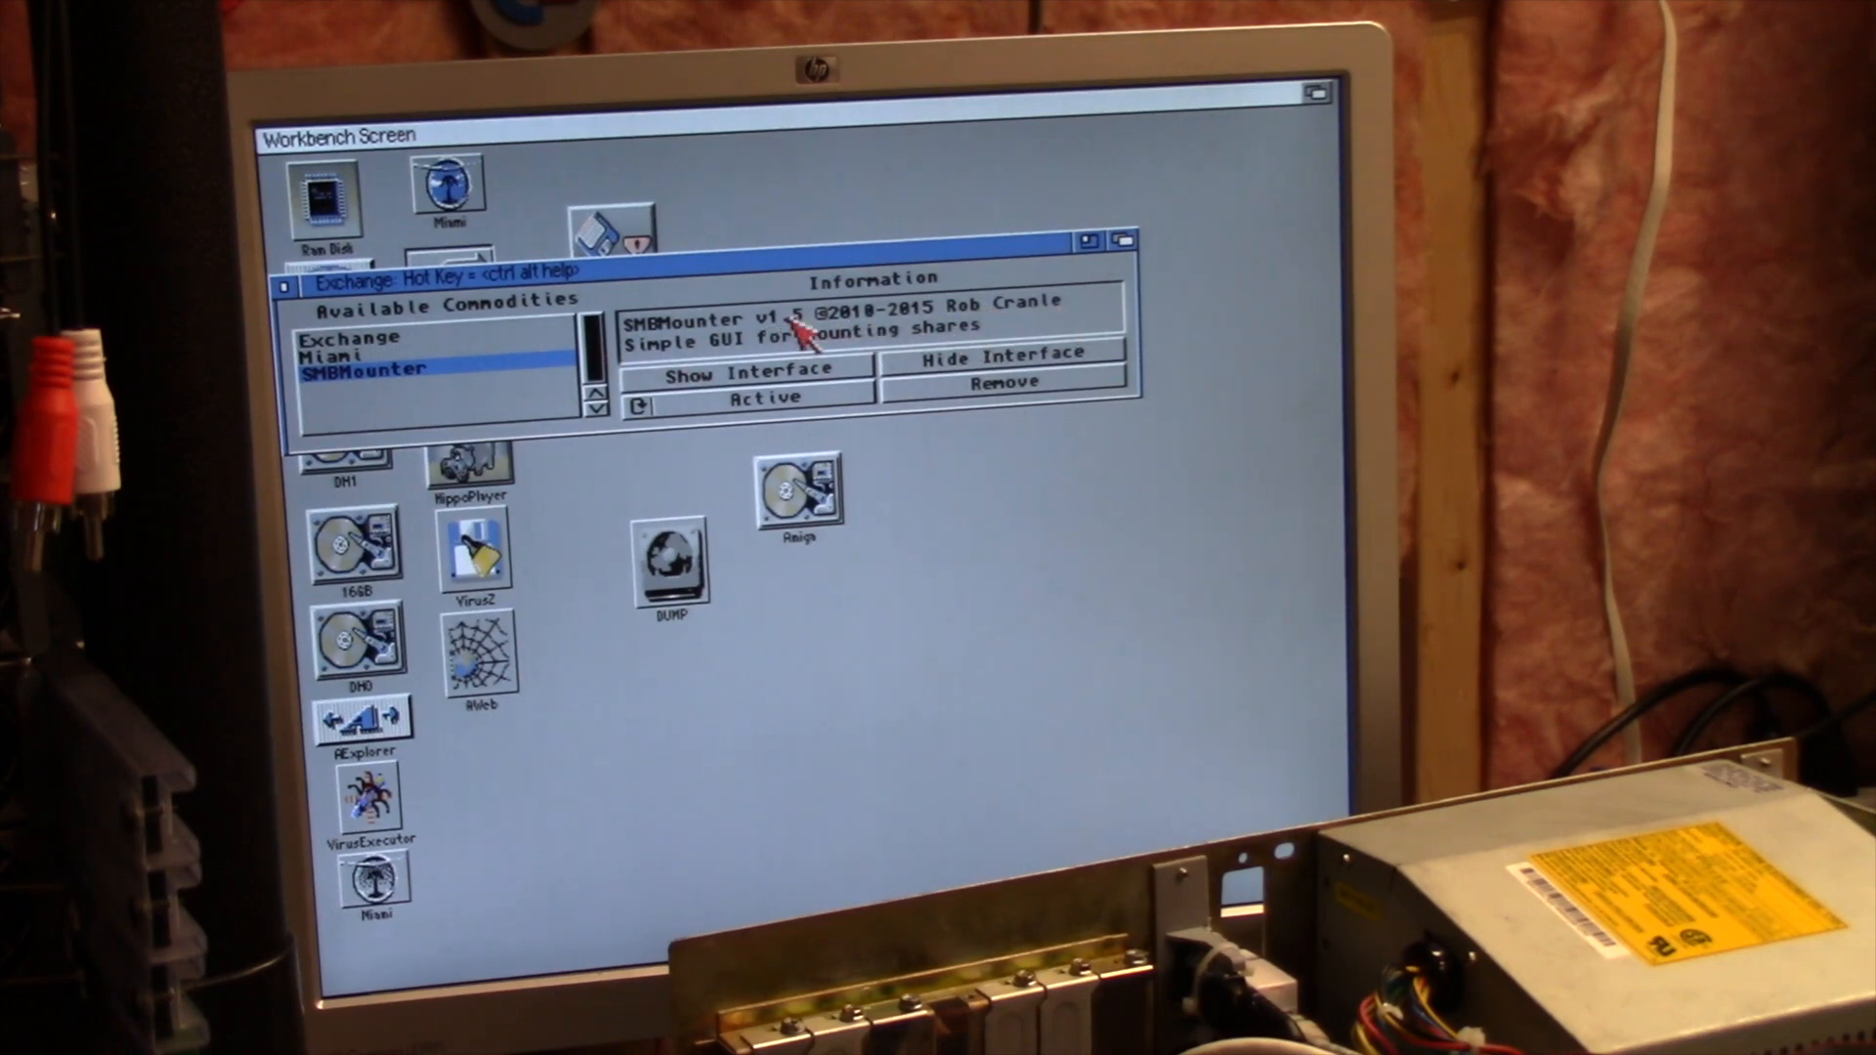
mouse_move(820, 377)
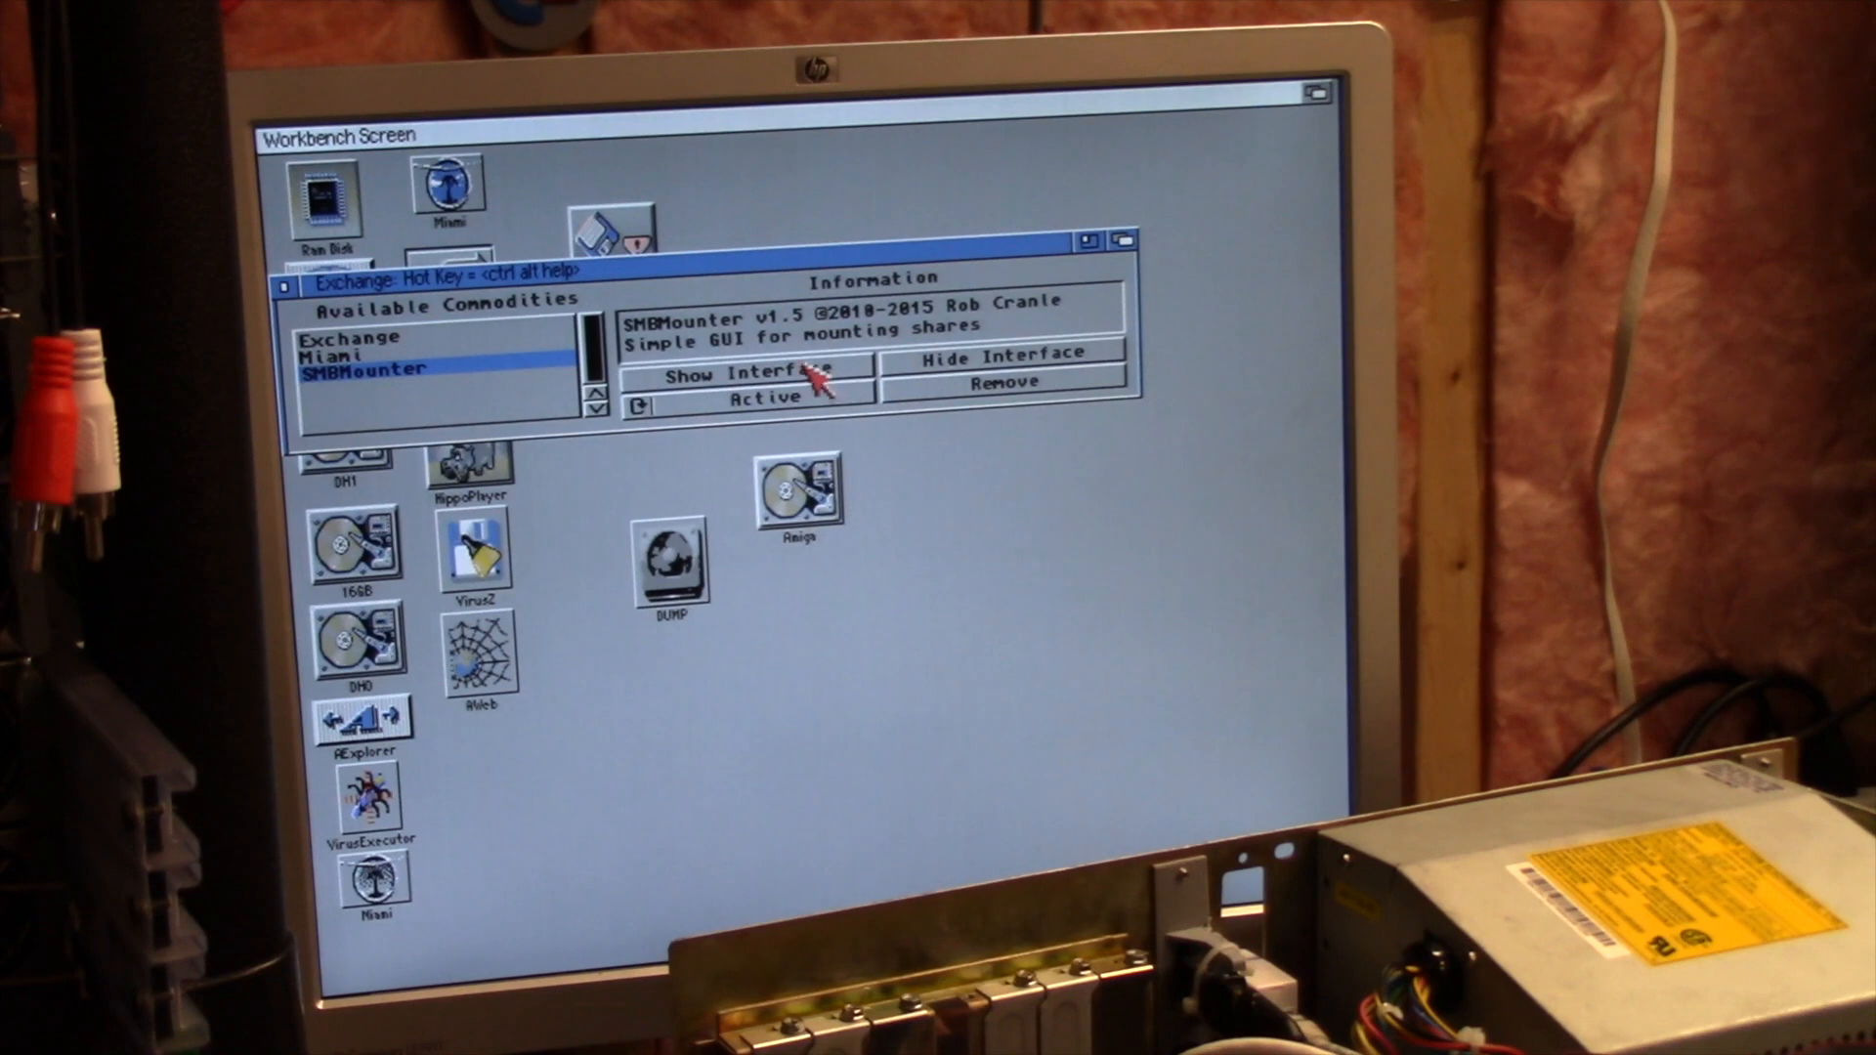
click(747, 372)
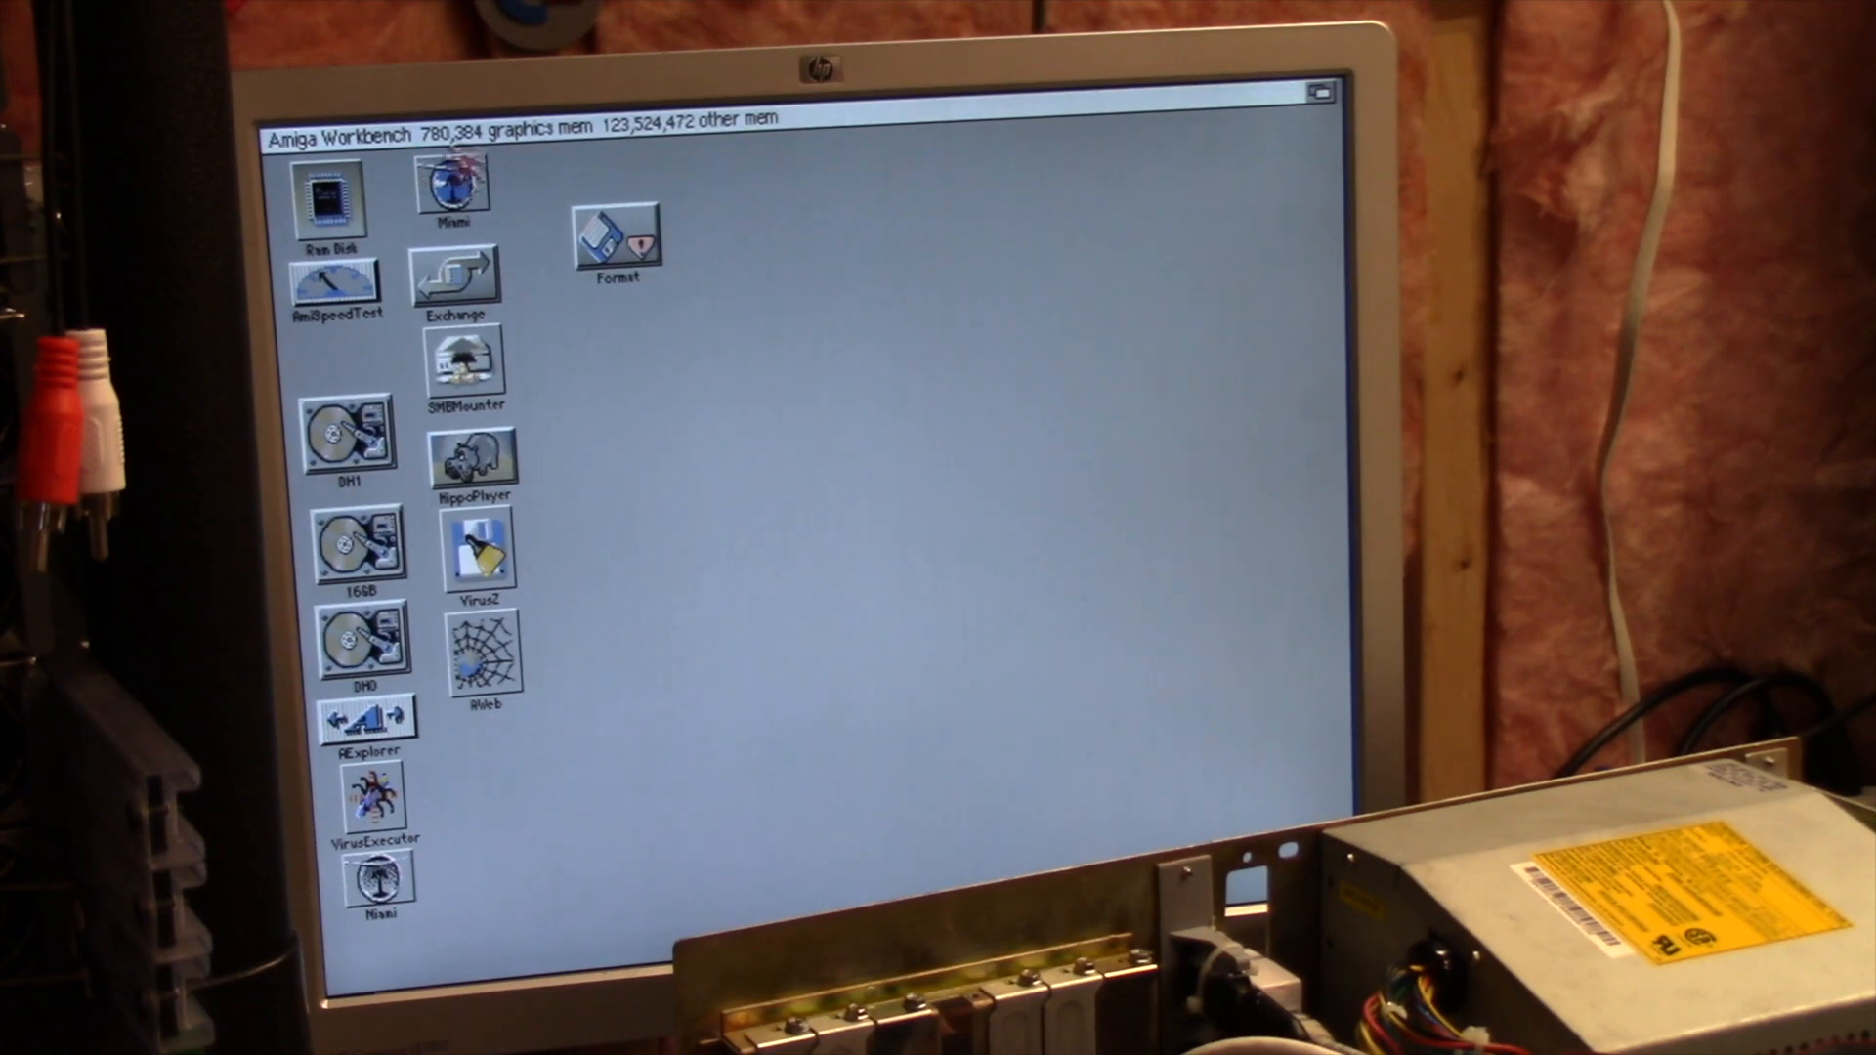
mouse_move(703, 425)
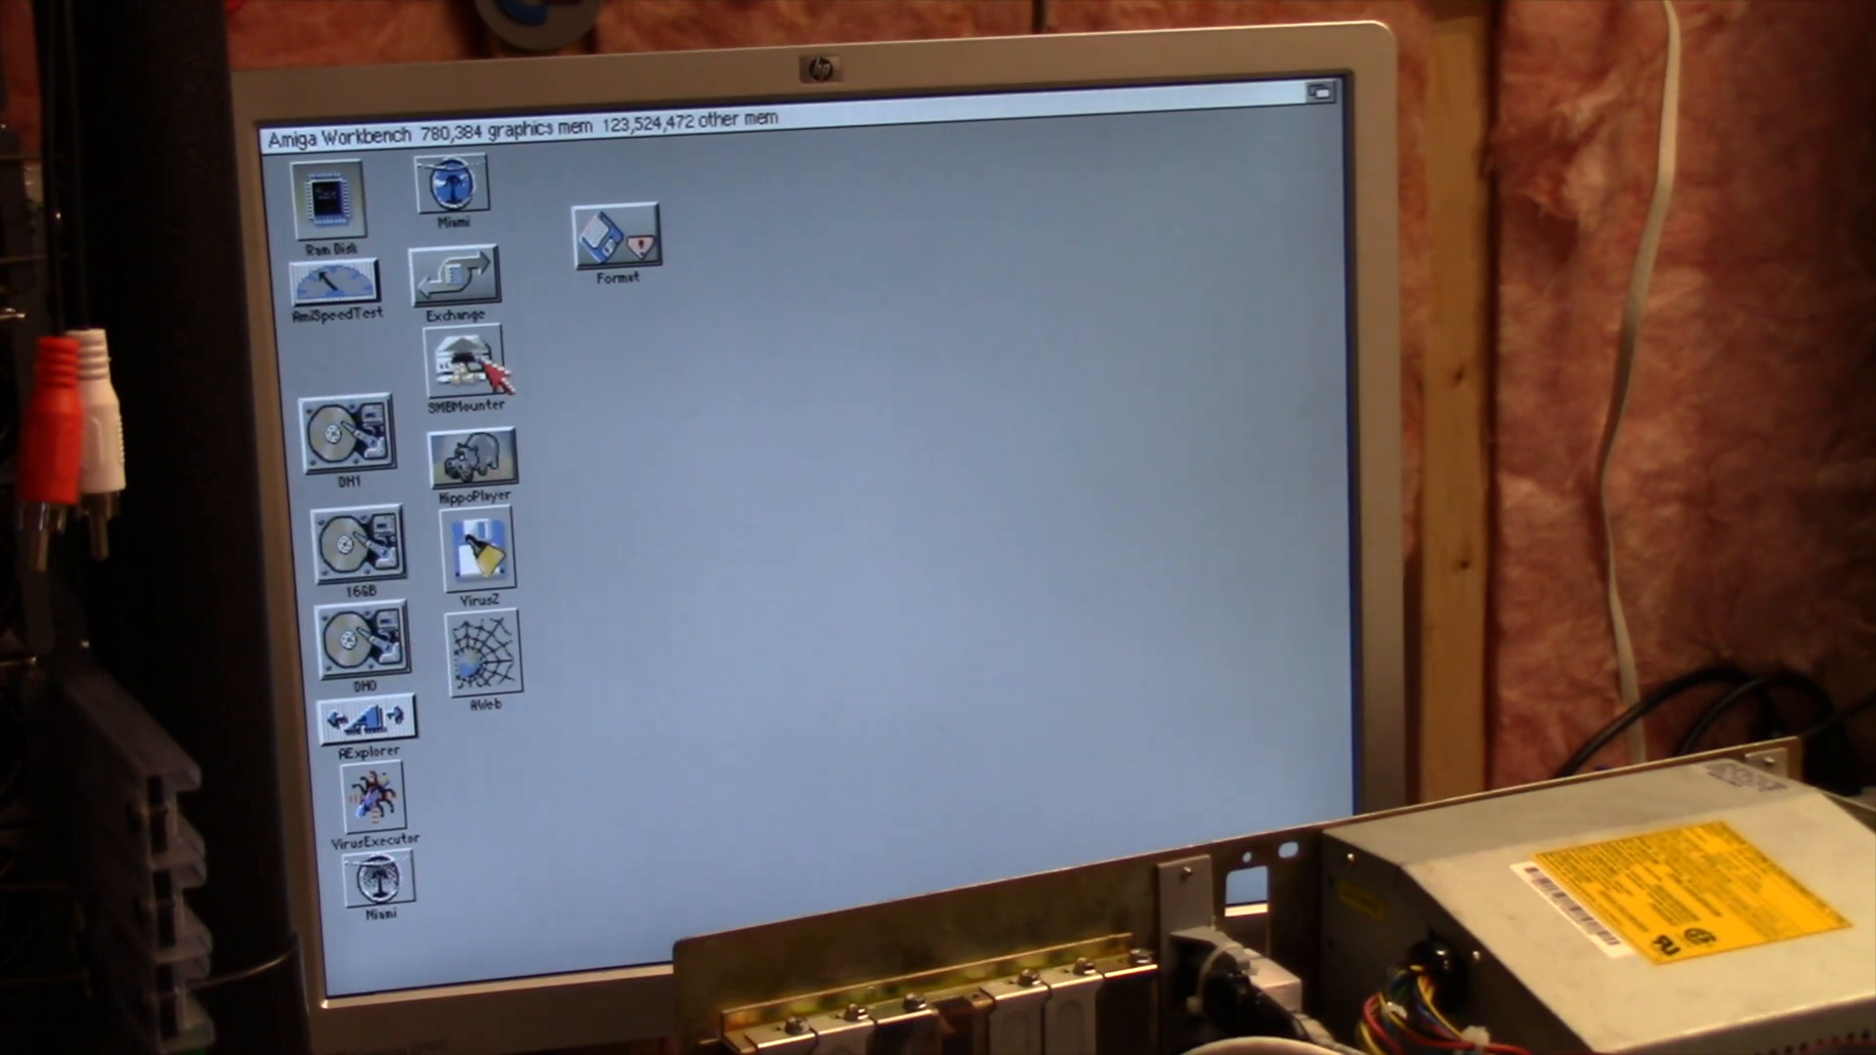
mouse_move(658, 538)
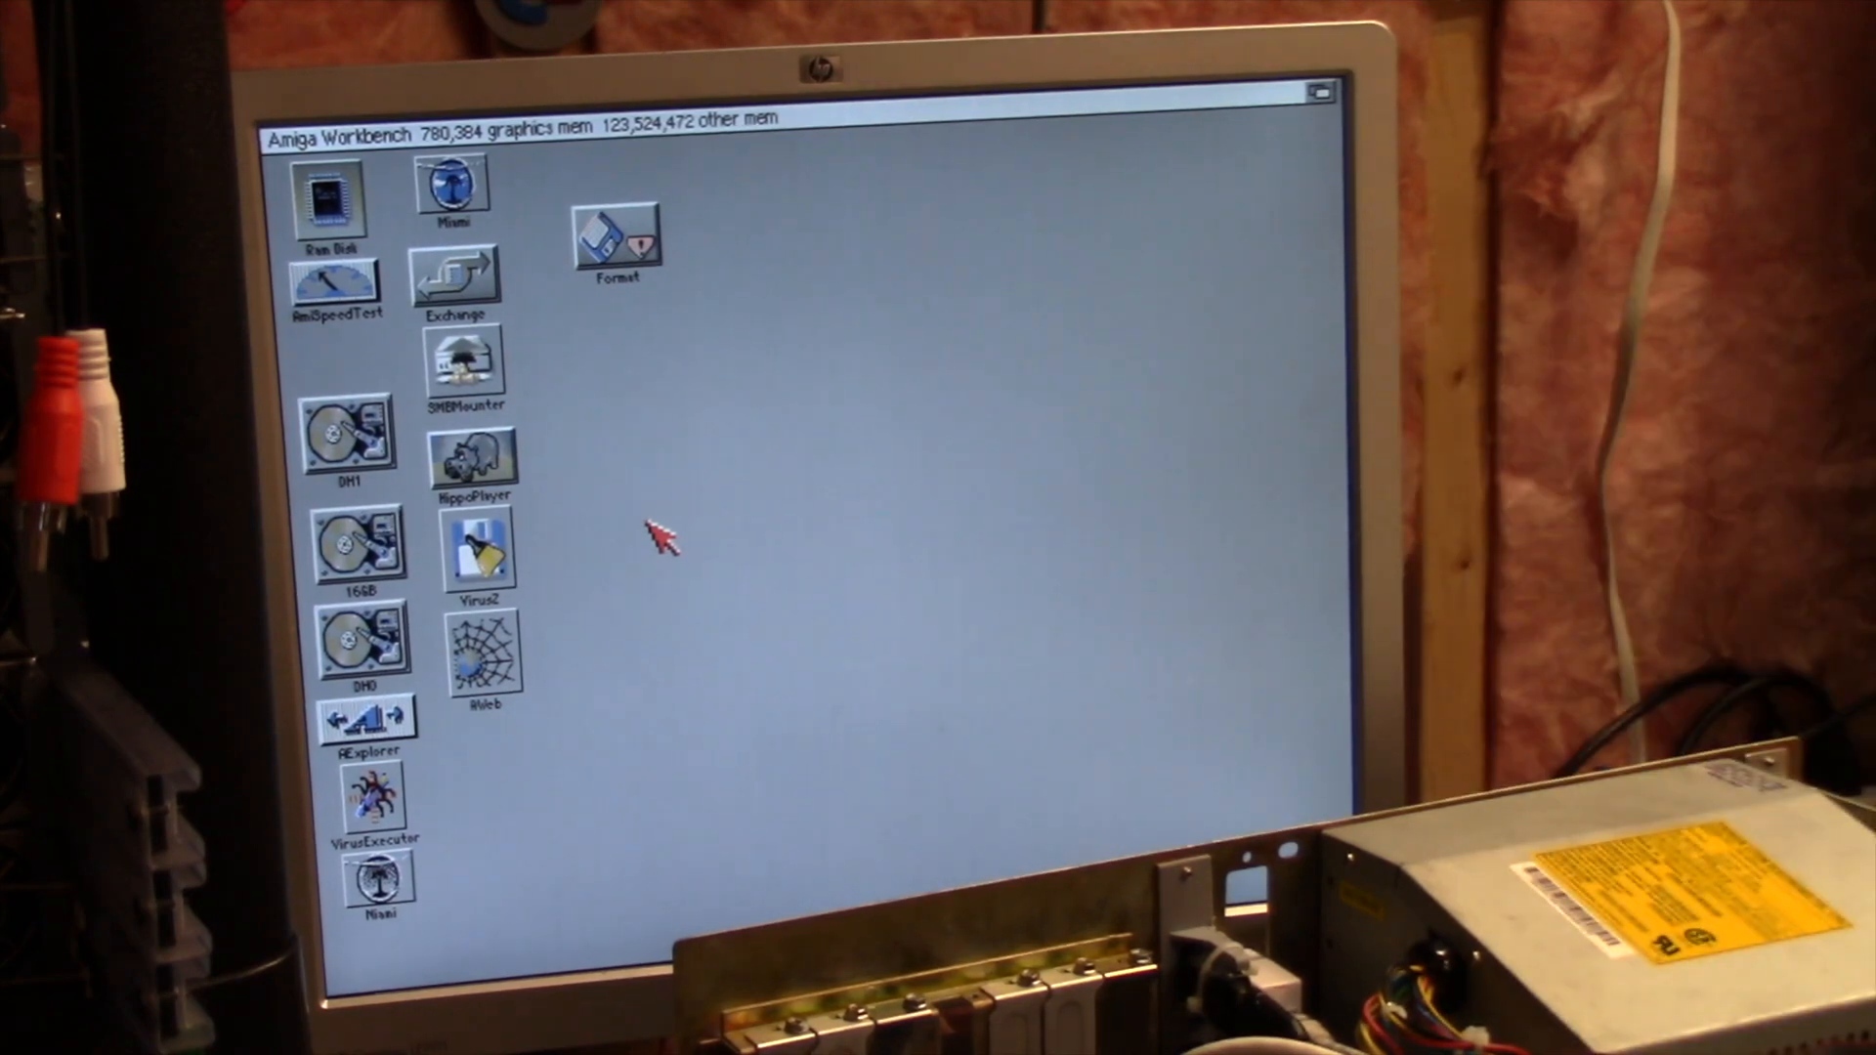
Drag the SMBMounter icon a short distance right on the Workbench desktop
drag(467, 364, 712, 364)
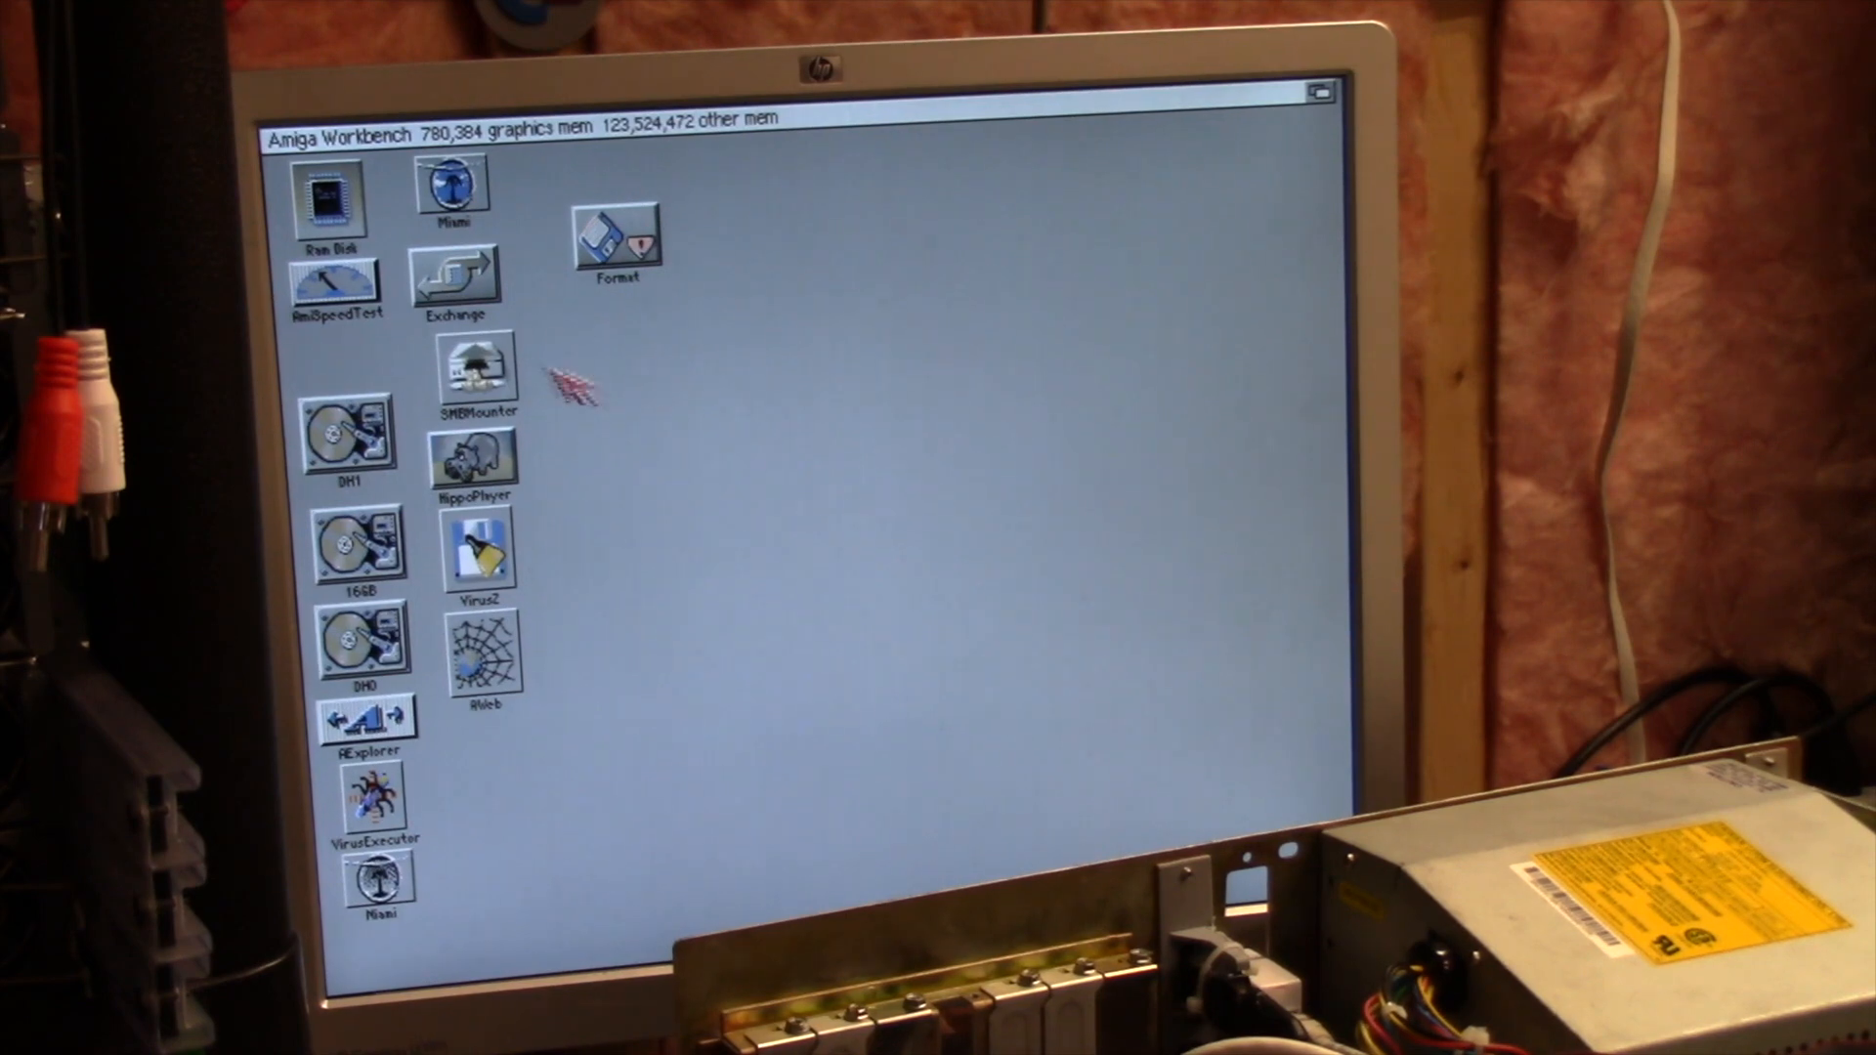
mouse_move(515, 371)
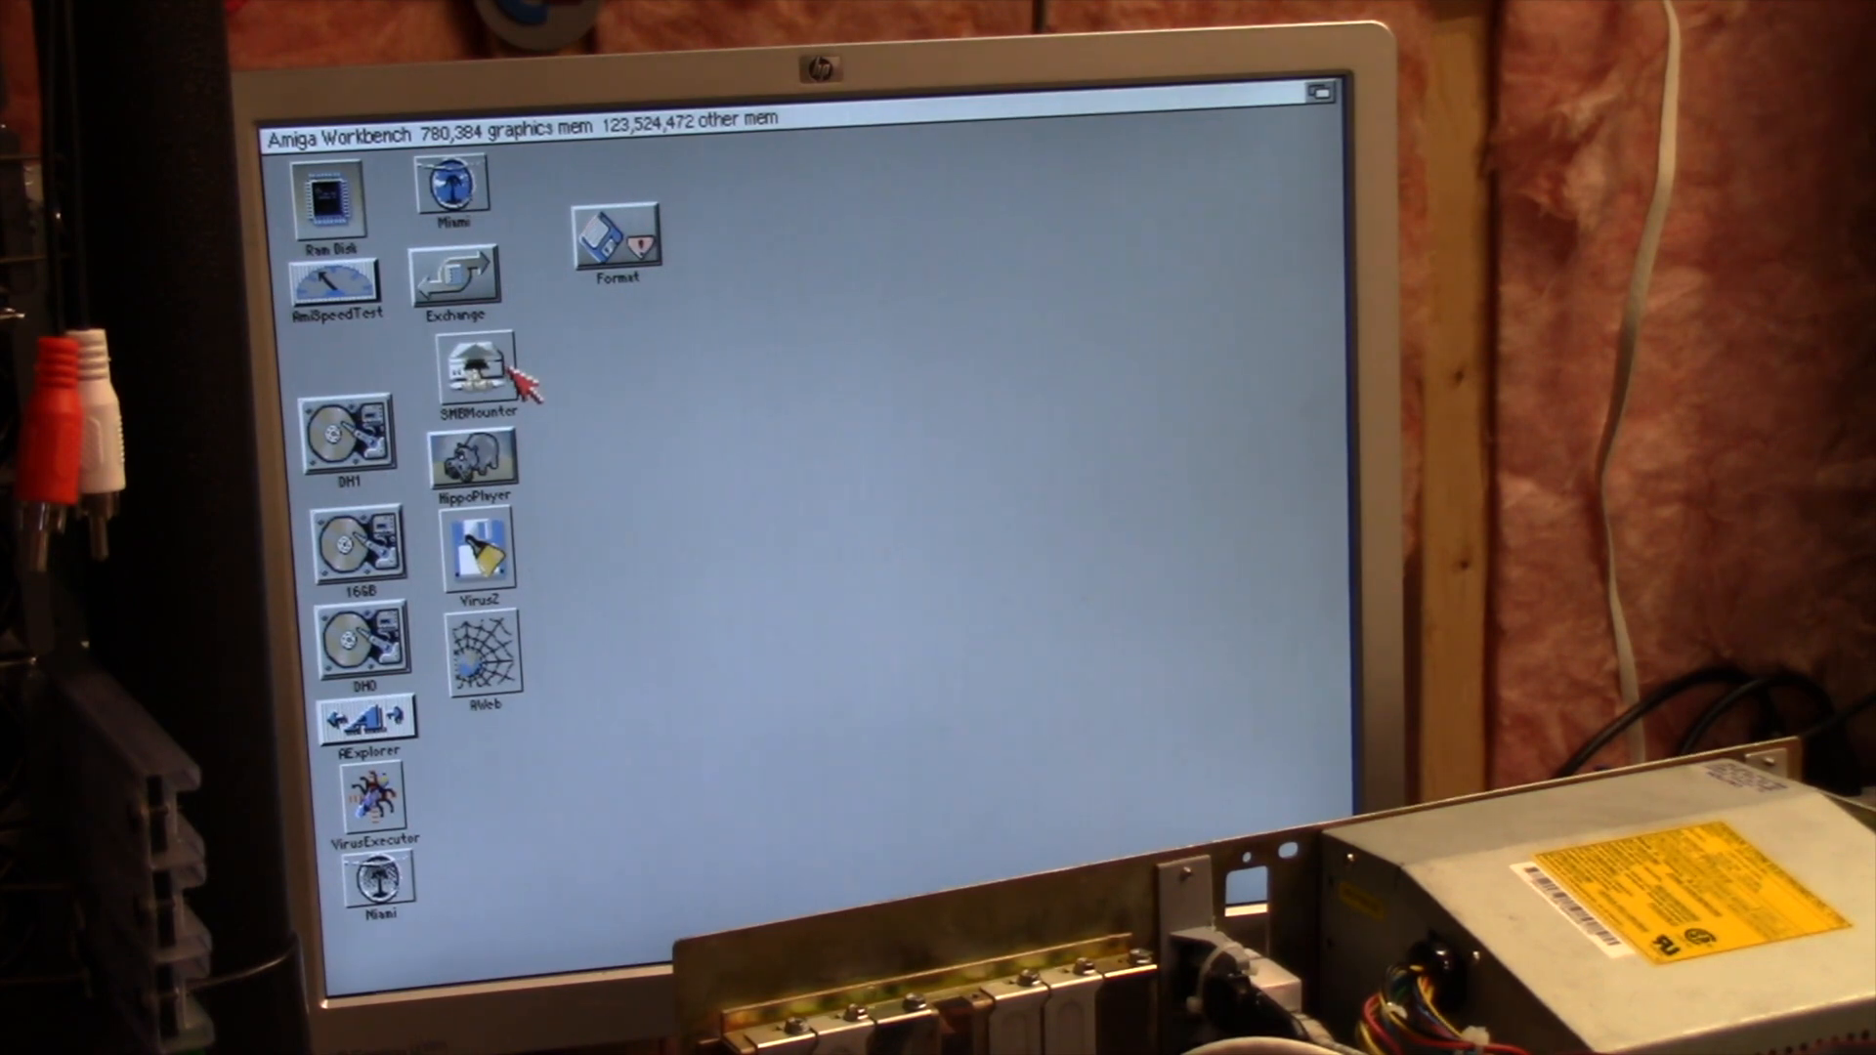